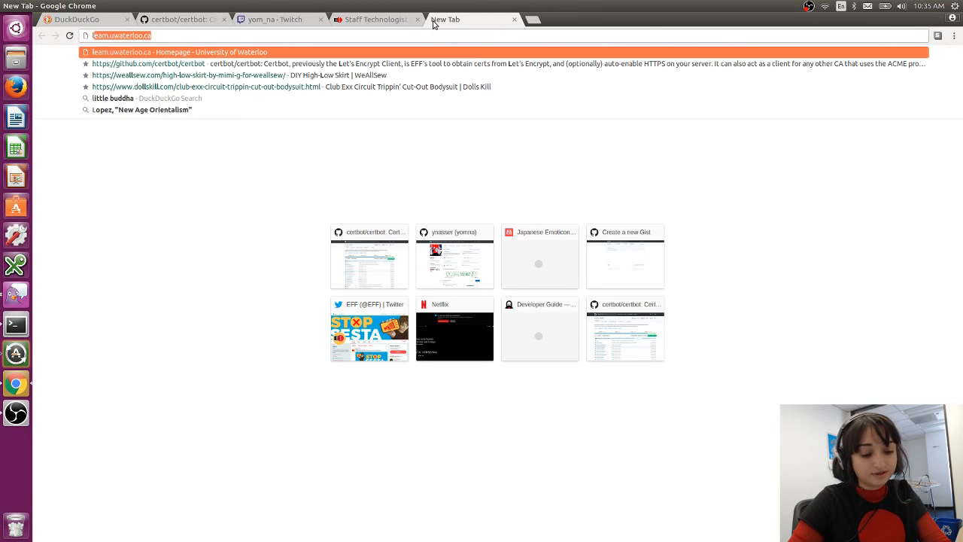
Step: Search DuckDuckGo for 'lets encrypt forum' from a new Chrome tab
type("lets encrypt forum")
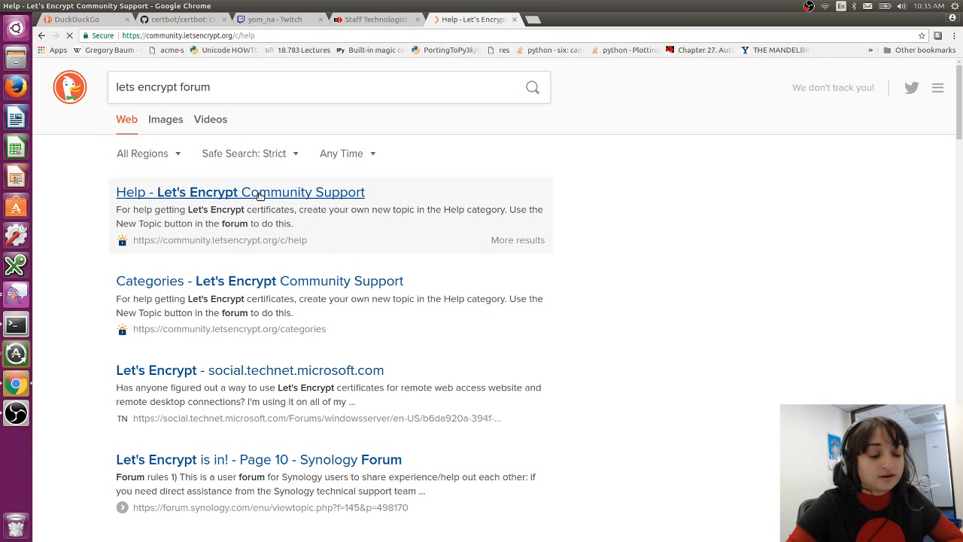
Step: Open the 'Help - Let's Encrypt Community Support' search result
left_click(241, 193)
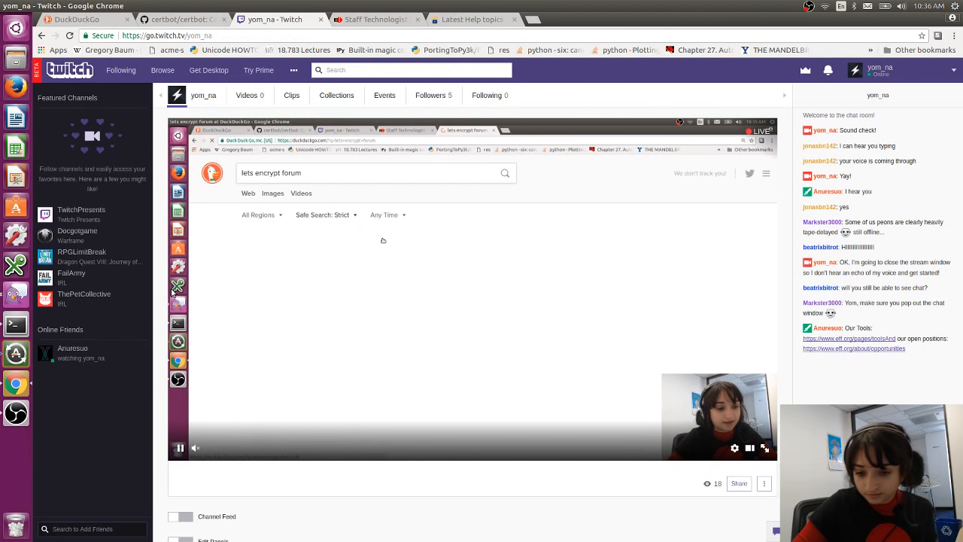
Step: Switch back to the Twitch stream tab to check the stream and chat
left_click(375, 18)
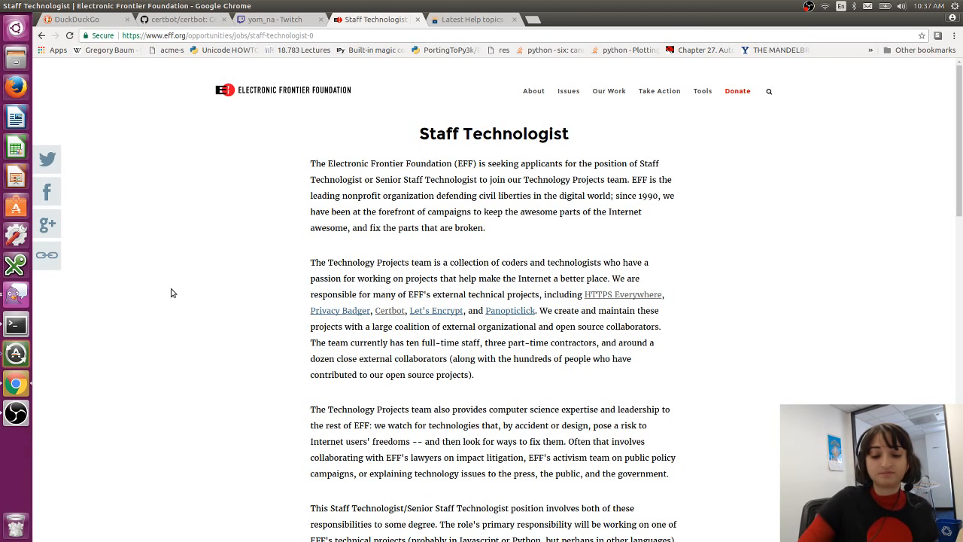
Step: Bring up the certbot/certbot repository Code page and select its description text
left_click(181, 18)
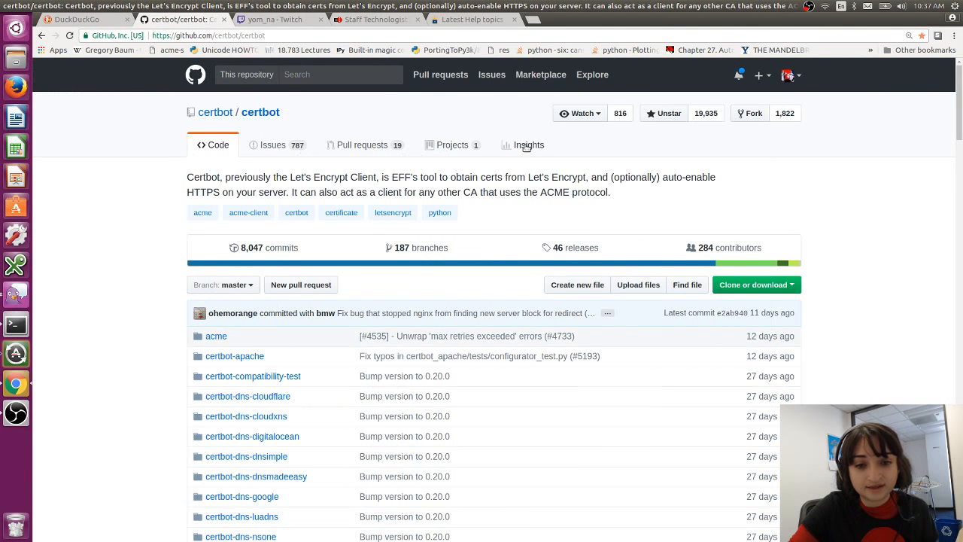
mouse_move(620, 113)
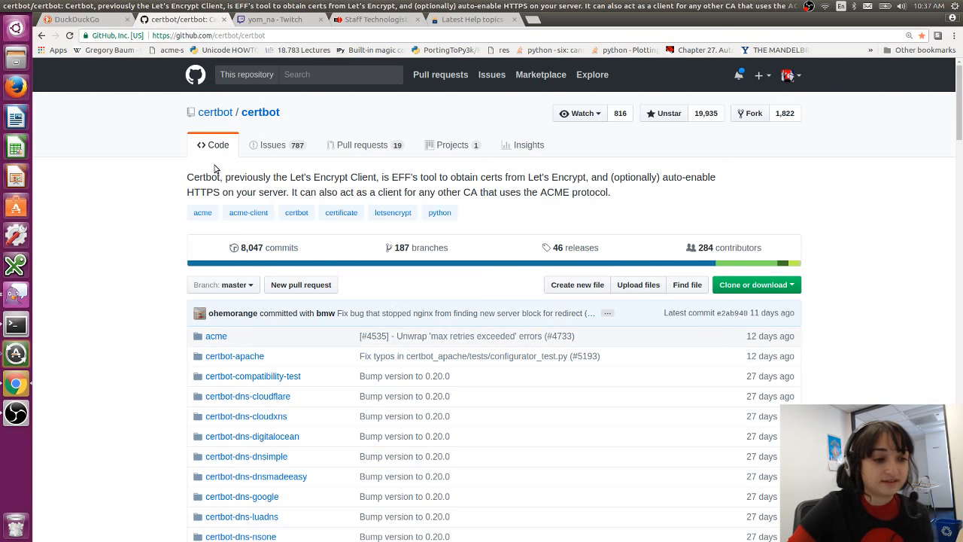
left_click_drag(188, 177, 610, 192)
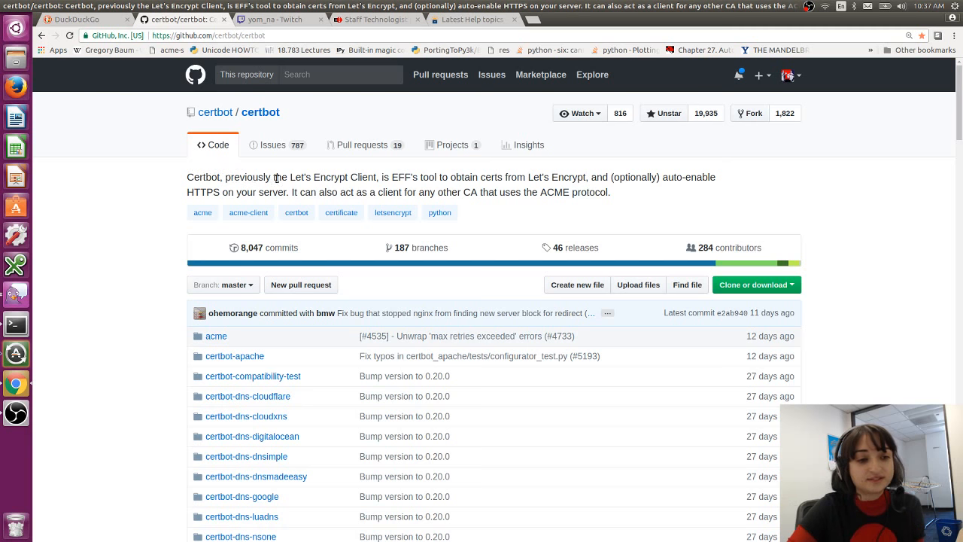
mouse_move(415, 179)
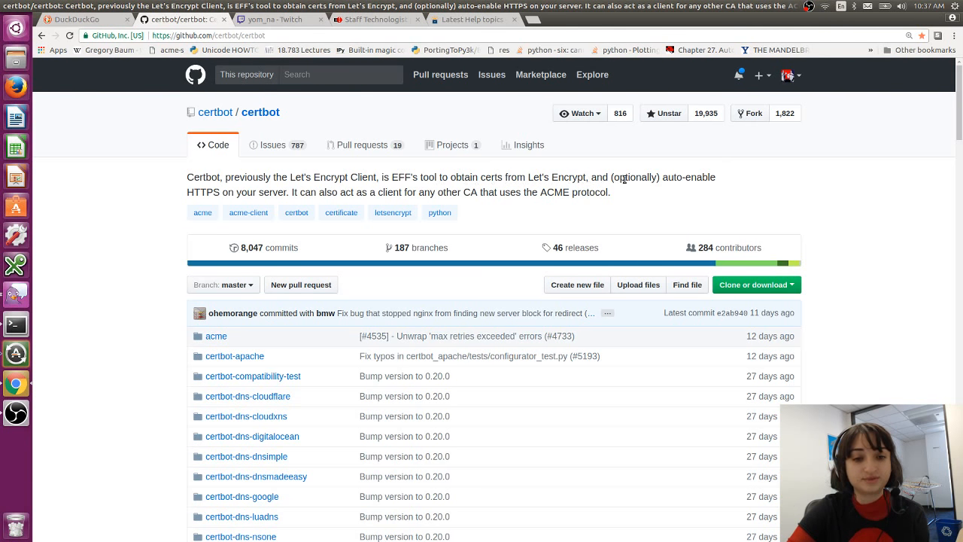
mouse_move(262, 199)
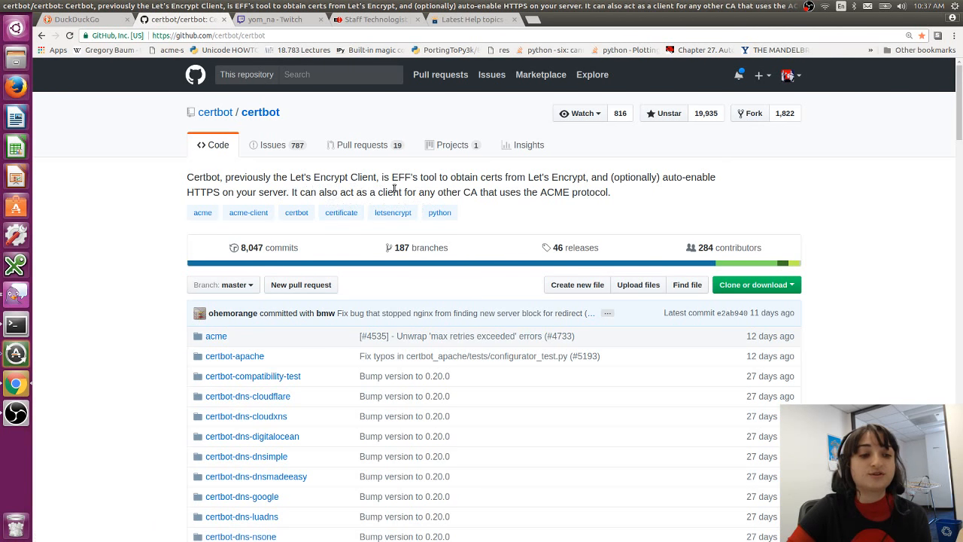
mouse_move(653, 195)
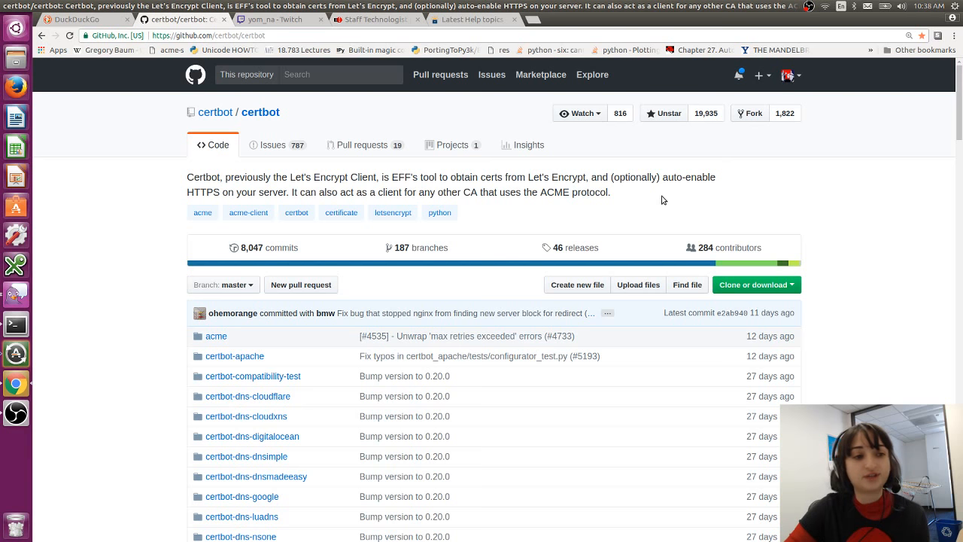
left_click(278, 18)
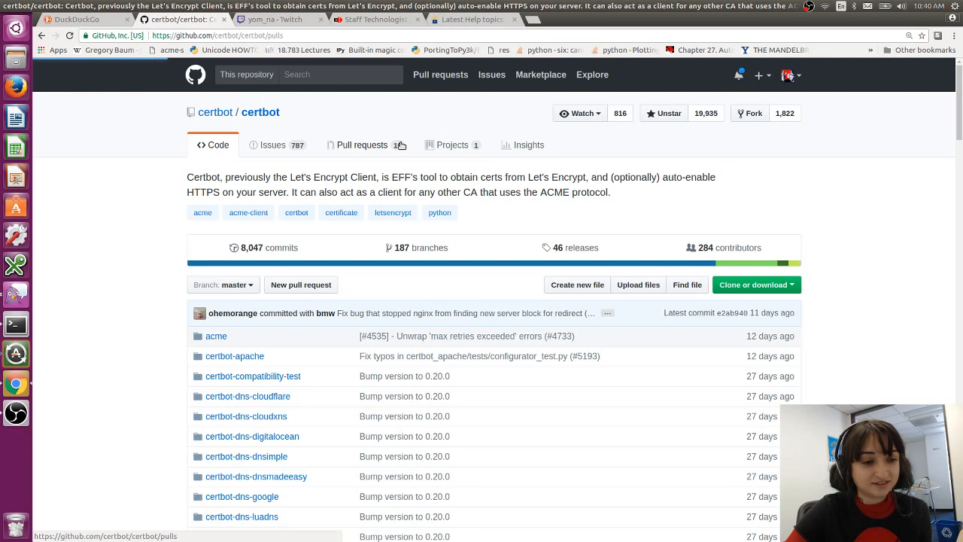
Step: From the Pull requests list, open the '[#5155] replaces isinstance(x, str)' pull request
left_click(361, 145)
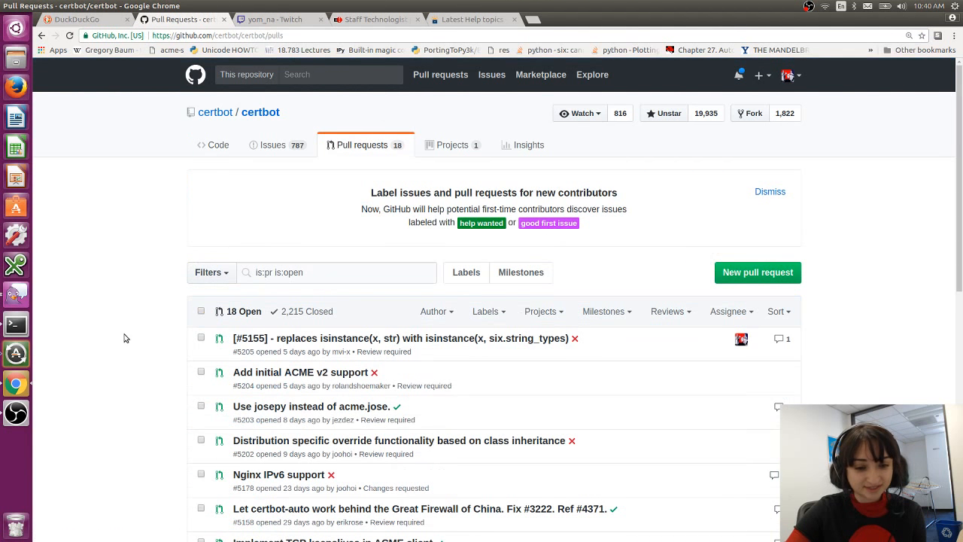
left_click(400, 337)
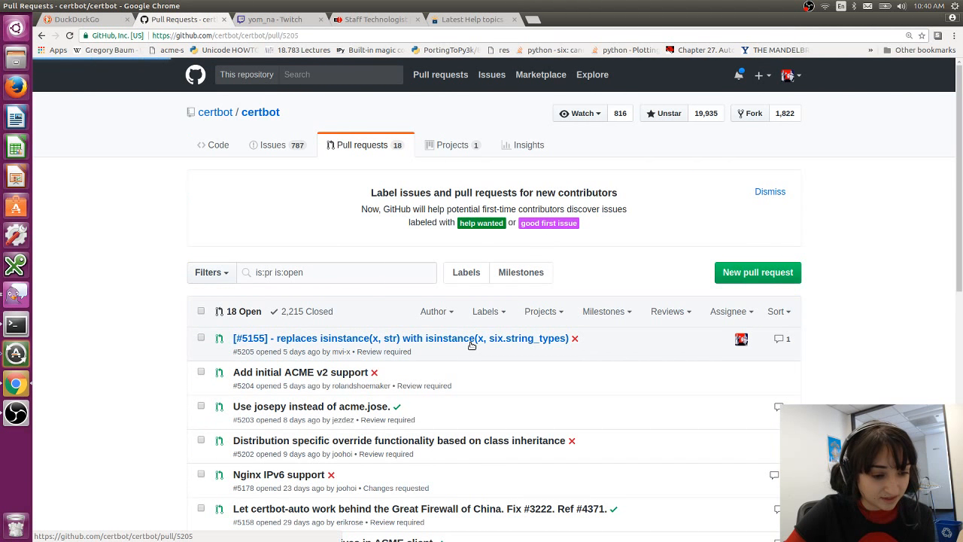
left_click(400, 337)
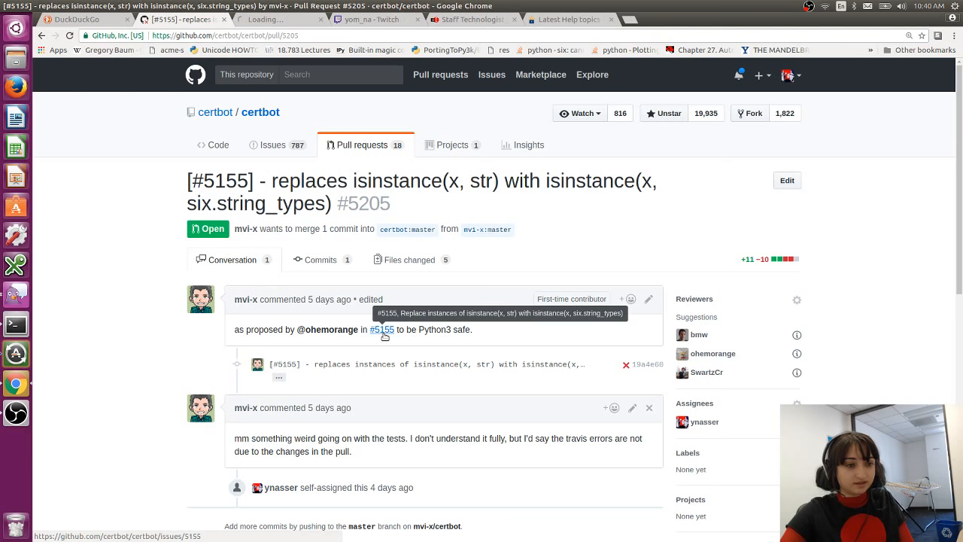
Step: Open linked issue #5155 and read through its comment thread
left_click(382, 330)
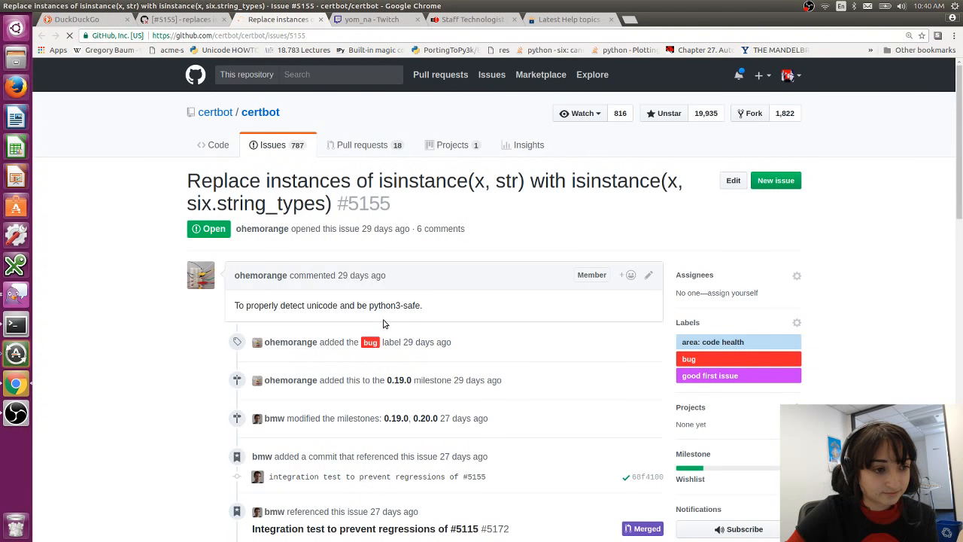
scroll("down", 3)
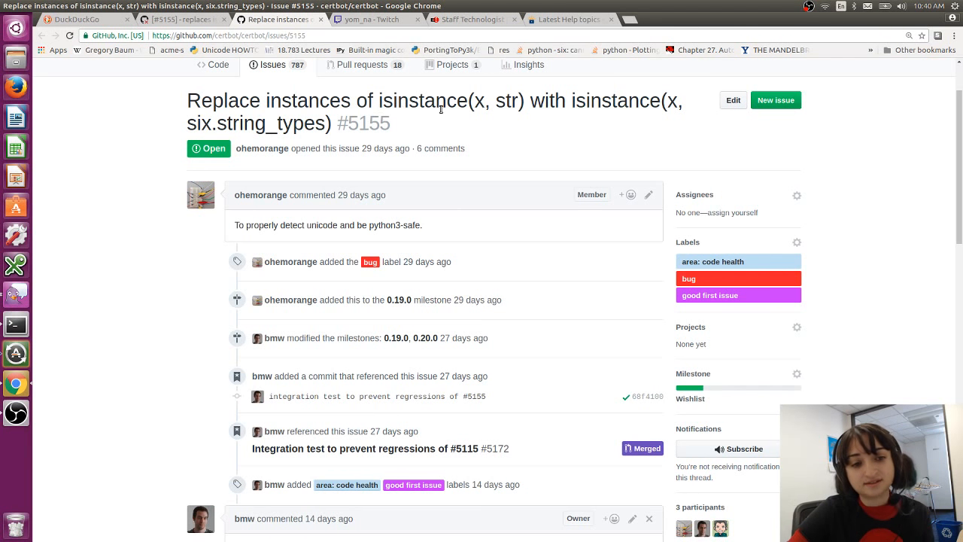
mouse_move(644, 127)
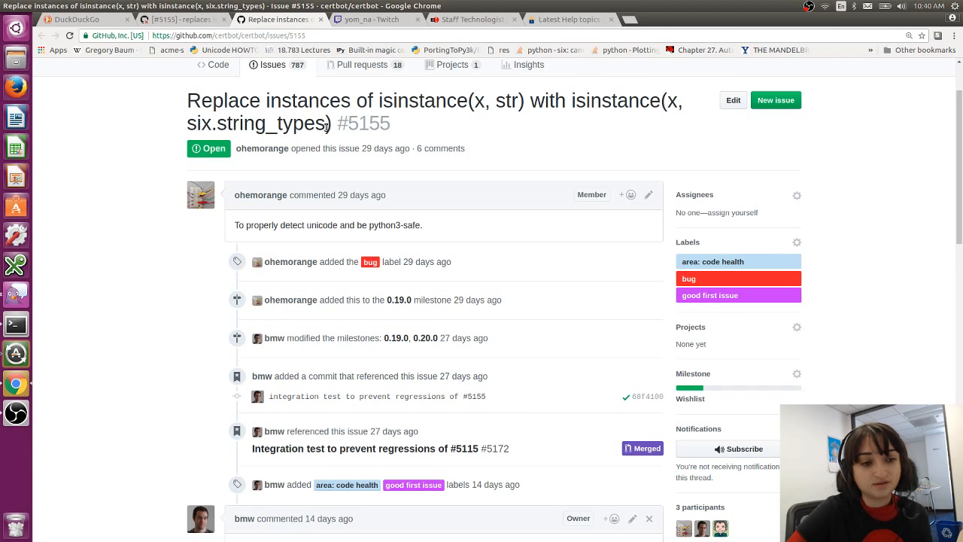
mouse_move(150, 325)
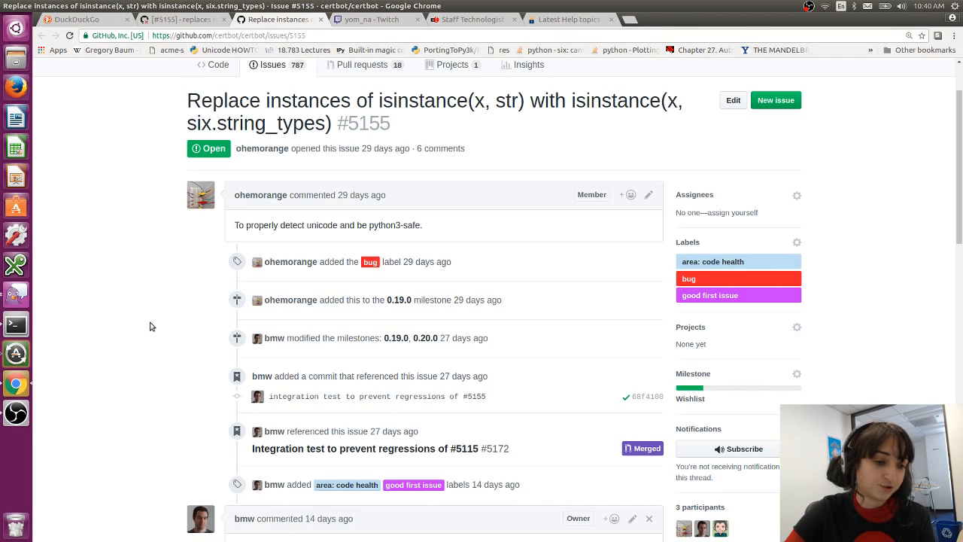
scroll("down", 3)
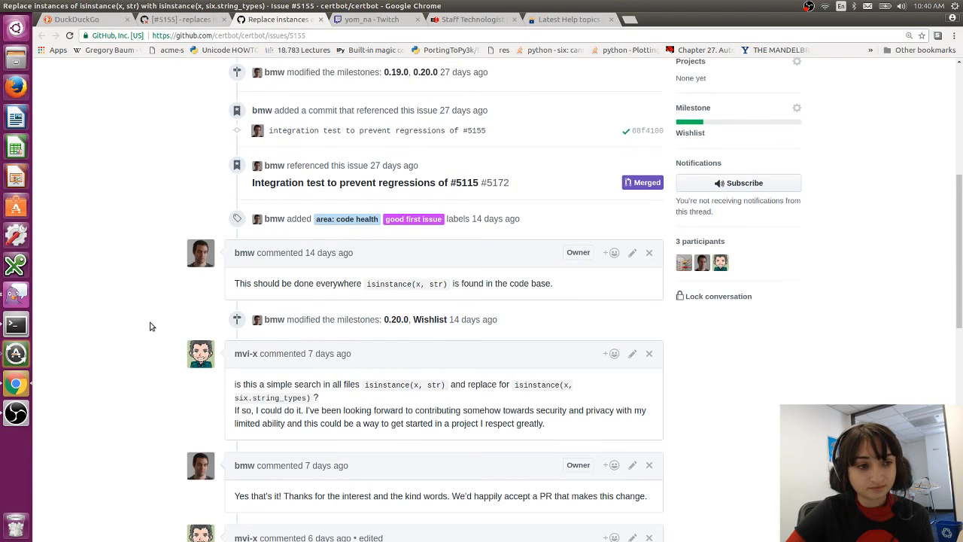
scroll("down", 3)
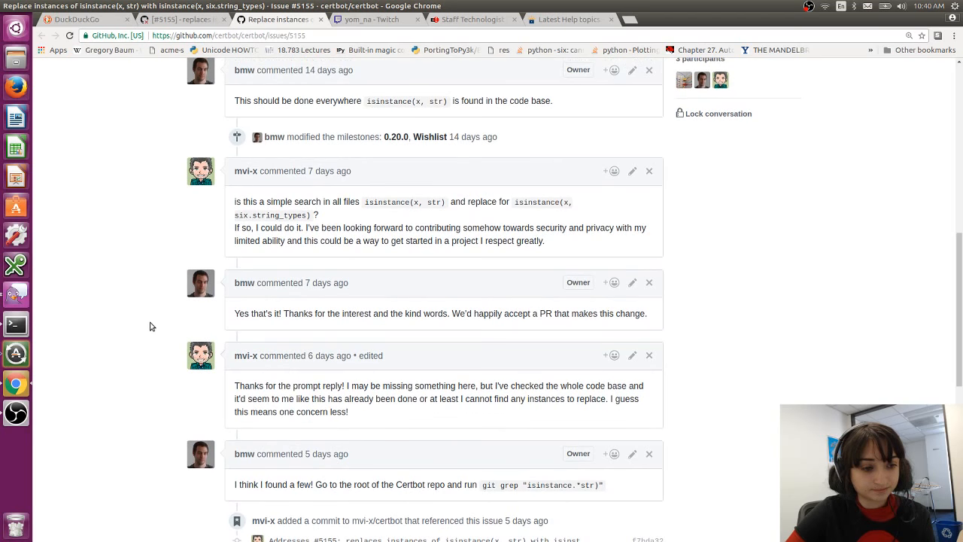
scroll("down", 3)
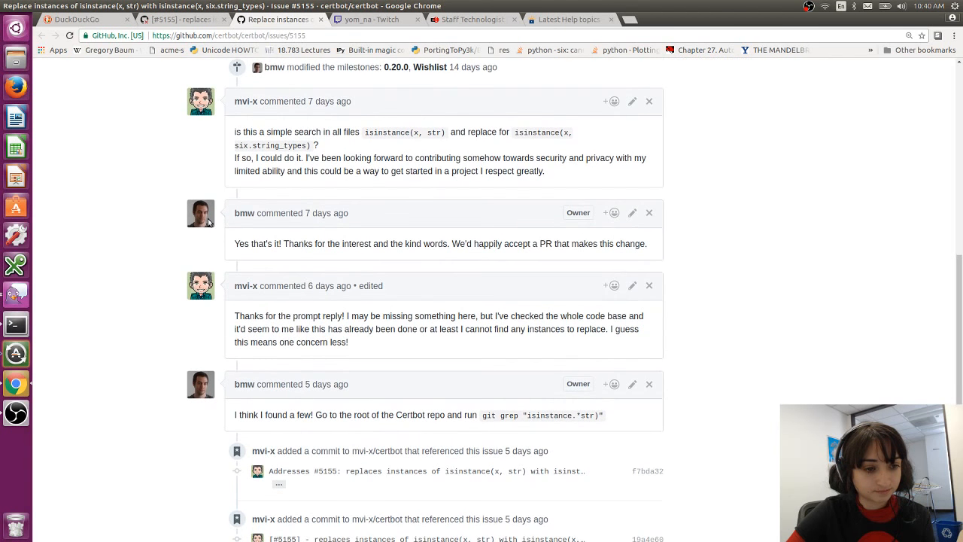
scroll("down", 3)
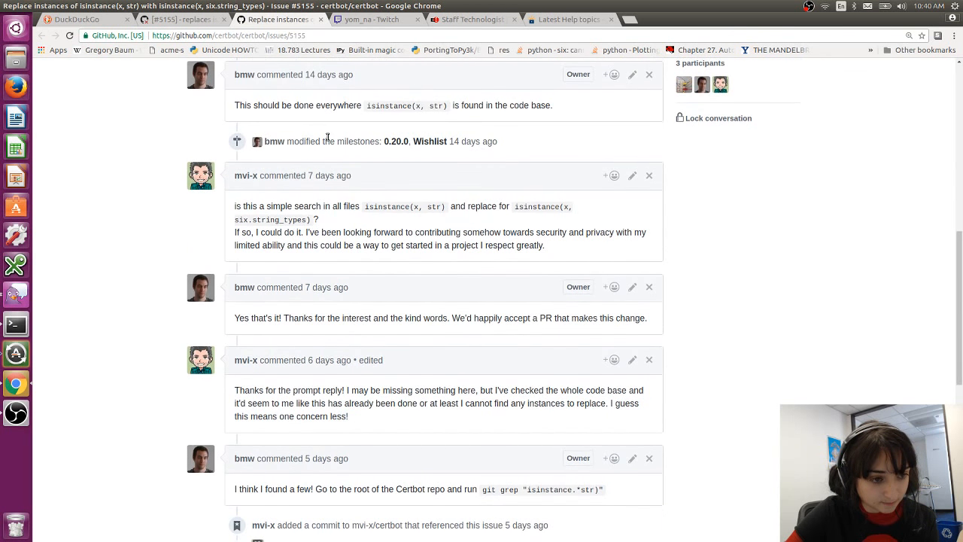
scroll("down", 3)
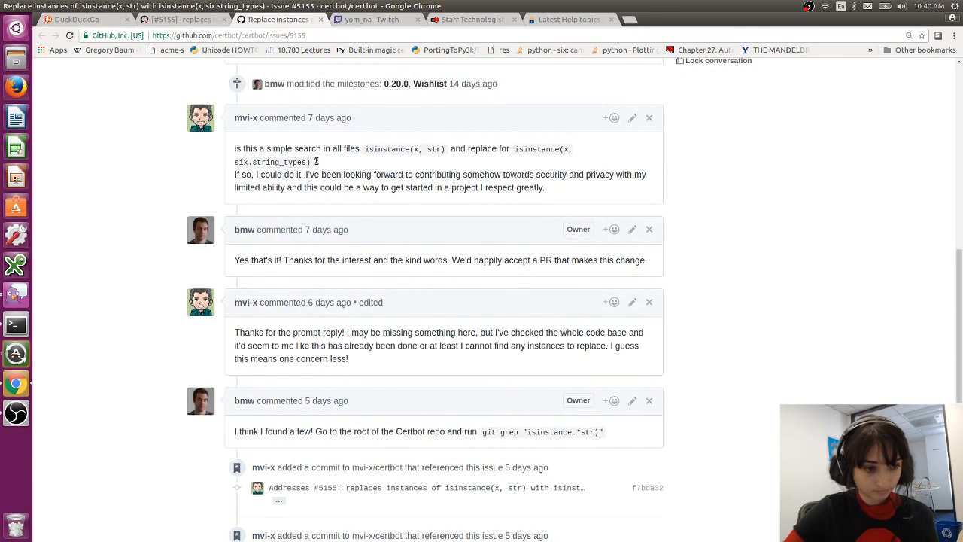
scroll("down", 3)
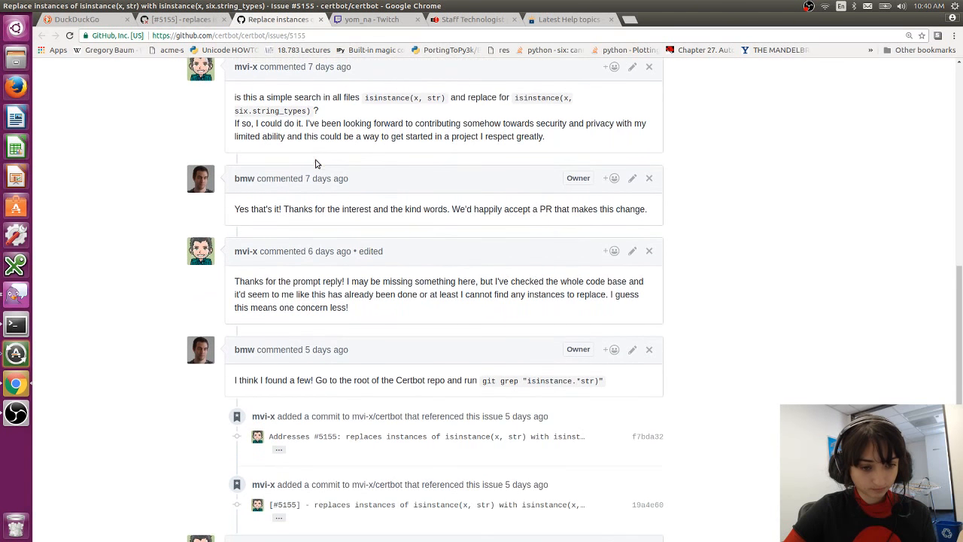
scroll("down", 3)
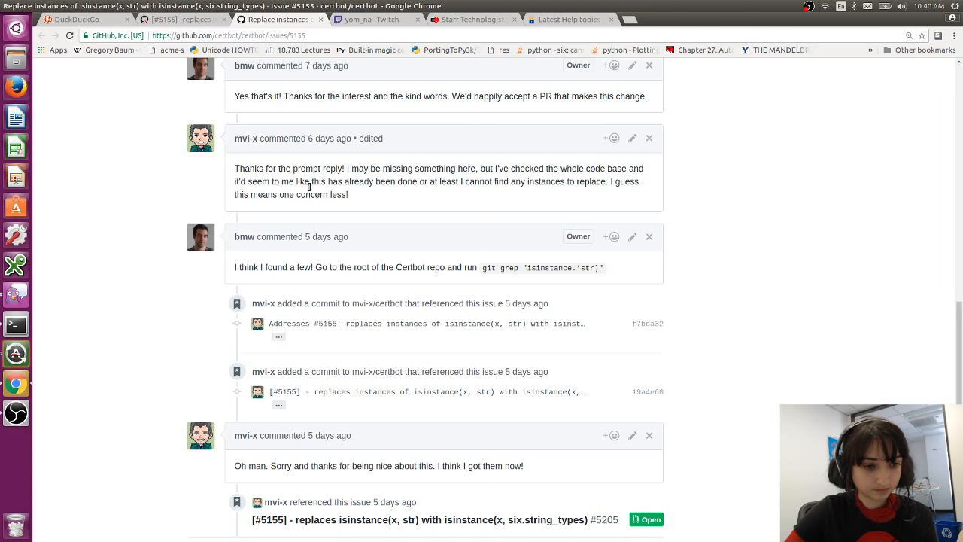
scroll("down", 3)
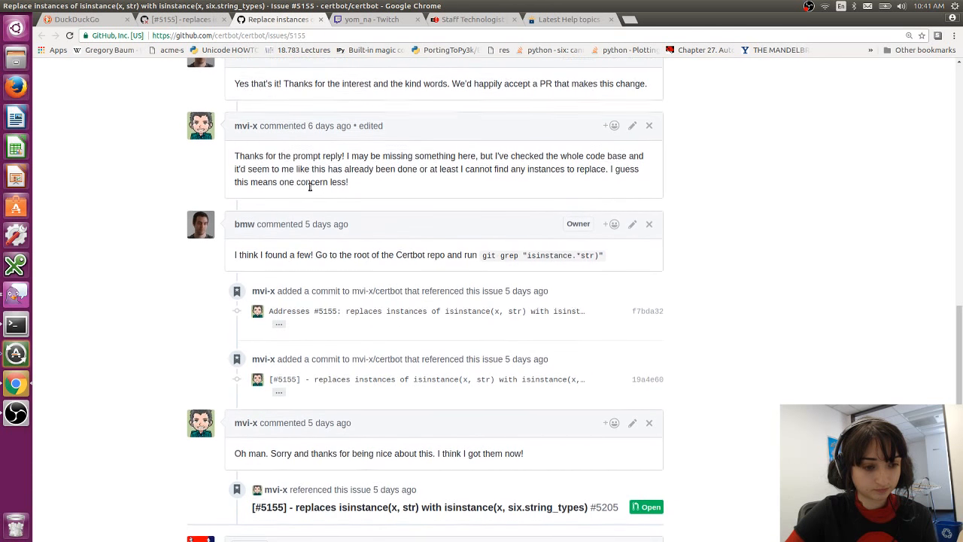
scroll("down", 3)
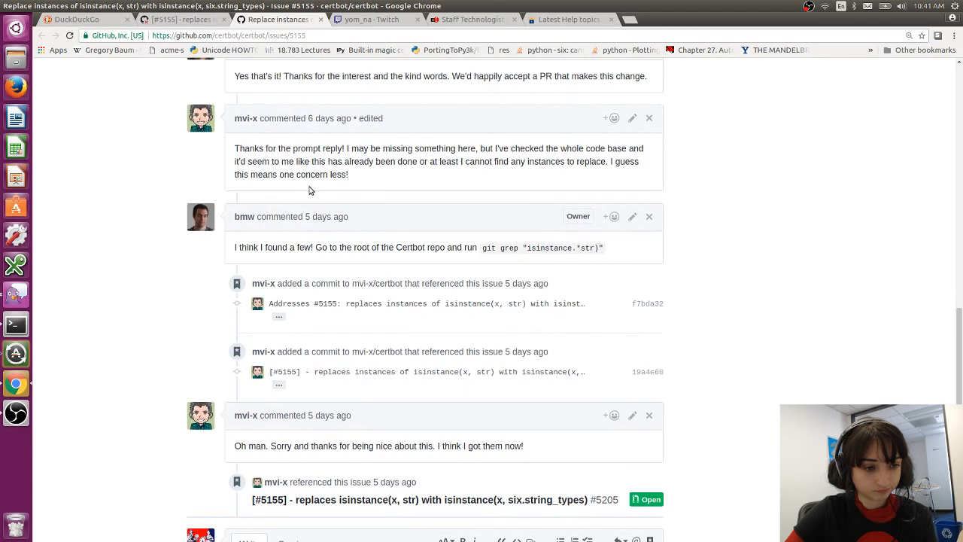
scroll("down", 3)
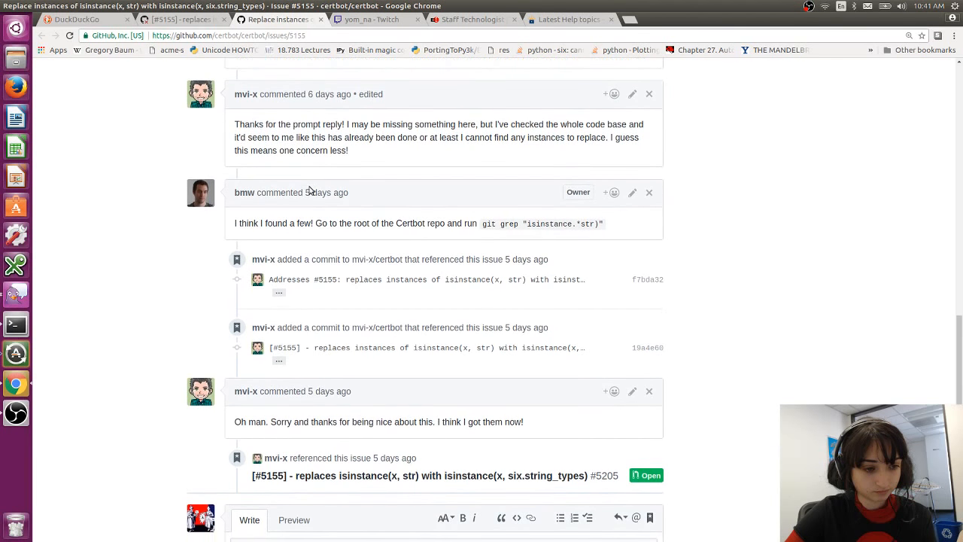
scroll("down", 3)
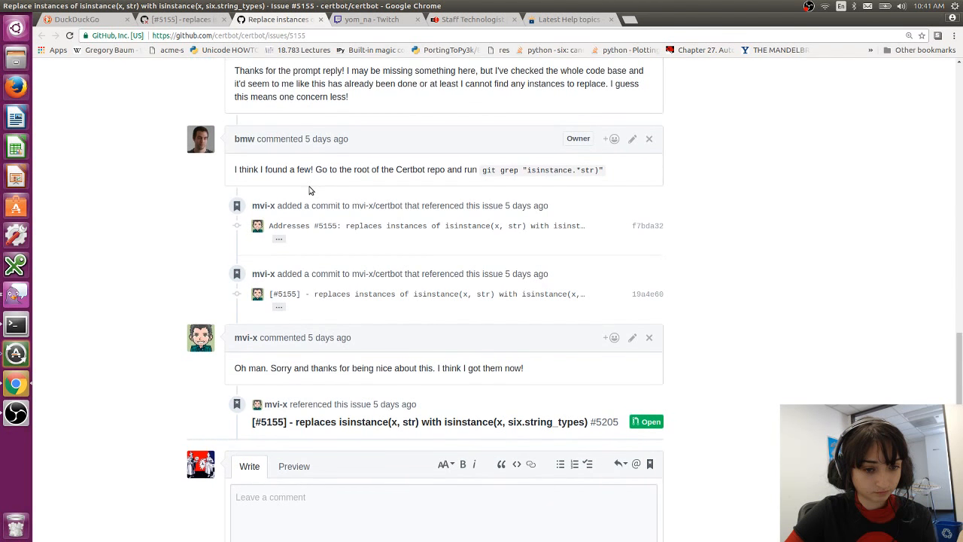
scroll("down", 3)
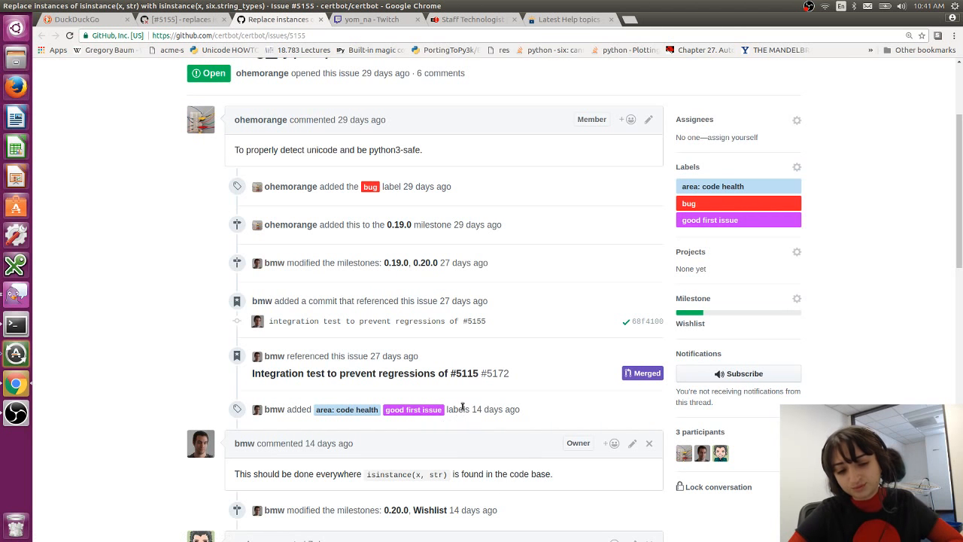
mouse_move(391, 419)
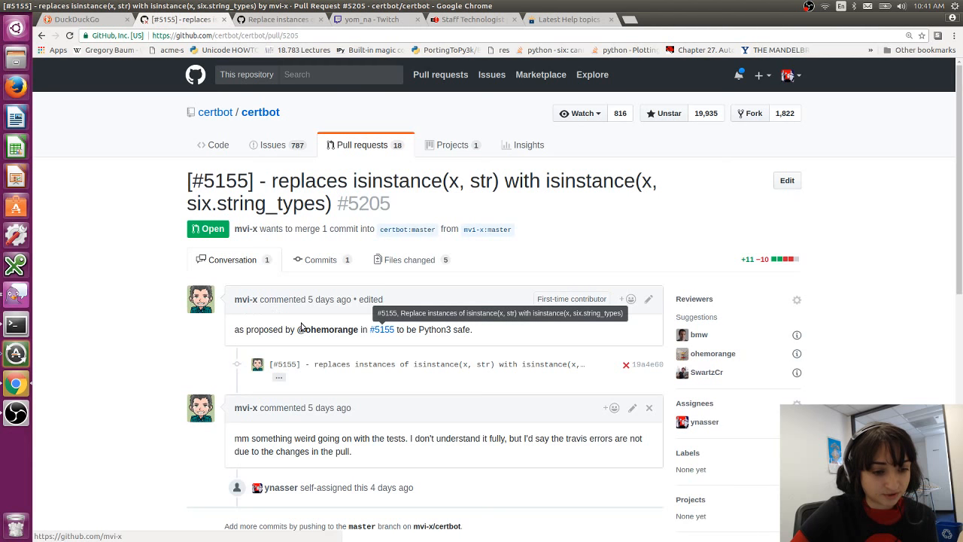
Step: Finish reading issue #5155 and return to pull request #5205's Conversation tab
scroll("down", 3)
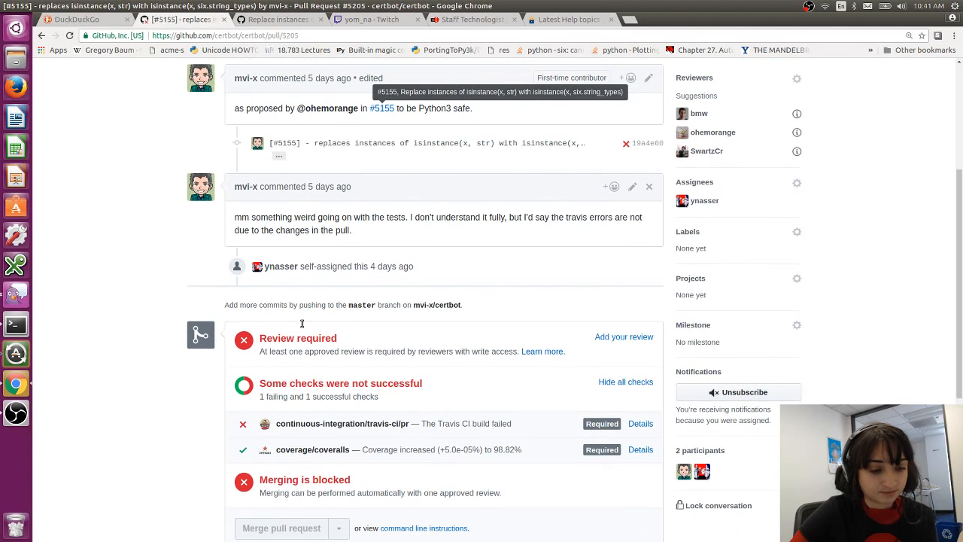
scroll("down", 3)
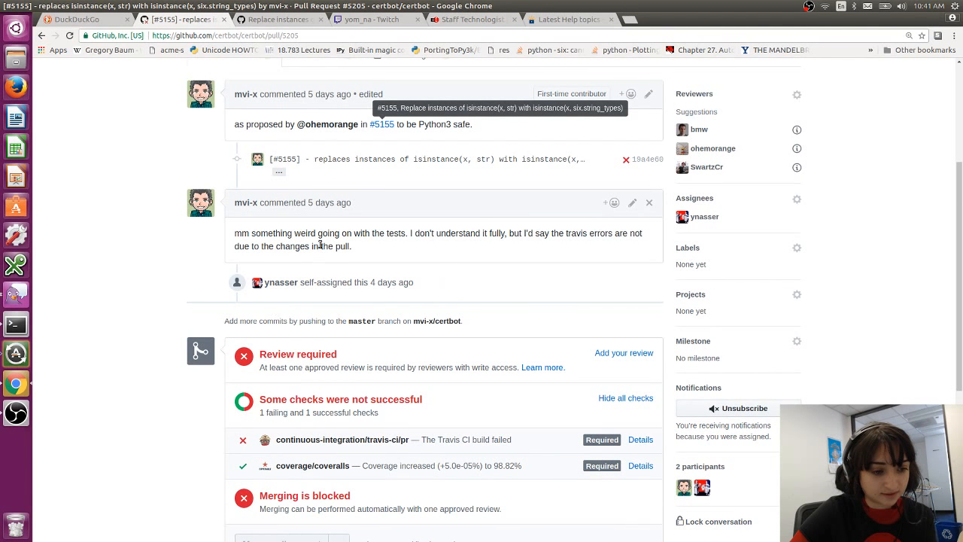
mouse_move(442, 439)
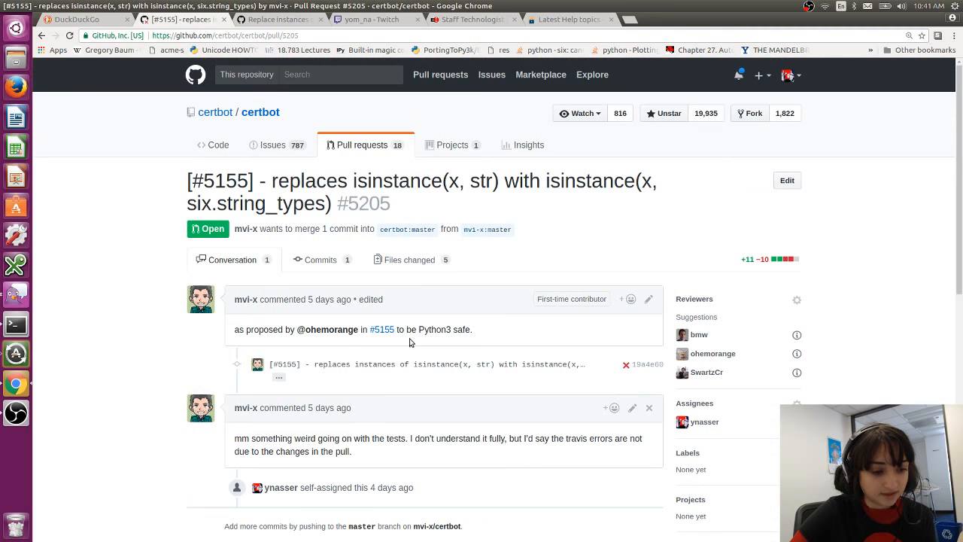
mouse_move(337, 451)
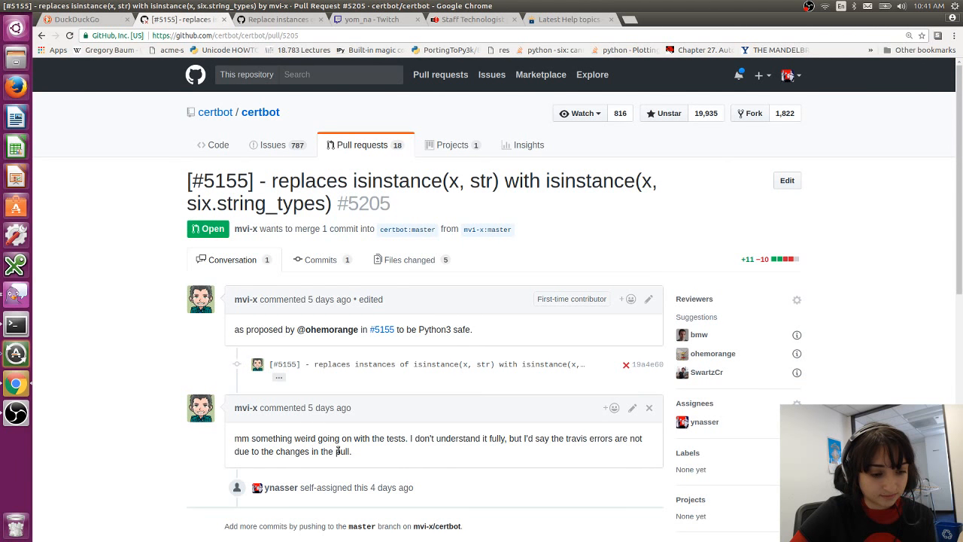
left_click_drag(235, 440, 349, 451)
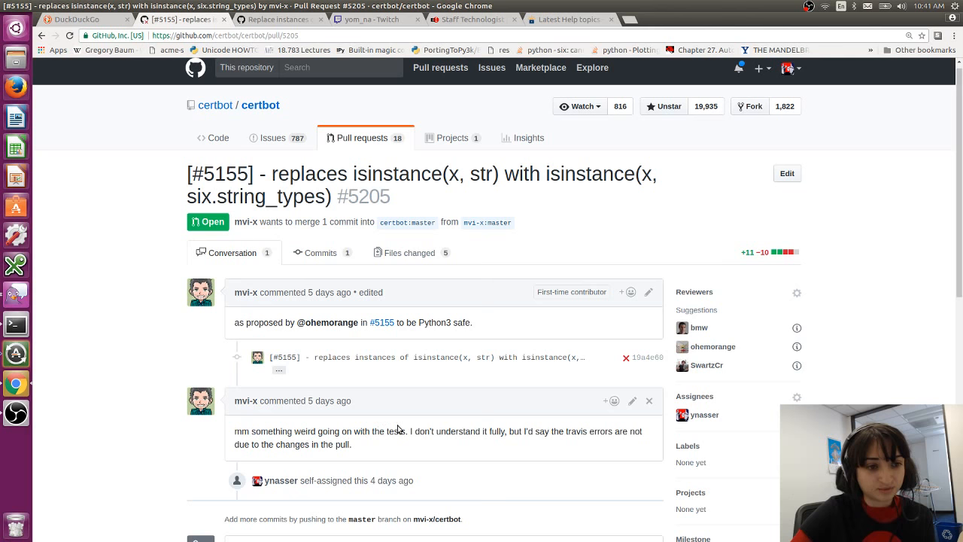
left_click(368, 18)
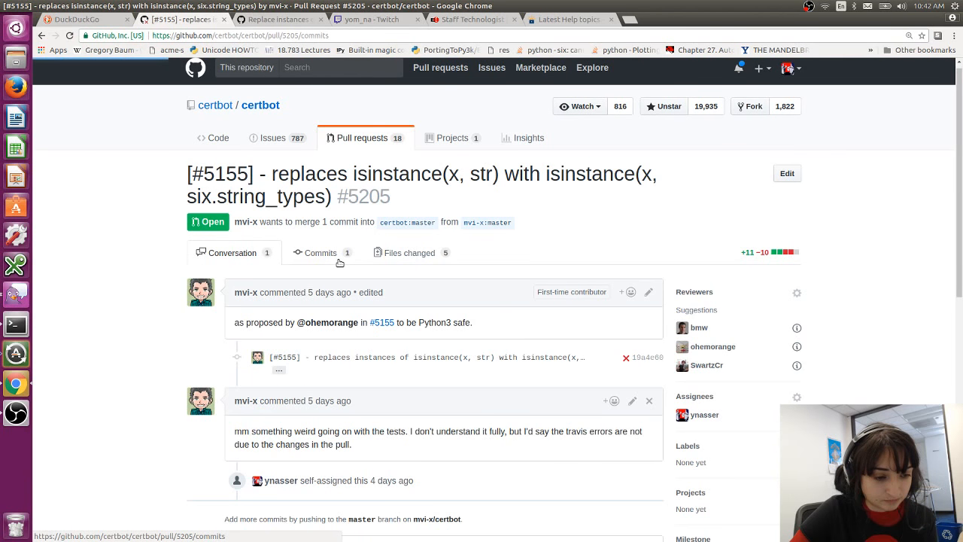
left_click(322, 253)
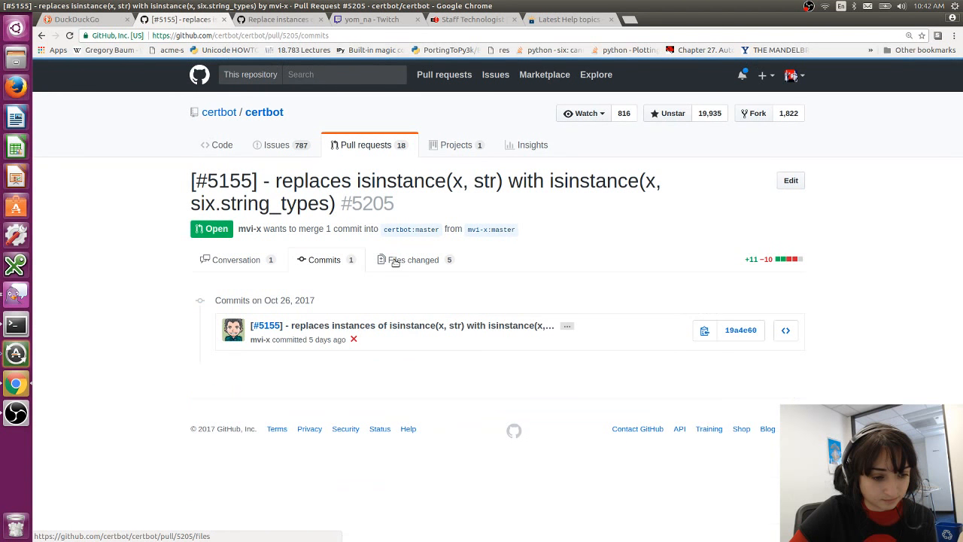
left_click(413, 259)
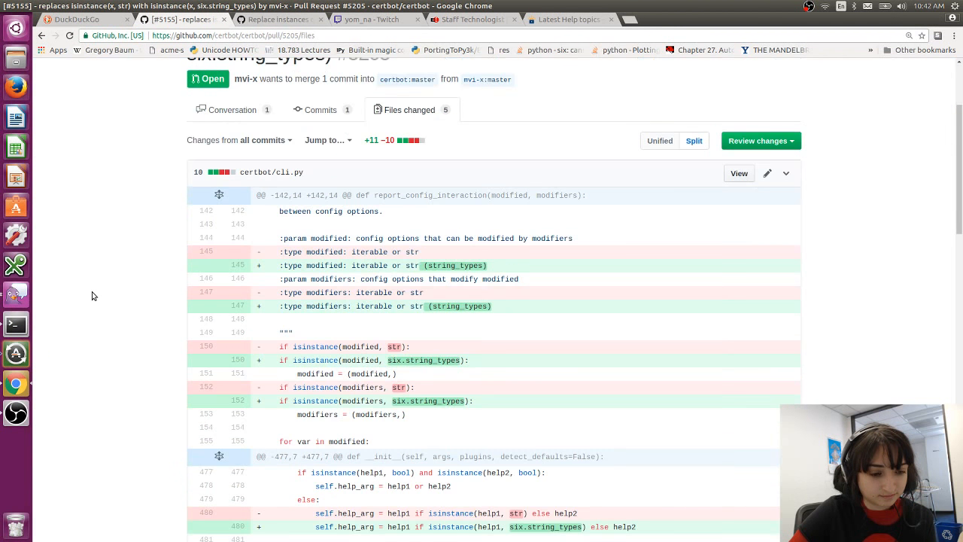
scroll("down", 3)
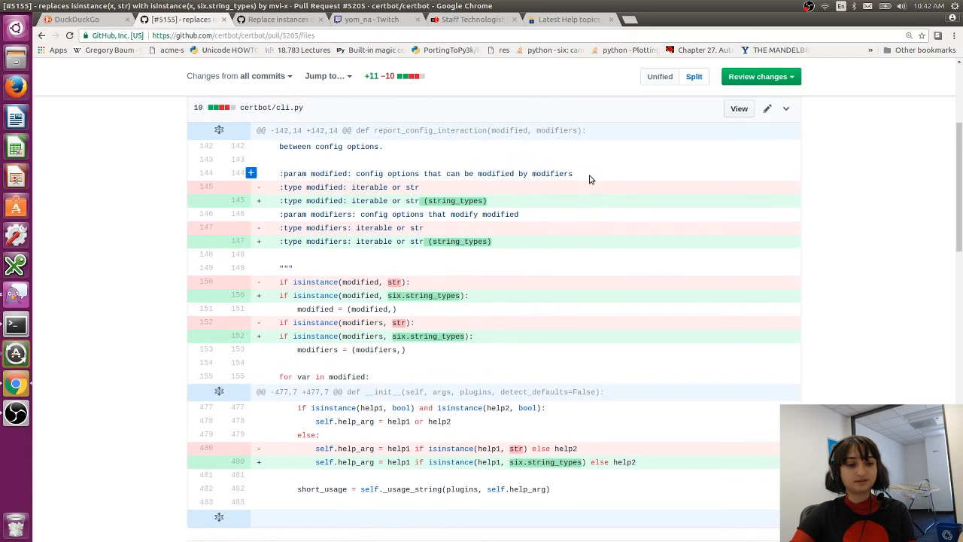
scroll("down", 3)
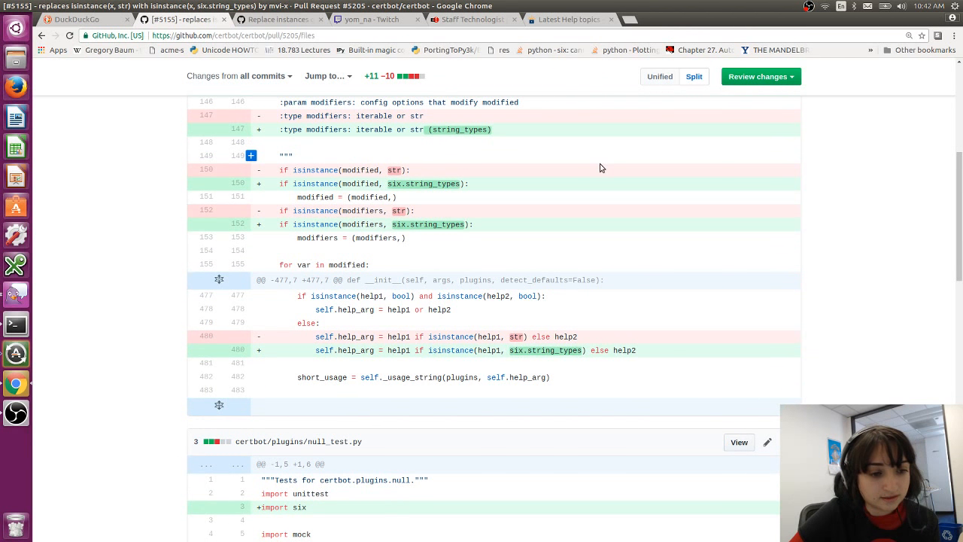
mouse_move(433, 210)
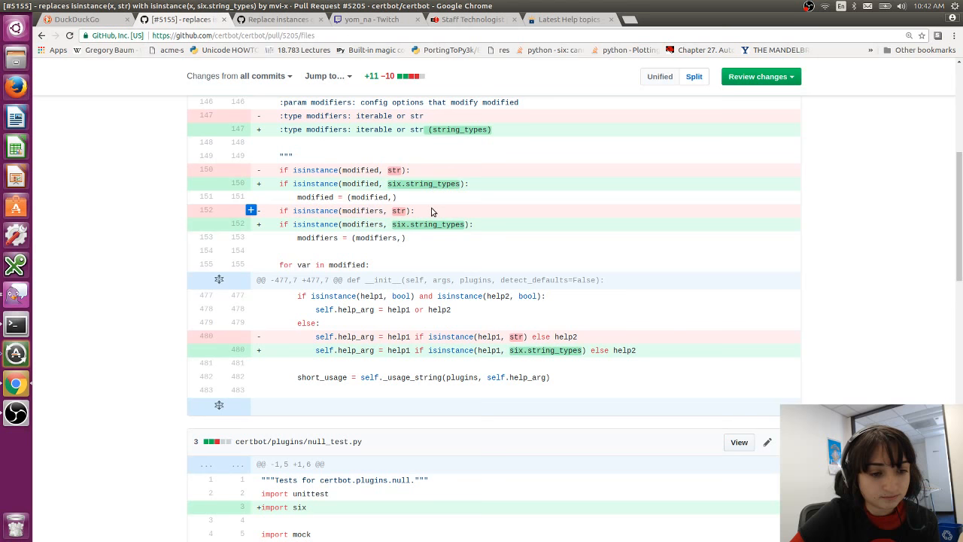
scroll("down", 3)
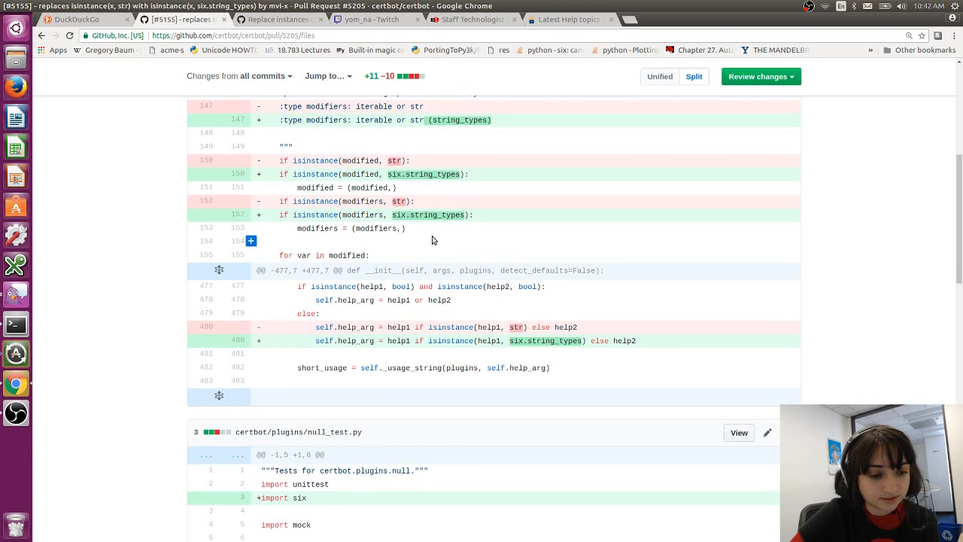
scroll("down", 3)
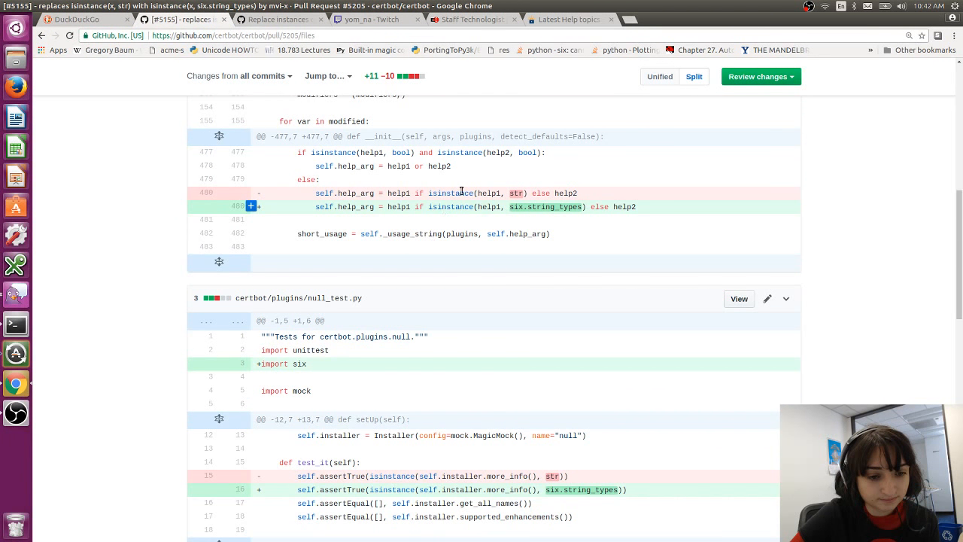
scroll("down", 3)
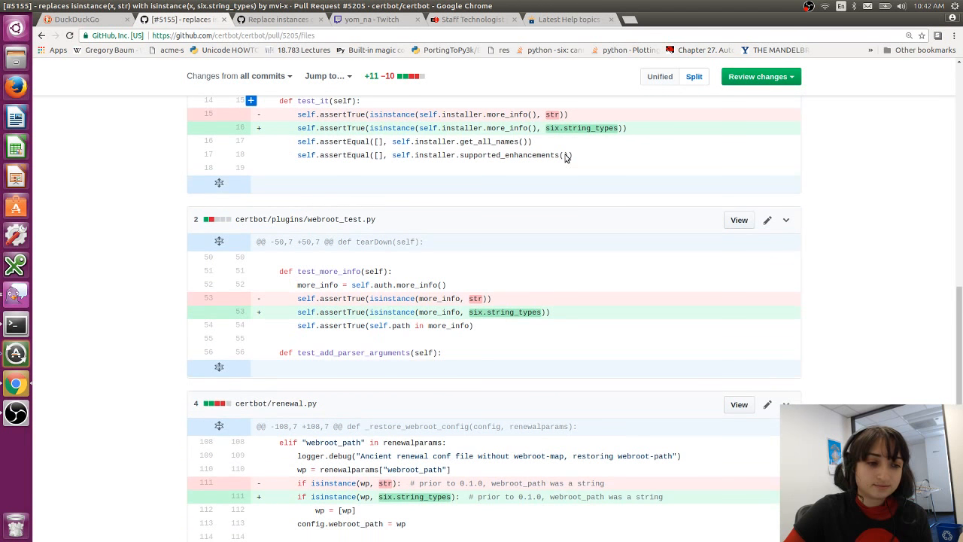
scroll("down", 3)
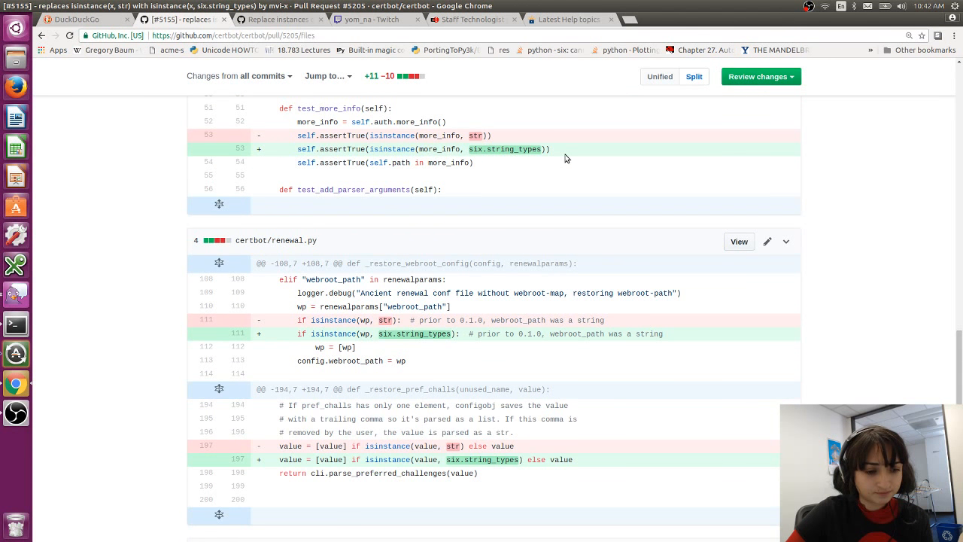
scroll("down", 3)
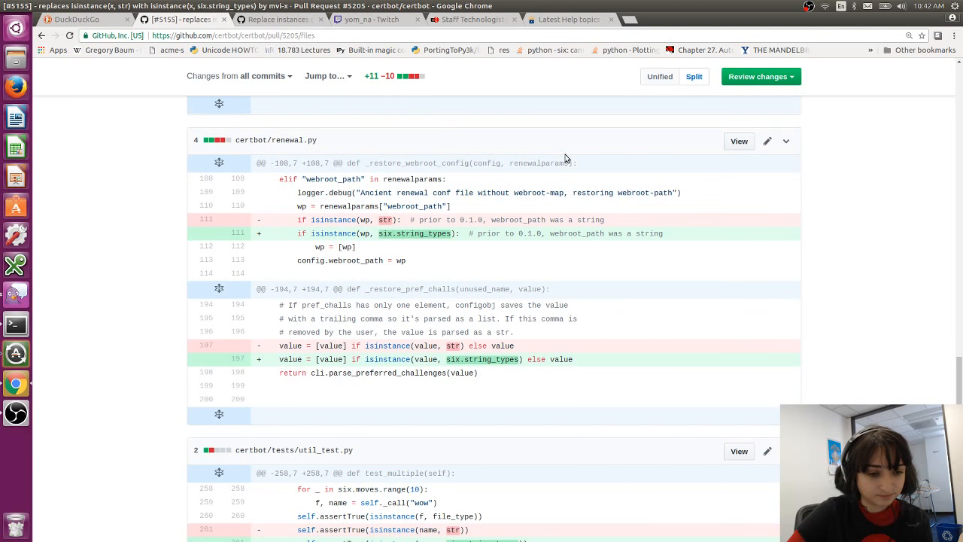
scroll("down", 3)
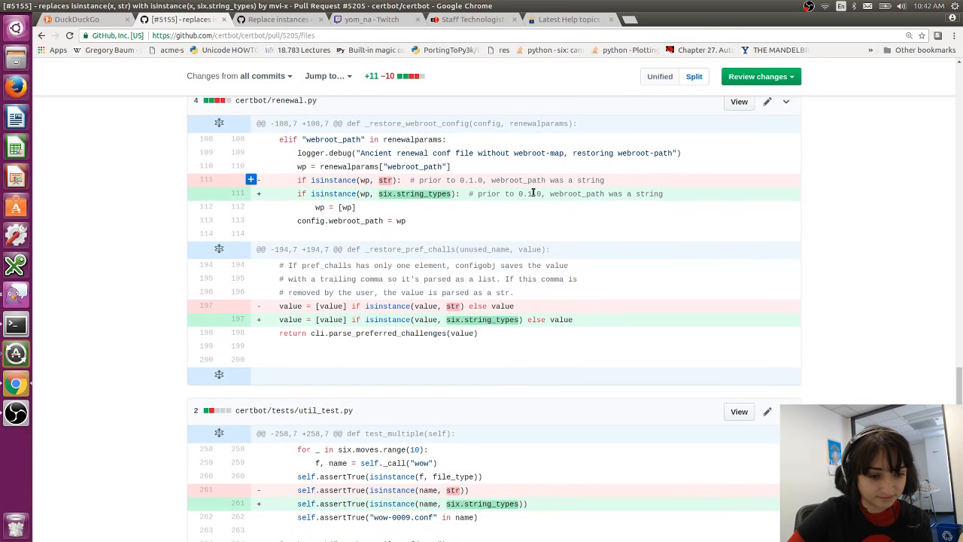
scroll("down", 3)
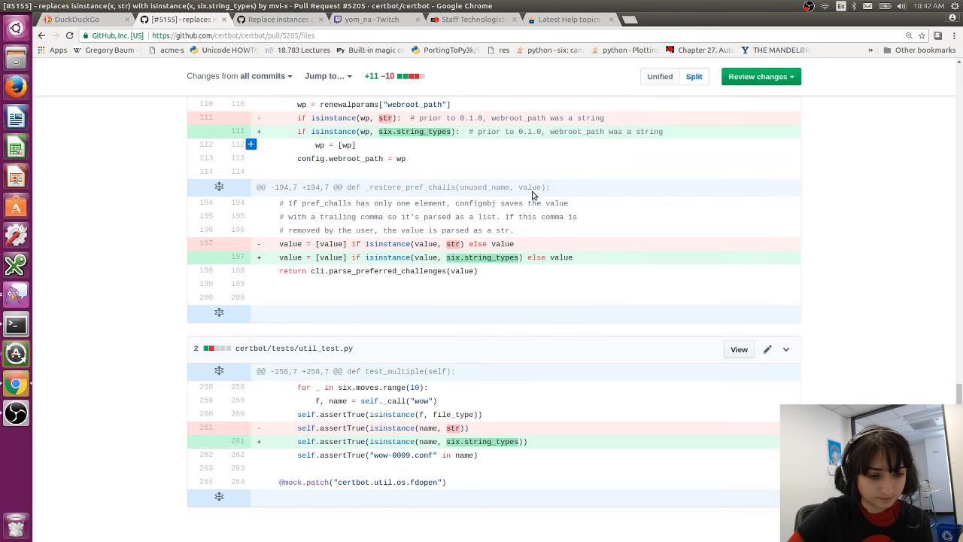
scroll("down", 3)
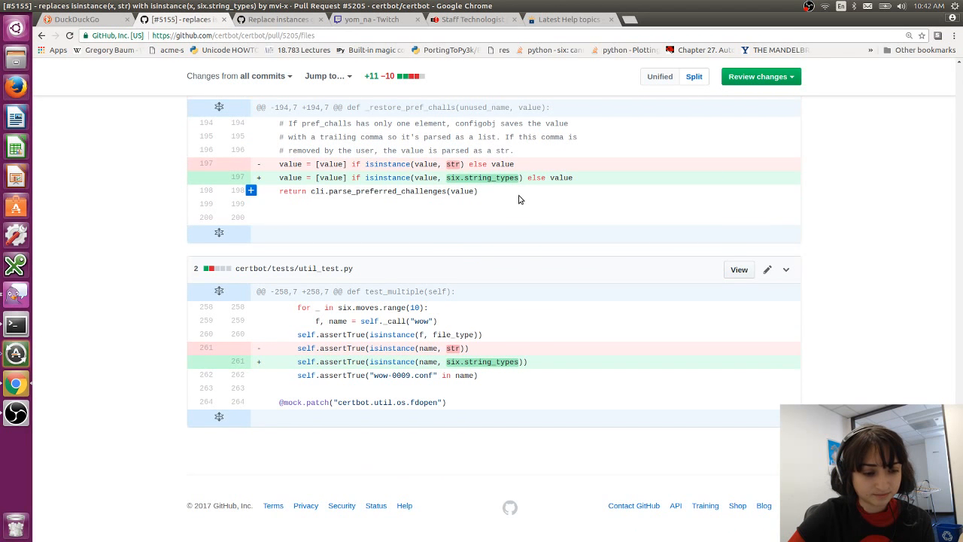
scroll("down", 3)
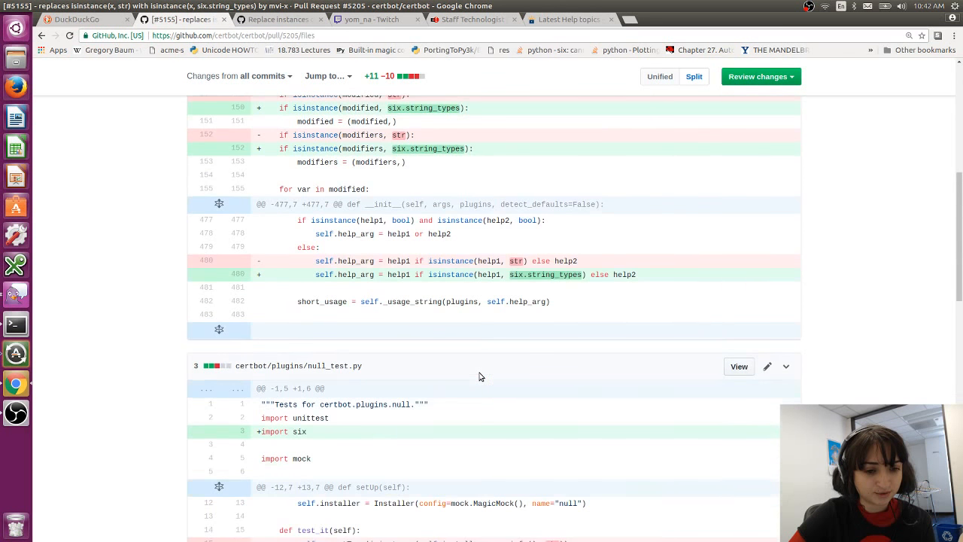
scroll("down", 3)
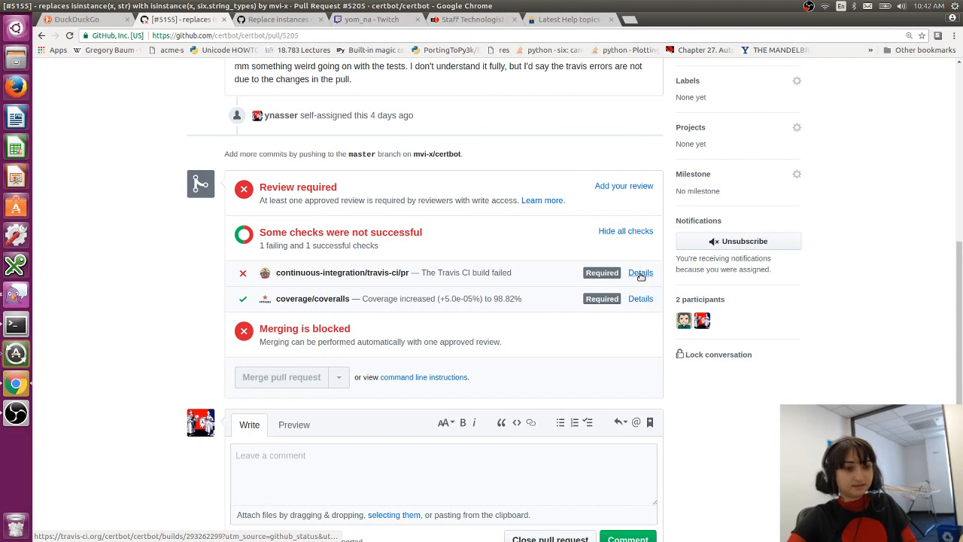
Step: Open the failing travis-ci/pr check's Details and review build #8274's job list
left_click(641, 272)
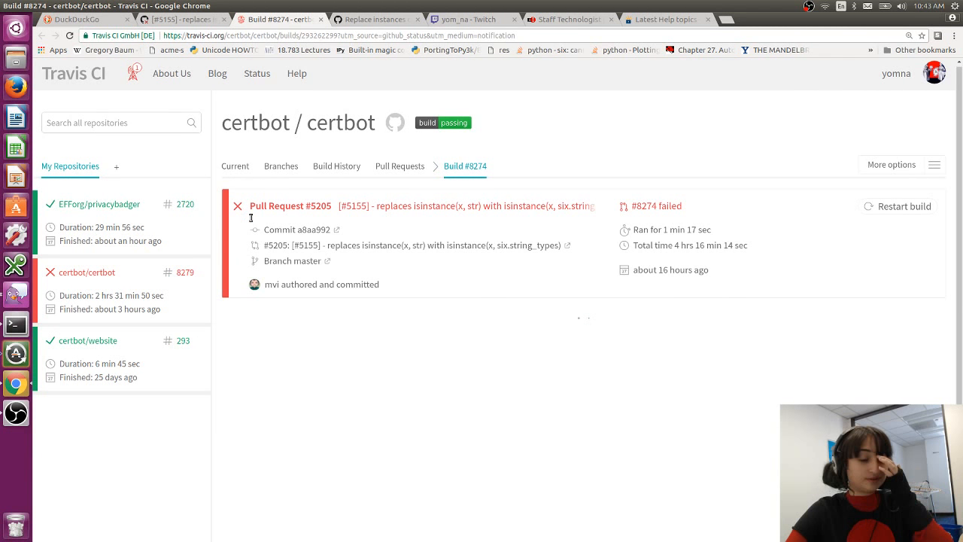
scroll("down", 3)
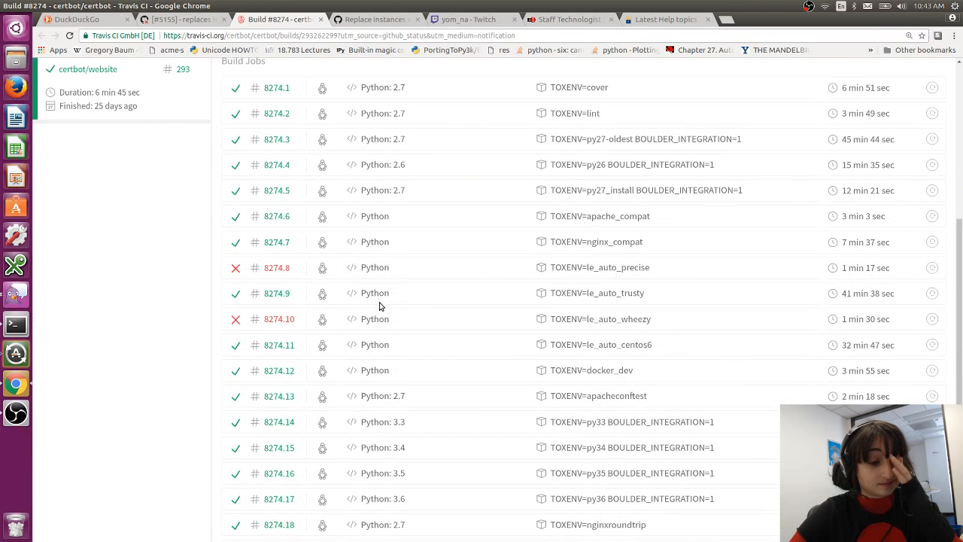
scroll("down", 3)
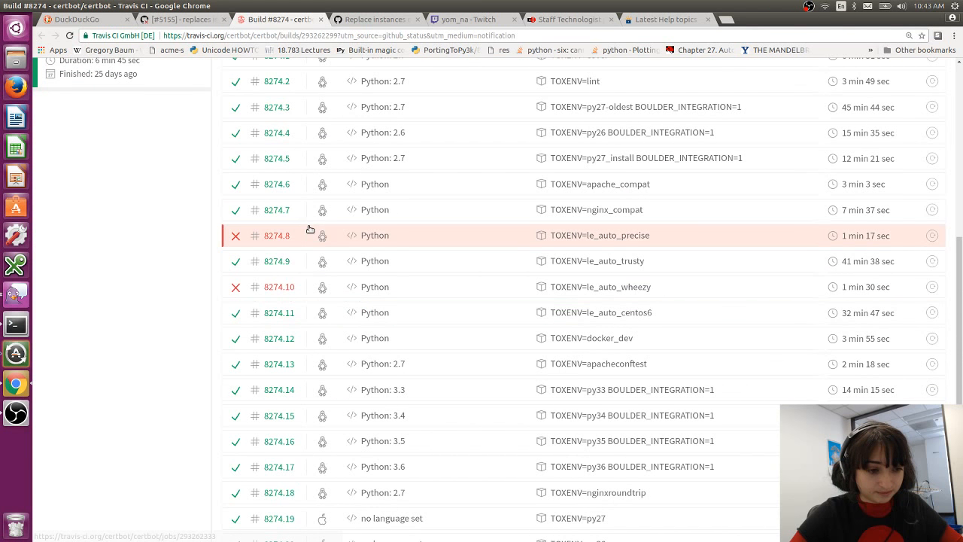
scroll("down", 3)
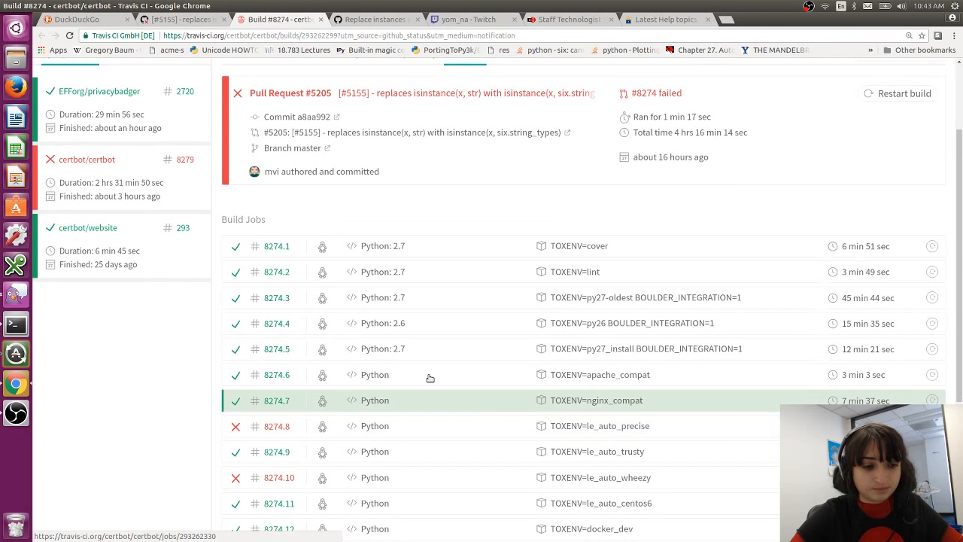
scroll("down", 3)
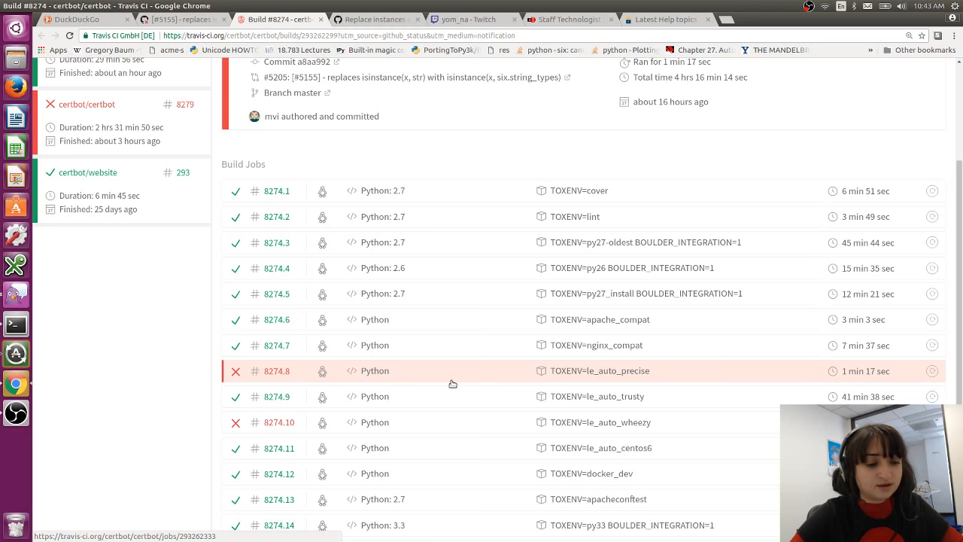
mouse_move(558, 376)
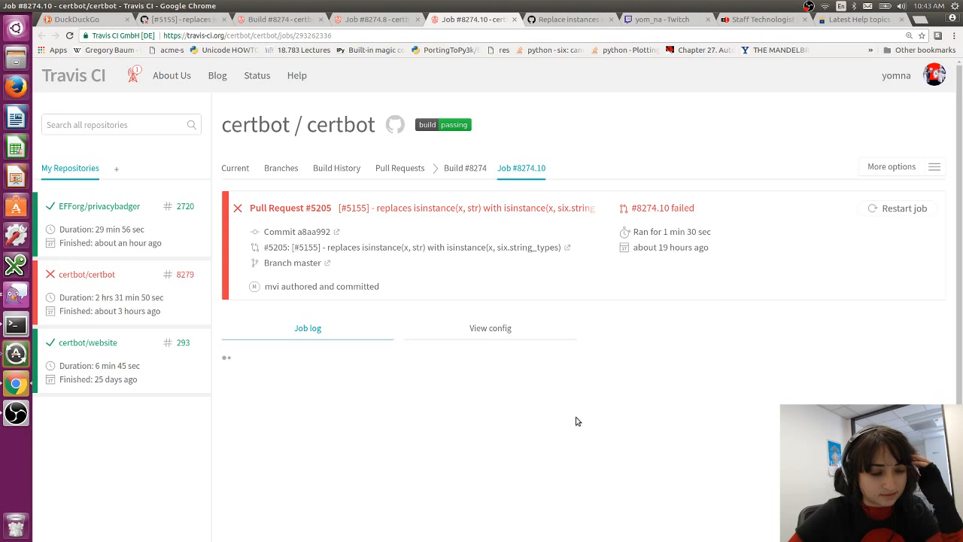
Step: Scroll job 8274.10's le_auto_wheezy log down to the failing 'pip install nose' error
scroll("down", 3)
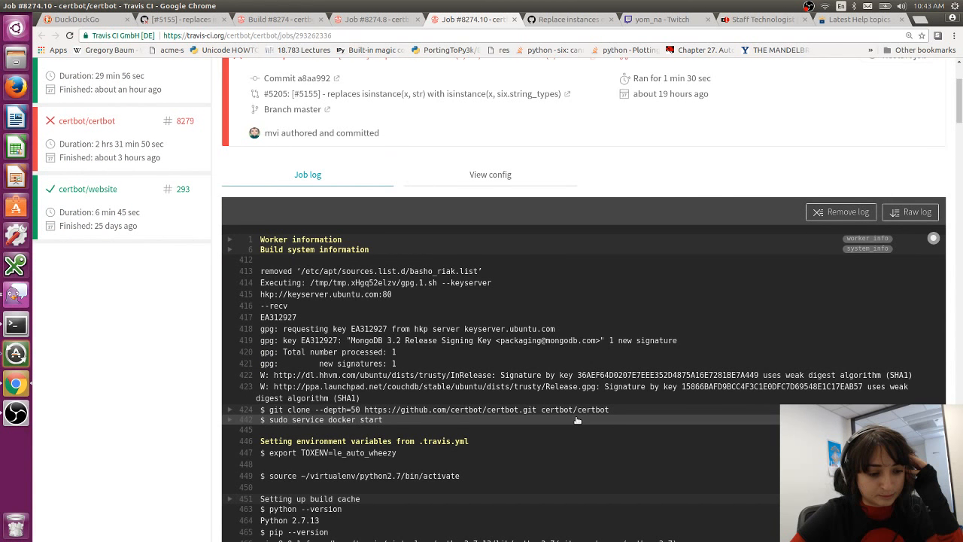
scroll("down", 3)
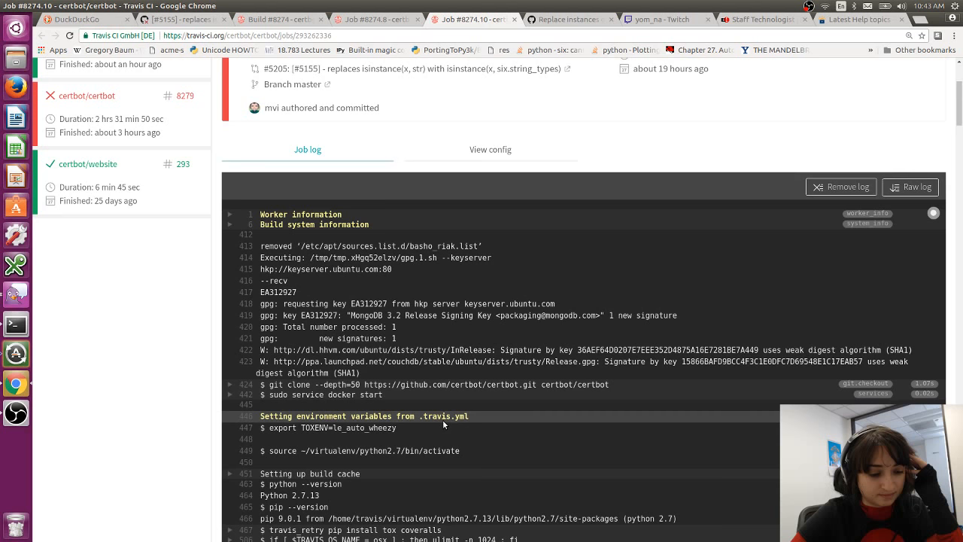
scroll("down", 3)
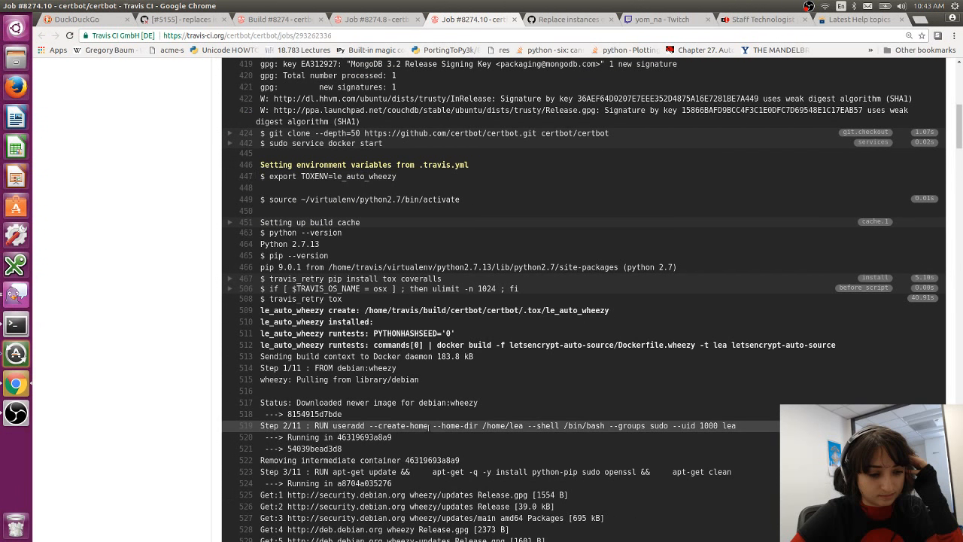
scroll("down", 3)
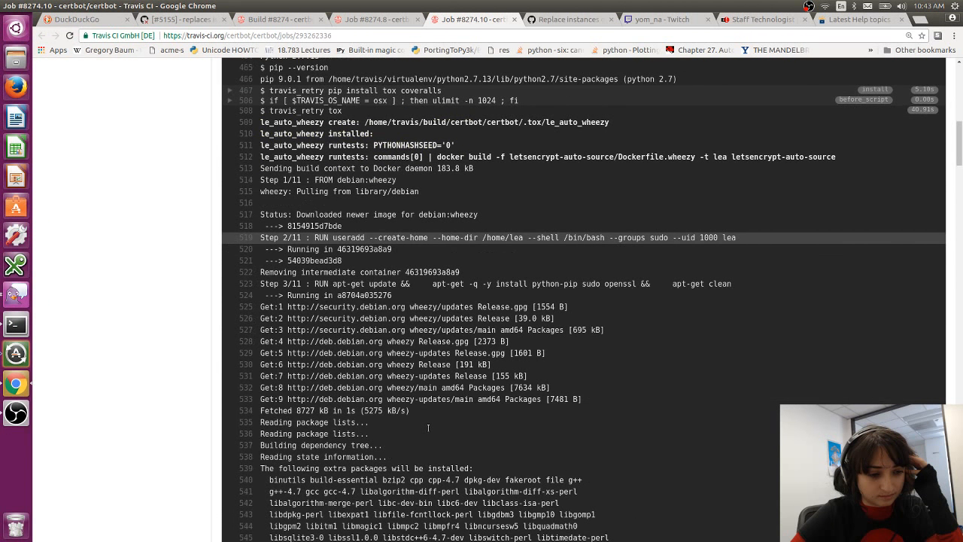
scroll("down", 3)
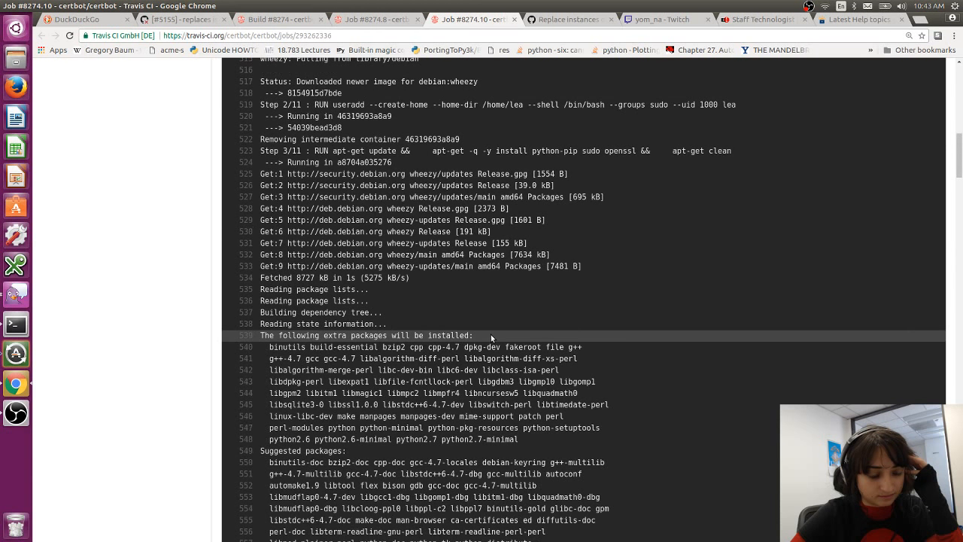
scroll("down", 3)
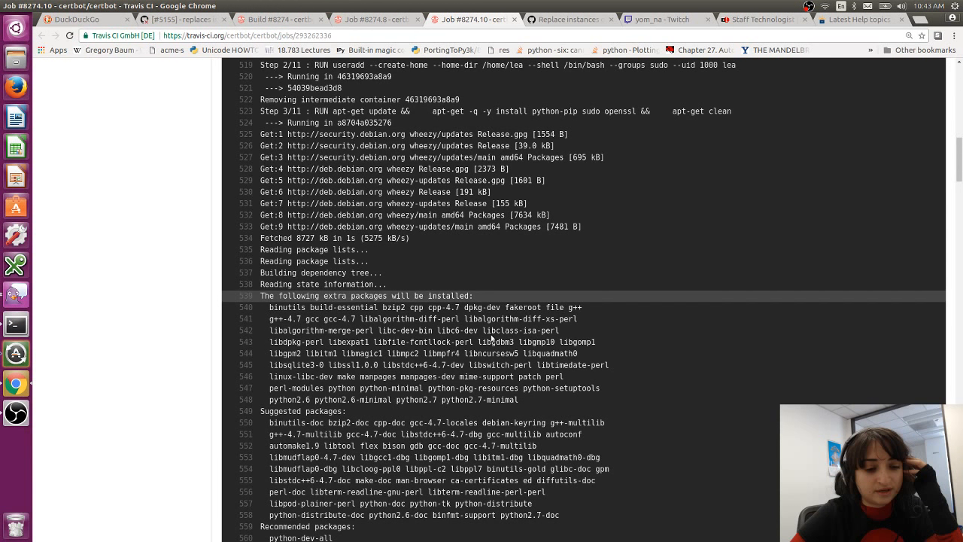
scroll("down", 3)
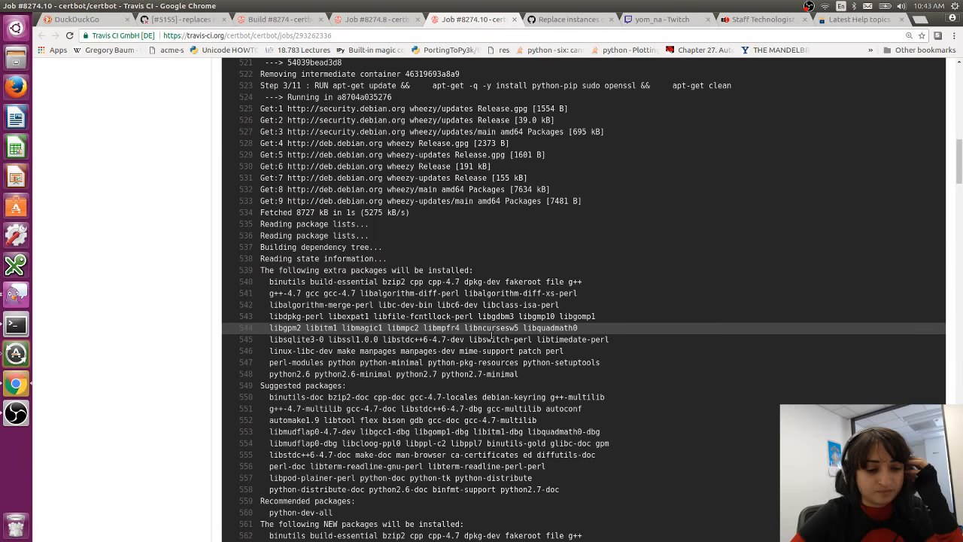
scroll("down", 3)
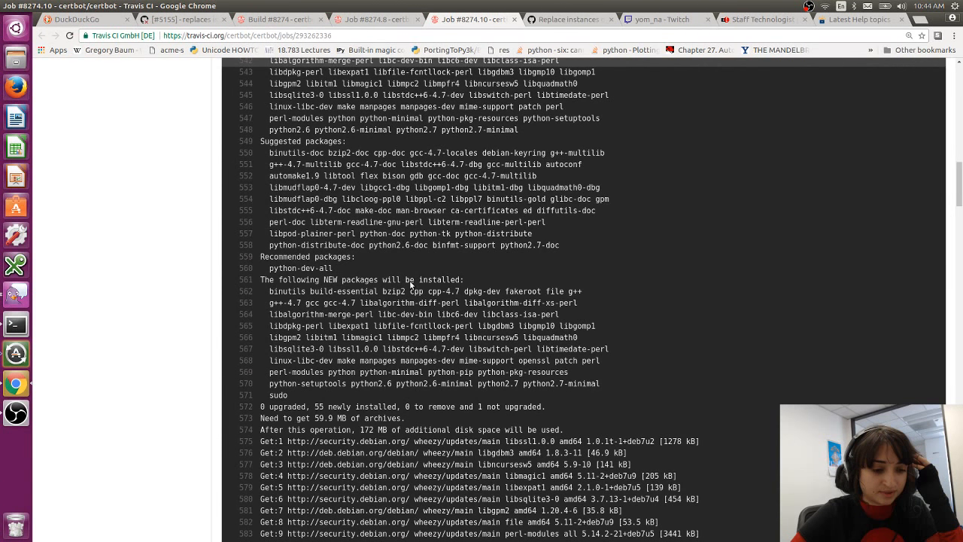
scroll("down", 3)
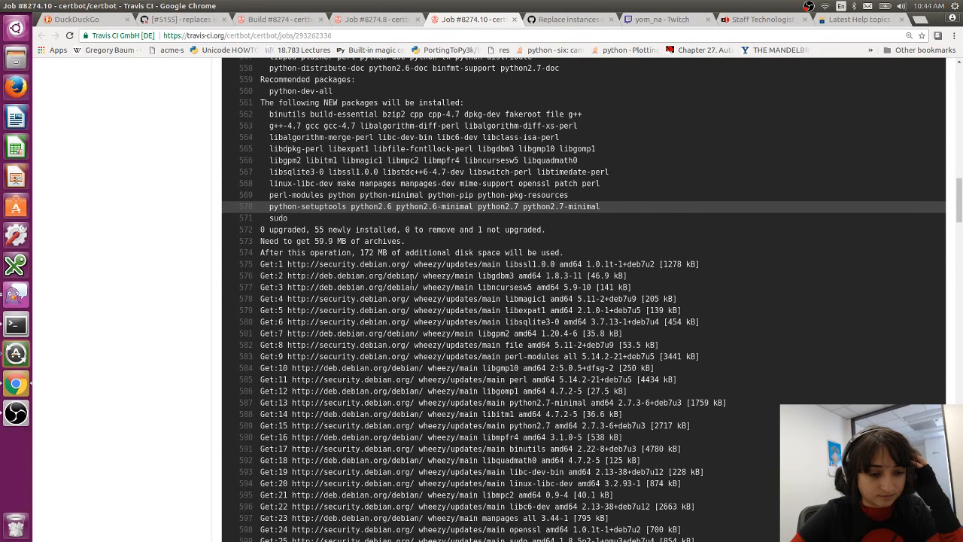
scroll("down", 3)
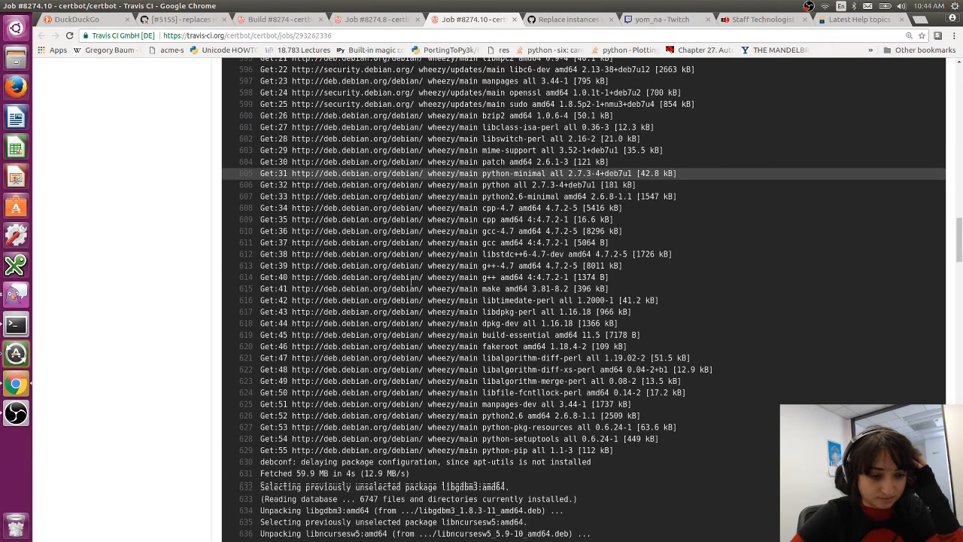
scroll("down", 3)
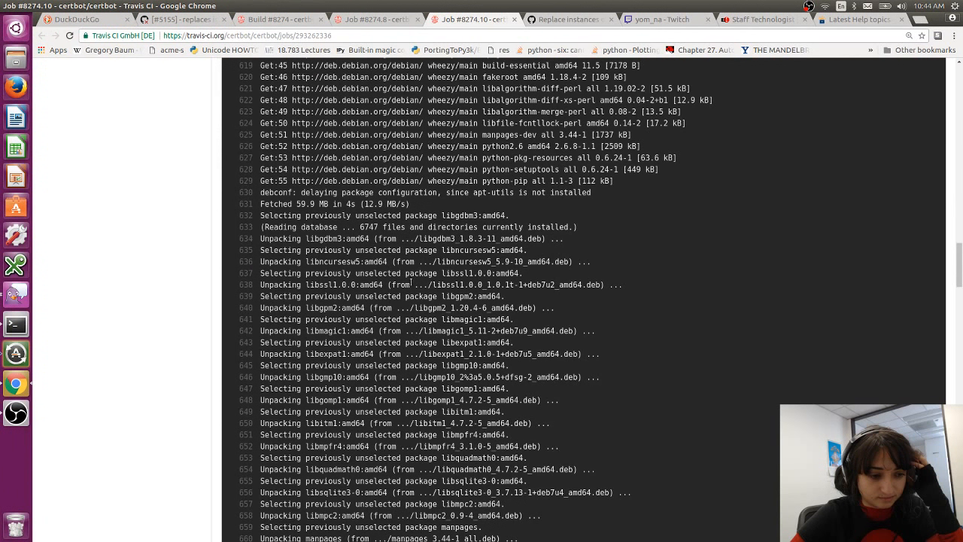
scroll("down", 3)
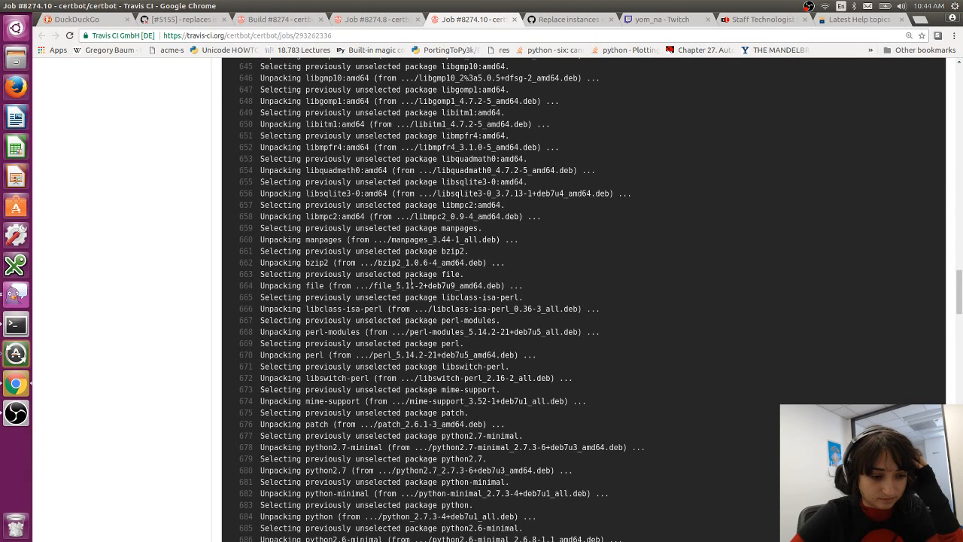
scroll("down", 3)
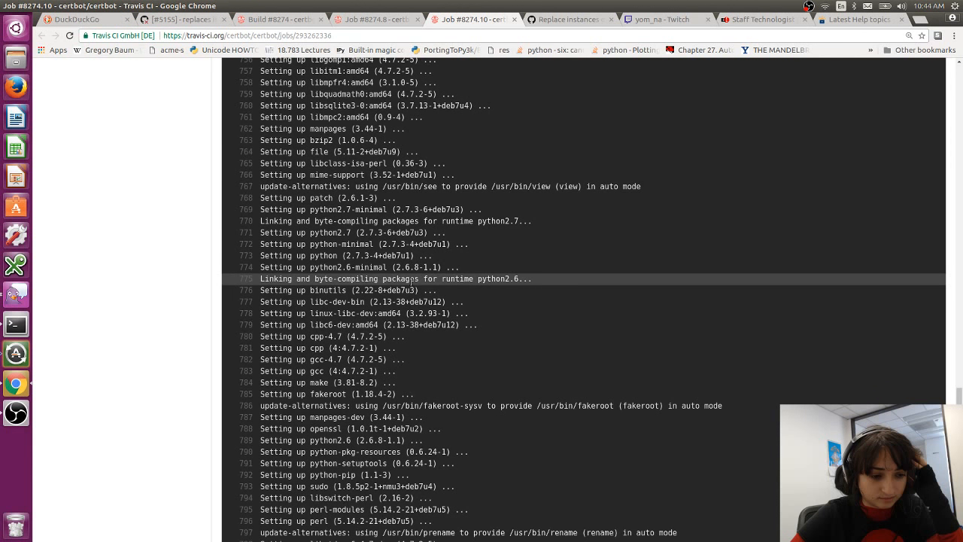
scroll("down", 3)
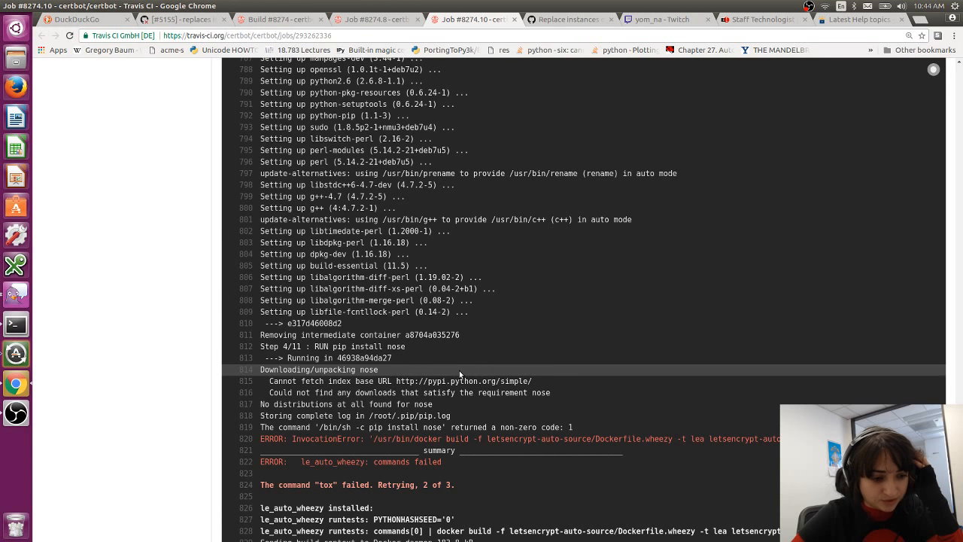
mouse_move(436, 370)
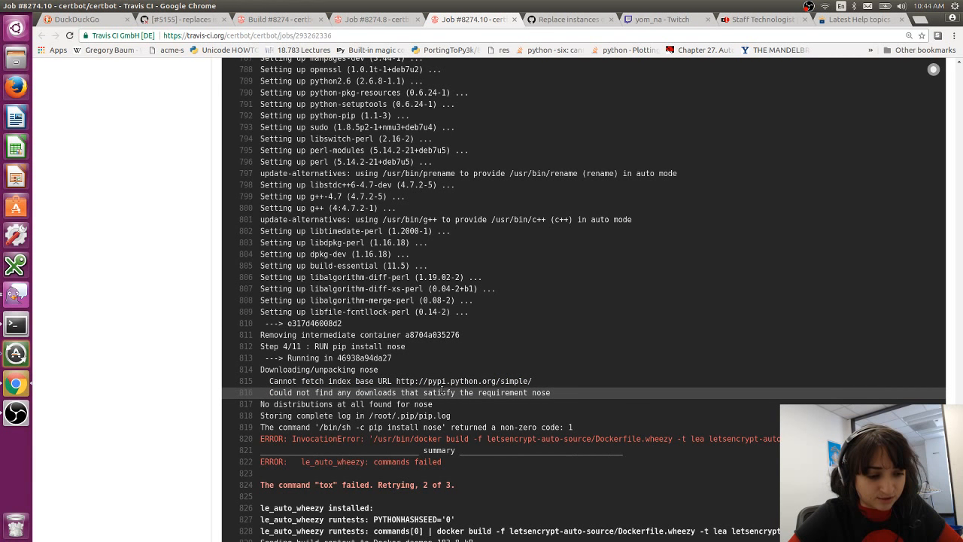
scroll("down", 3)
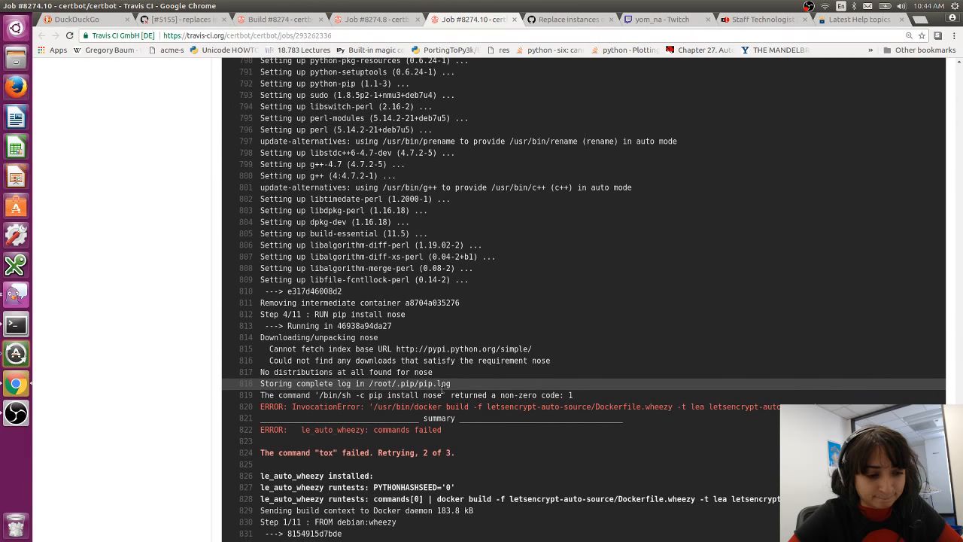
scroll("down", 3)
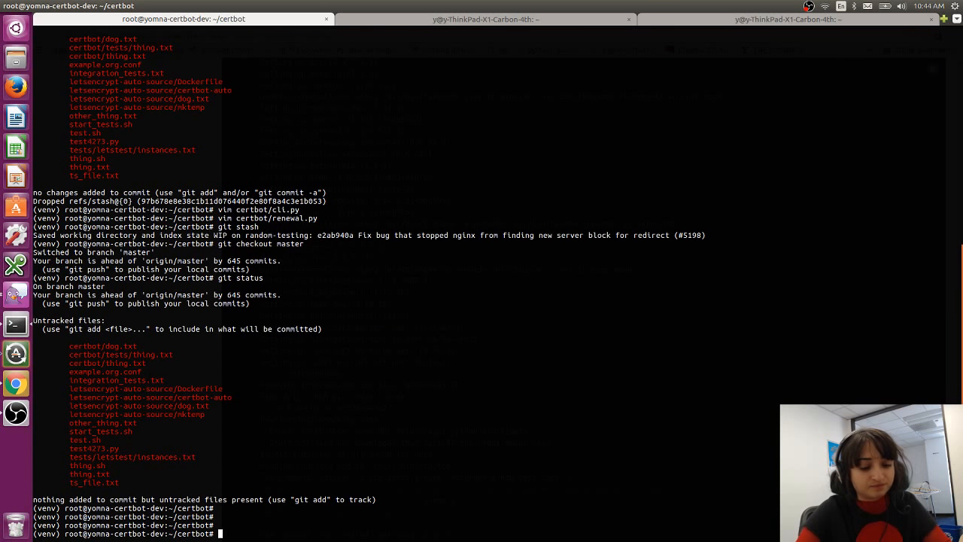
Step: Check out the mvi-x branch and cd into letsencrypt-auto-source/
type("git branch")
type("l")
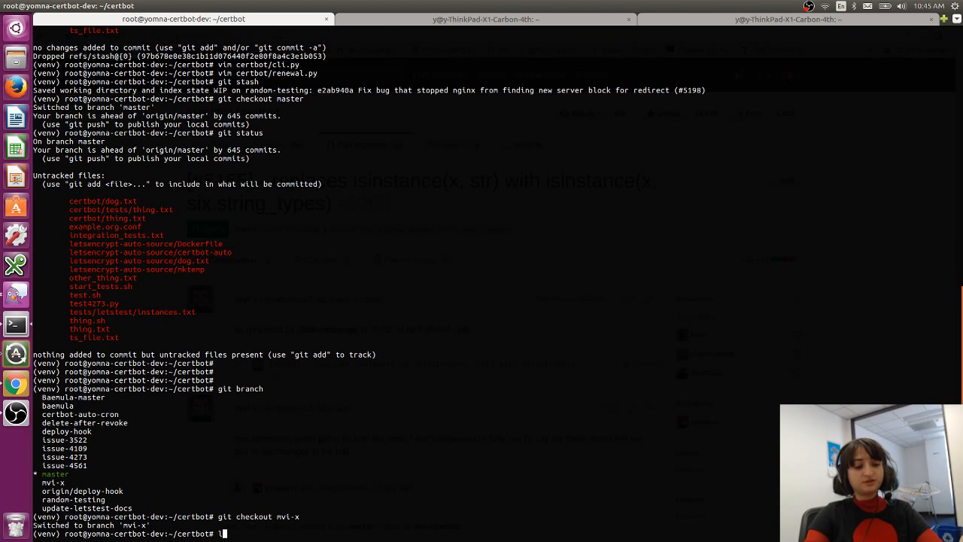
type("s")
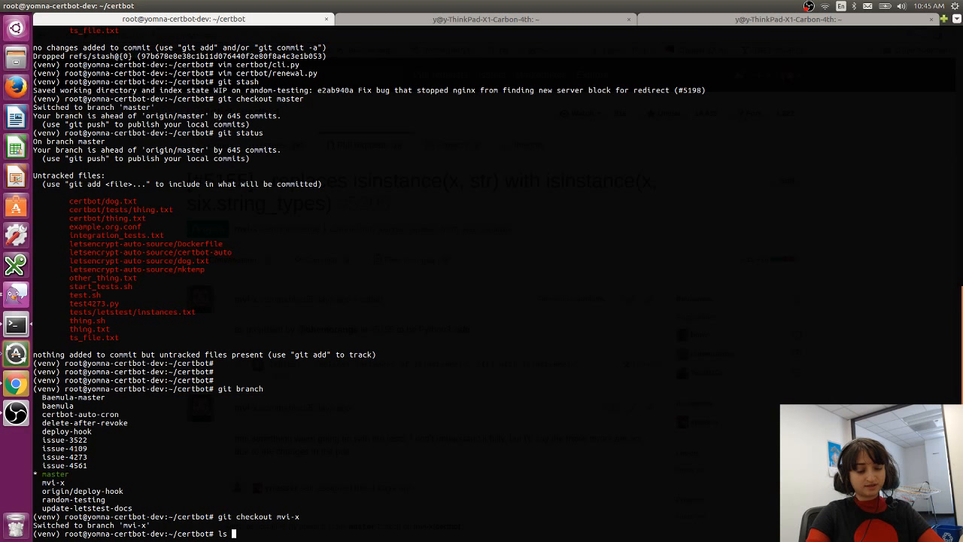
type("letsencrypt-auto-source/")
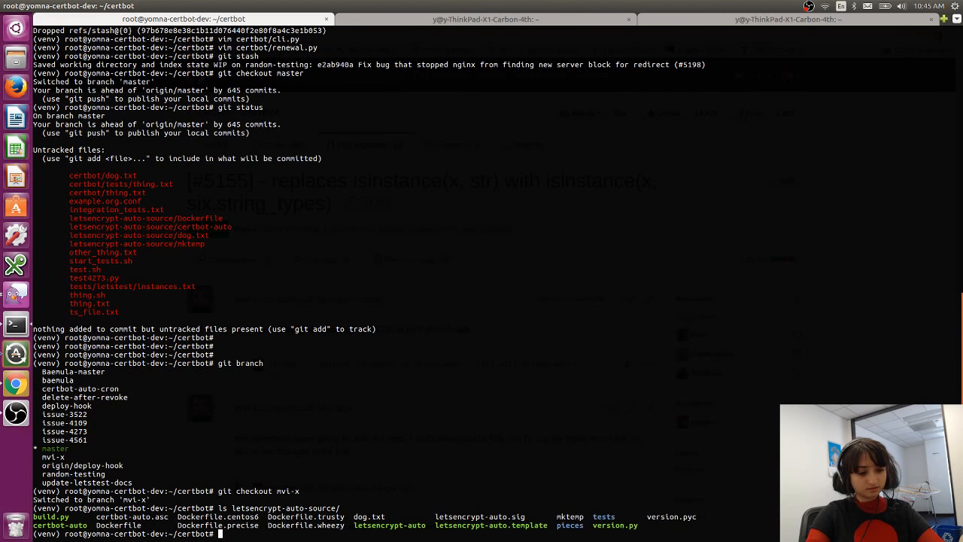
type("cd")
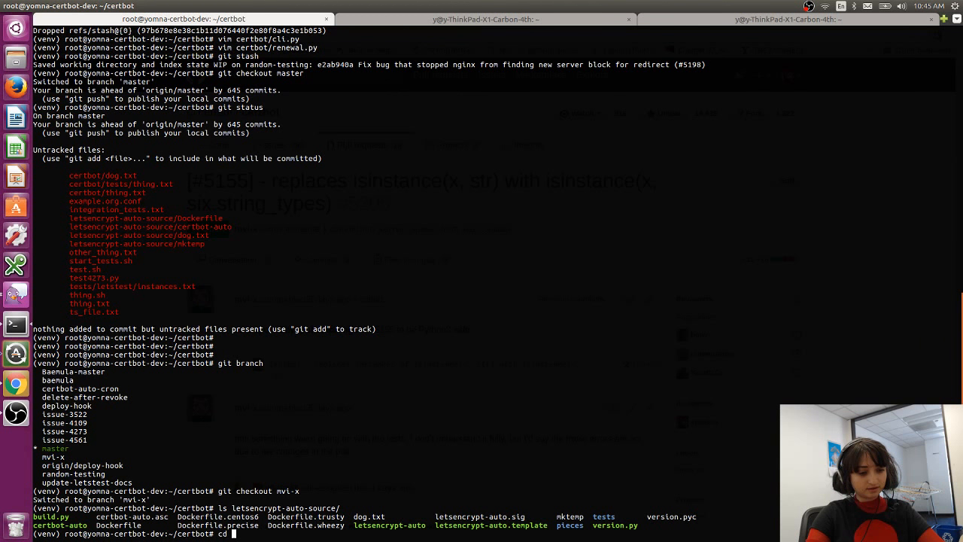
type("letsencrypt-auto-source/")
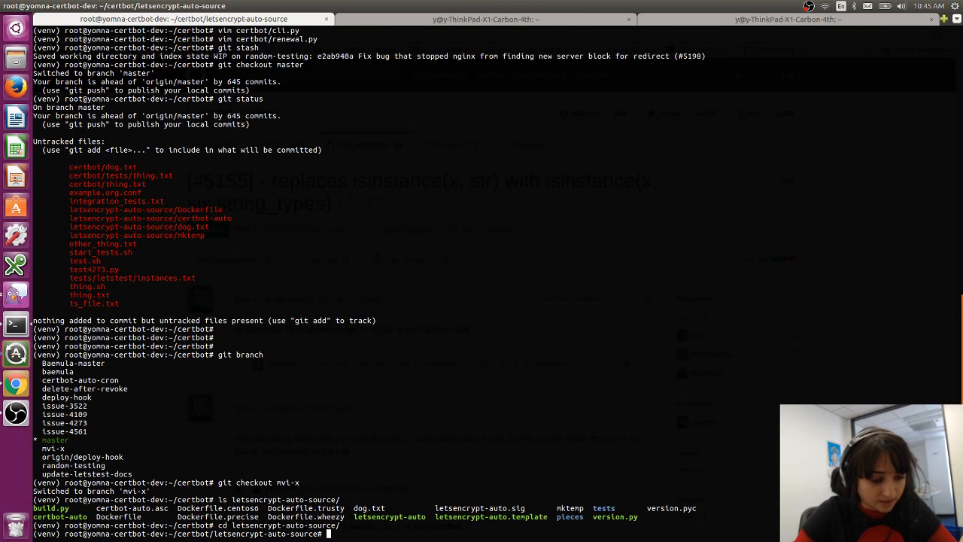
Step: Open Dockerfile.wheezy in vim, showing its nose install step
type("vim Dockerfile")
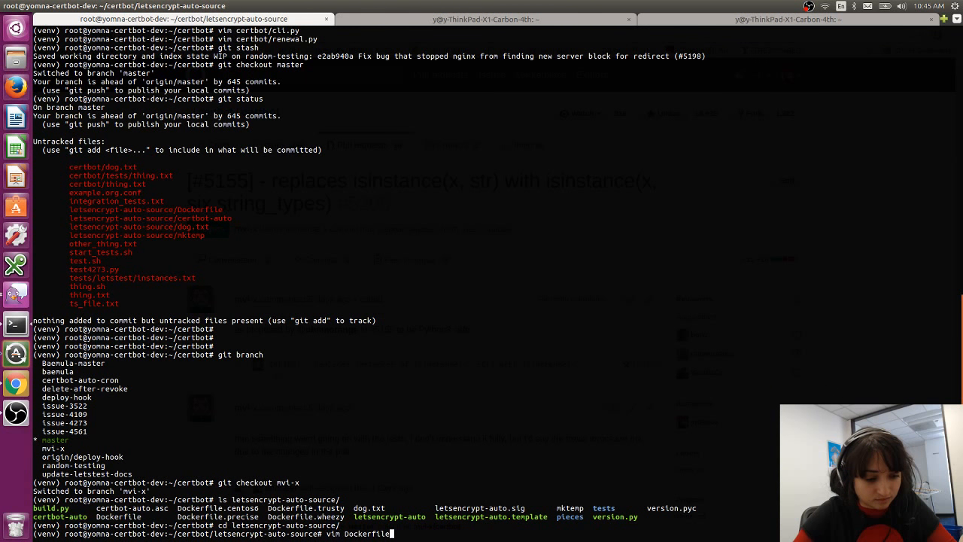
type(".wheezy")
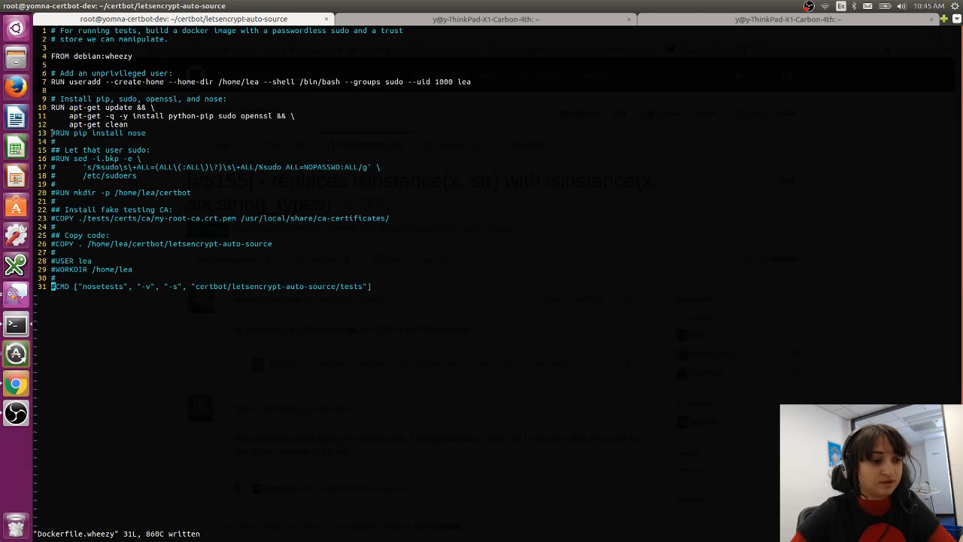
Step: Quit vim and run docker build -f Dockerfile.wheezy . to a successful build
type(":")
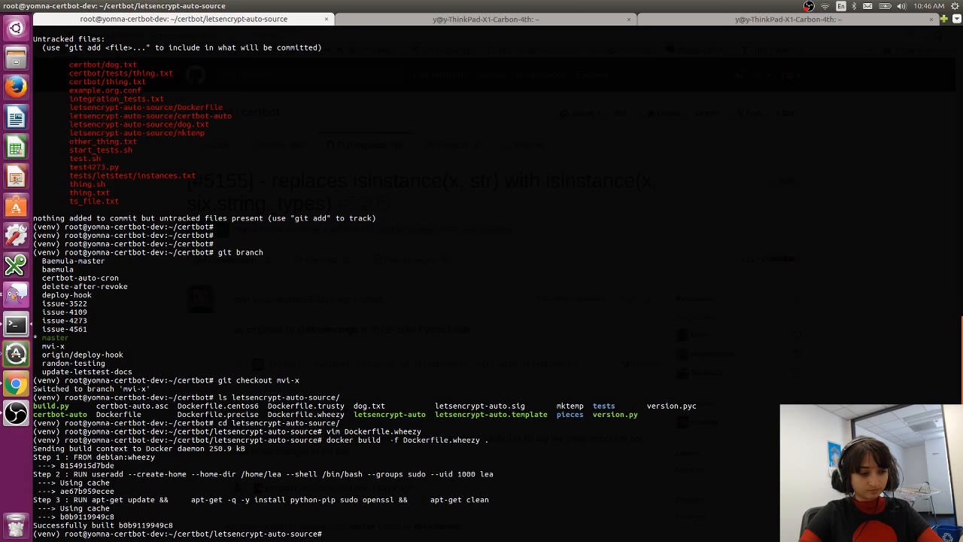
Step: Start a bash shell in a container from image b0b9119949c8 via docker run -it
key("ctrl+r")
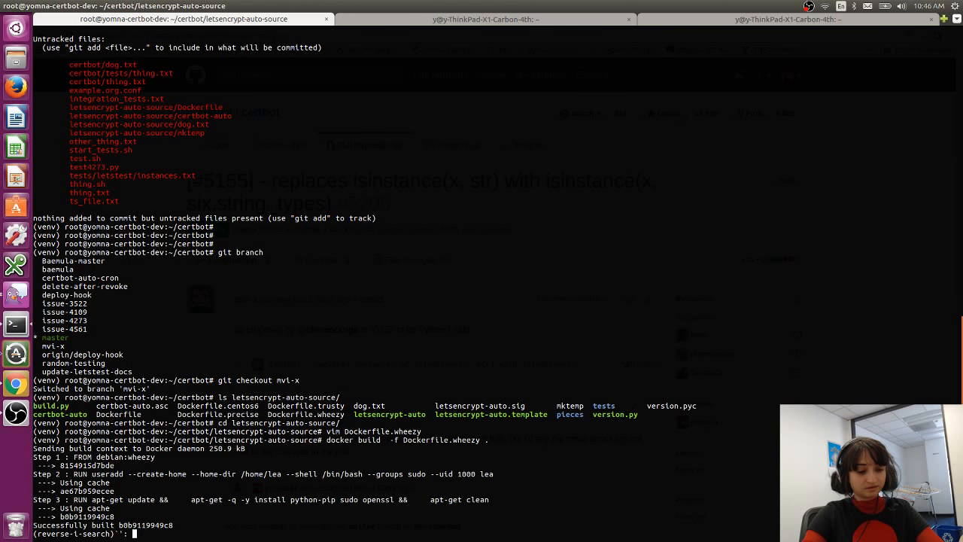
type("docker run -it f2a007df8345 /bin/bash")
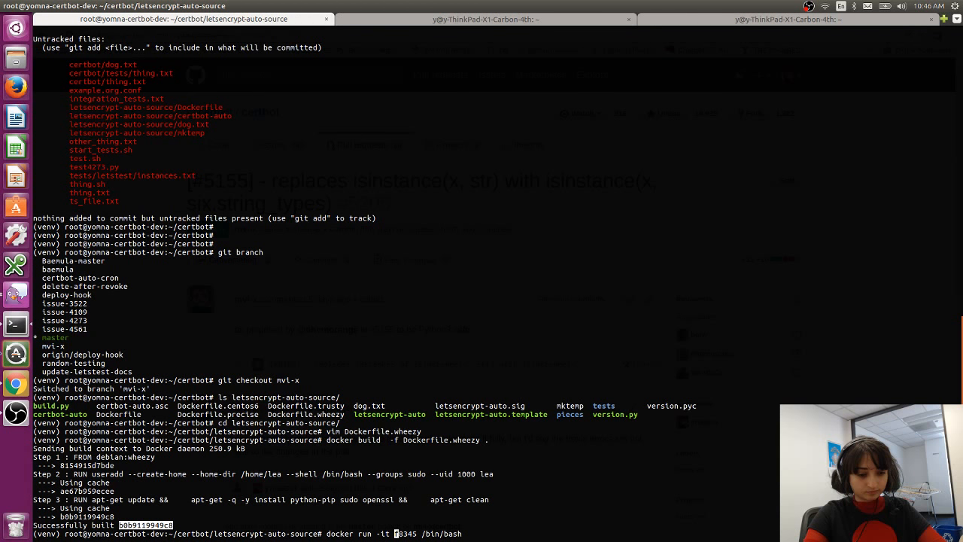
type("b0b9119949c8")
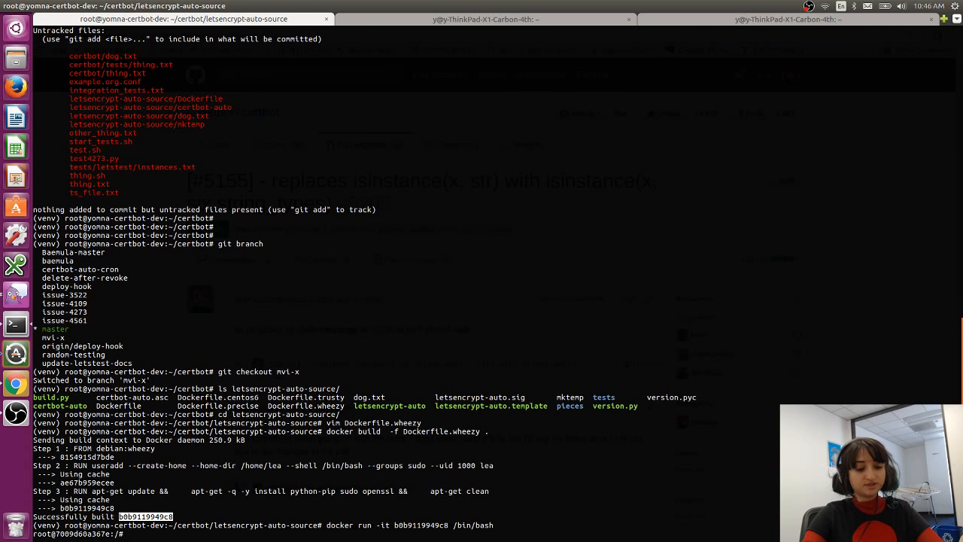
Step: Run pip install nose (it fails) and try to view /root/.pip/pip.log without vim available
type("pip install")
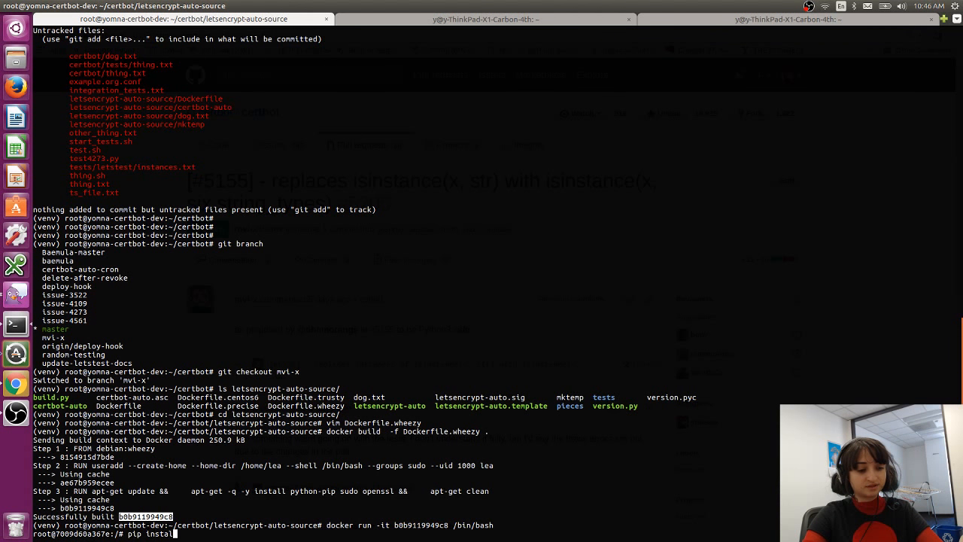
type("nose")
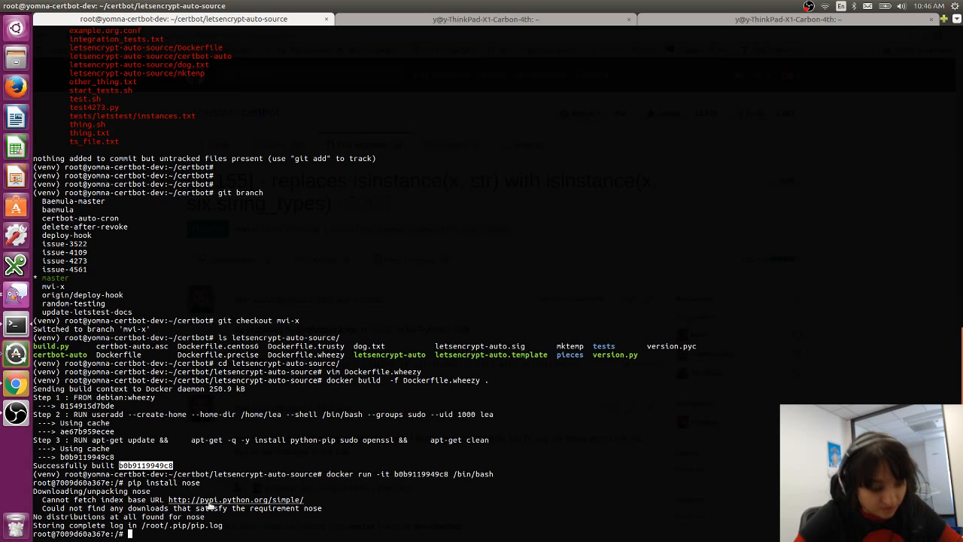
type("v")
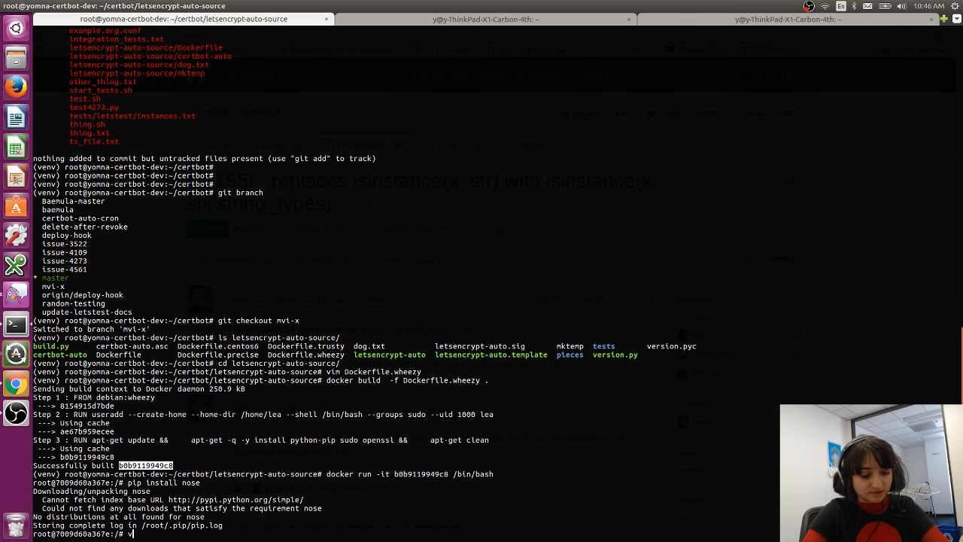
type("im /root/.pip/pip.log")
type("vi /root/.pip/pip.log")
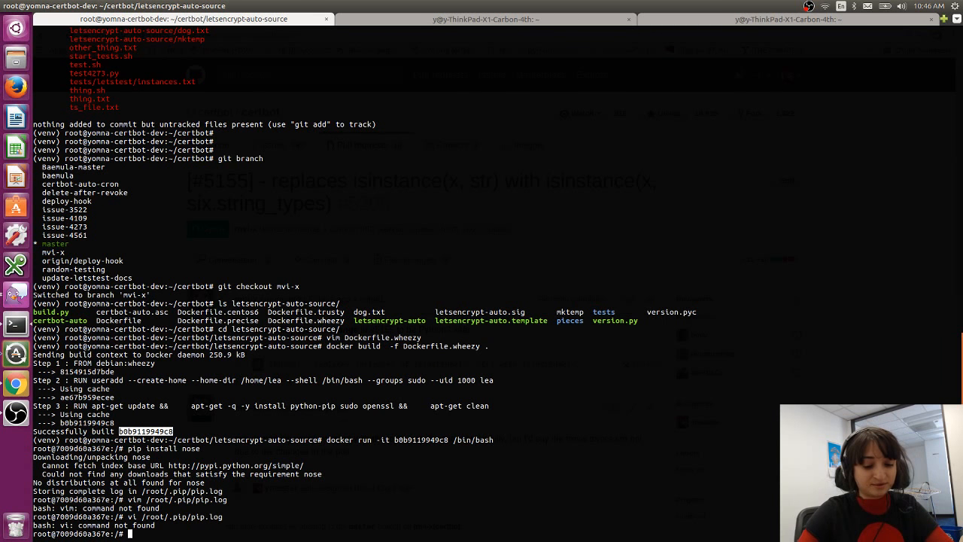
Step: Install vim in the container with apt-get, confirming with Y
type("apt-get install vim")
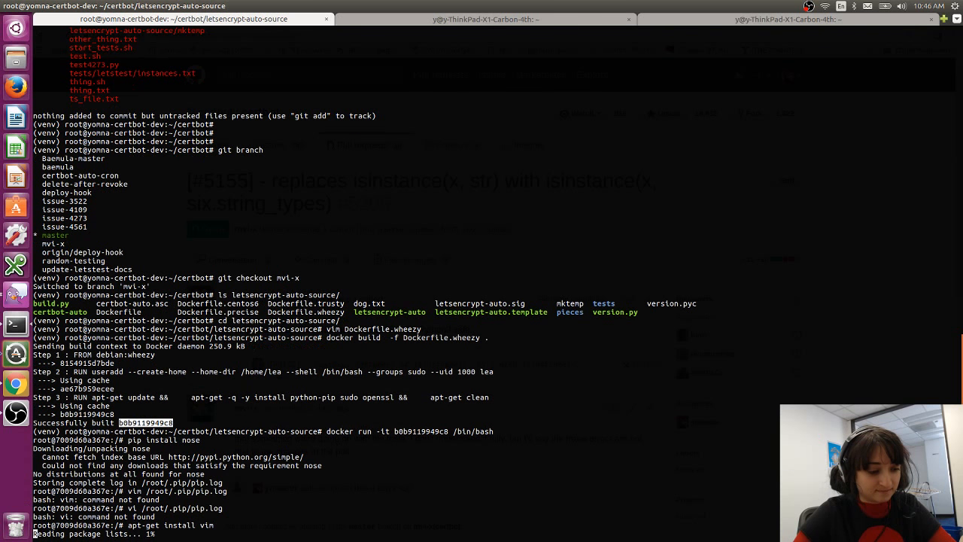
type("Y")
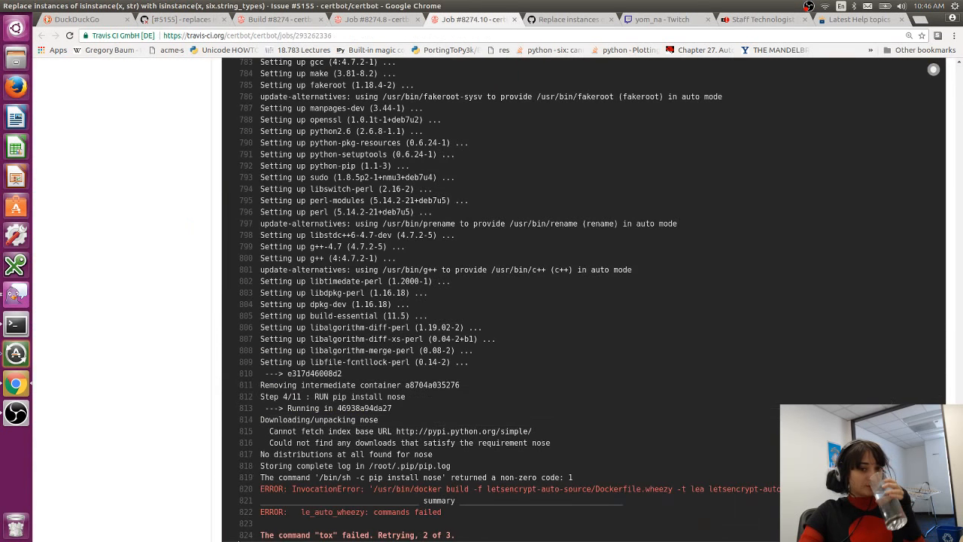
Step: Return from the Travis CI nose-failure log to the terminal where vim finished installing
left_click(664, 18)
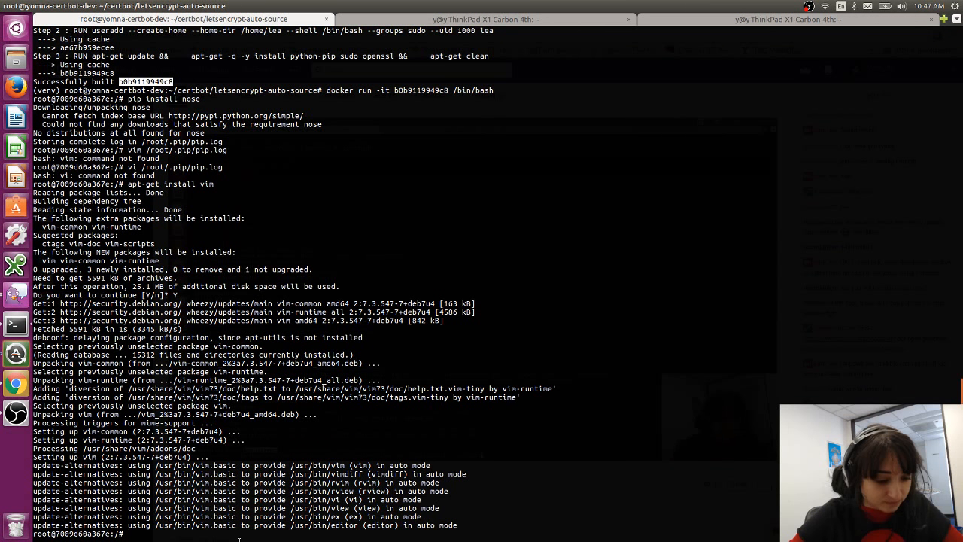
Step: With vim installed, read /root/.pip/pip.log in vi inside the container
type("apt-get install vim")
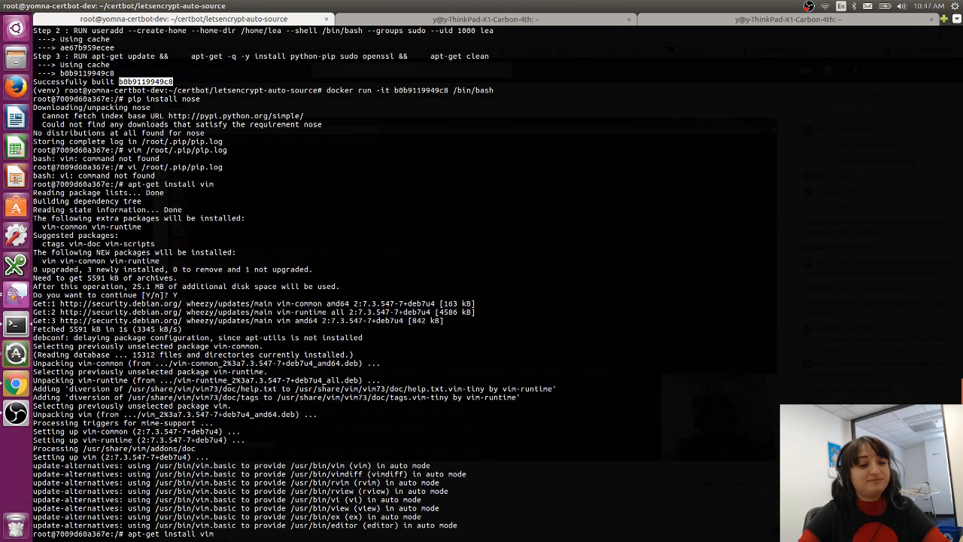
type("vi /root/.pip/pip.log")
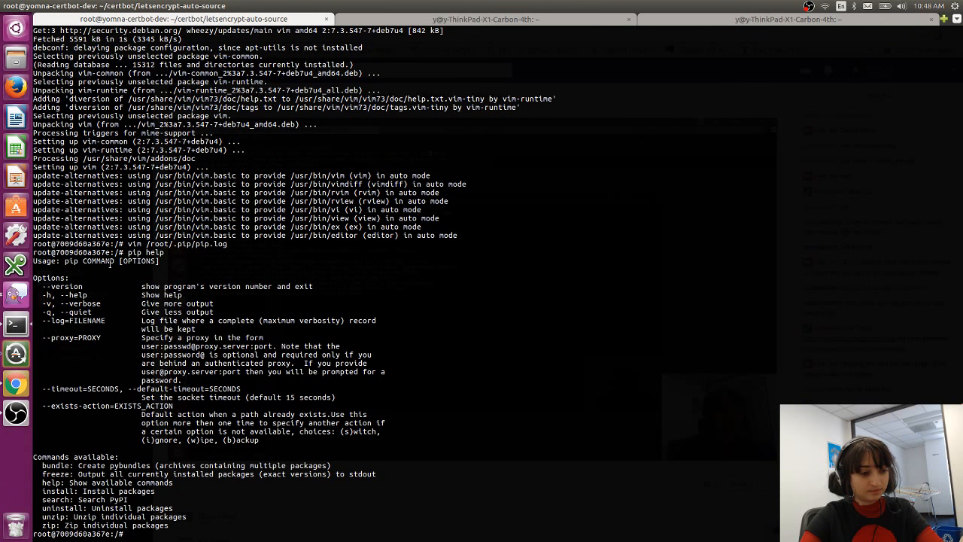
Step: Show pip help install and read its options down to --index-url
type("pip help install")
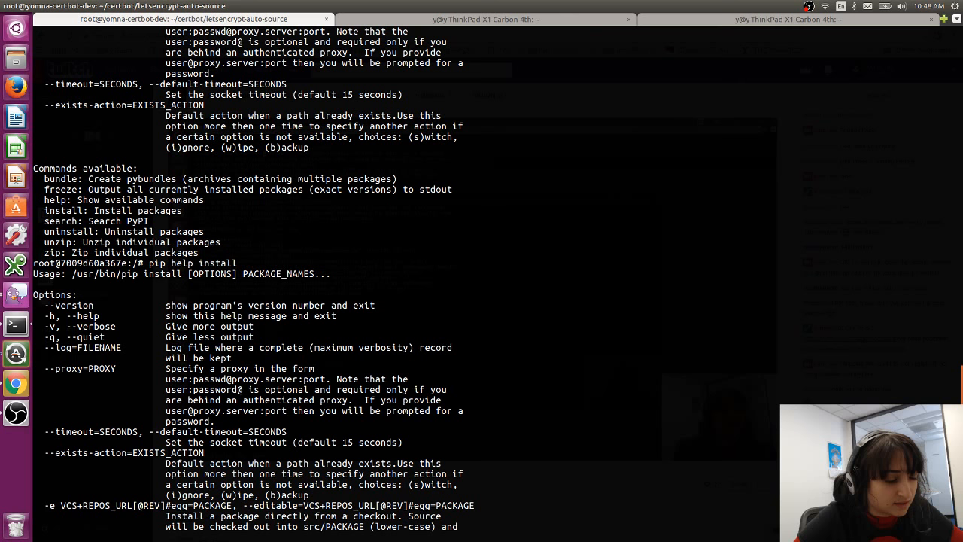
scroll("down", 3)
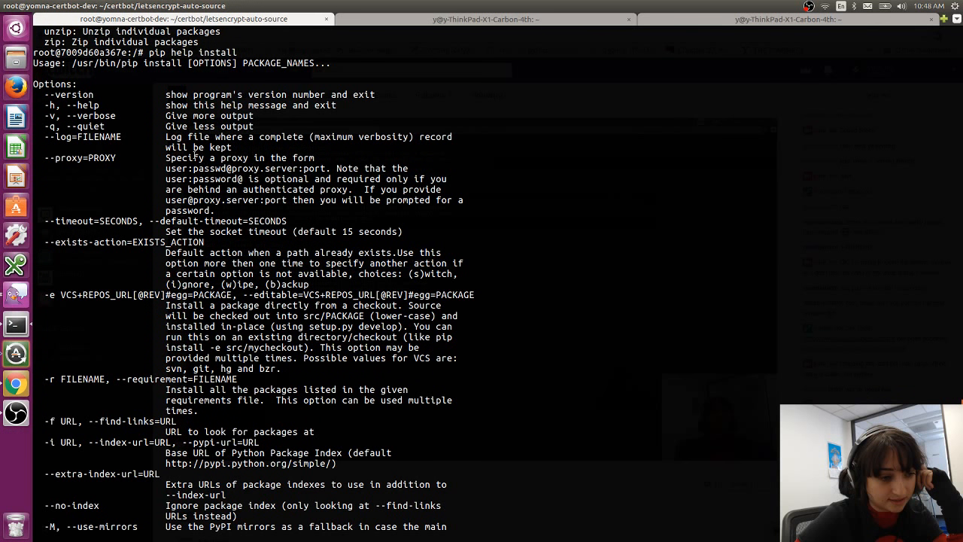
scroll("down", 3)
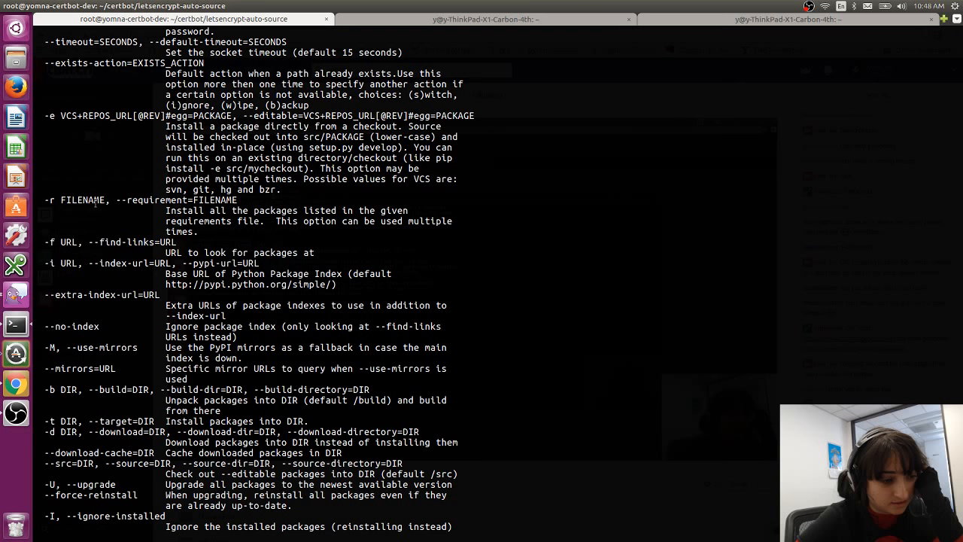
scroll("down", 3)
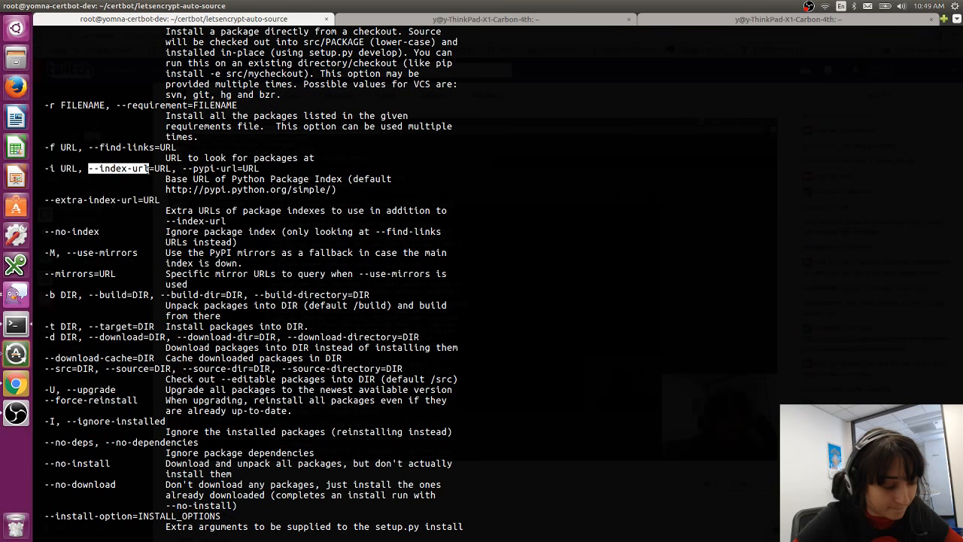
Step: Begin a pip install --index-url= command to point pip at a different package index
type("pip install --index-url")
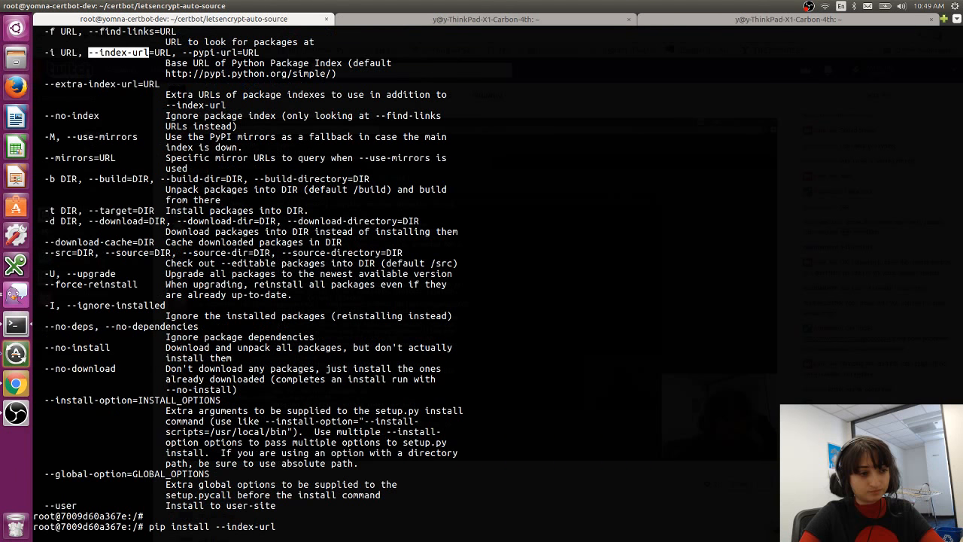
type("=")
type("vim letsencrypt-auto-s")
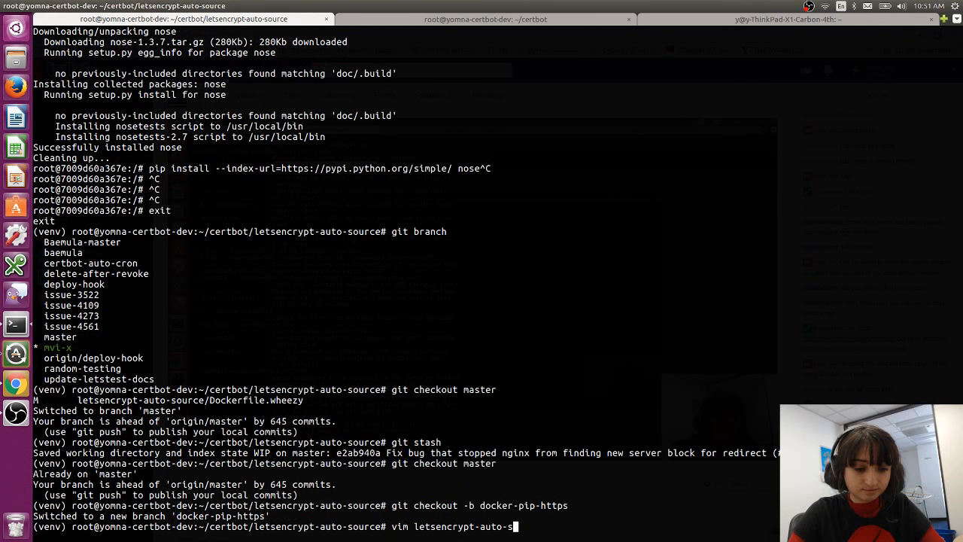
Step: Begin opening Dockerfile.wheezy in vim on the new docker-pip-https branch
type("u")
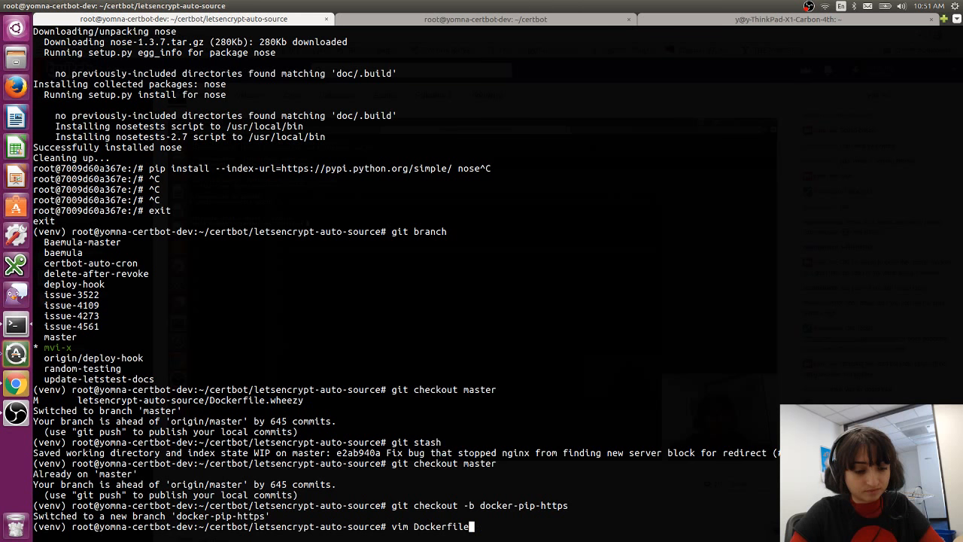
type(".w")
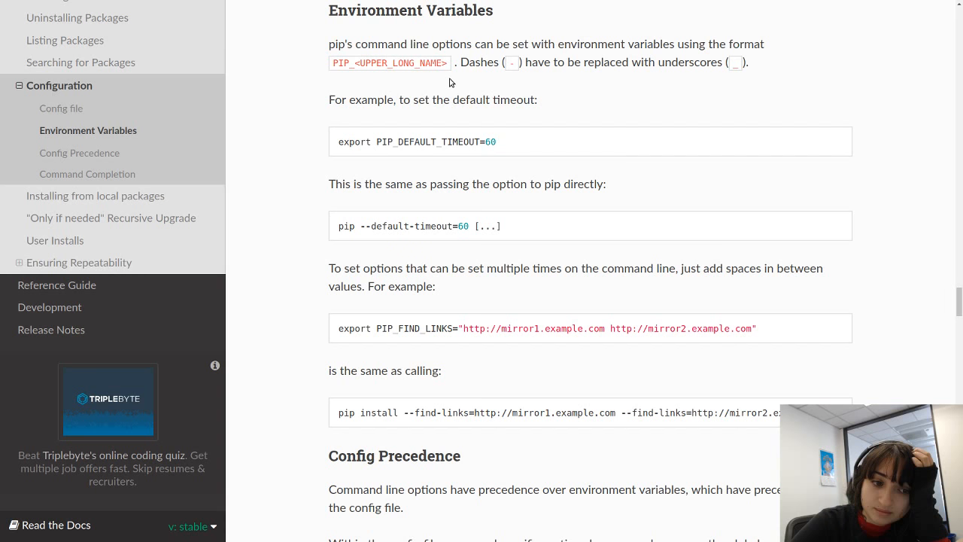
mouse_move(448, 220)
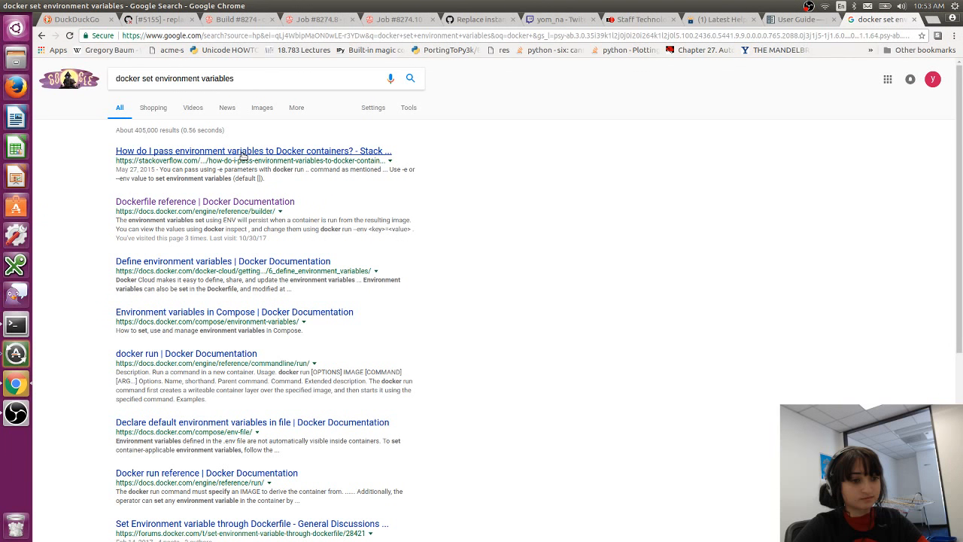
Step: Open the Stack Overflow answer on passing environment variables to Docker containers
left_click(253, 150)
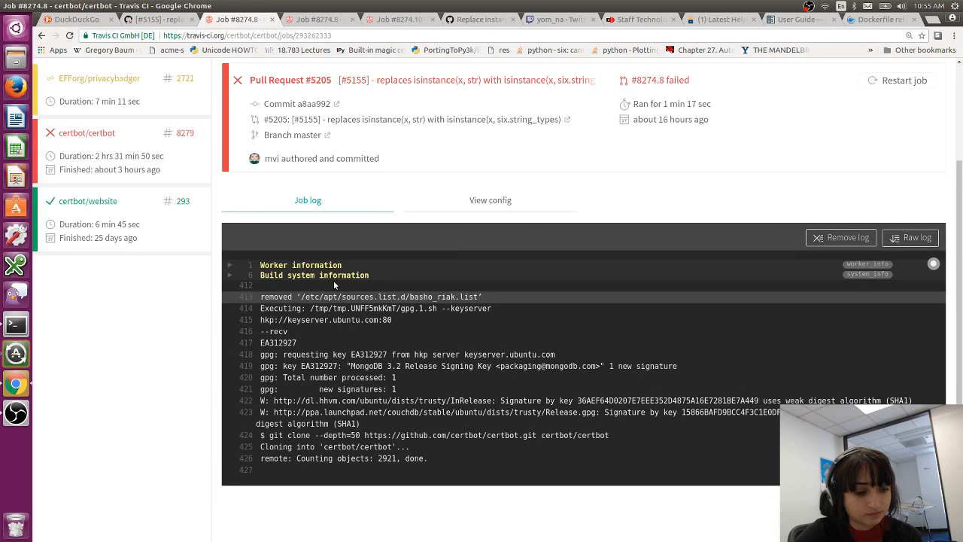
Step: Scroll the Travis CI job log down to the 'Could not find any downloads' nose error
scroll("down", 3)
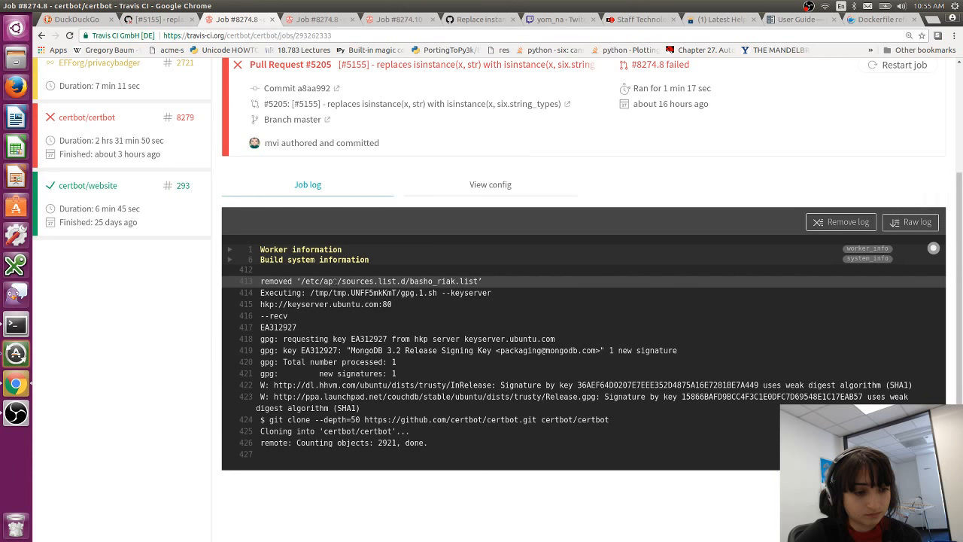
scroll("down", 3)
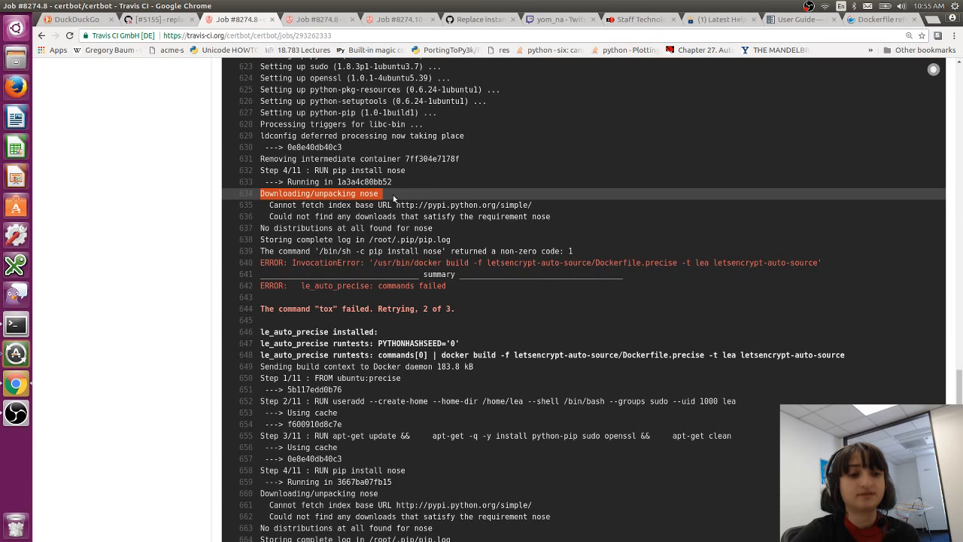
scroll("down", 3)
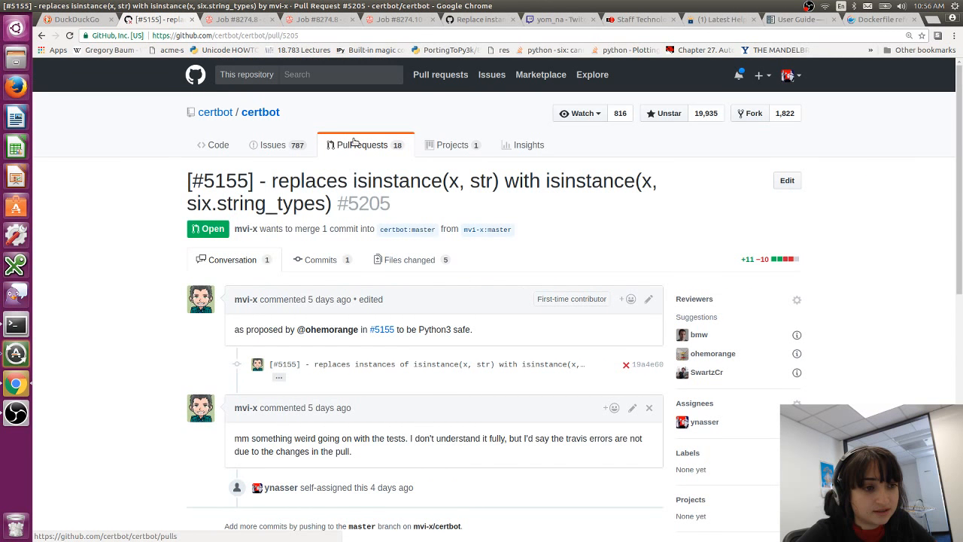
Step: Go from pull request #5205's conversation to the certbot pull requests list
left_click(364, 144)
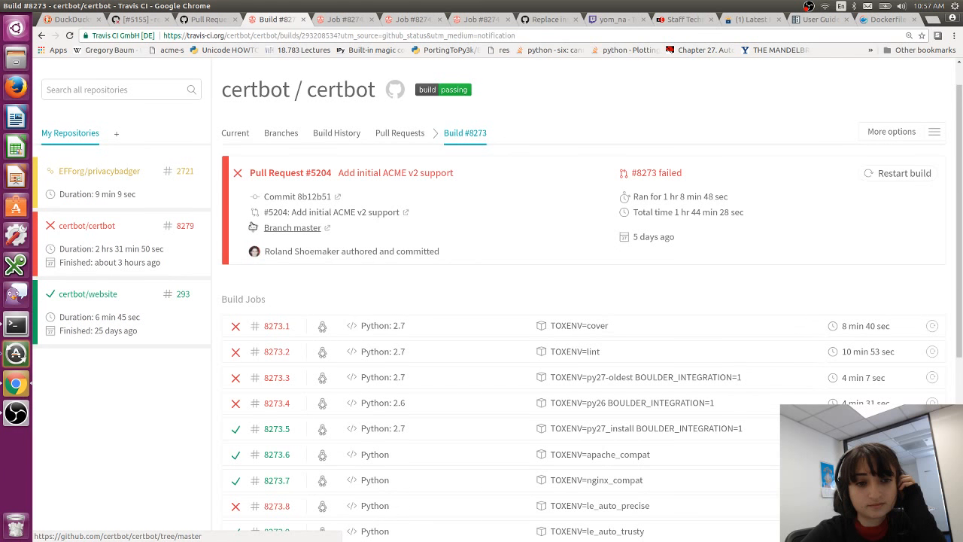
Step: Open build #8273's failed le_auto_wheezy job log and search it for 'nose'
scroll("down", 3)
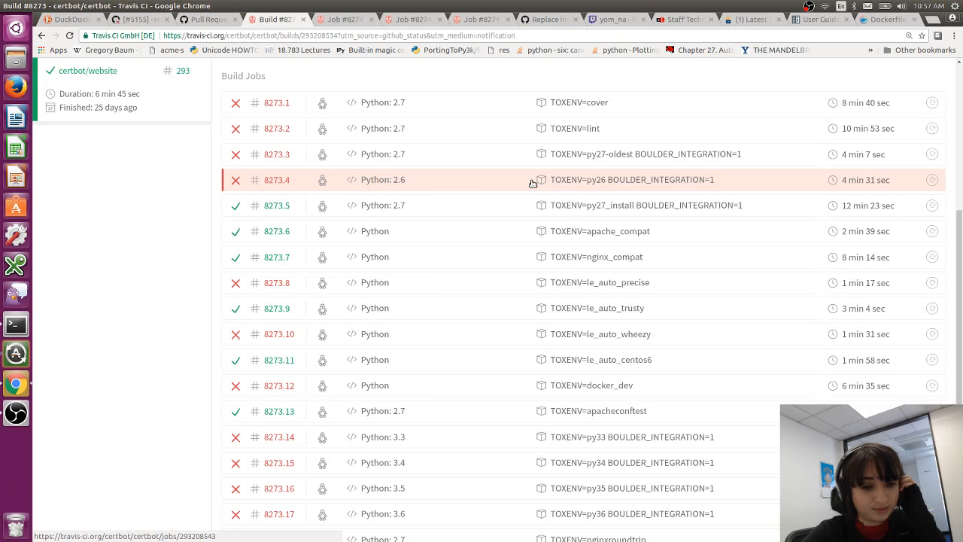
left_click(280, 334)
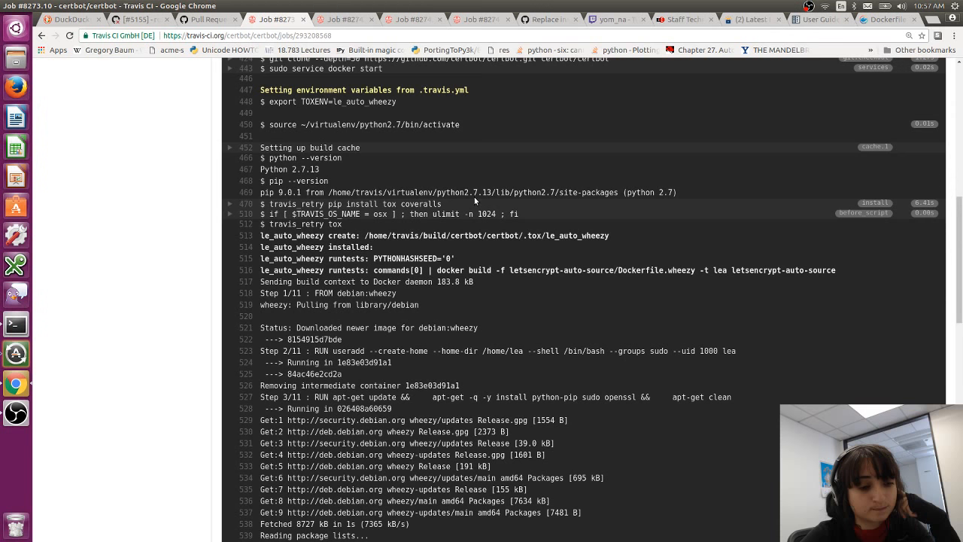
type("nose")
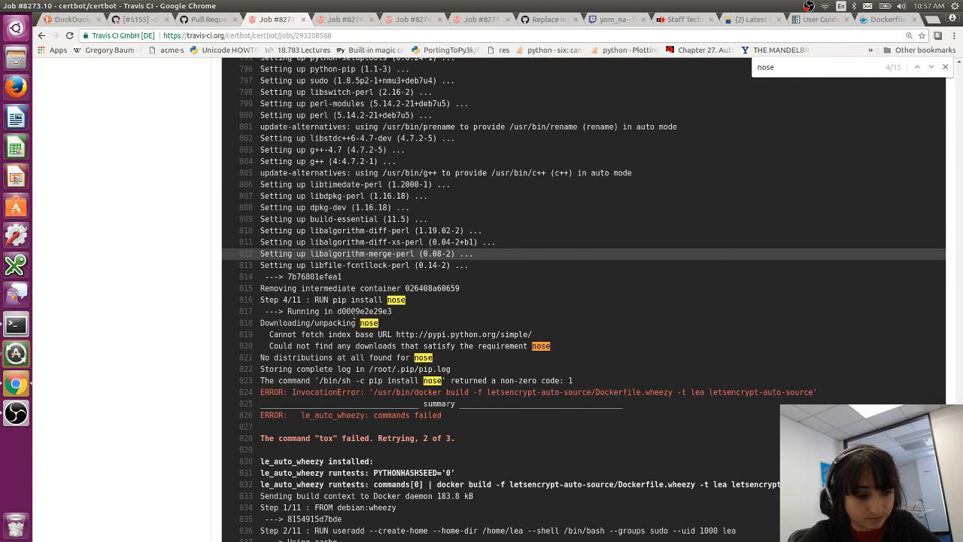
scroll("down", 3)
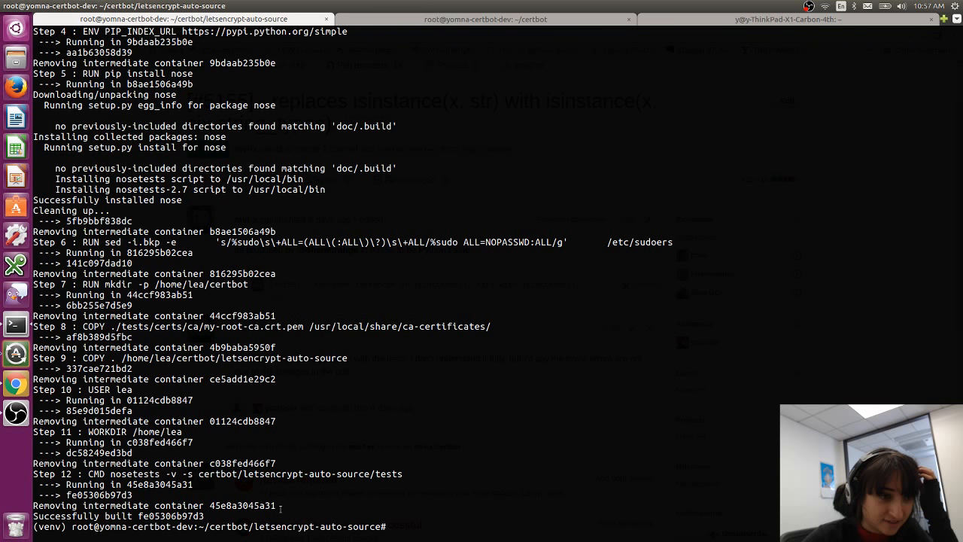
Step: Check git status for the uncommitted Dockerfile changes via shell history
type("git status")
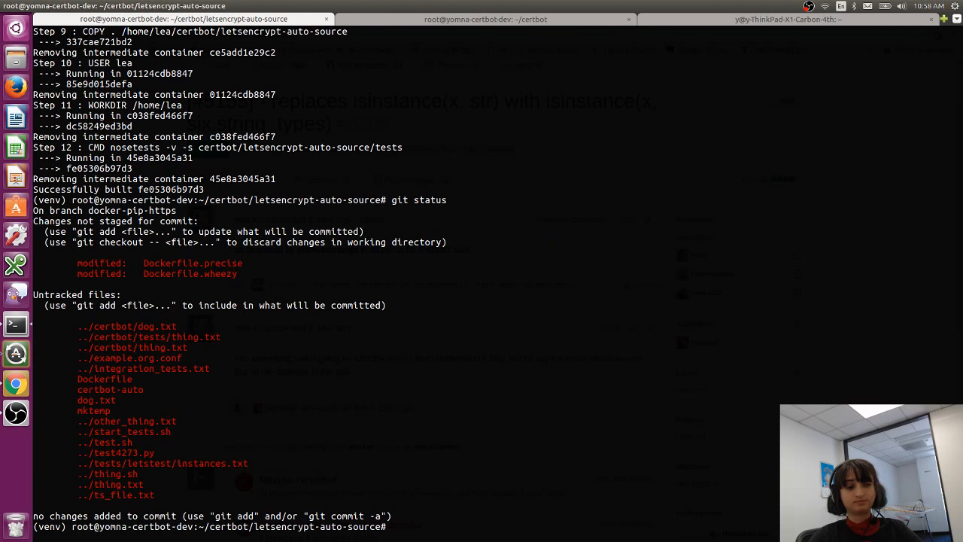
key("ctrl+r")
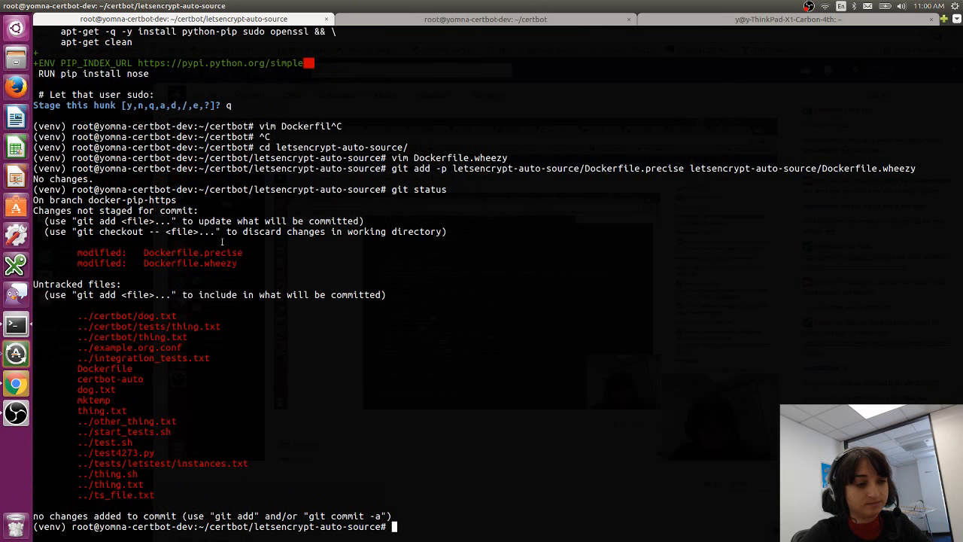
Step: Stage the Dockerfile hunks and commit with a message about forcing pip to use https on older images
type("git status")
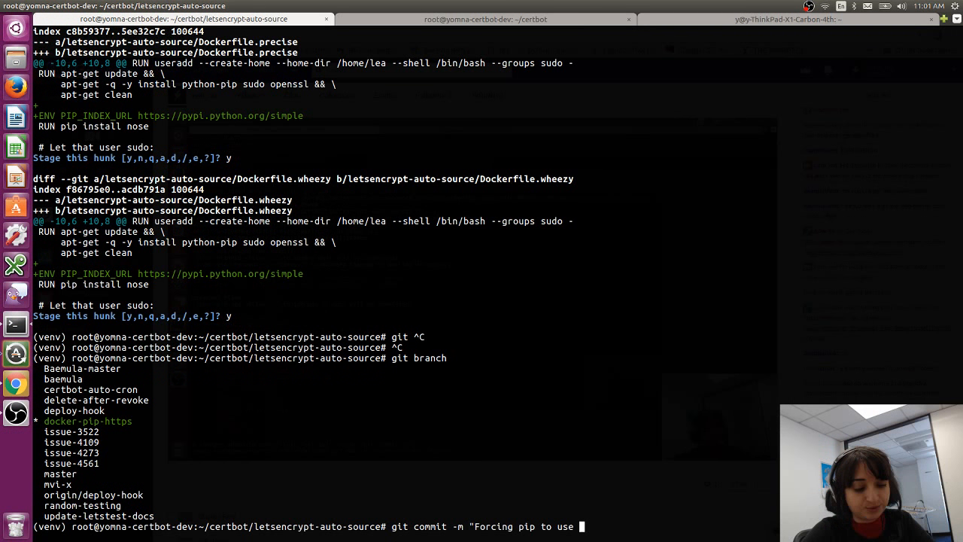
type("https")
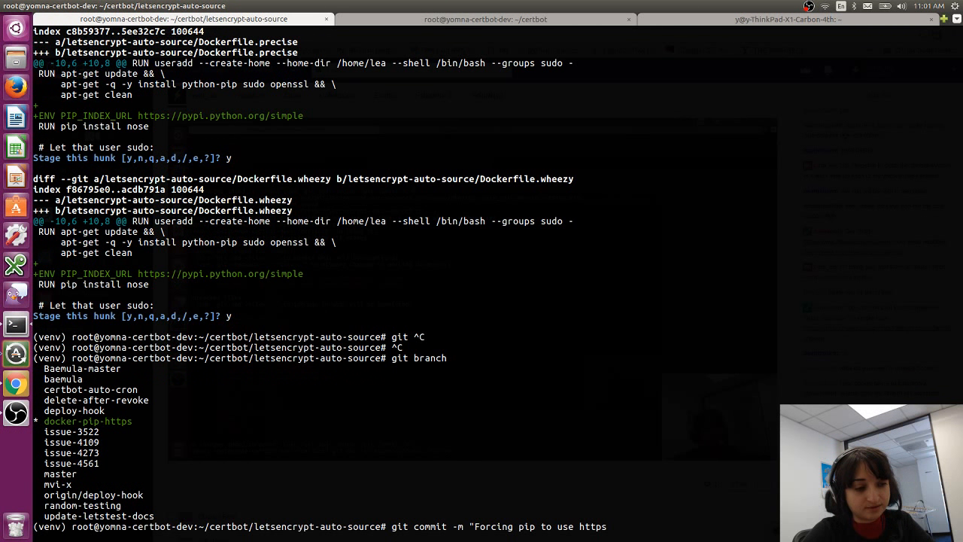
type("on olde")
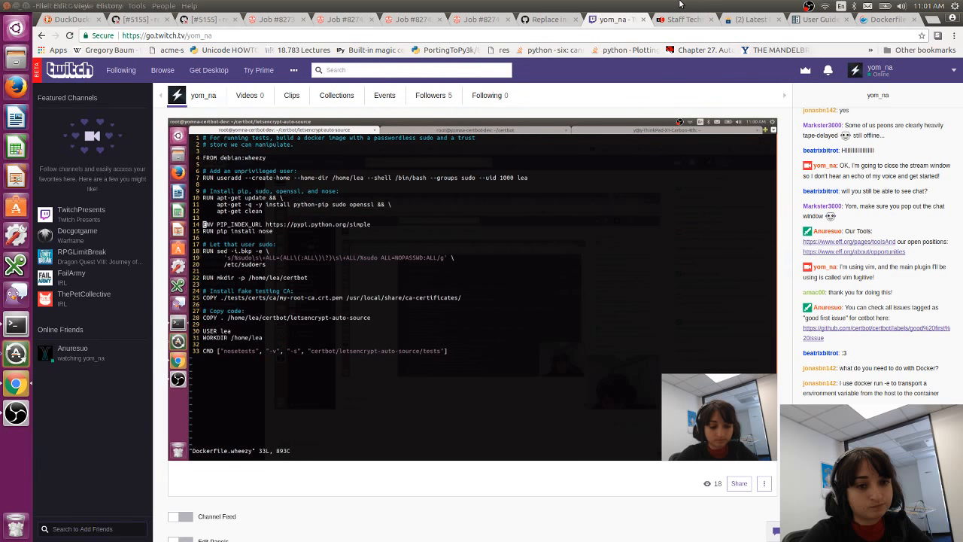
Step: Start a pull request for docker-pip-https and begin the description about pip now requiring https
left_click(680, 18)
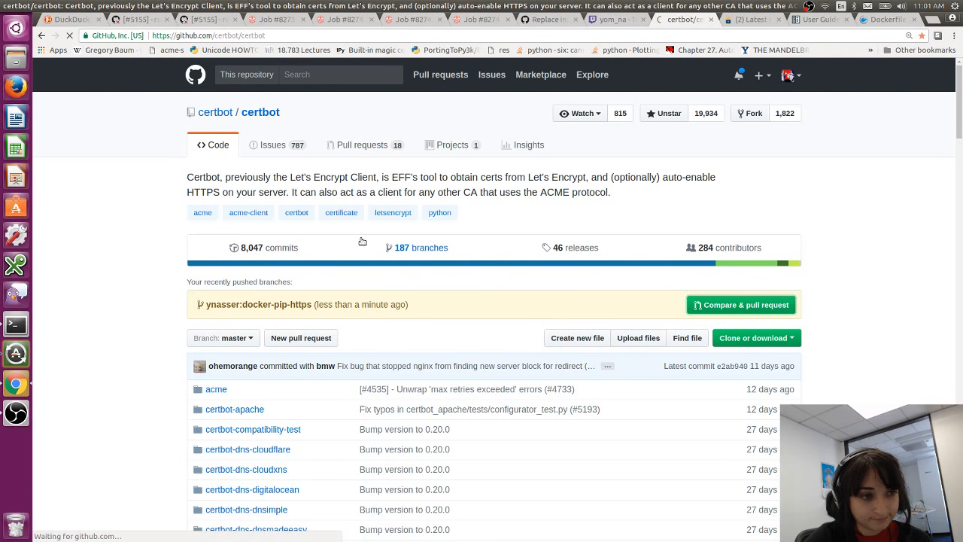
left_click(740, 304)
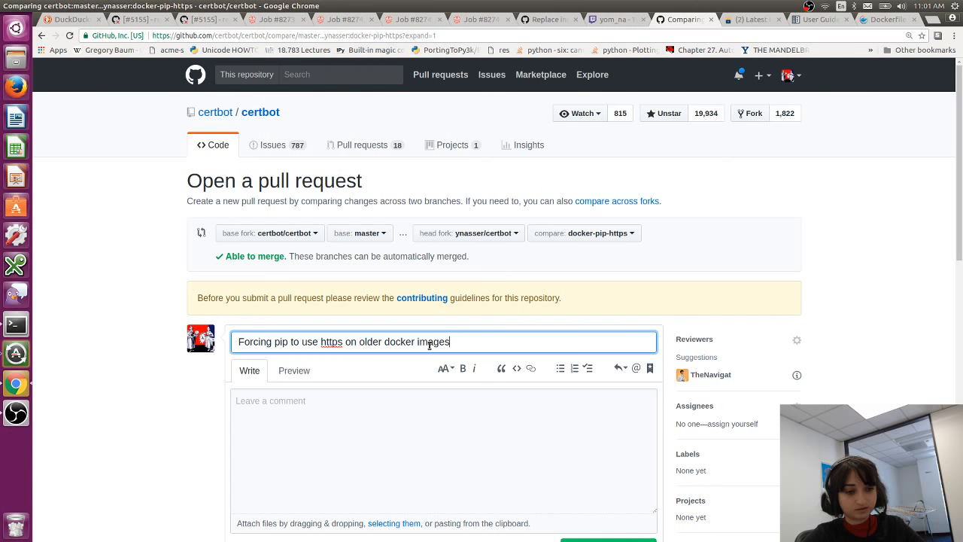
type("It was")
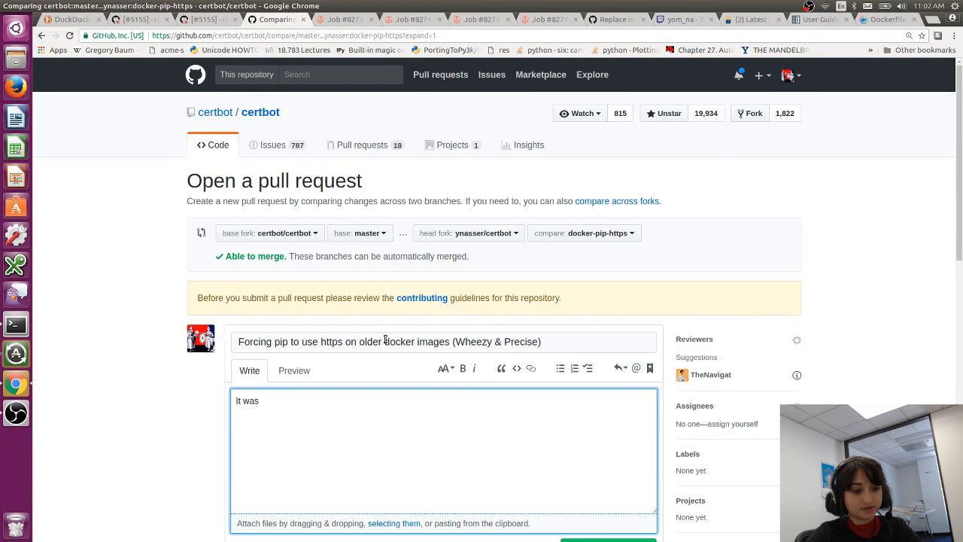
type("Pip is now req")
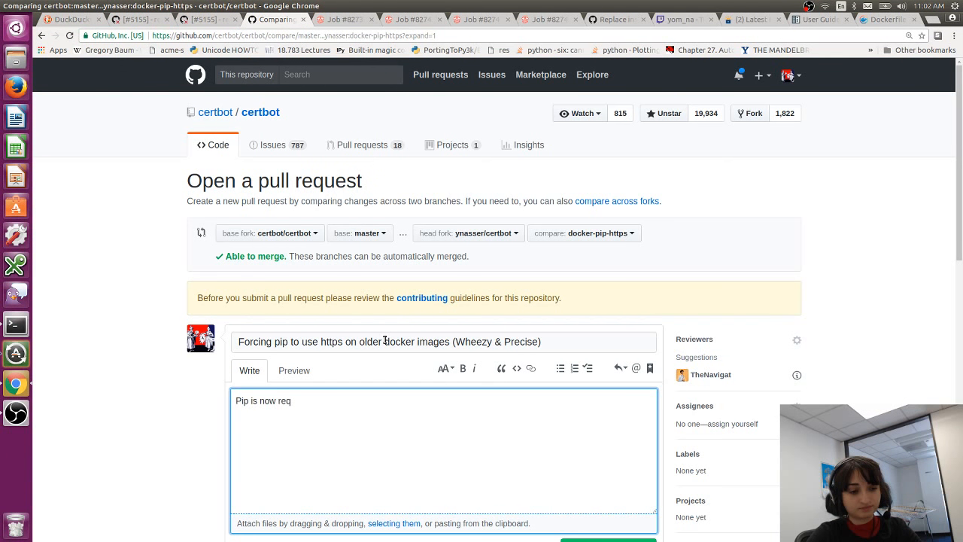
type("As was pointed out in PR #5205, certain")
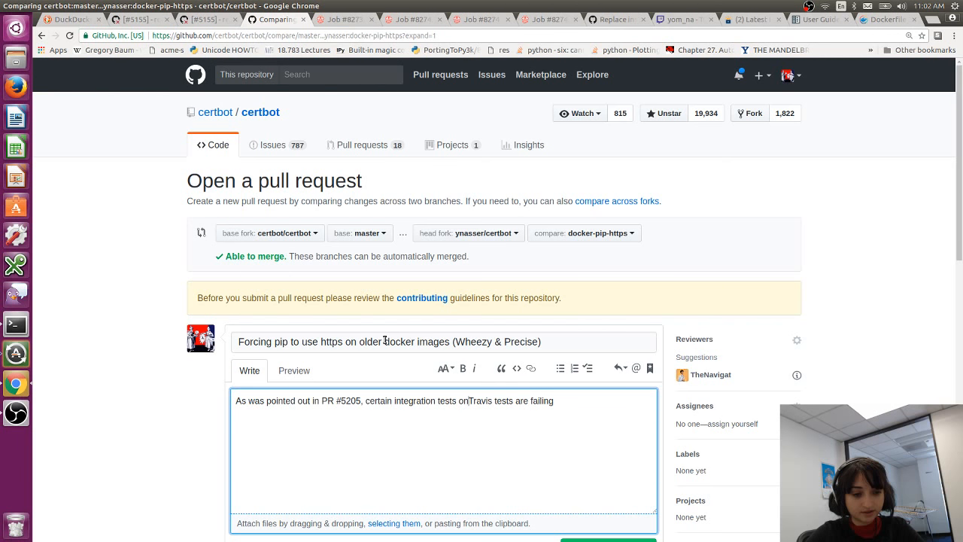
Step: Search Google for 'pip python' in a new browser tab
left_click(890, 18)
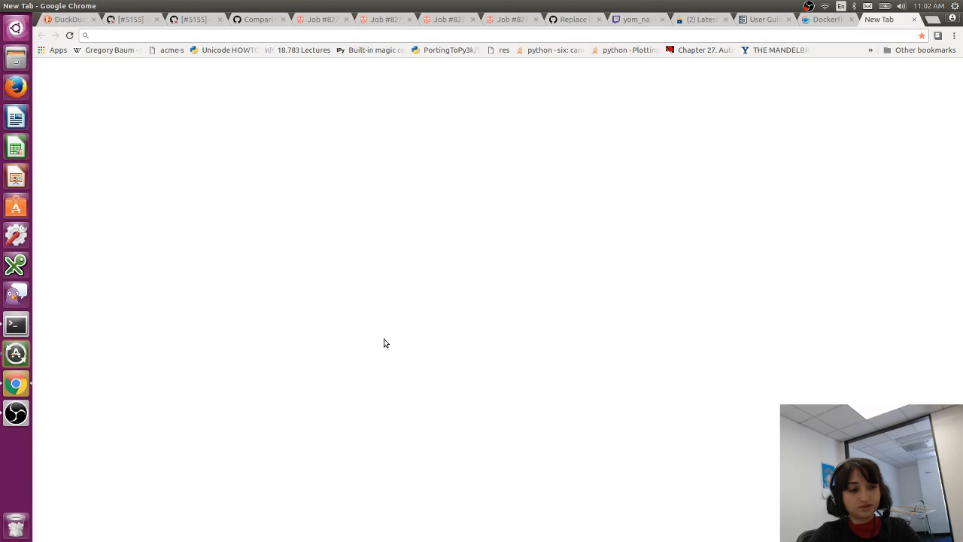
type("pip python")
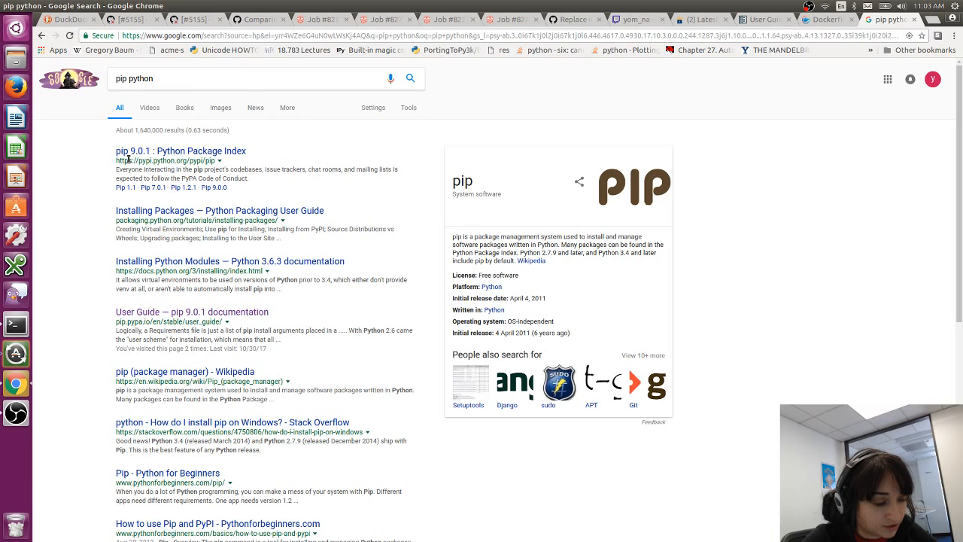
Step: Search for 'pypi' to find the Python package index
type("pypi")
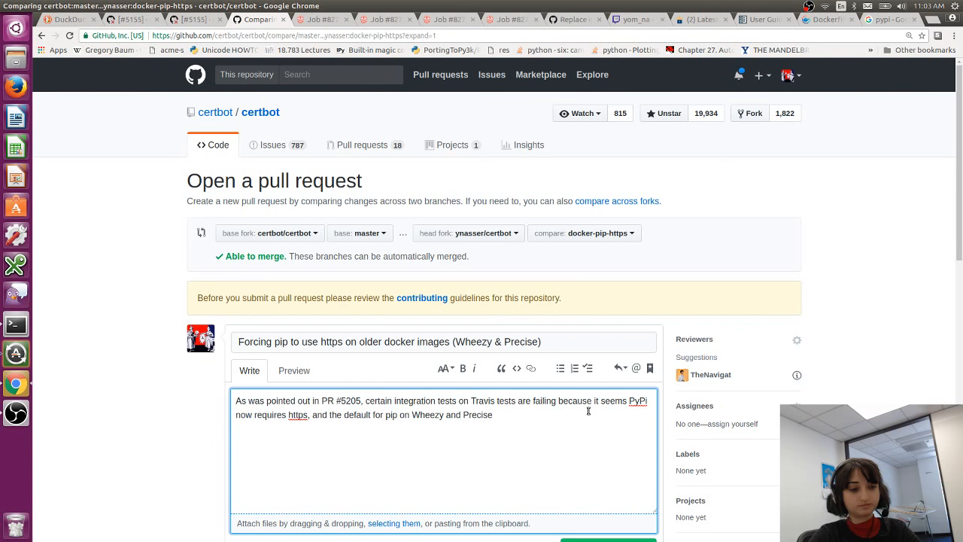
Step: Finish the description saying this PR updates the Dockerfiles to use HTTPS, and submit the pull request
type("HTTPS")
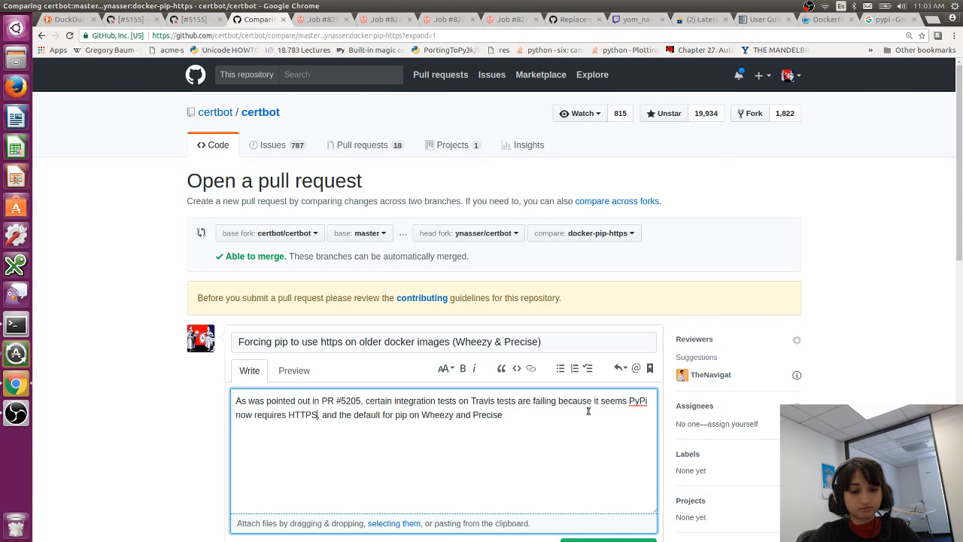
type("is to use HTTP.")
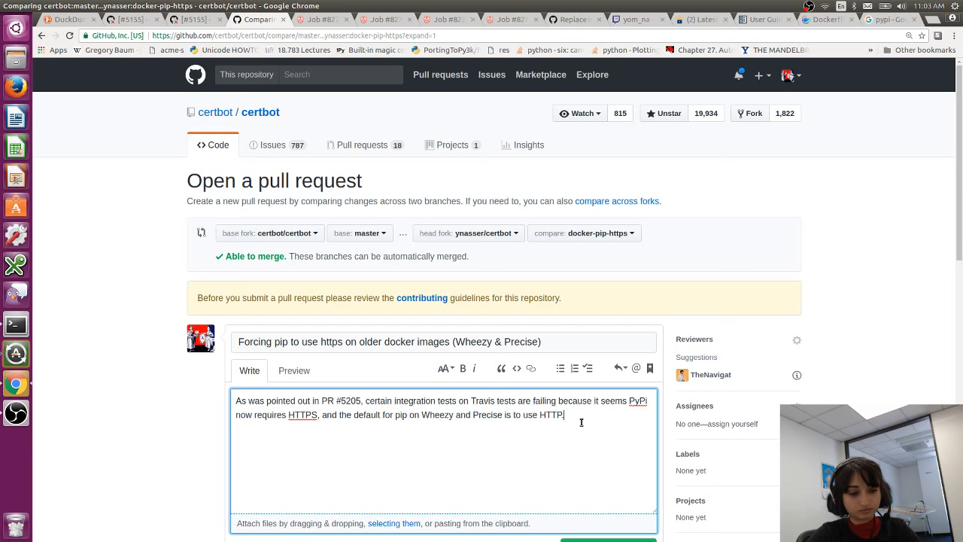
type("This PR upd")
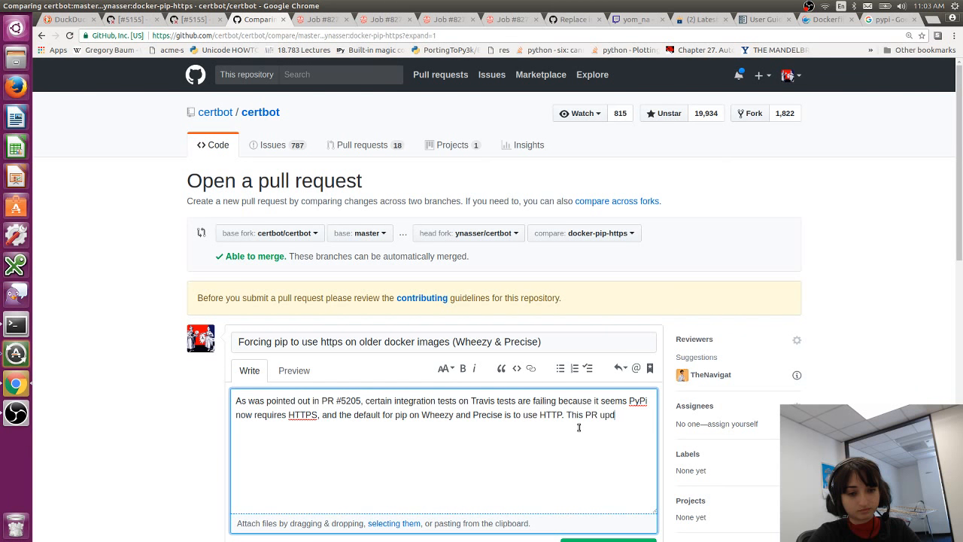
type("ates the docker images")
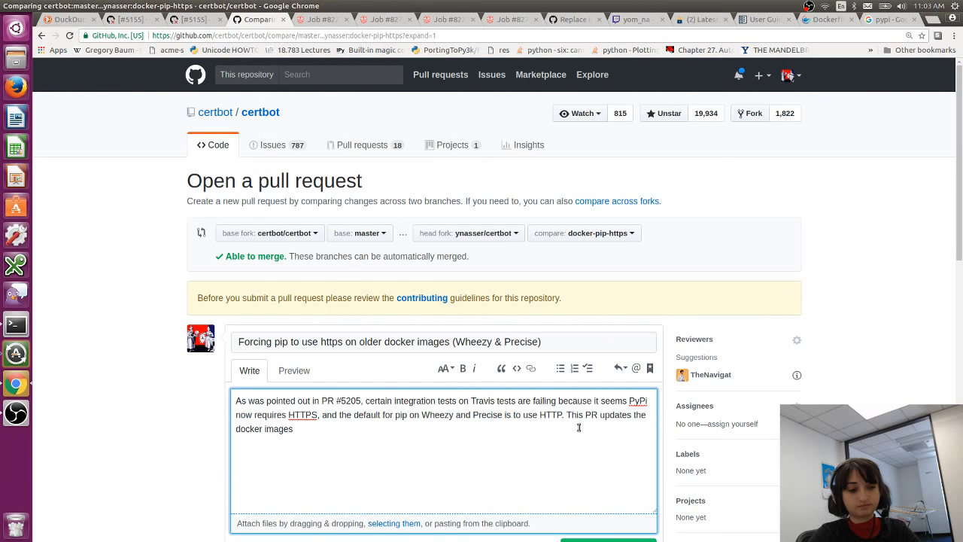
double_click(277, 429)
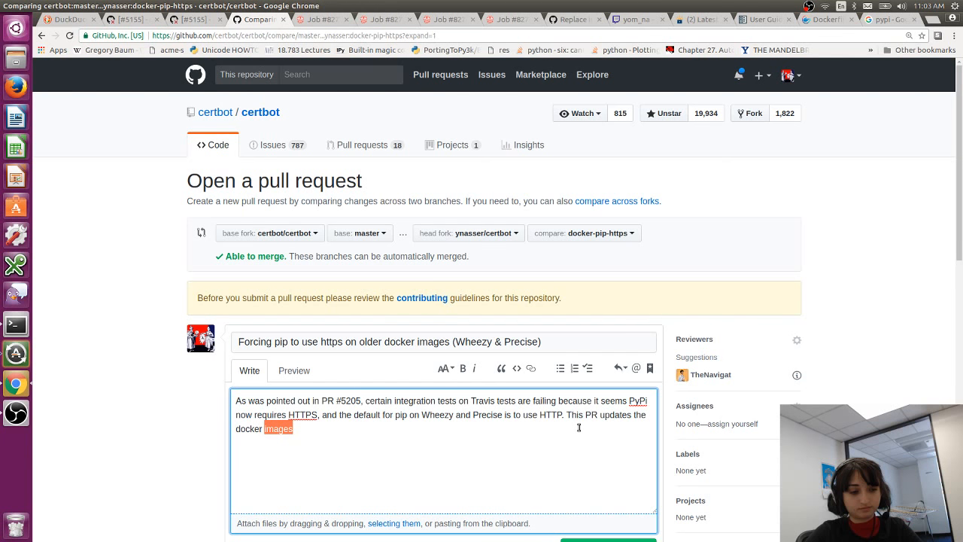
type("Dockerfule")
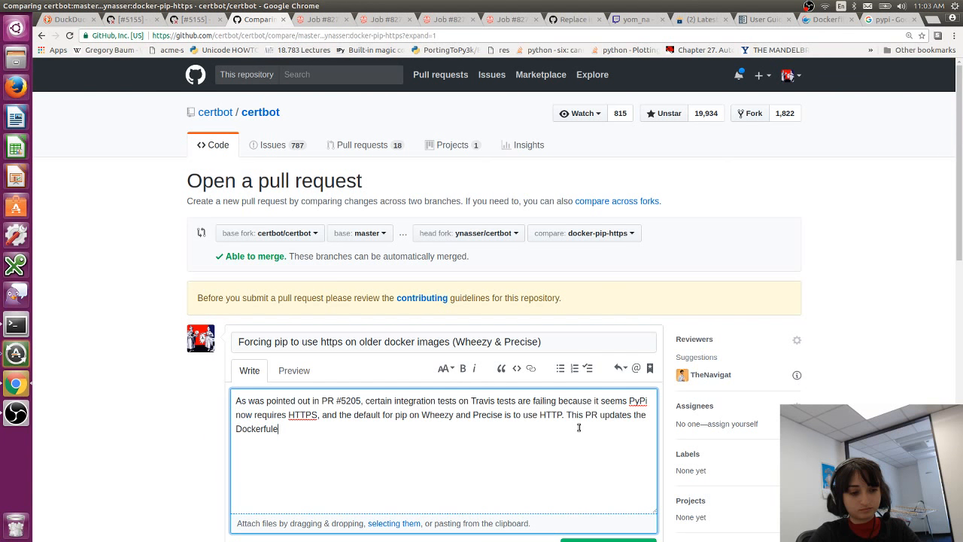
type("s to use HTTPS")
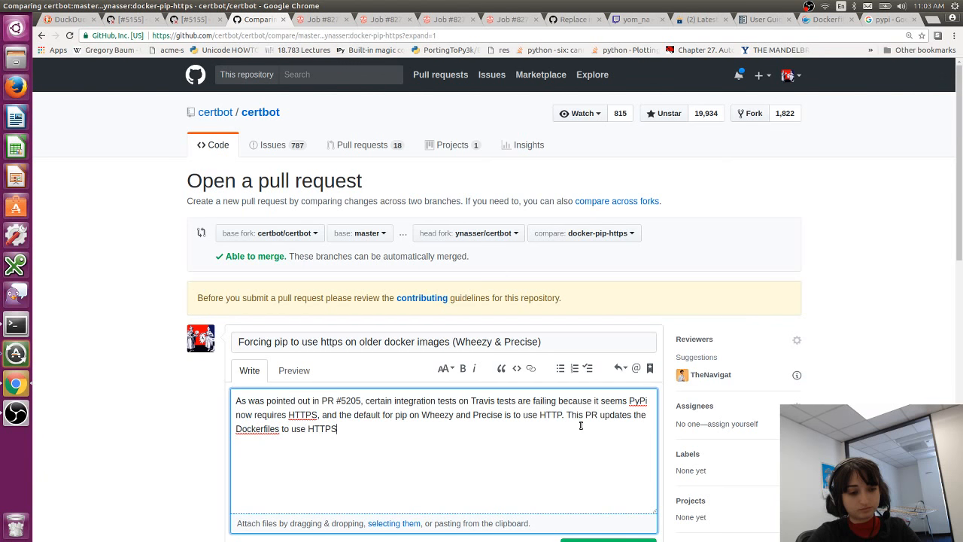
scroll("down", 3)
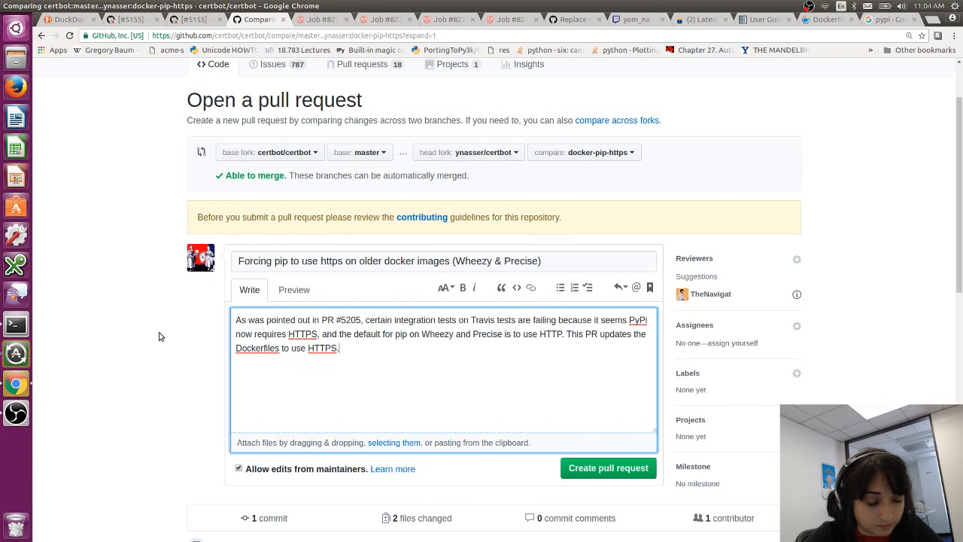
mouse_move(598, 459)
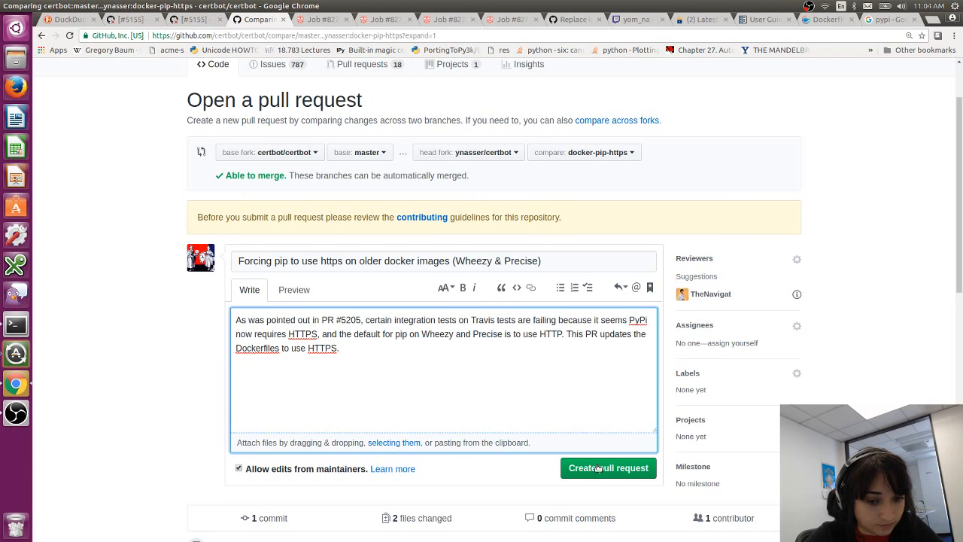
left_click(607, 466)
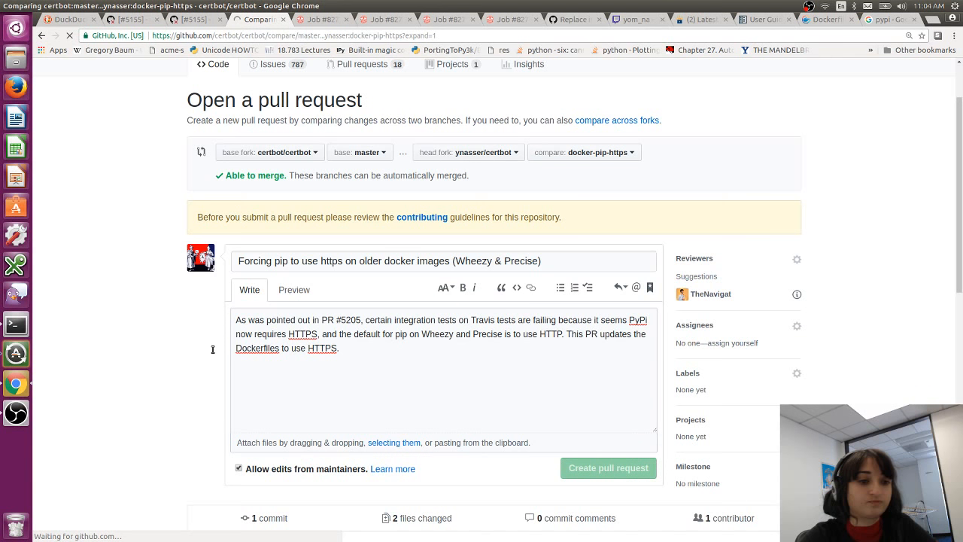
Step: On PR #5205, begin a thank-you comment noting the Travis errors are unrelated
left_click(607, 466)
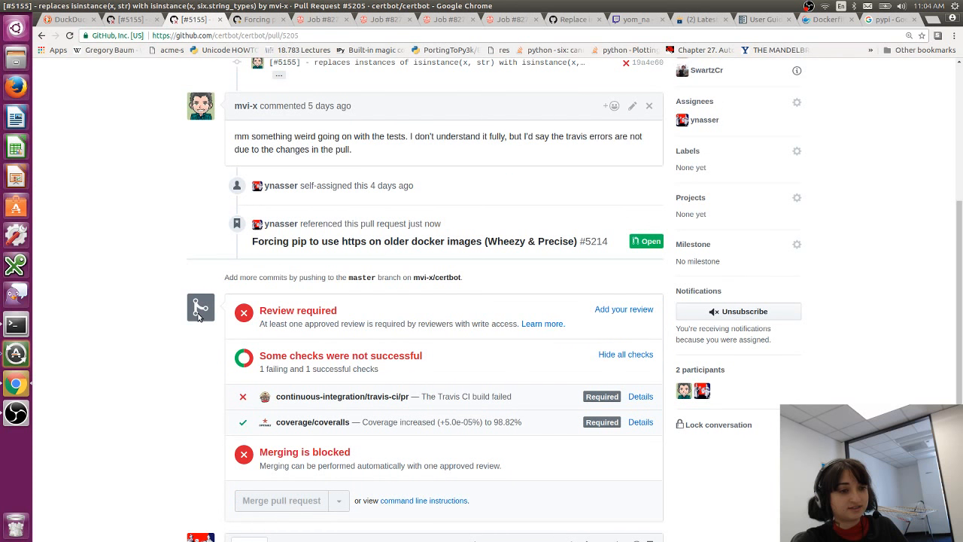
key("f11")
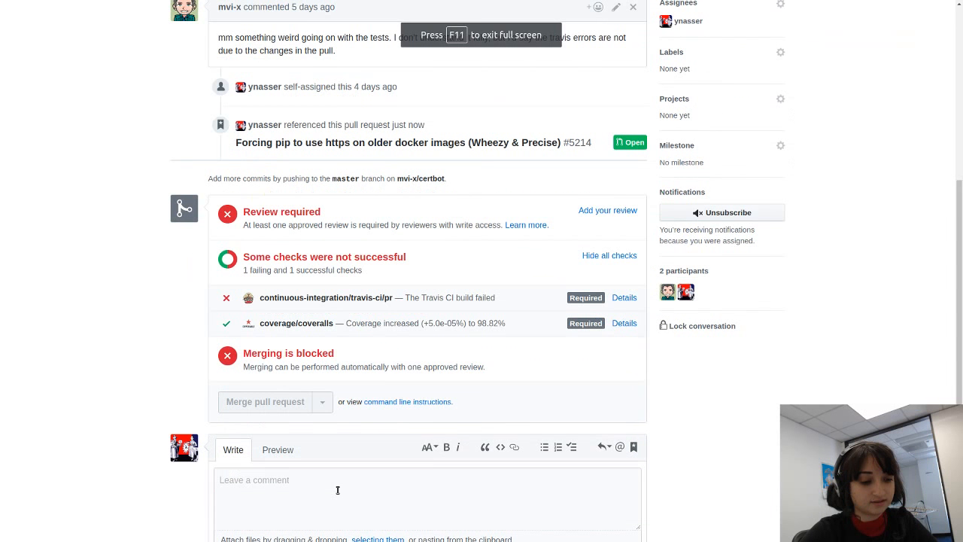
type("Hi @mvi-x! Thanks")
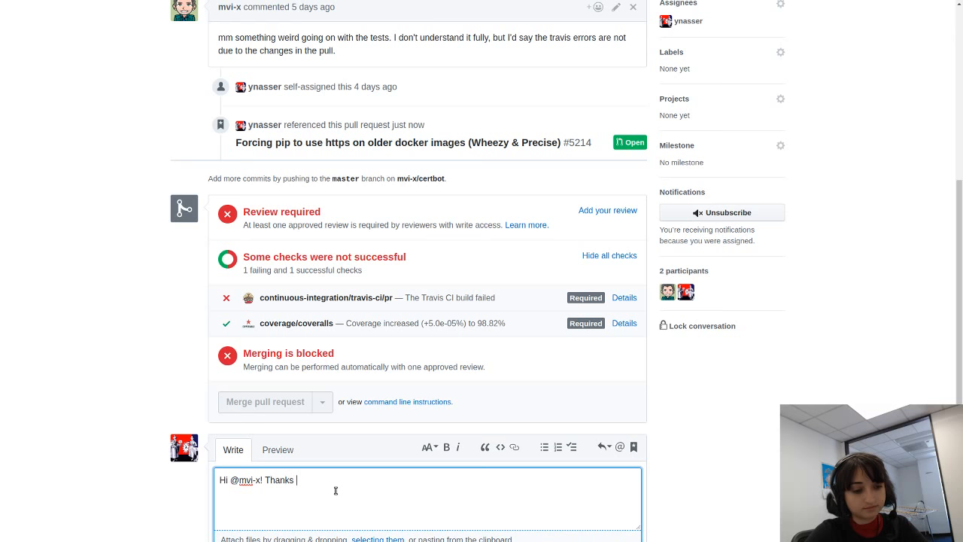
type("for the PR :)")
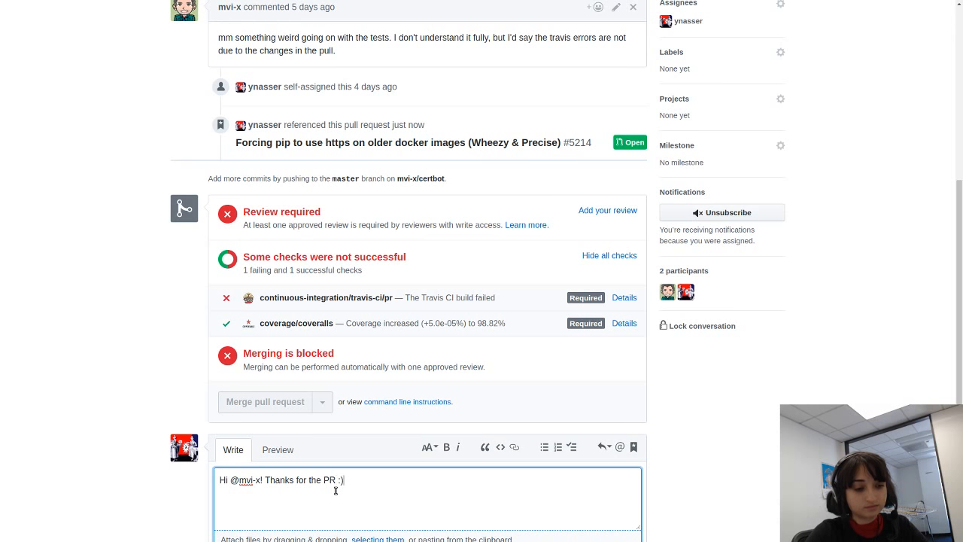
type("You")
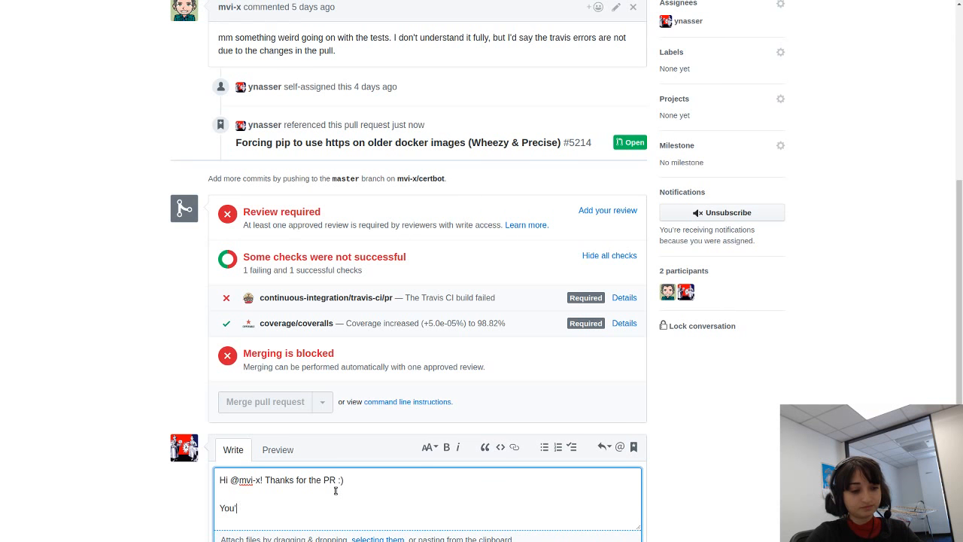
type("'re correct,")
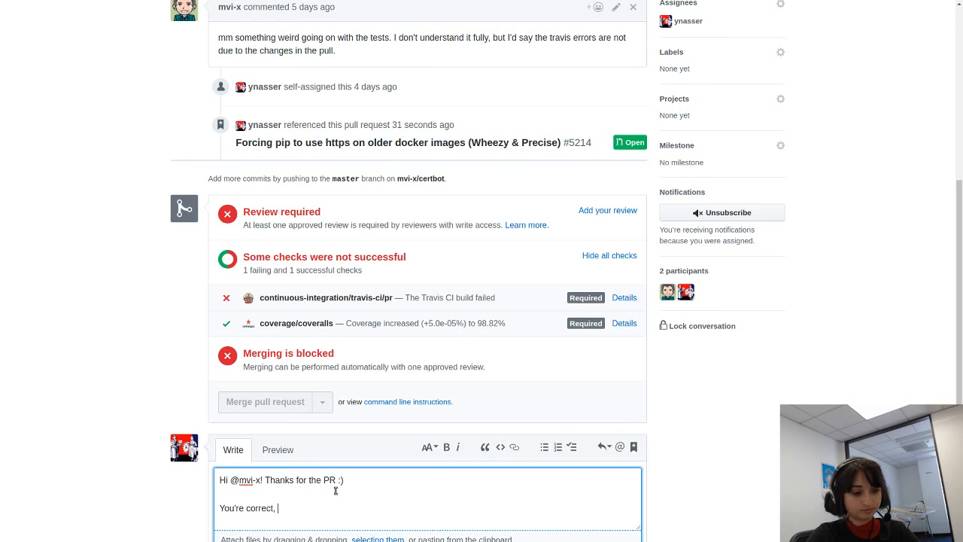
type("the Travis")
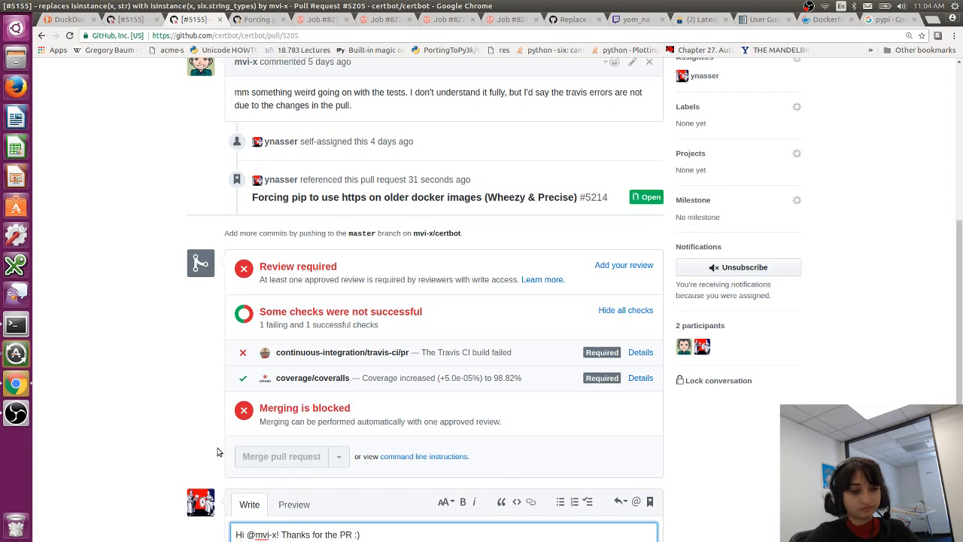
Step: Explain a PR was submitted for the underlying Travis errors and post the comment
type("You're correct, the Travis errors have nothing to do with you. I've")
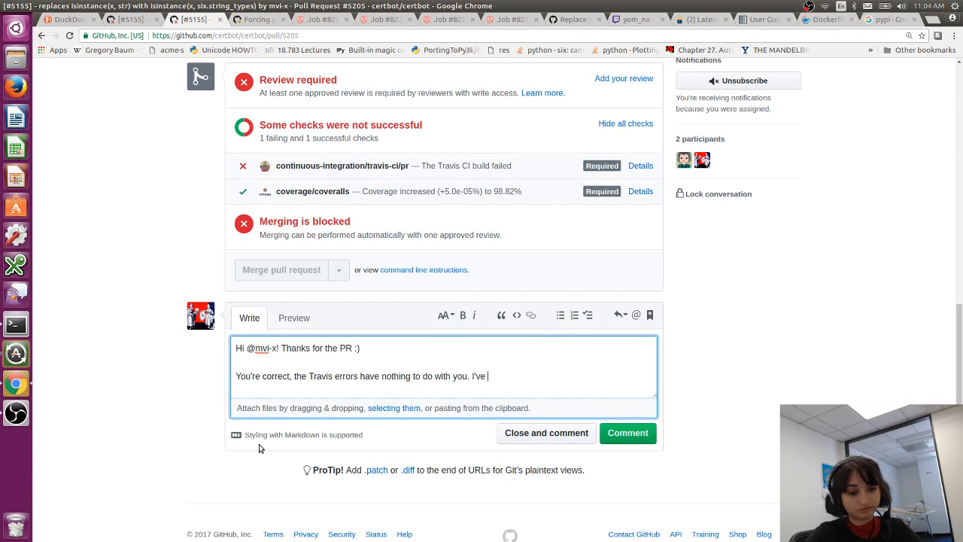
type("submitted a PR to fix the issue:")
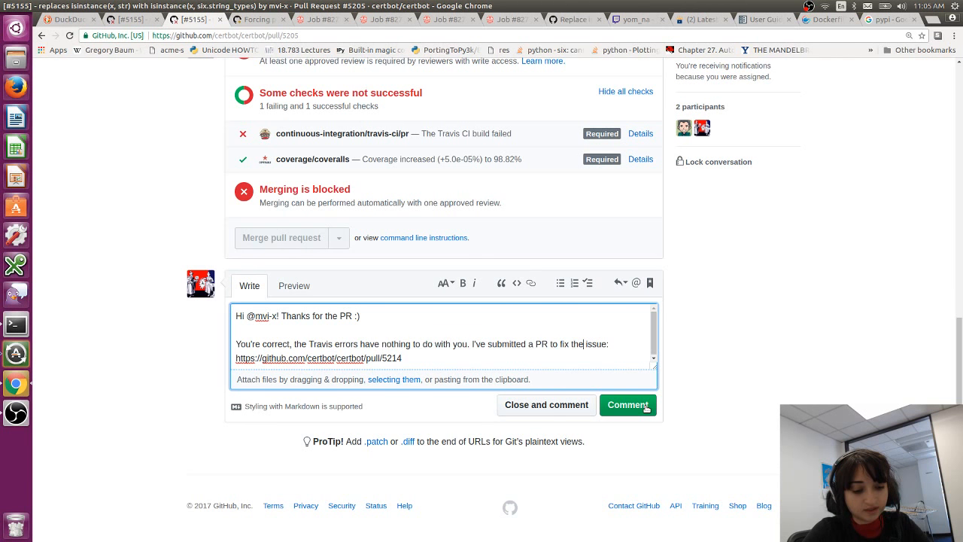
type("underlying")
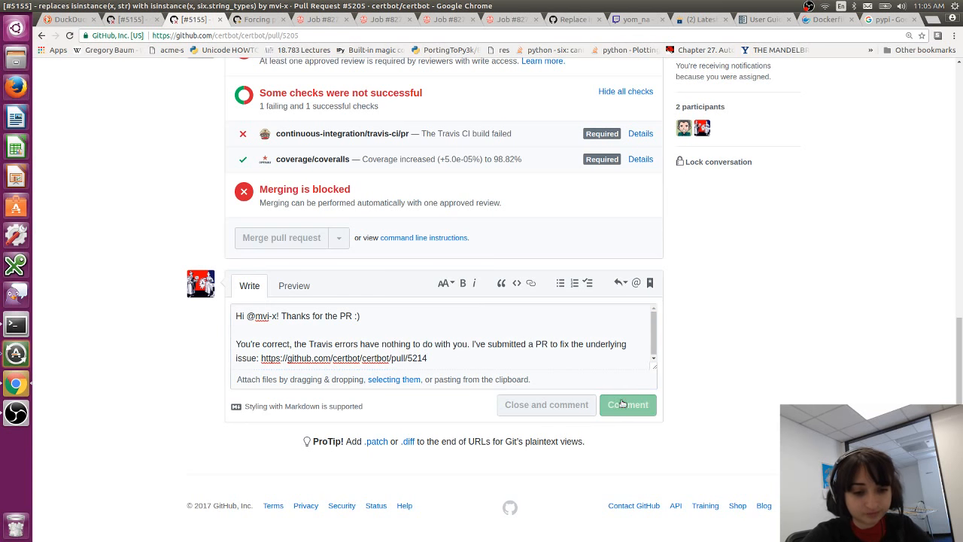
left_click(627, 405)
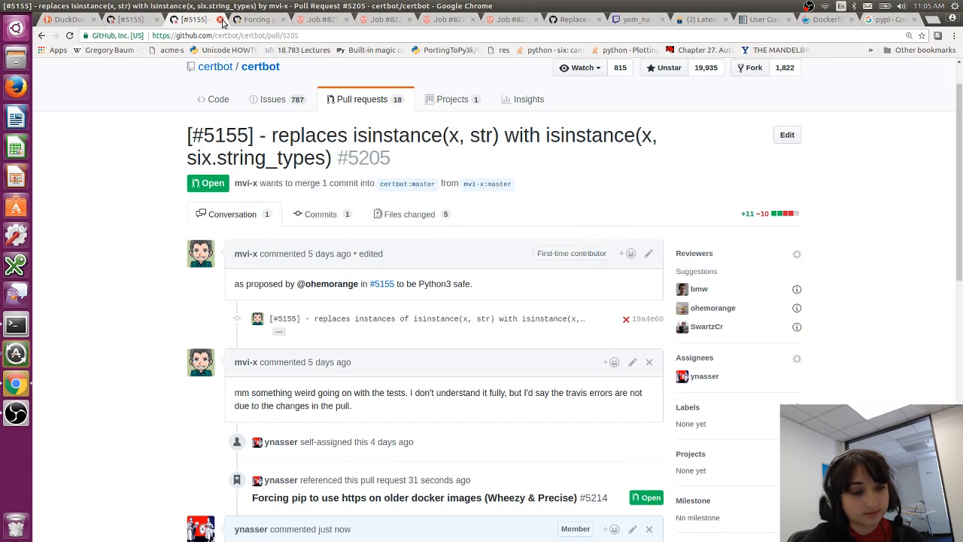
Step: Browse the Dockerfile docs, PR #5214, Travis log, Let's Encrypt forum and Twitch tabs, ending on certbot issues
left_click(828, 18)
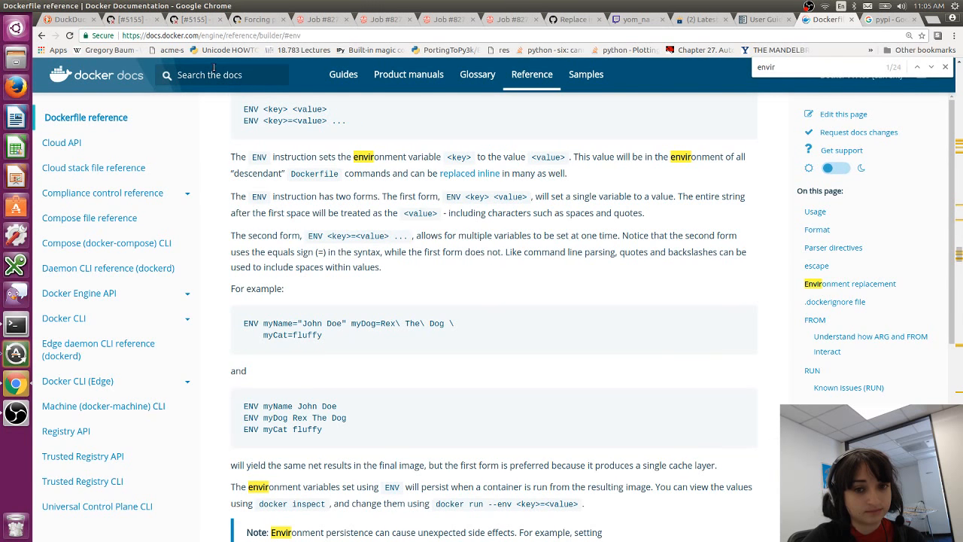
left_click(188, 19)
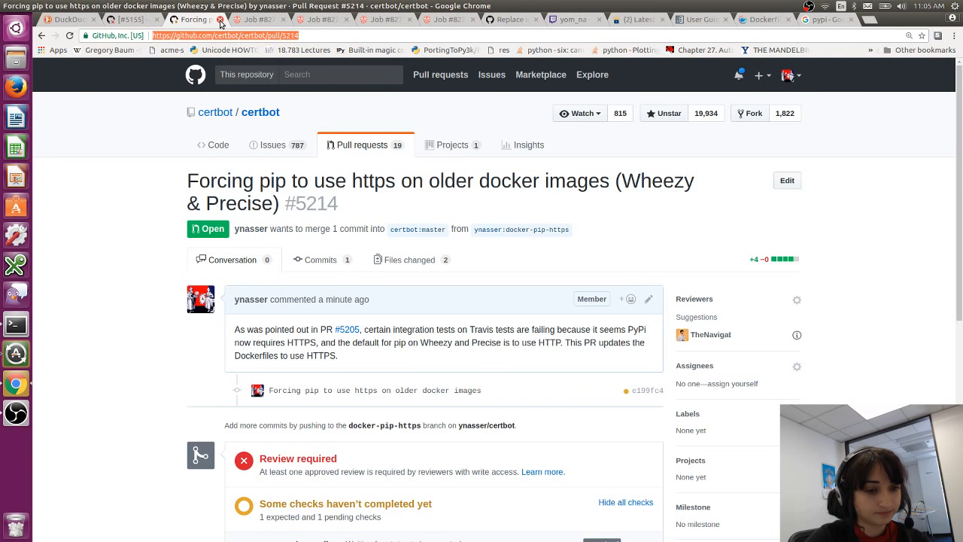
left_click(196, 18)
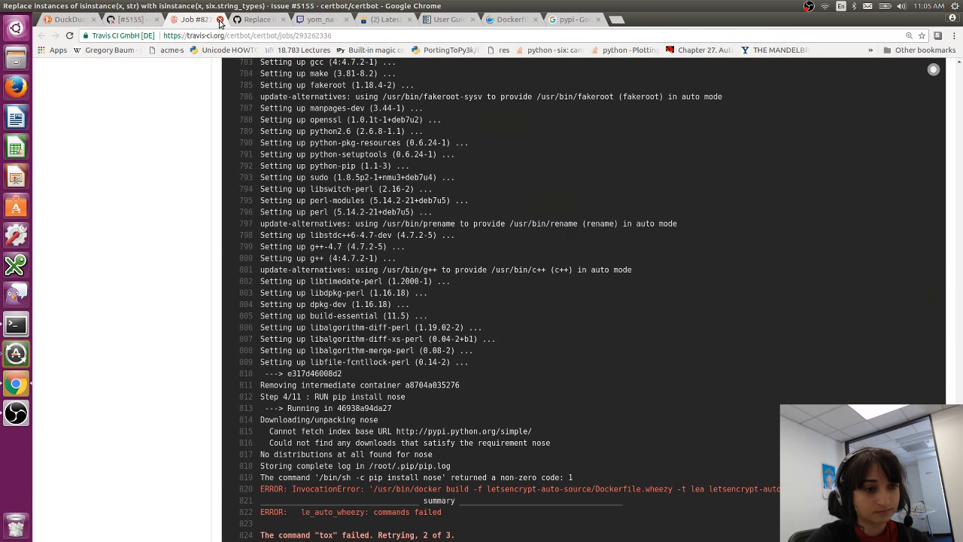
left_click(256, 18)
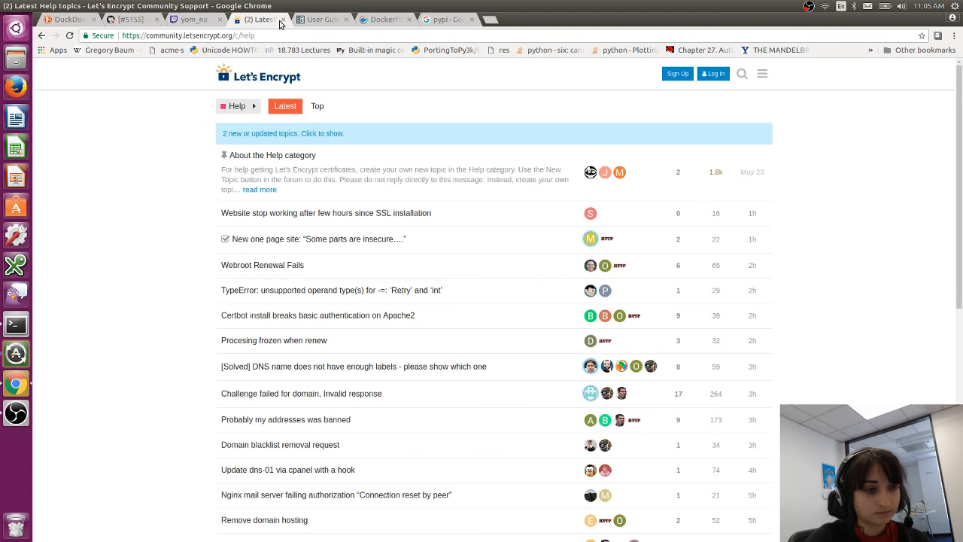
left_click(256, 18)
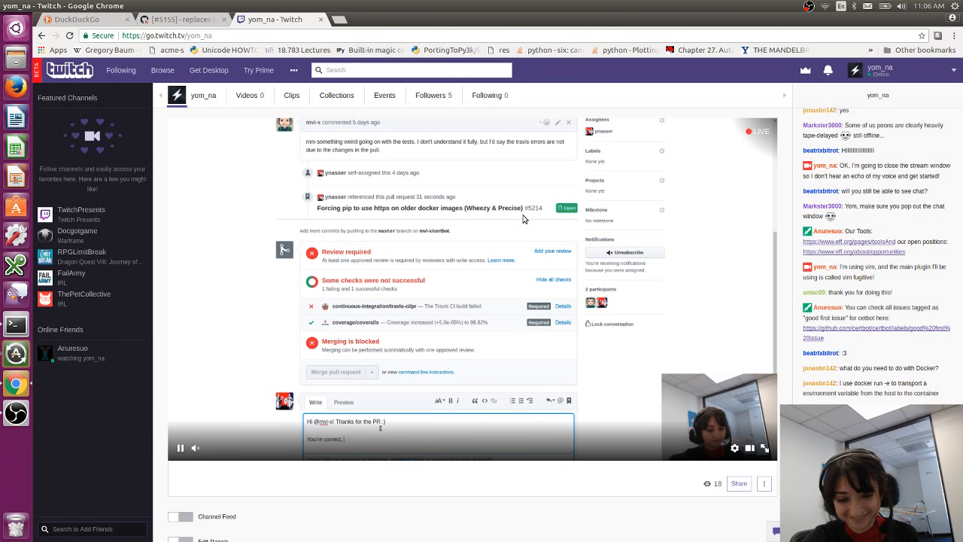
left_click(181, 18)
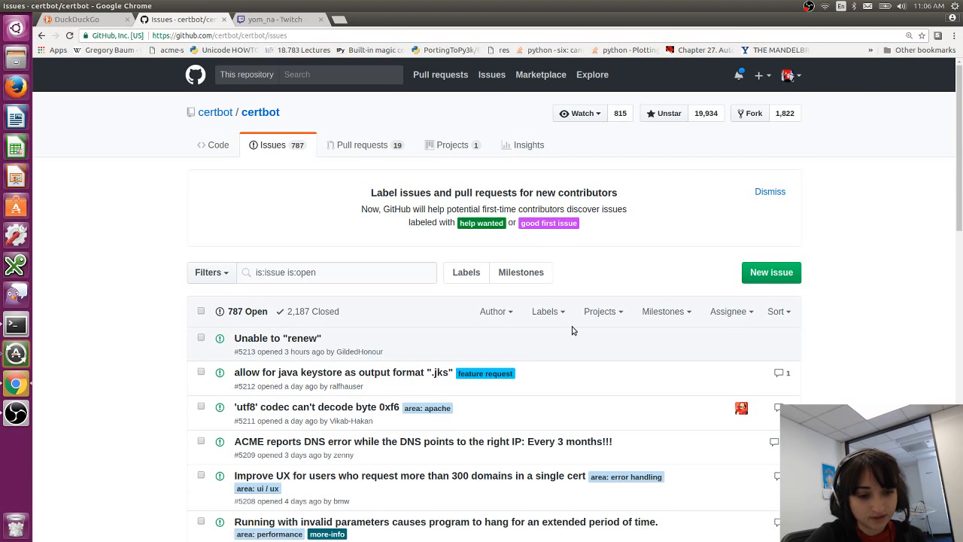
Step: Filter the certbot issues by the livestream label
left_click(548, 310)
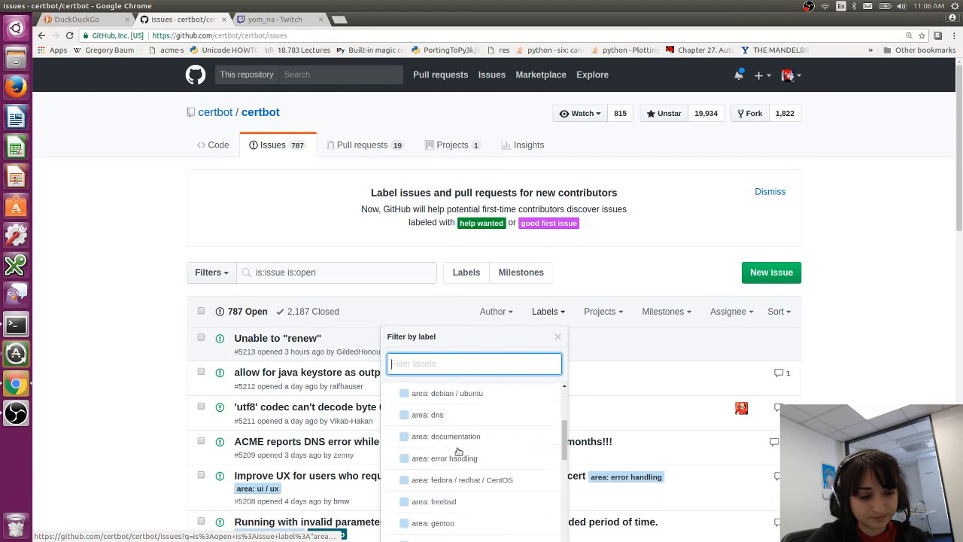
type("live")
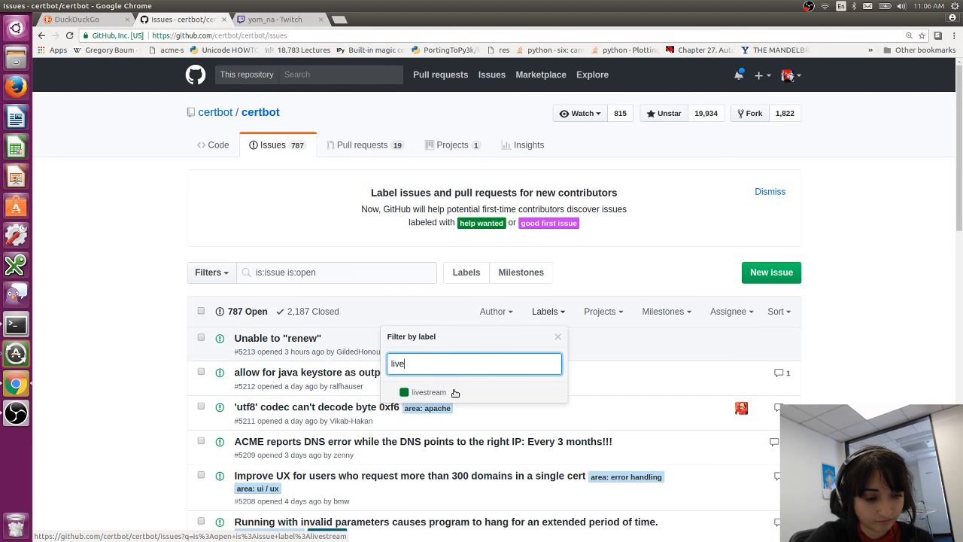
left_click(429, 391)
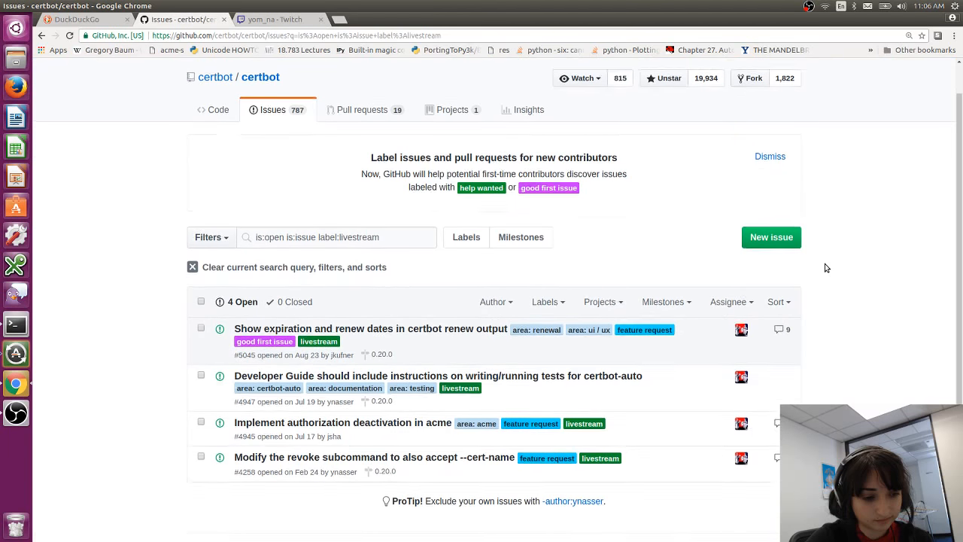
scroll("down", 3)
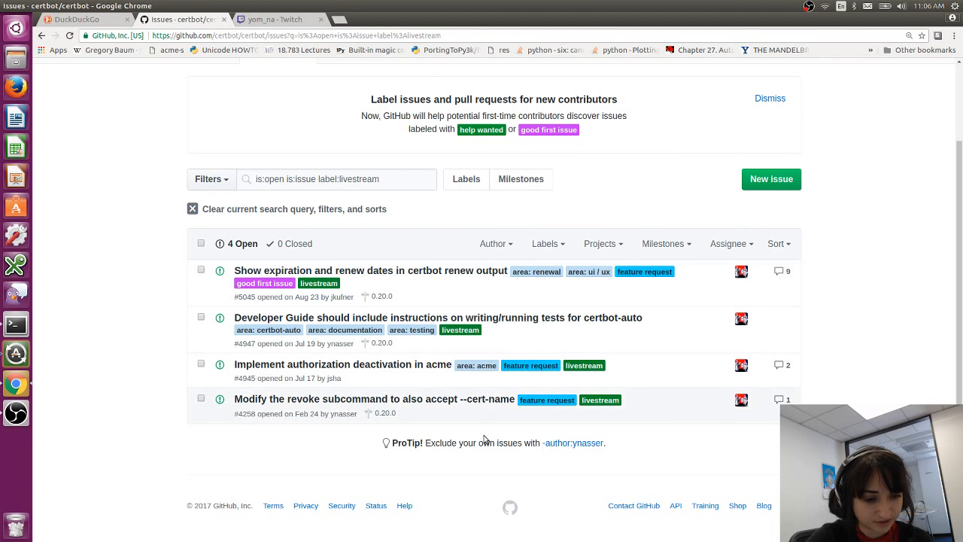
mouse_move(394, 234)
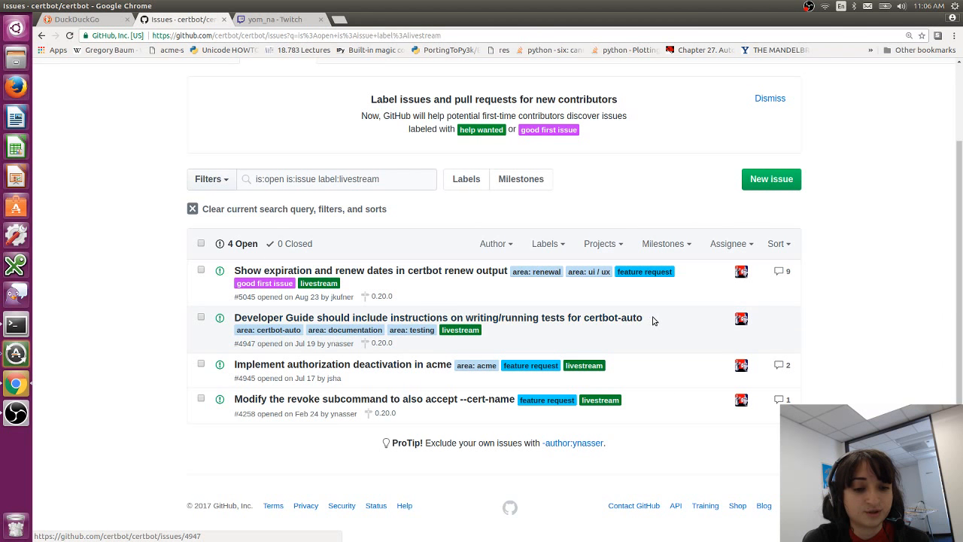
mouse_move(566, 343)
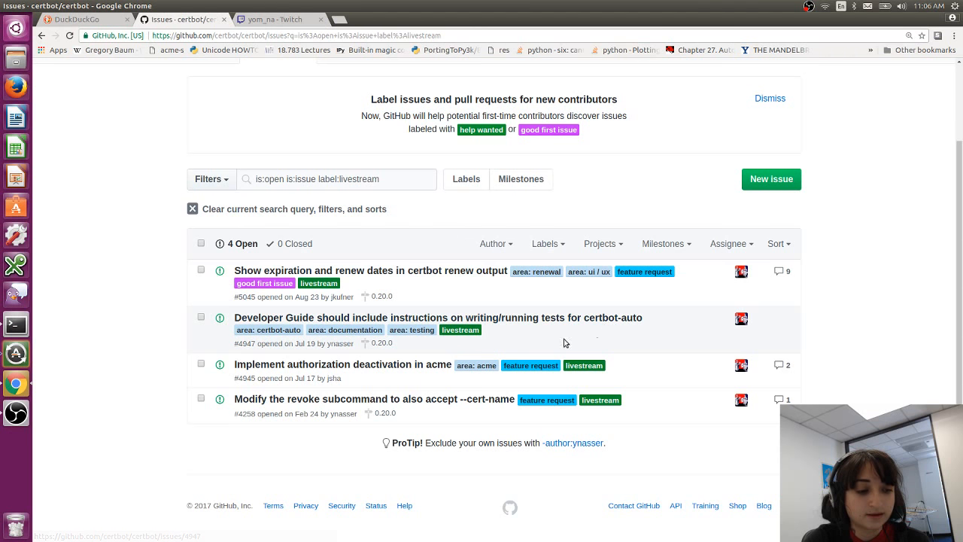
mouse_move(391, 376)
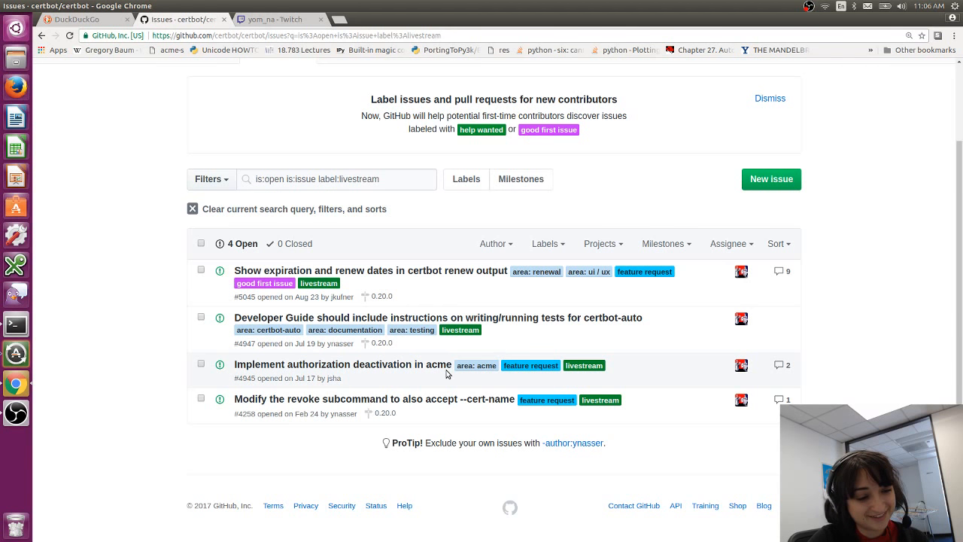
mouse_move(343, 364)
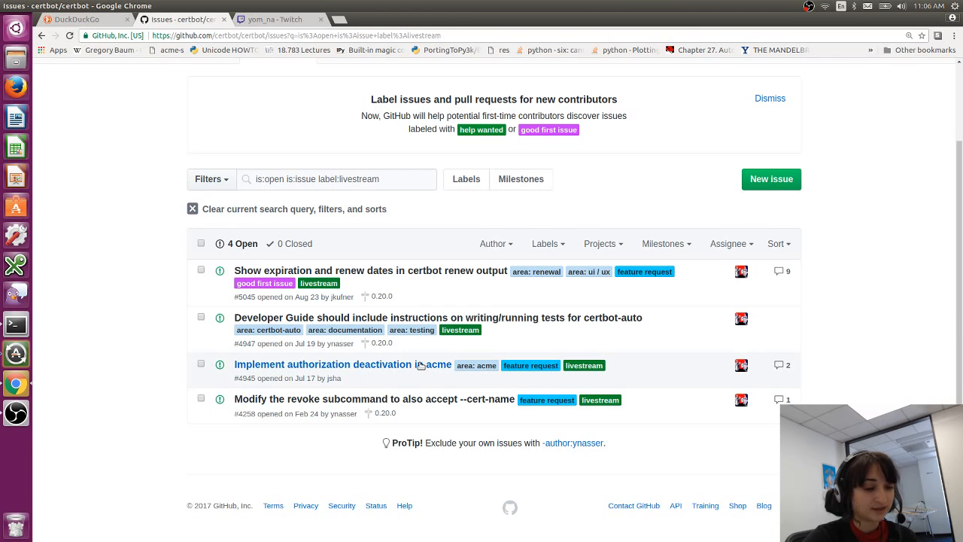
Step: Check the Twitch stream and DuckDuckGo tabs, returning to the filtered issues list
left_click(279, 18)
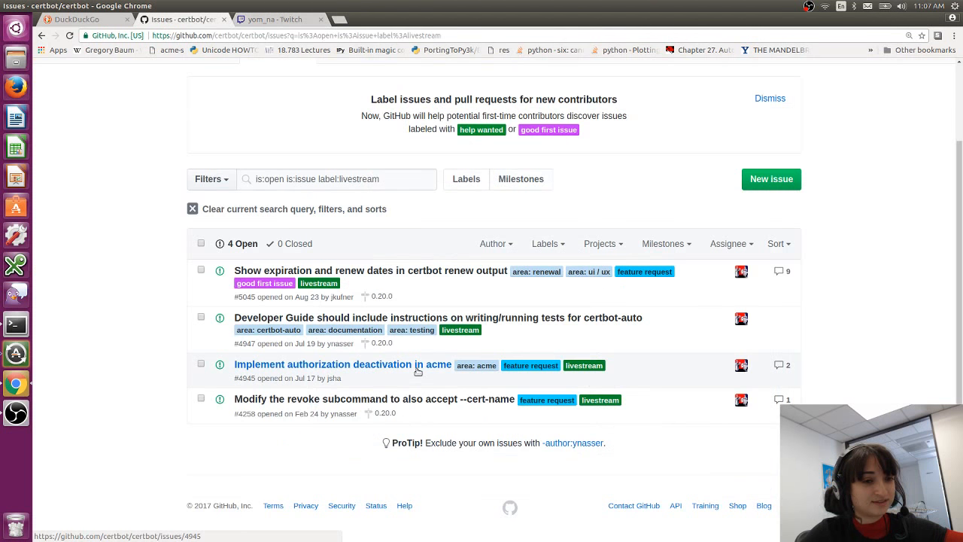
left_click(75, 18)
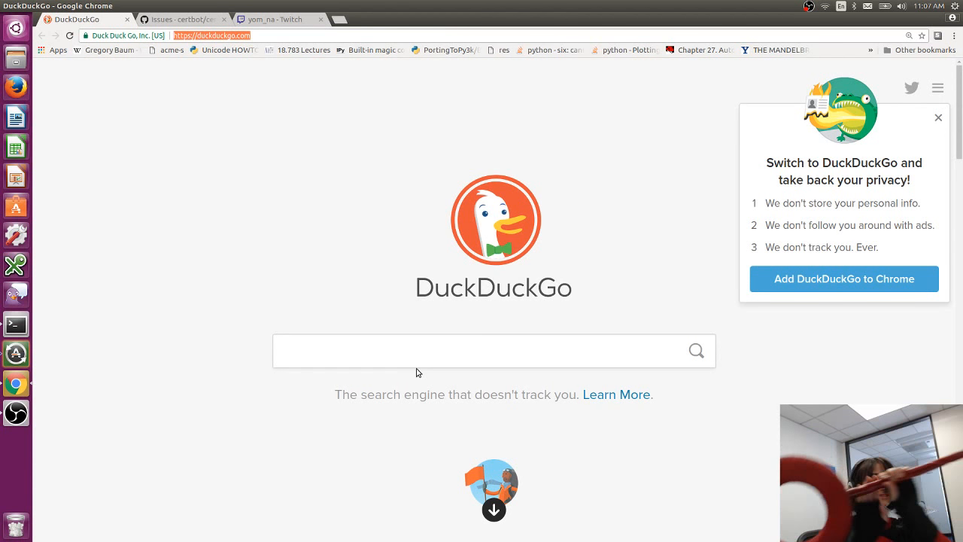
left_click(180, 18)
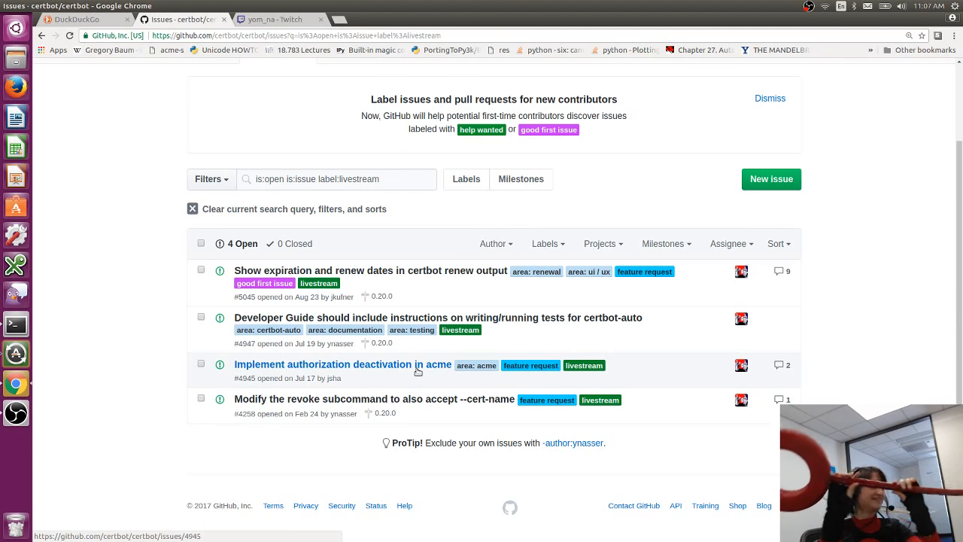
left_click(279, 18)
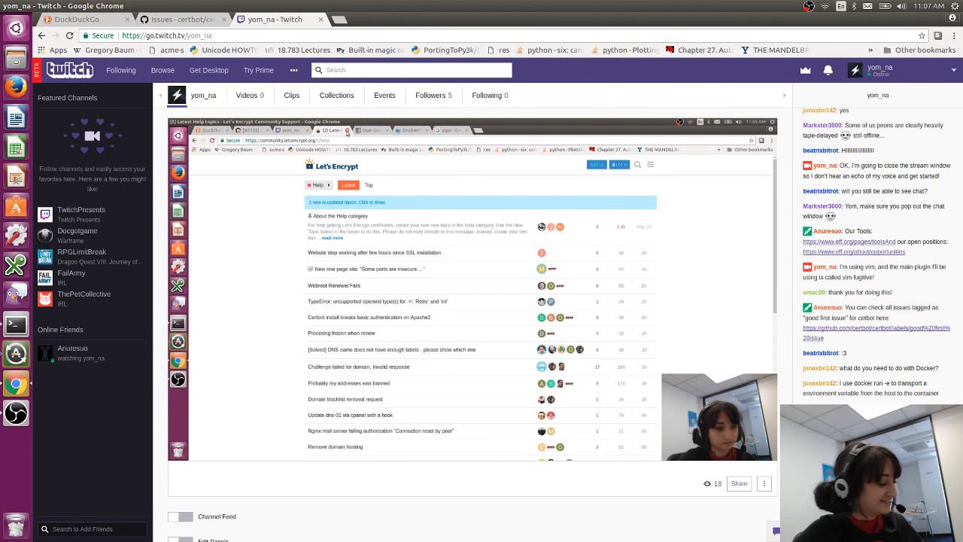
left_click(181, 18)
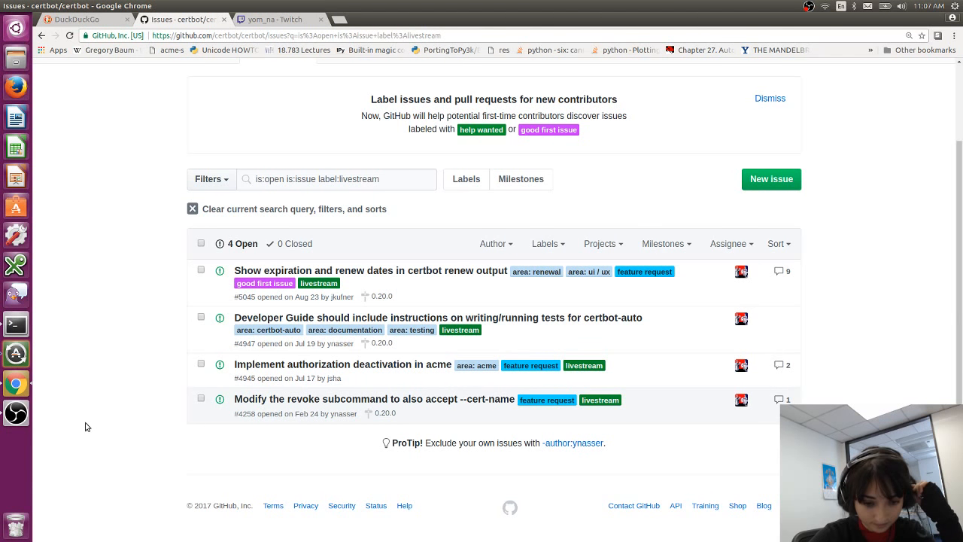
mouse_move(373, 399)
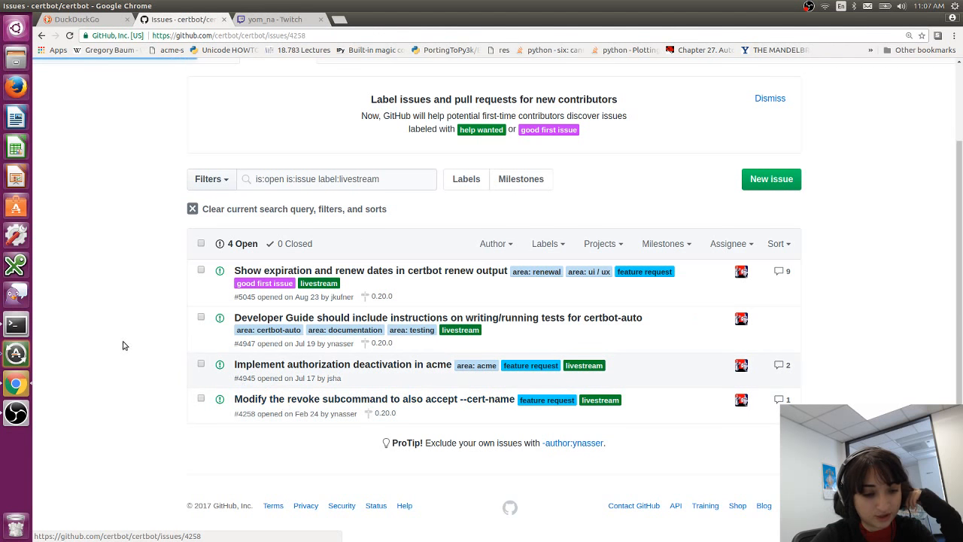
Step: Read issue #4258 about revoke accepting --cert-name down to its integration test, then check Twitch
left_click(373, 399)
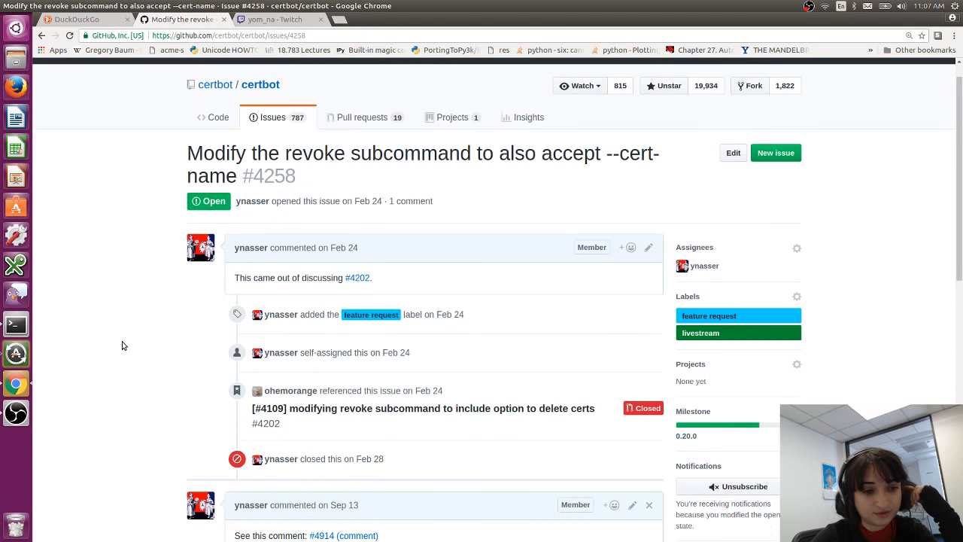
scroll("down", 3)
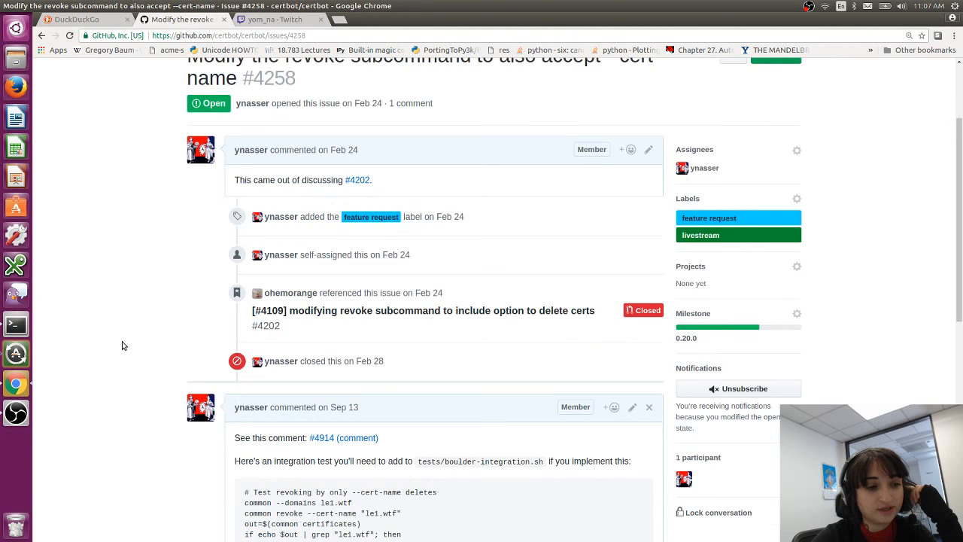
scroll("down", 3)
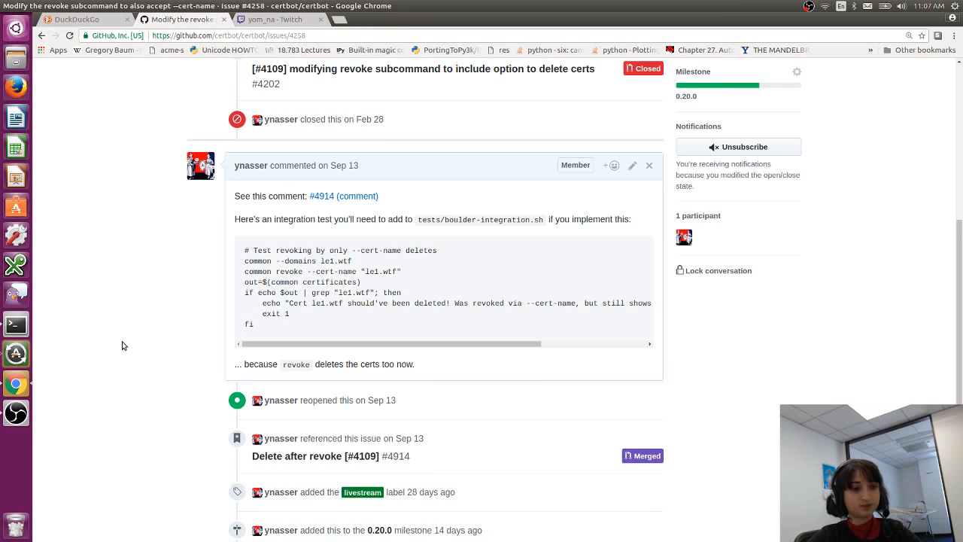
left_click(278, 18)
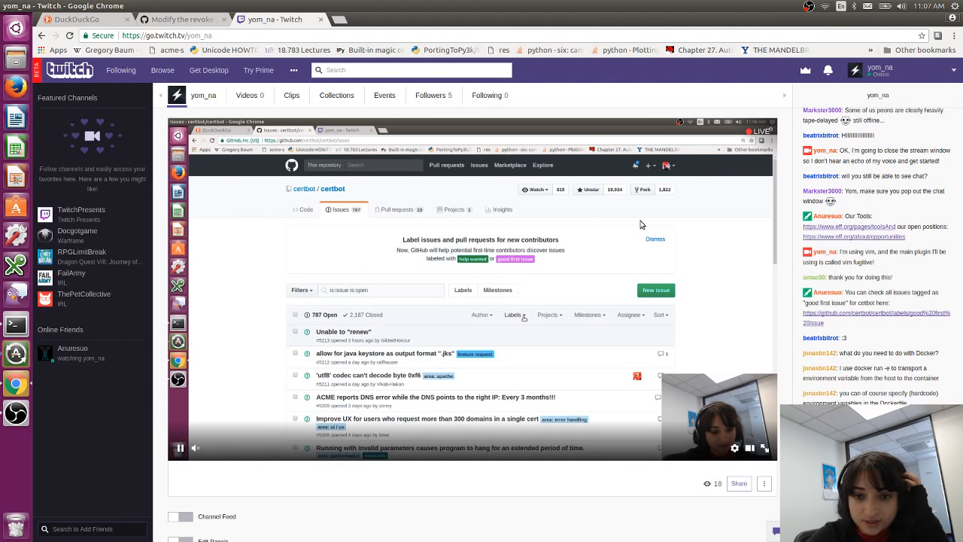
left_click(511, 314)
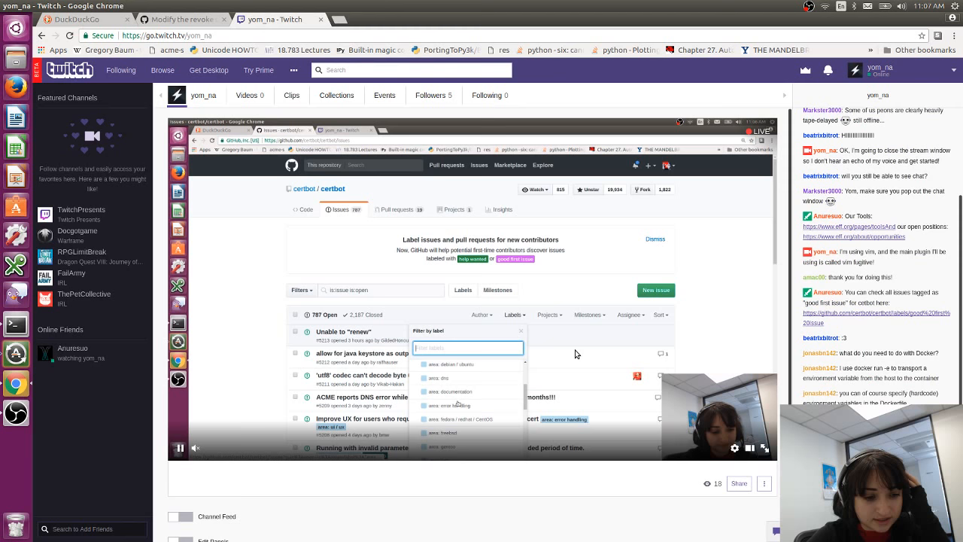
type("live")
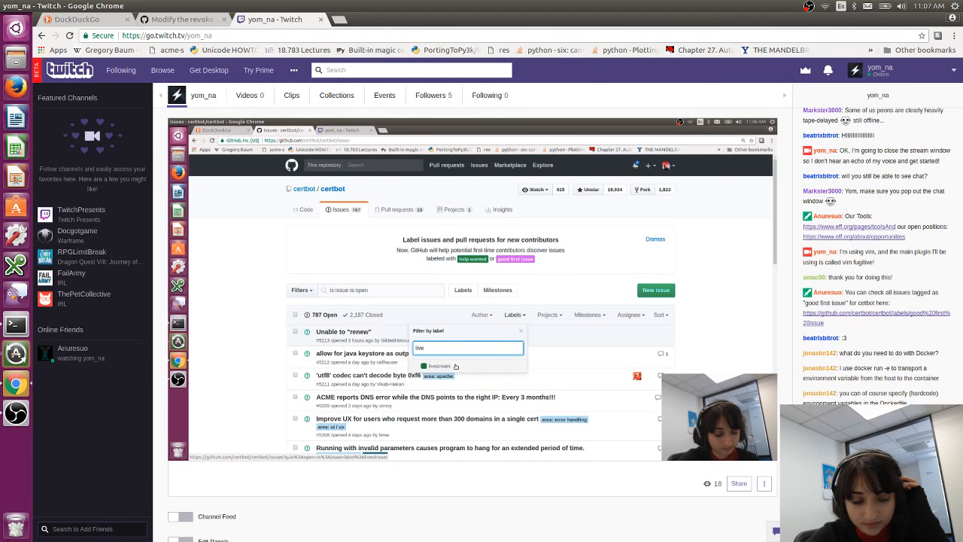
left_click(439, 367)
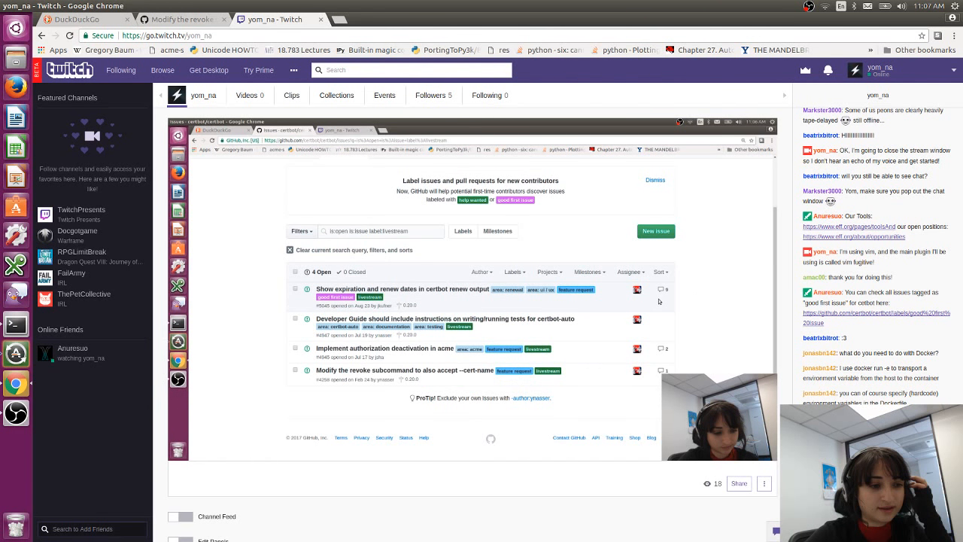
mouse_move(413, 286)
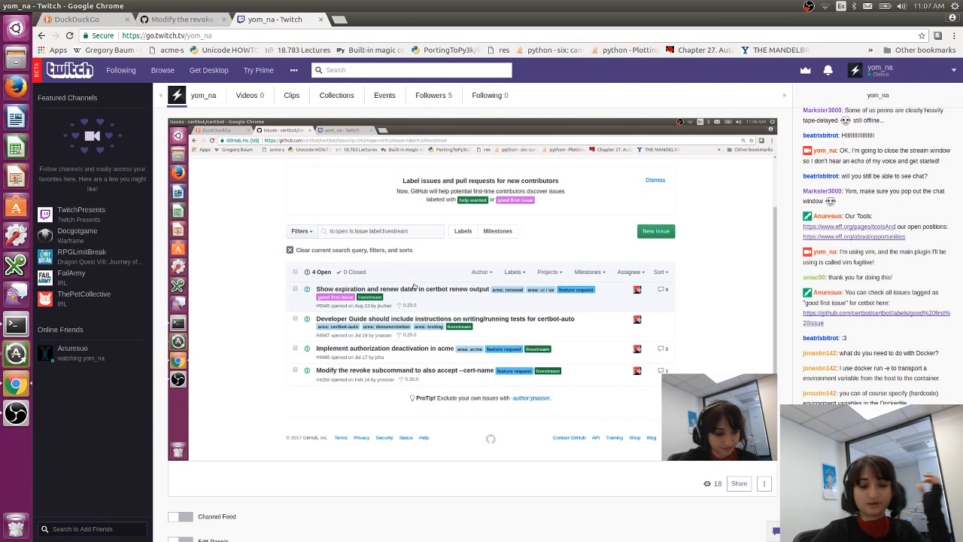
mouse_move(418, 266)
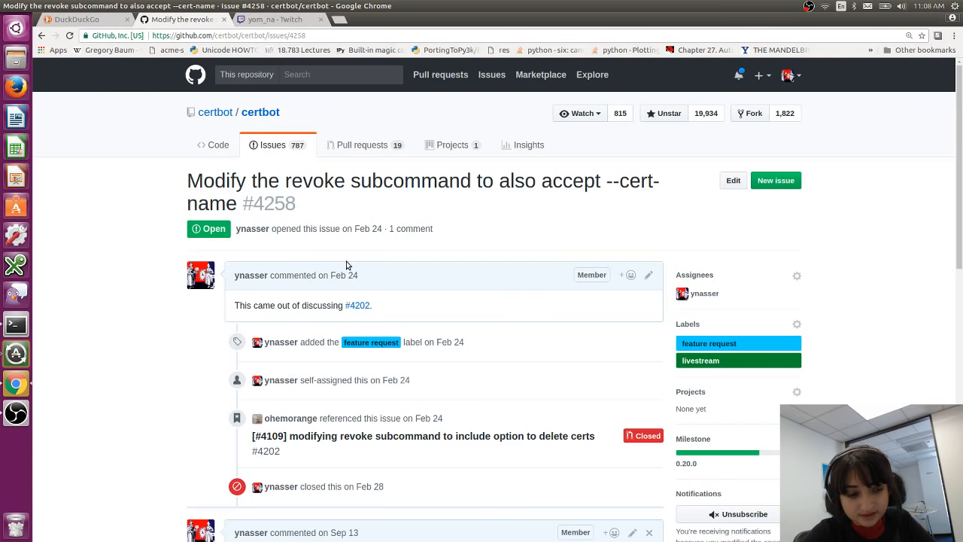
mouse_move(325, 177)
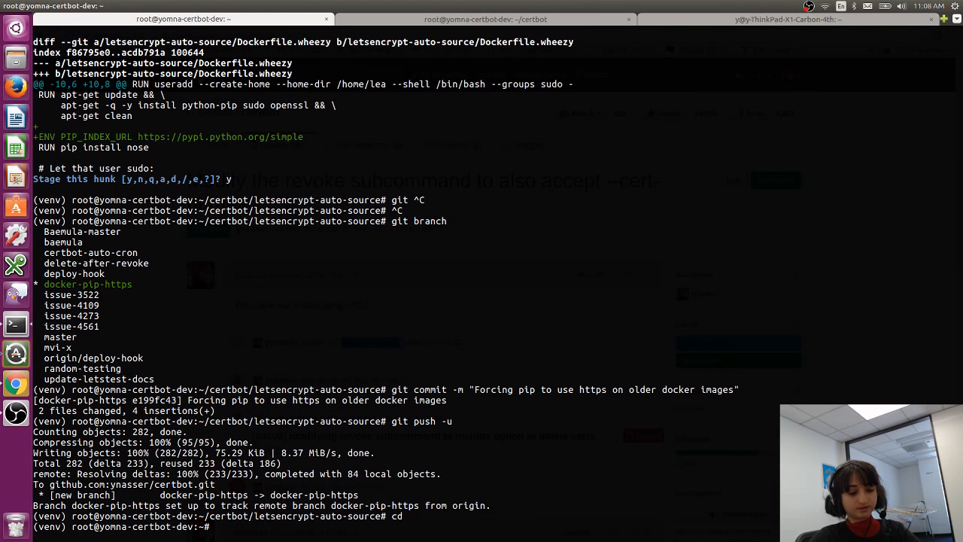
Step: In the certbot checkout, switch to master and create the revoke-cert-name branch from it
type("git checkout mas")
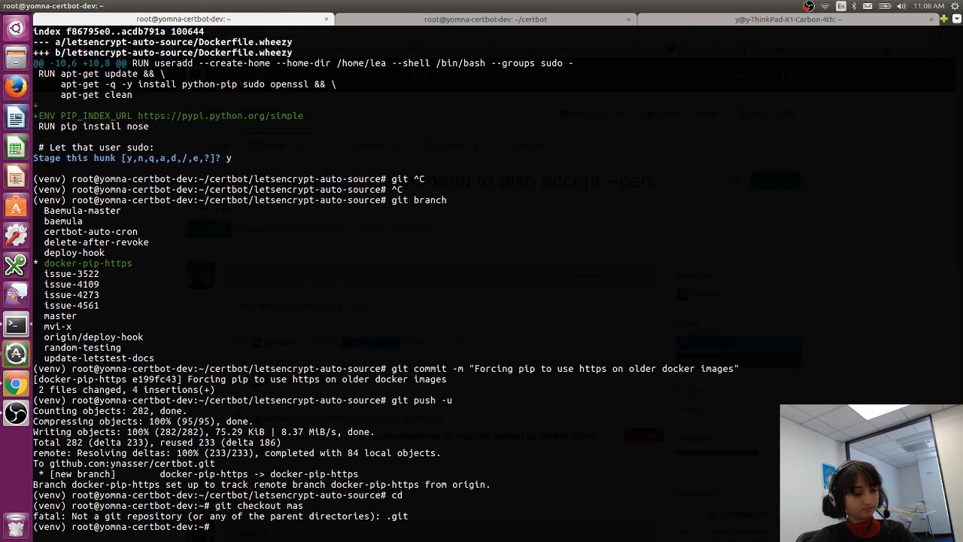
type("cd certbot/")
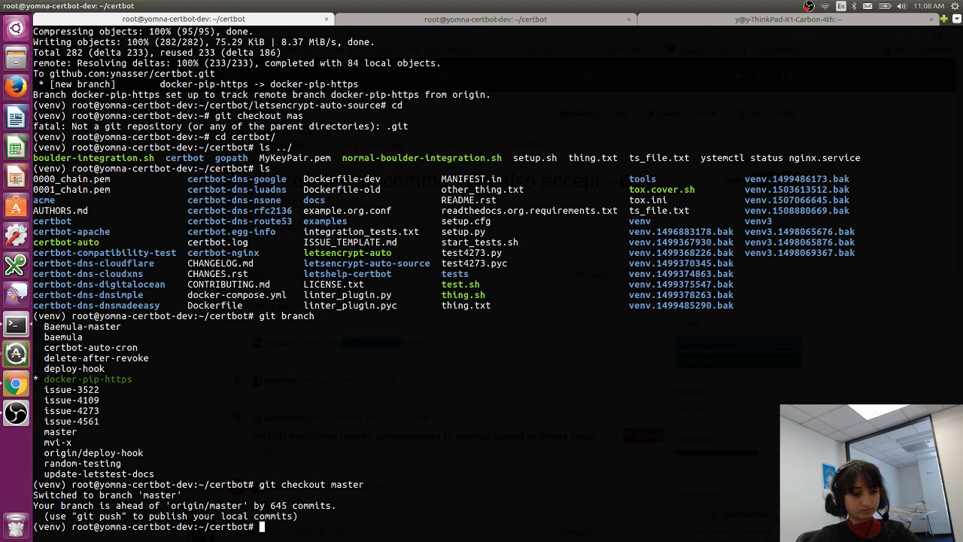
type("git checkout -b revoke-")
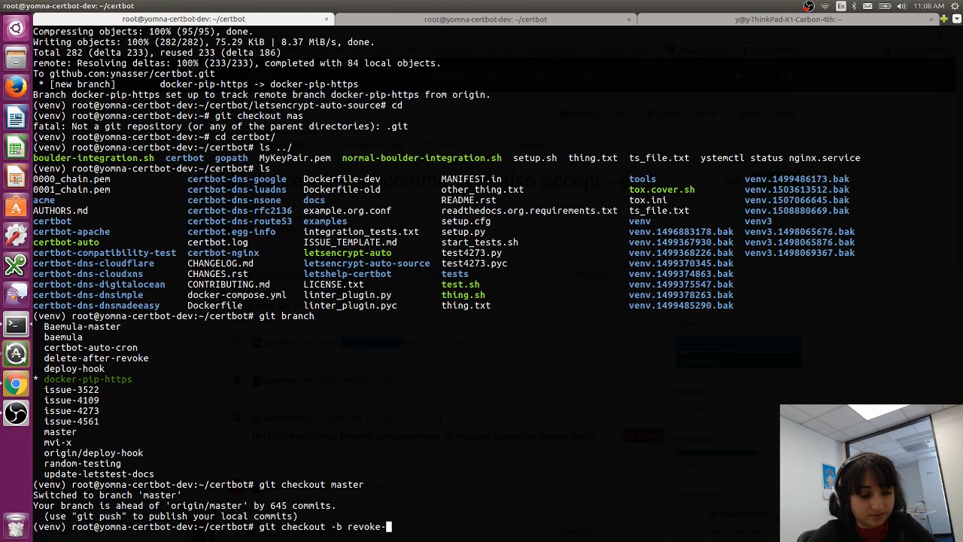
type("cert-name")
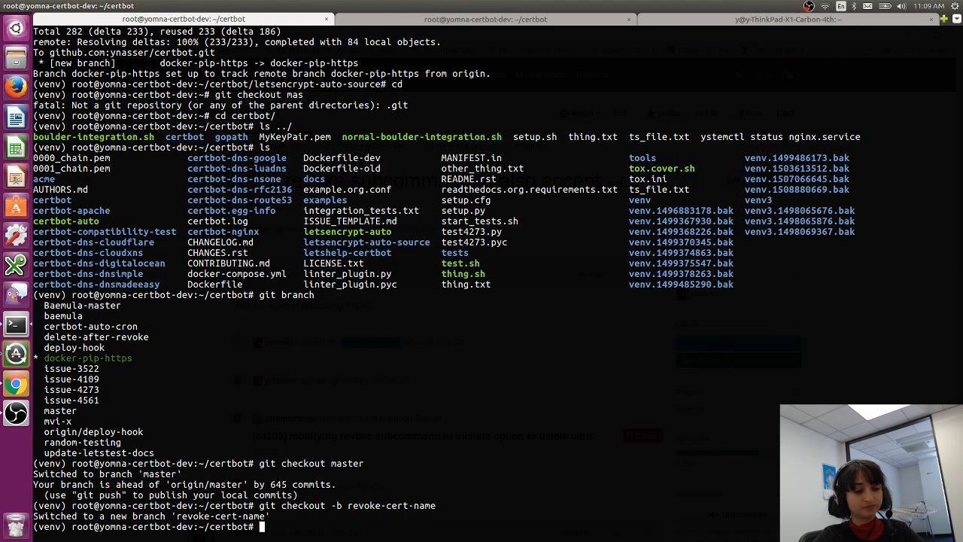
Step: Show certbot's help for the revoke subcommand
type("certbot help revoke")
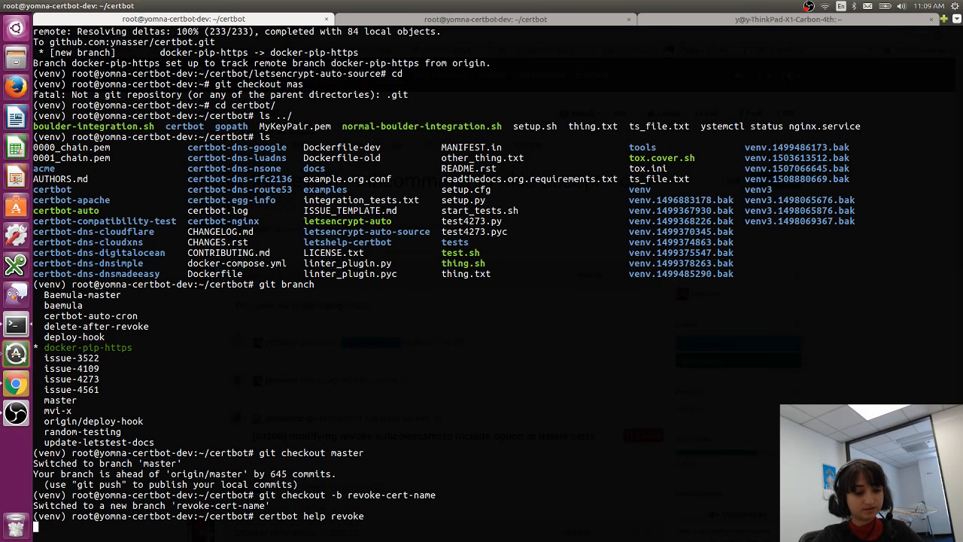
key("Return")
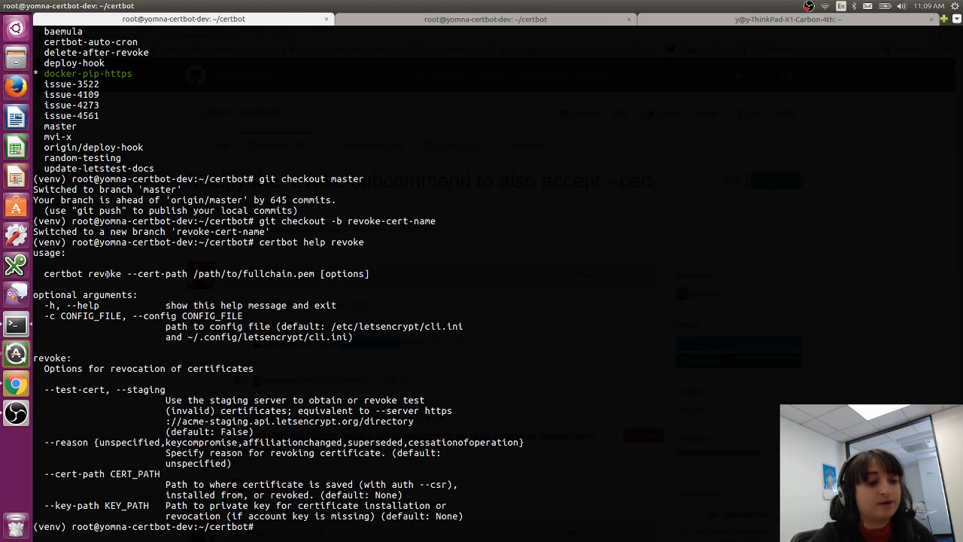
double_click(158, 274)
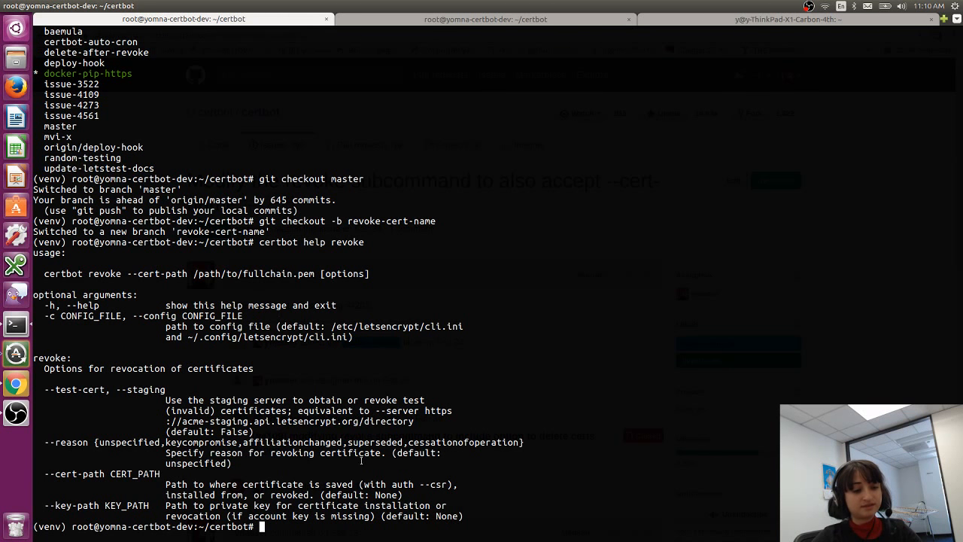
Step: List the managed certificates with certbot certificates and select cert names from the output
type("certbot ce")
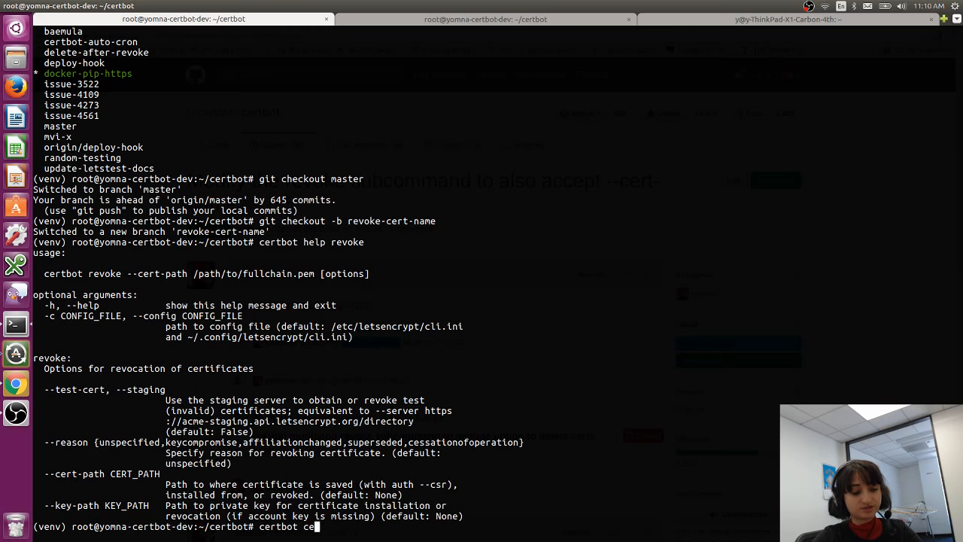
type("rtificates")
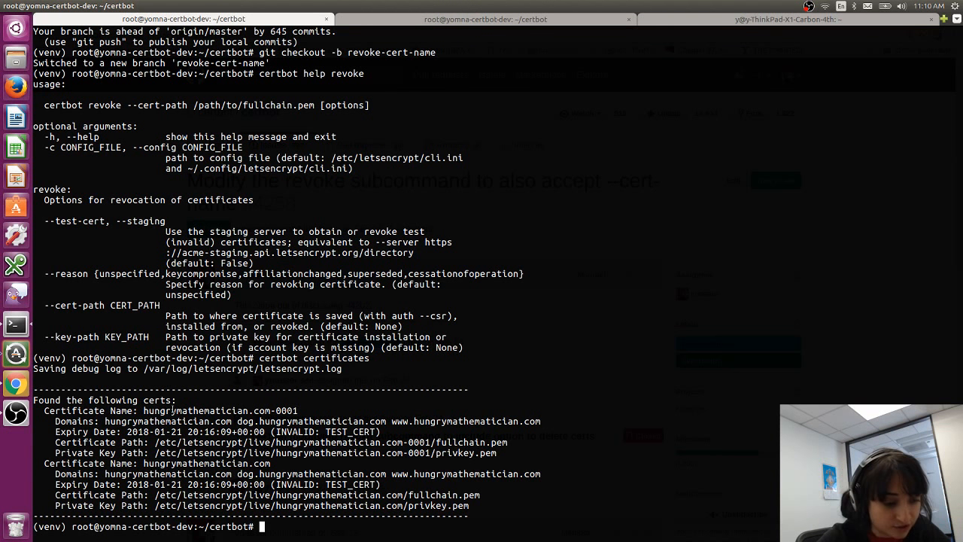
double_click(214, 463)
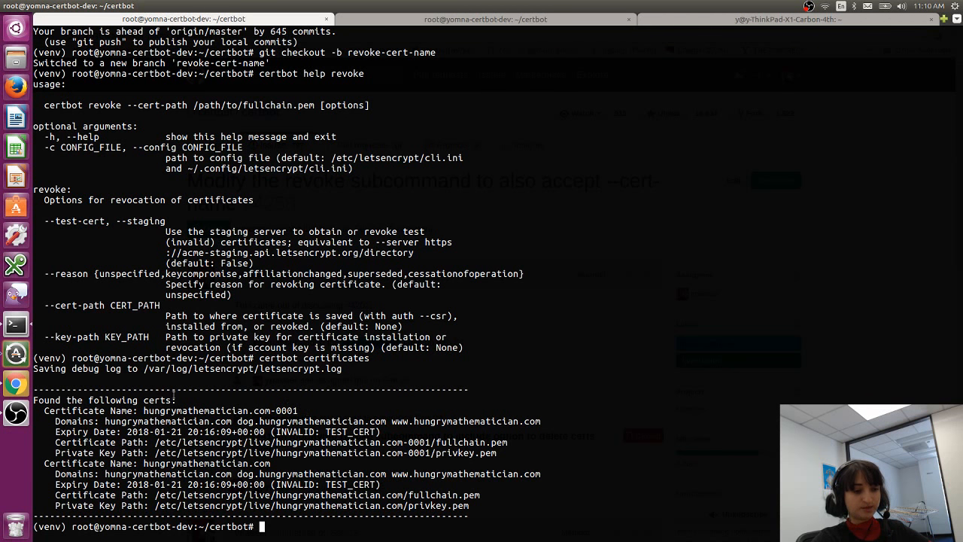
double_click(211, 464)
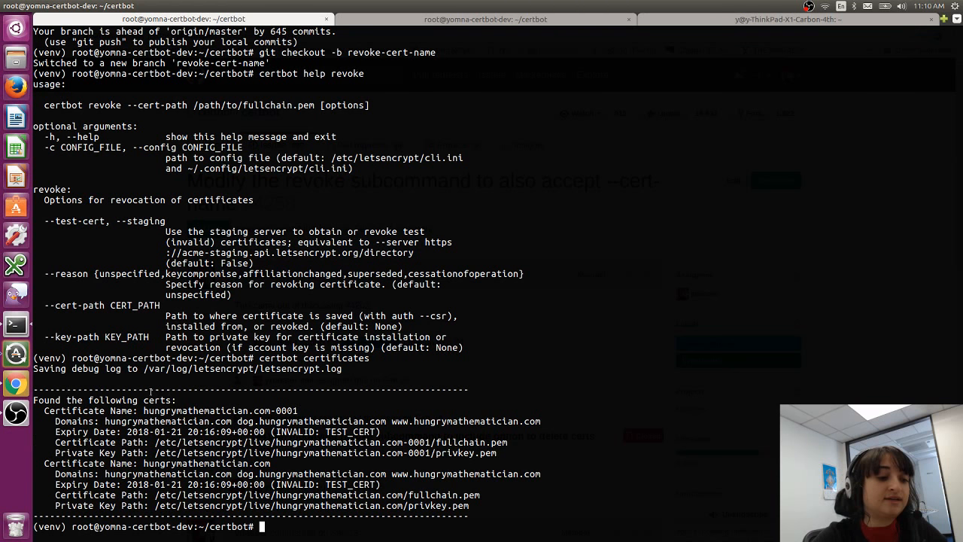
double_click(220, 409)
type("vim c")
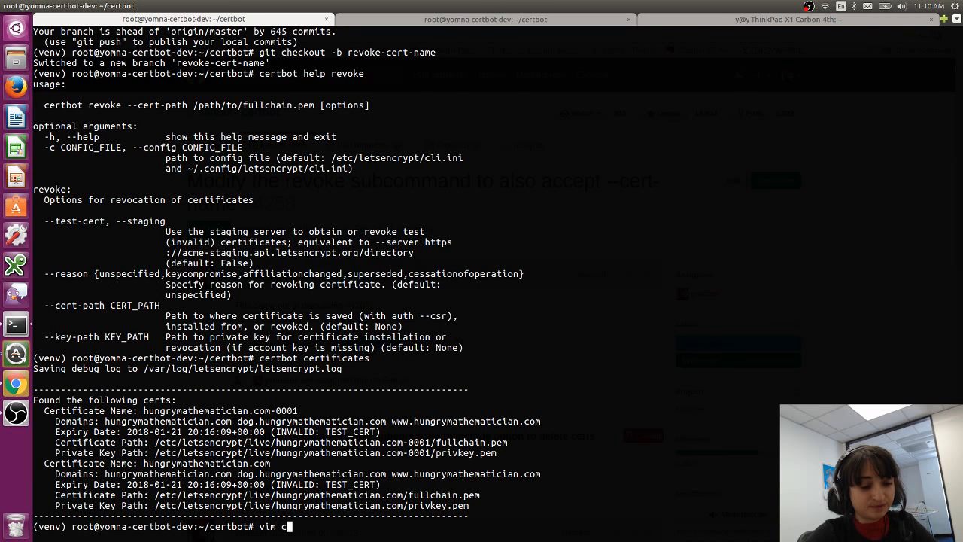
Step: Open certbot/main.py in vim and jump to the def revoke function body
type("ertbot/main.py")
type("/d")
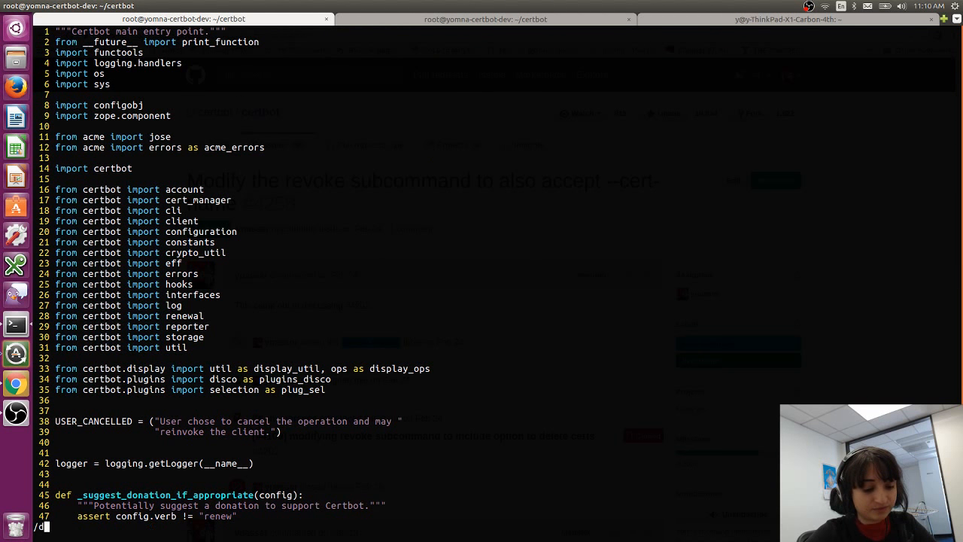
type("ef")
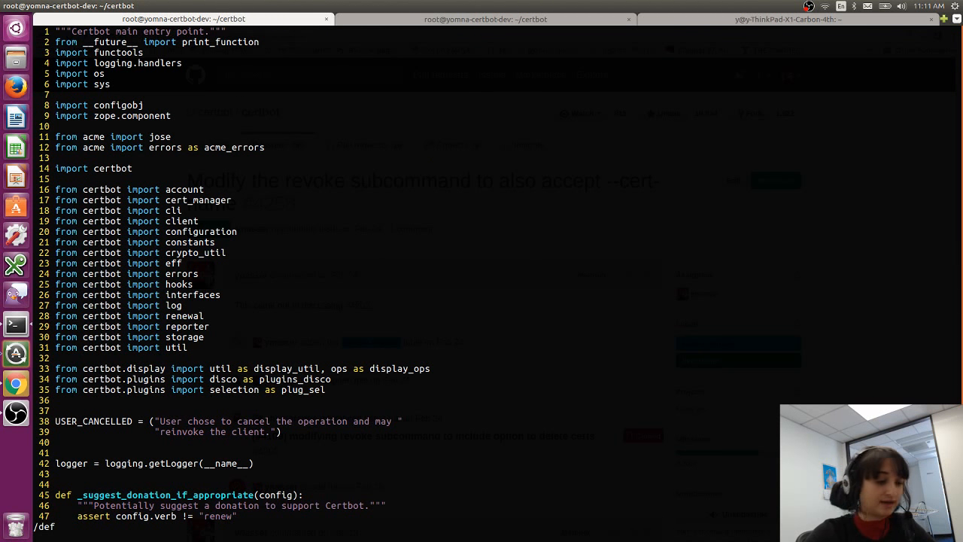
type("revoke")
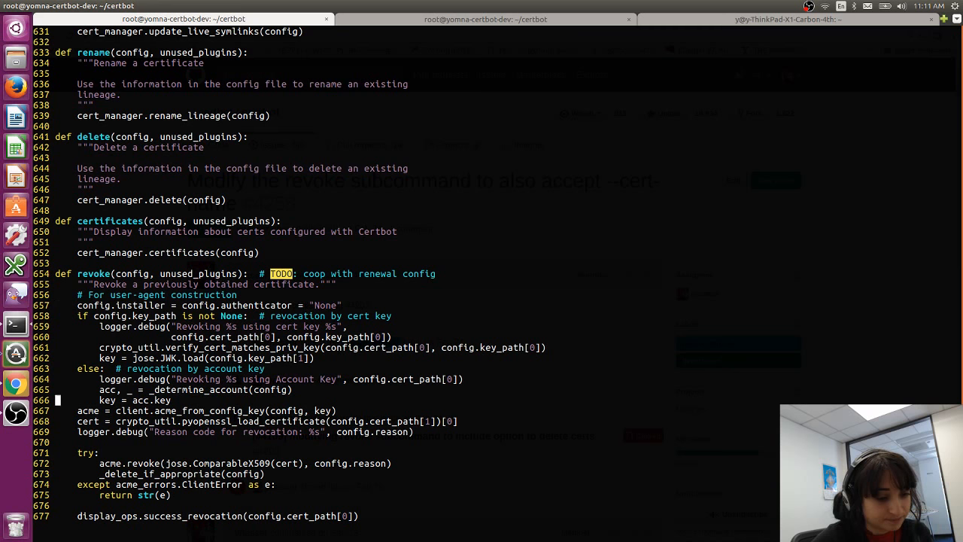
scroll("down", 3)
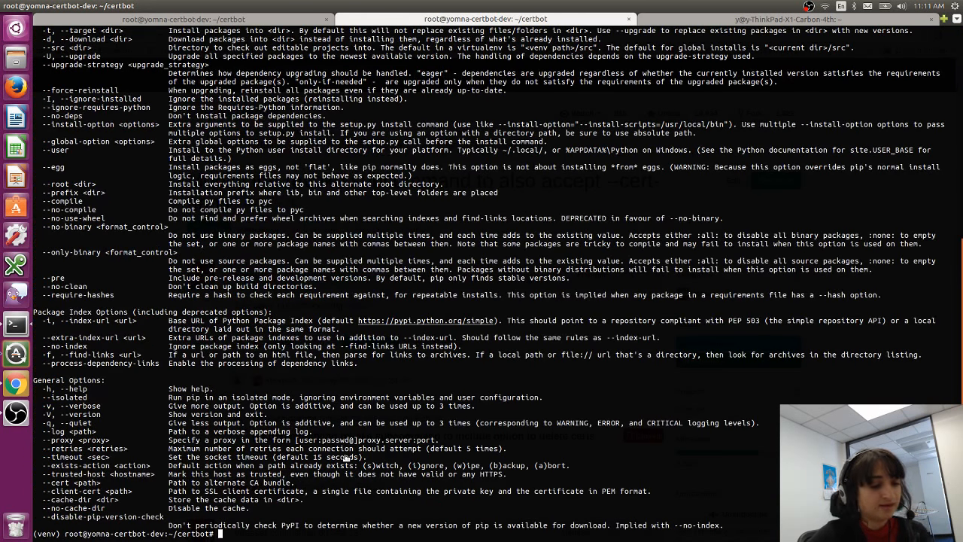
Step: Start a certbot help command in the other tab, then return to revoke in main.py
type("certbot h")
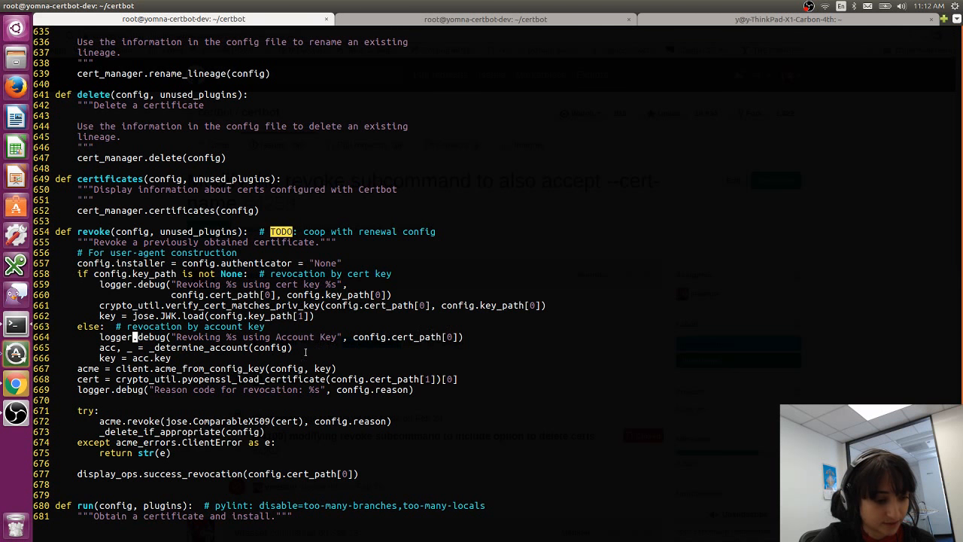
Step: Insert an 'import ipdb; ipdb.set_trace()' breakpoint above revoke's try block and save
double_click(397, 337)
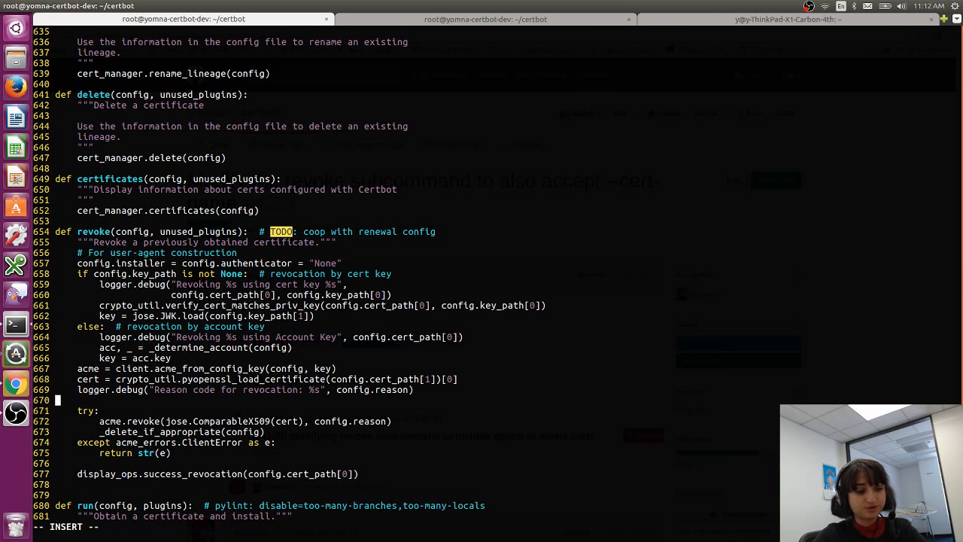
type("import ipdb; ipdb.set_trace(")
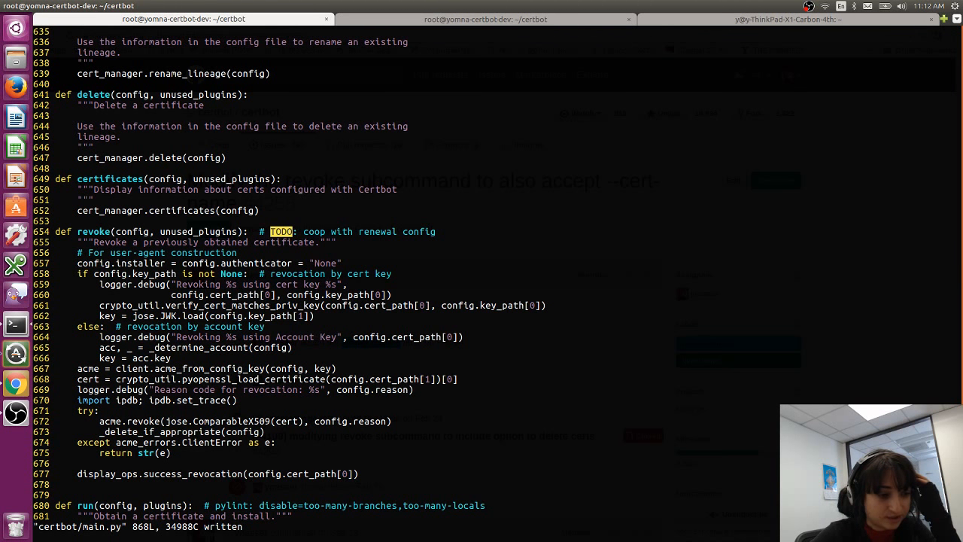
Step: Add 'if config.cert_path is None and config.certname:' at the start of revoke
key("i")
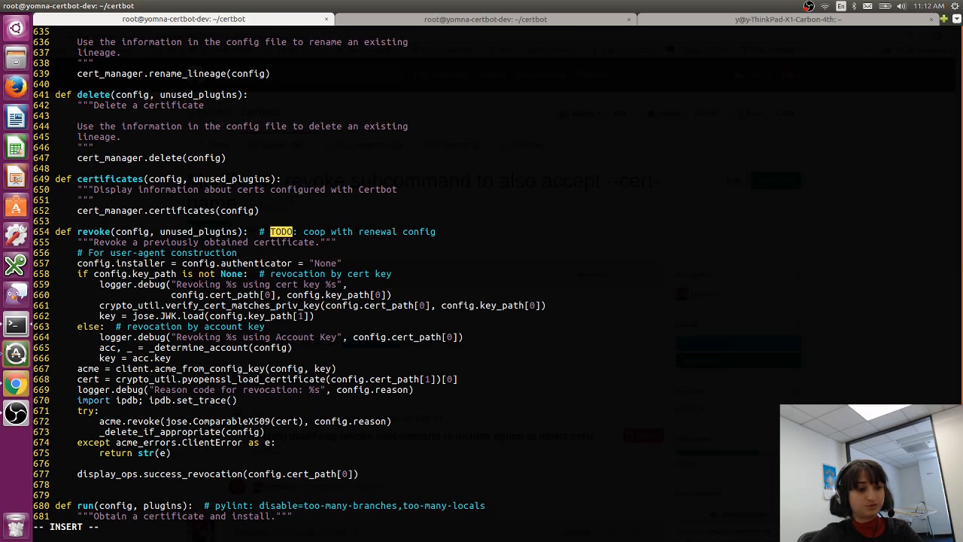
type("if")
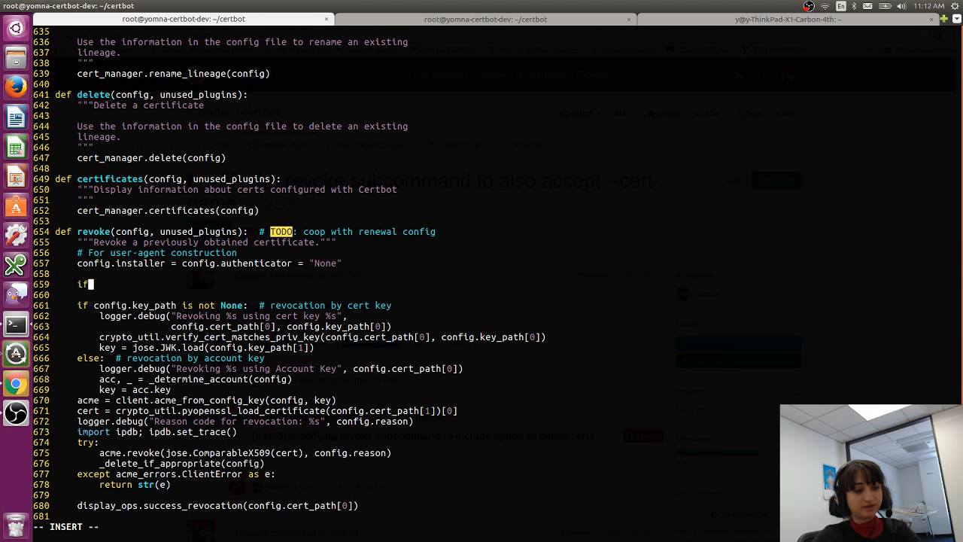
type("config.")
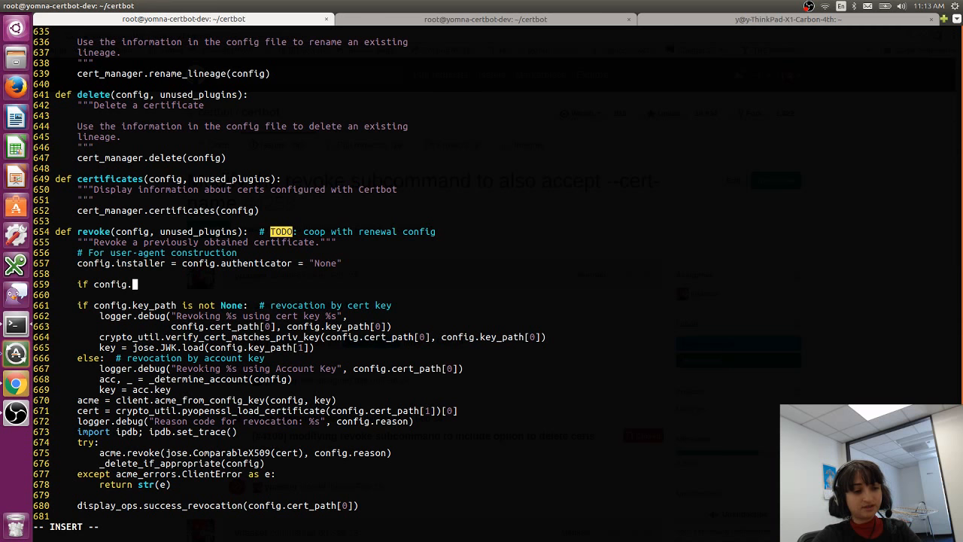
type("cert_p")
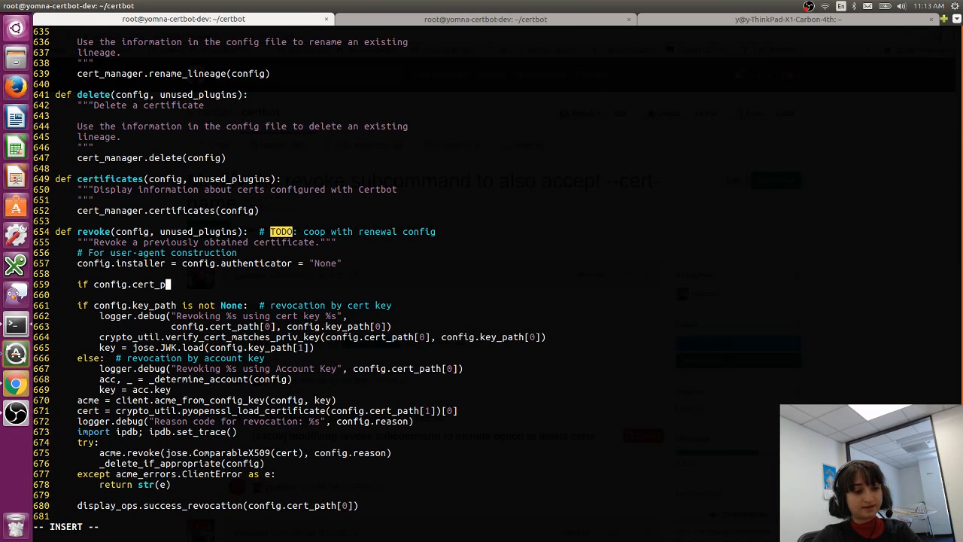
type("ath is None")
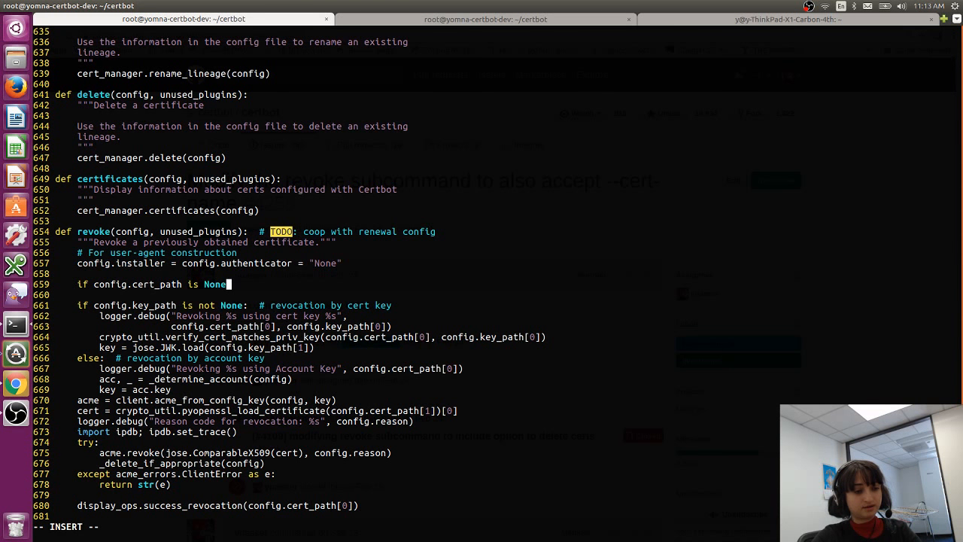
type("and confi")
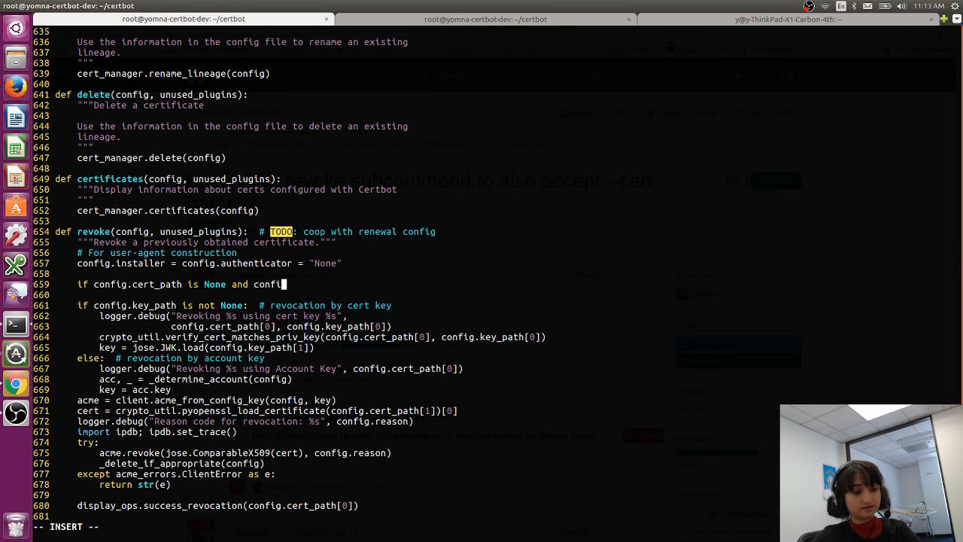
type("g.cer")
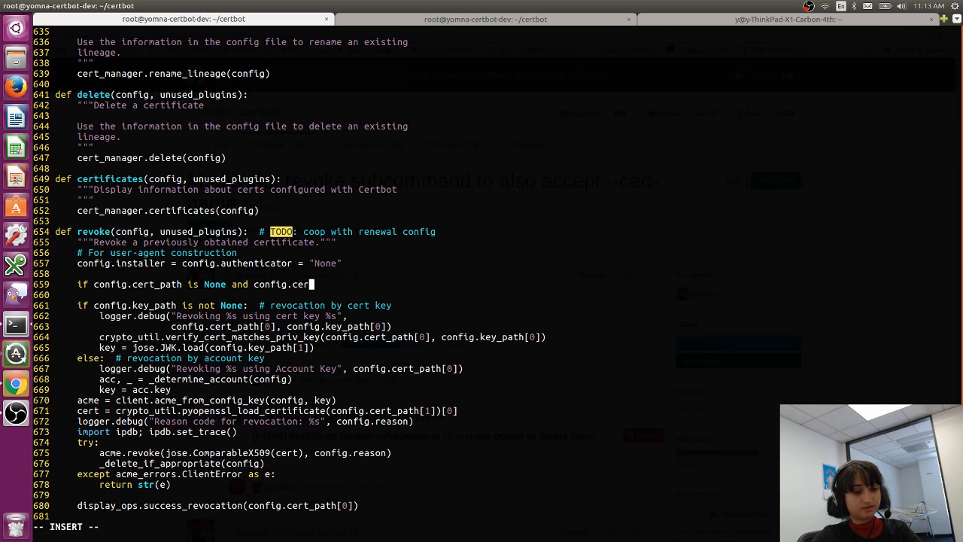
type("tname")
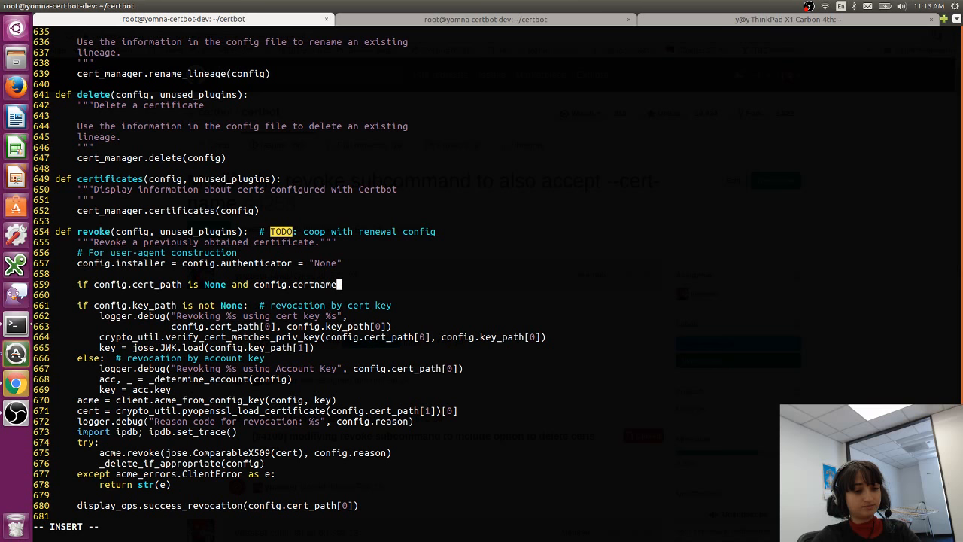
type(":")
type("# stuff goes her")
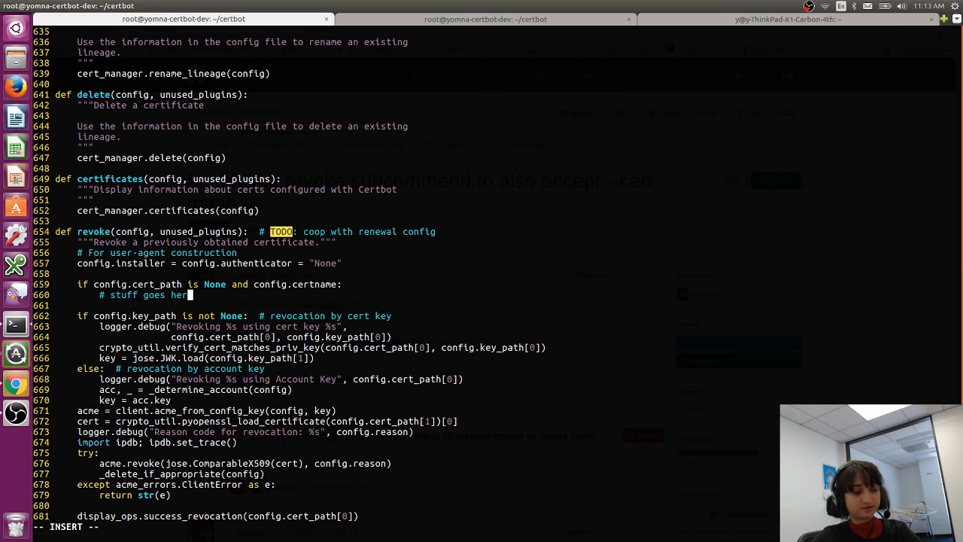
Step: Add an else branch with a '# raise an error here or something' placeholder comment
type("else:")
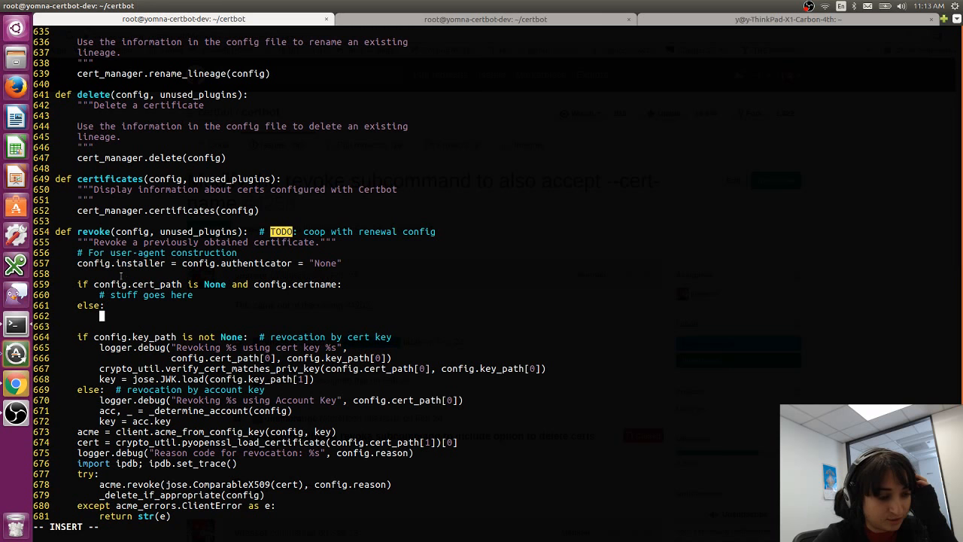
mouse_move(153, 283)
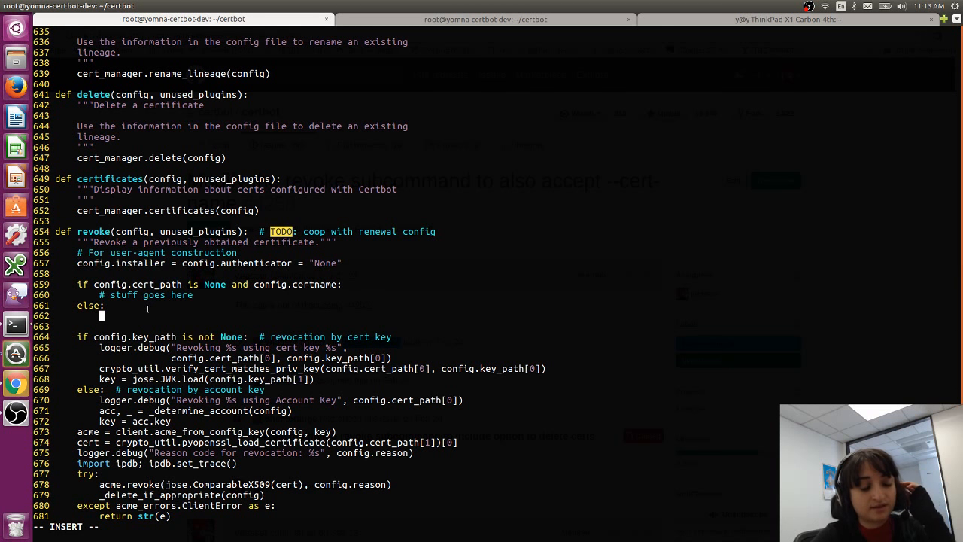
type("#")
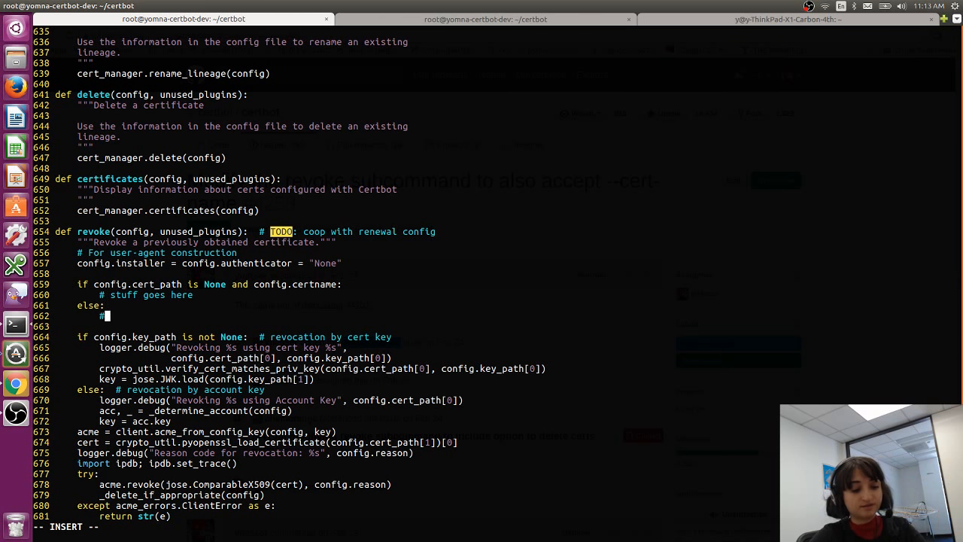
type("raise an error here or something")
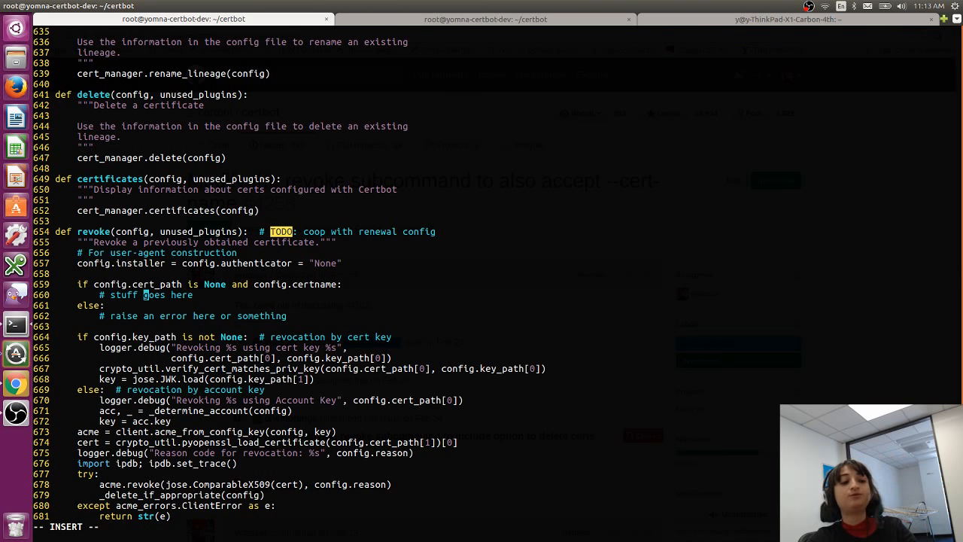
Step: Open certbot/cert_manager.py in a vertical split beside main.py and browse through it
type(":vsp")
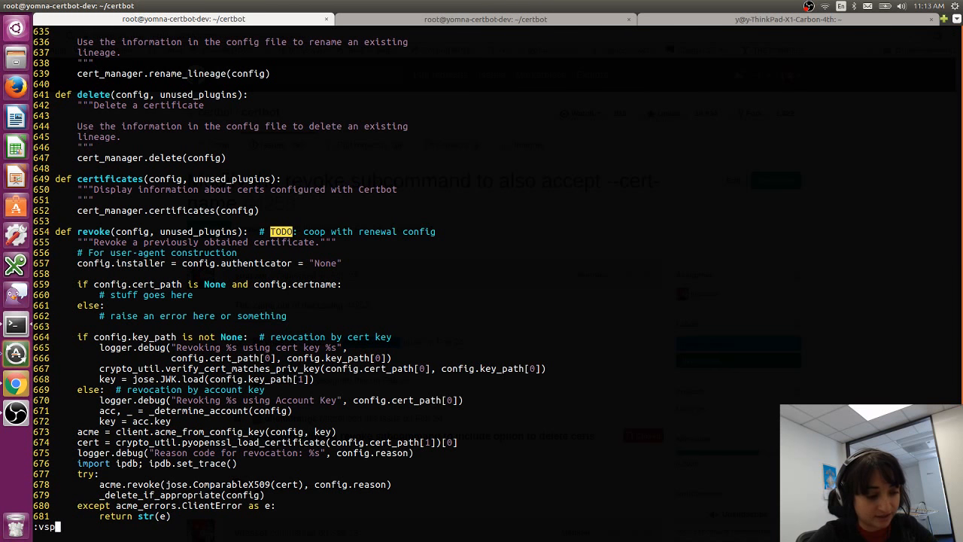
type("certbot/c")
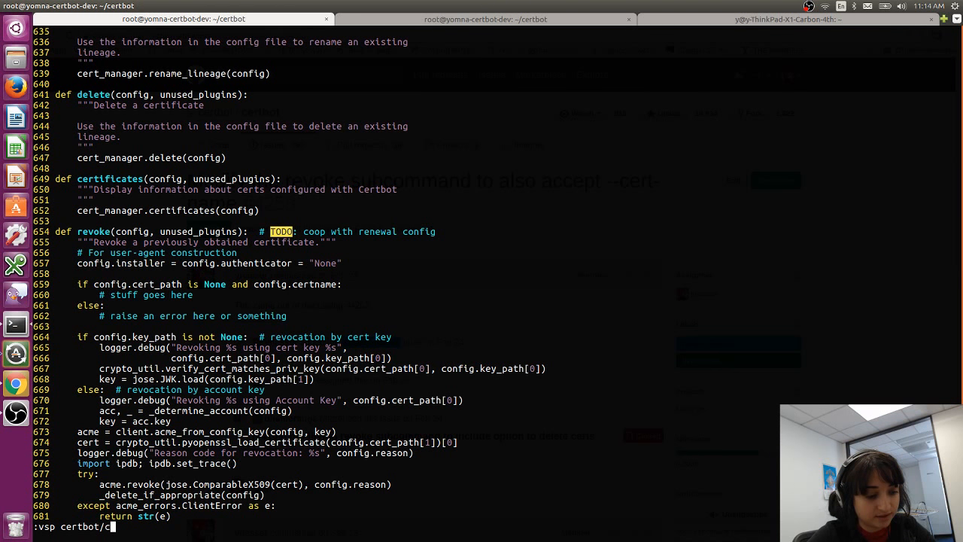
key("Return")
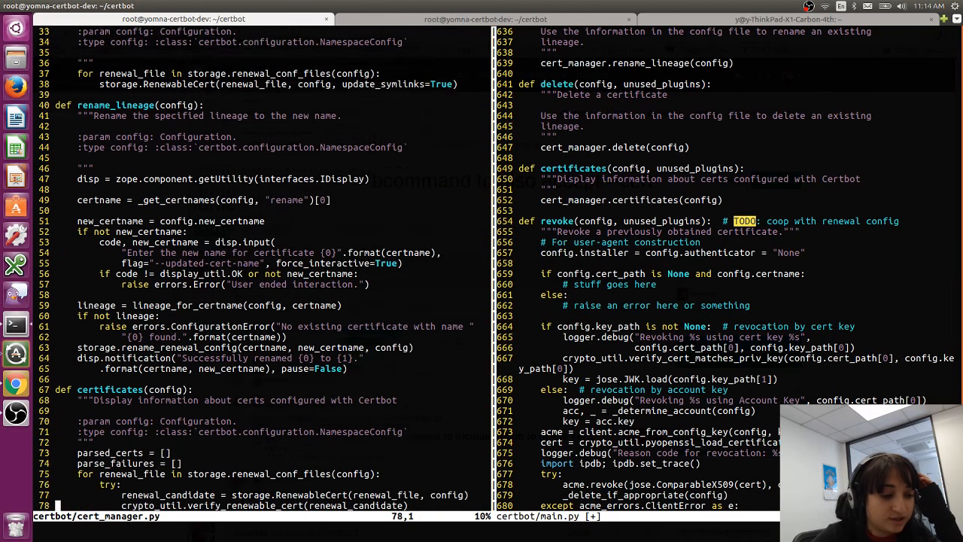
scroll("down", 3)
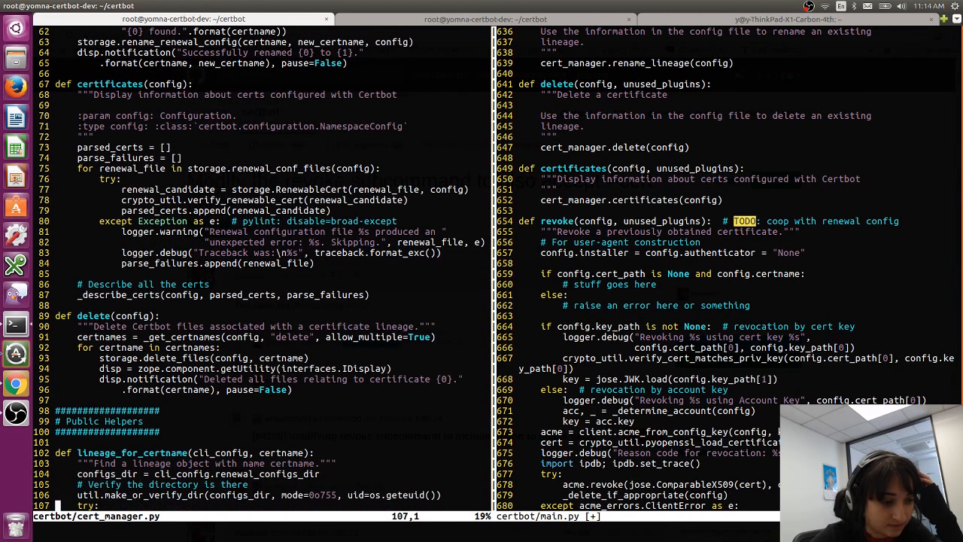
scroll("down", 3)
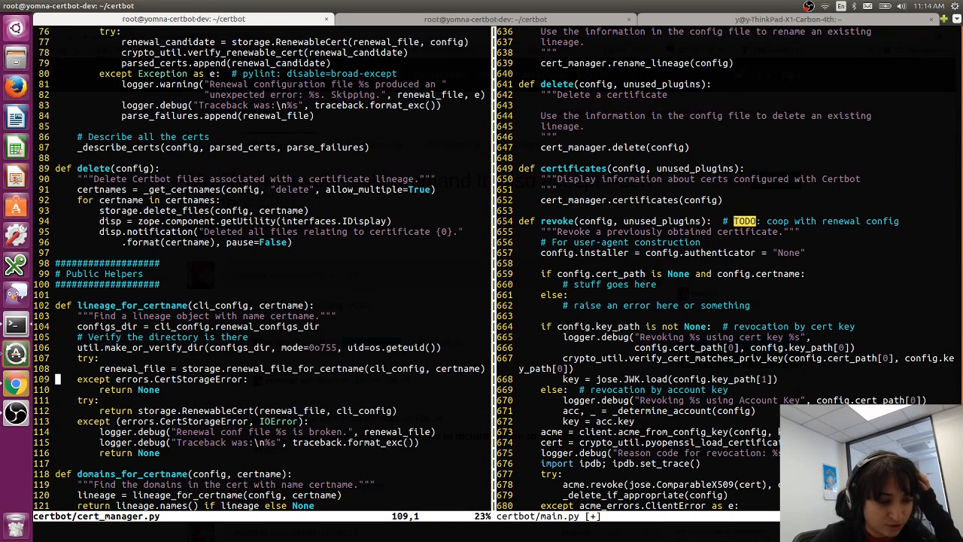
scroll("down", 3)
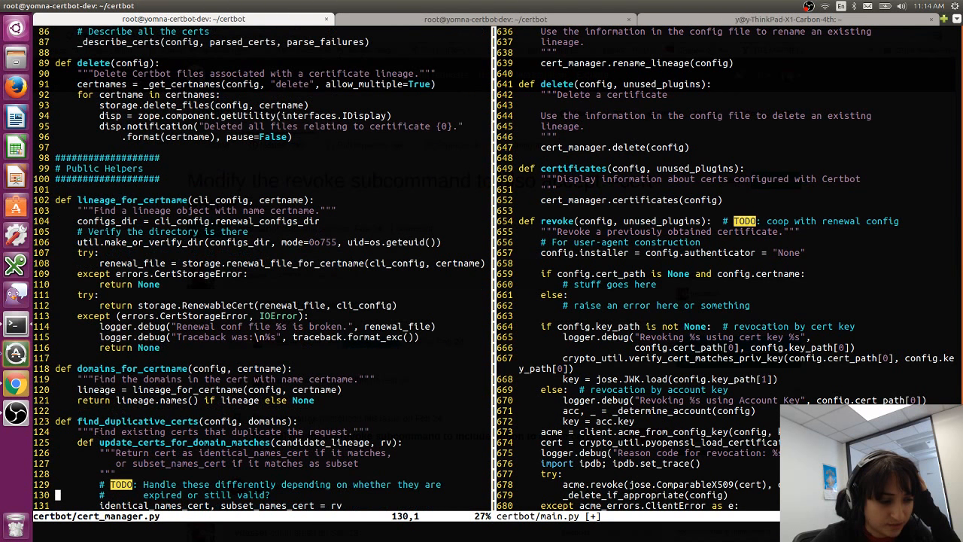
scroll("down", 3)
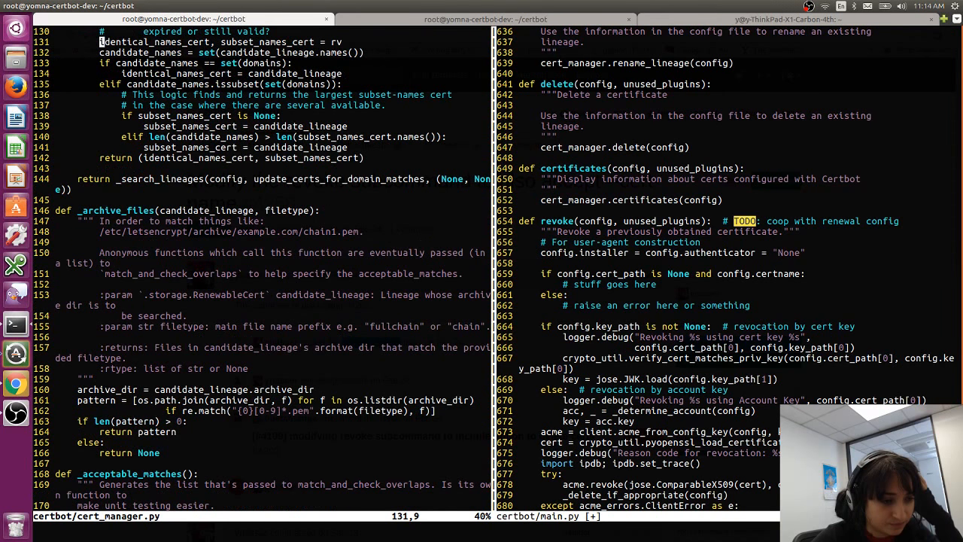
scroll("down", 3)
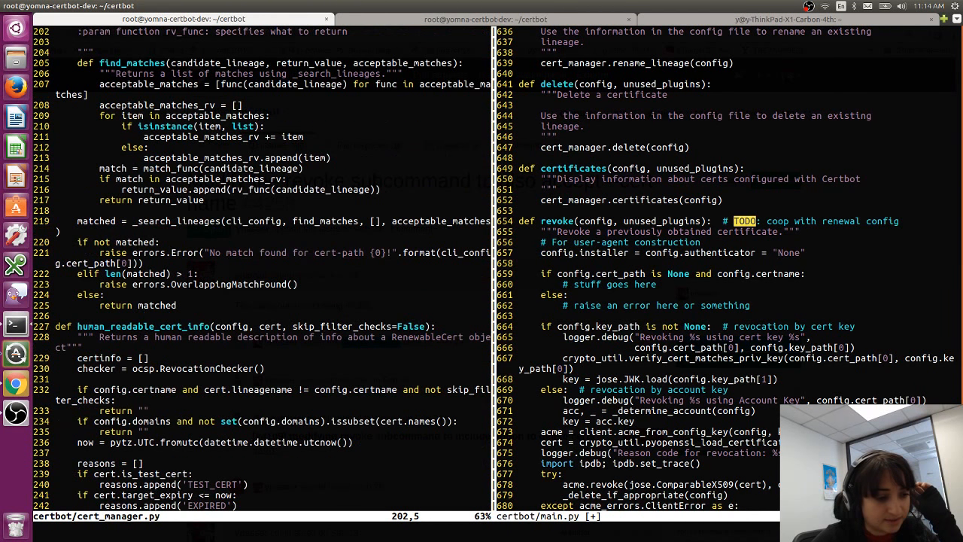
scroll("down", 3)
type(":vsp certbot/achallenges.py")
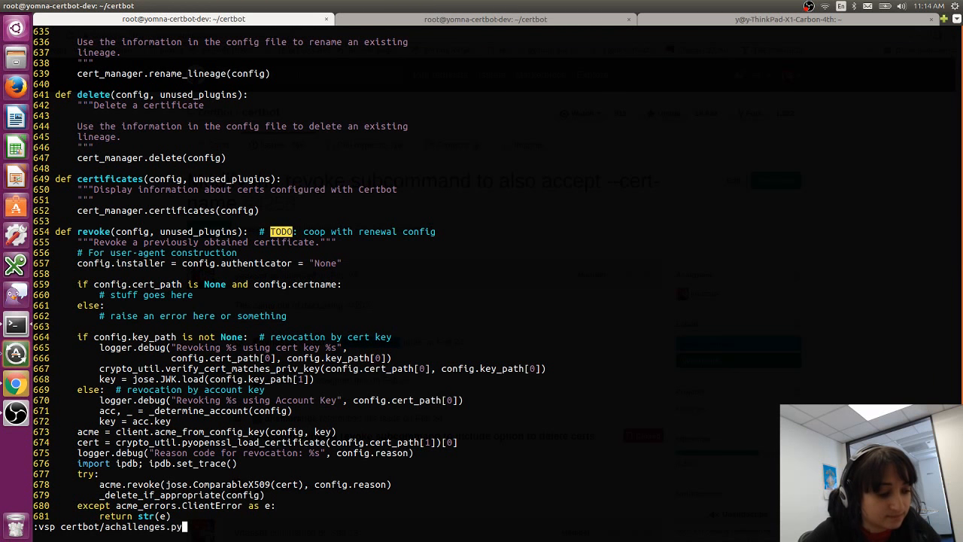
Step: Cycle through cli.py and crypto_util.py completions toward opening certbot/storage.py
type("cli.py")
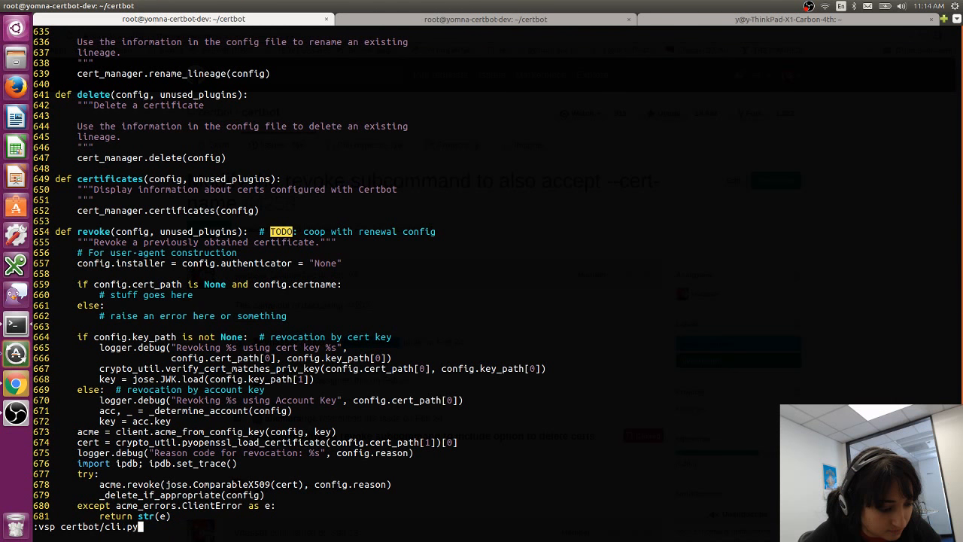
type("crypto_util.py")
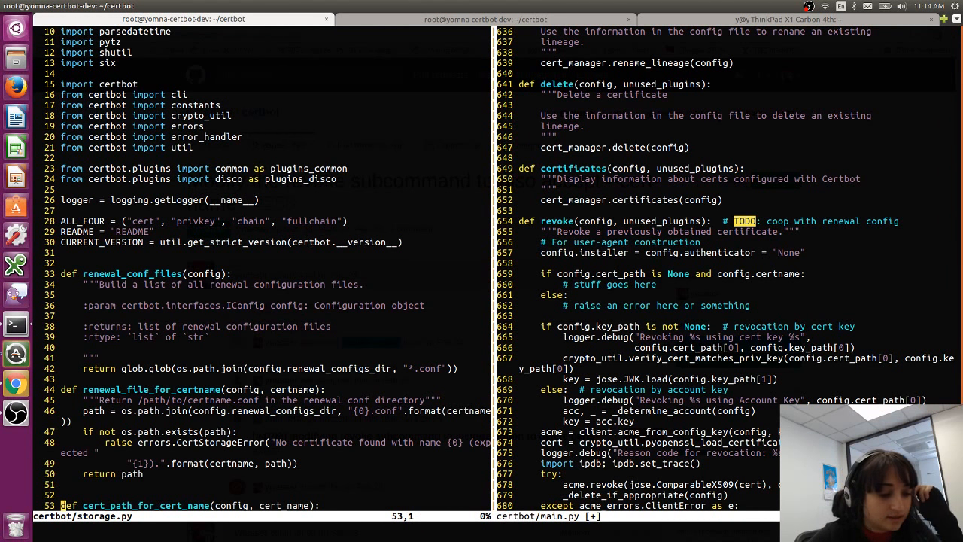
Step: Set config.cert_path = storage.cert_path_for_cert_name(config, config.certname) in revoke, and enable mouse=a
scroll("down", 3)
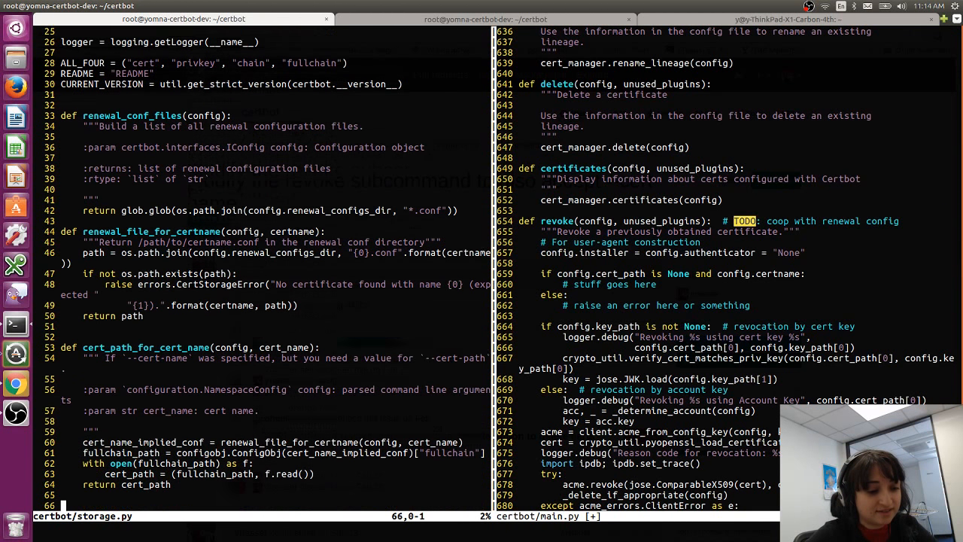
scroll("down", 3)
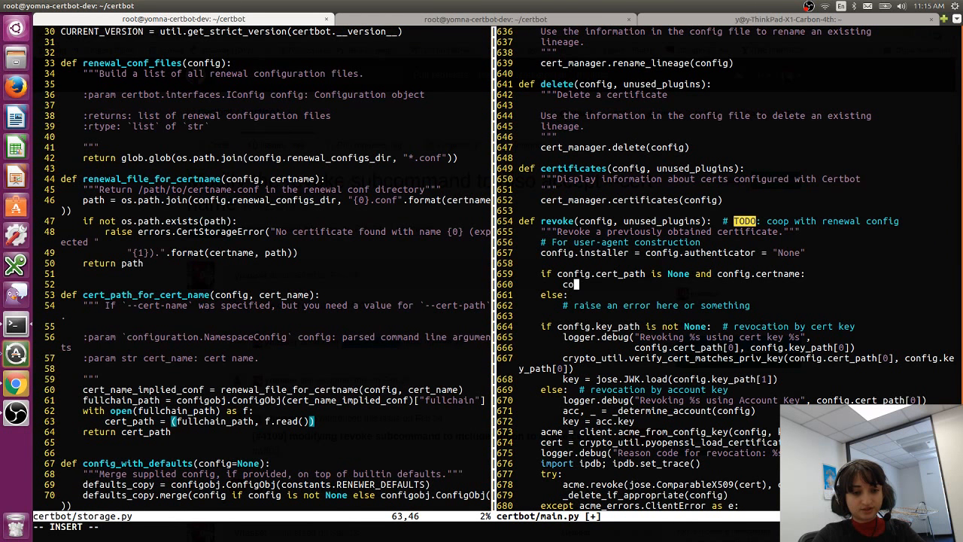
type("config.cert_path =")
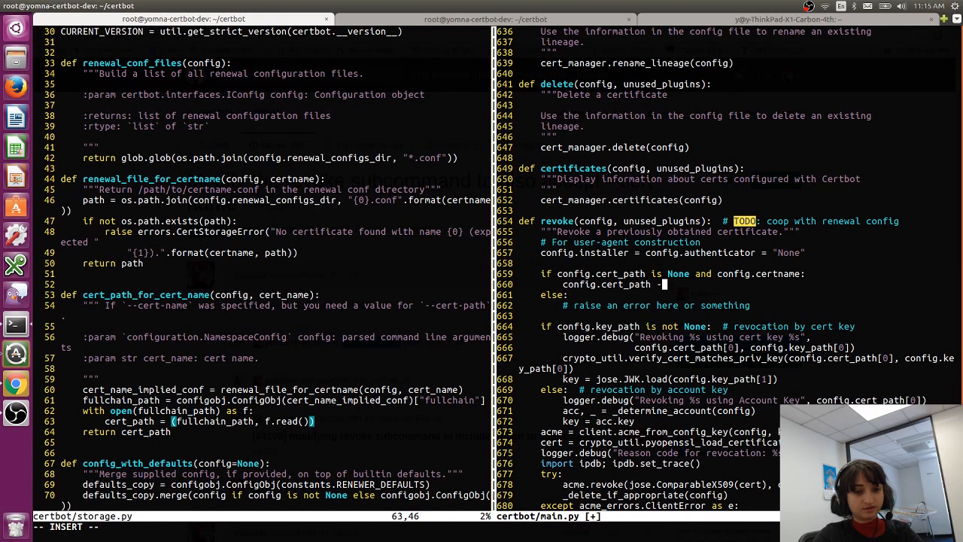
type("storg")
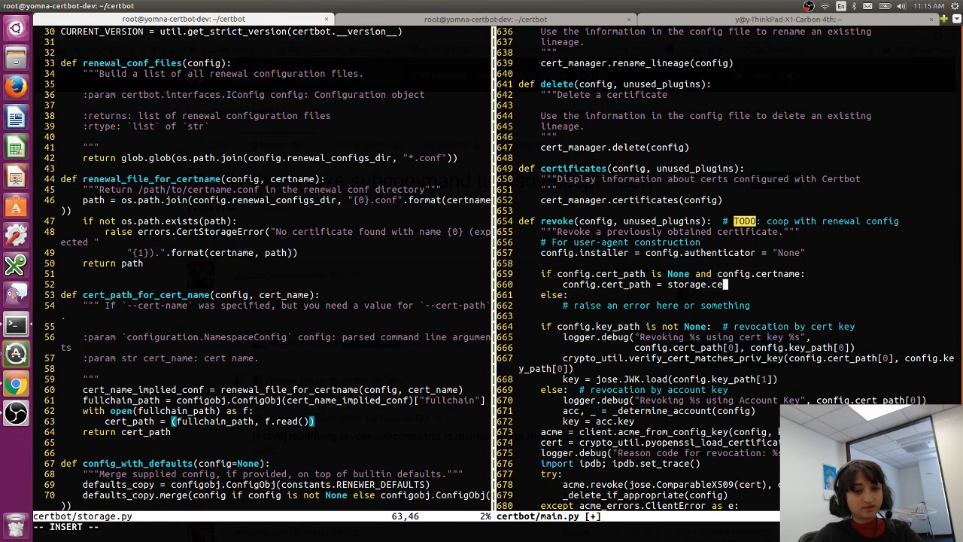
type("rT_path")
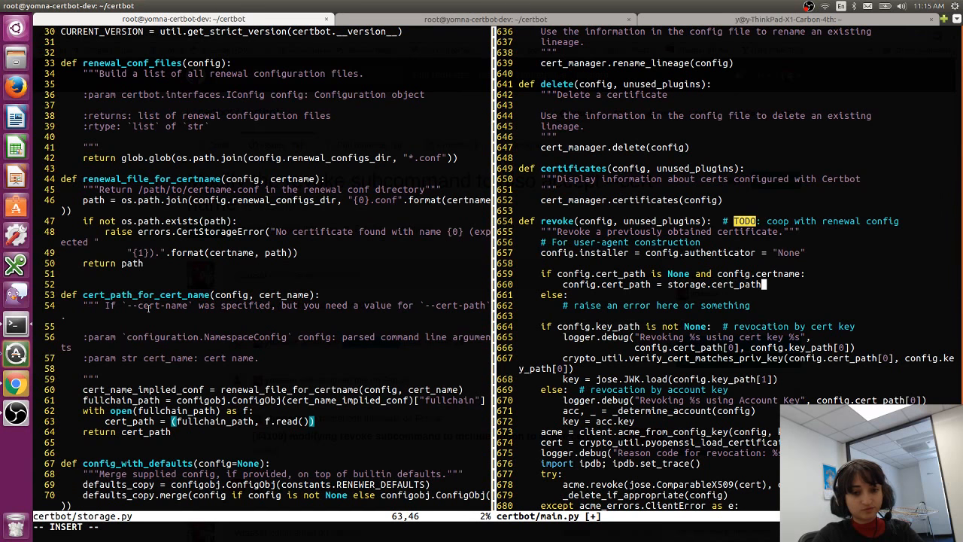
key("ctrl+n")
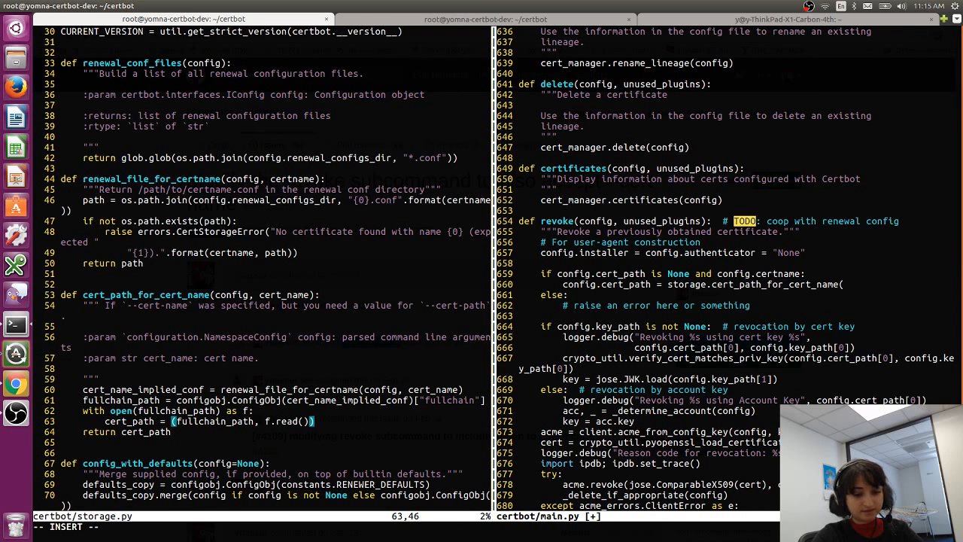
type("config, c")
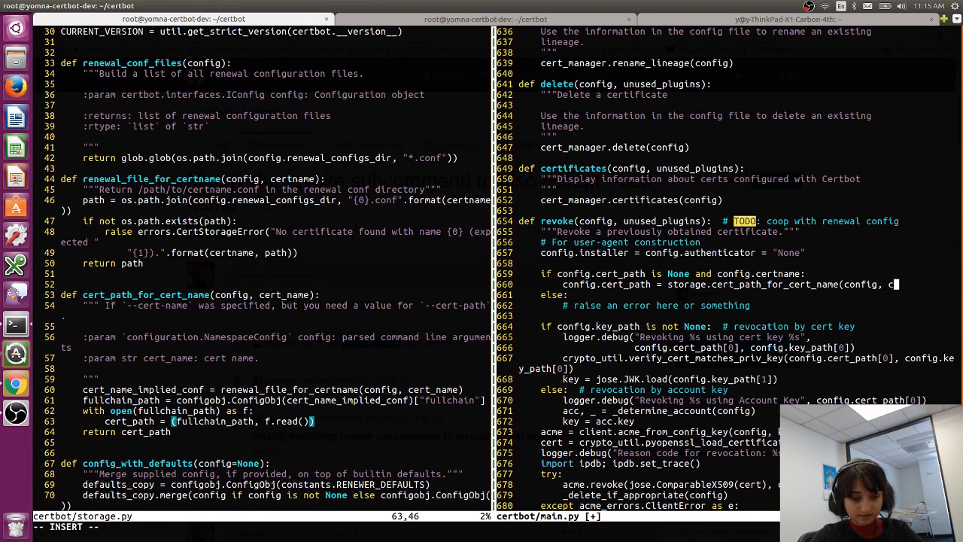
type("config.certname)")
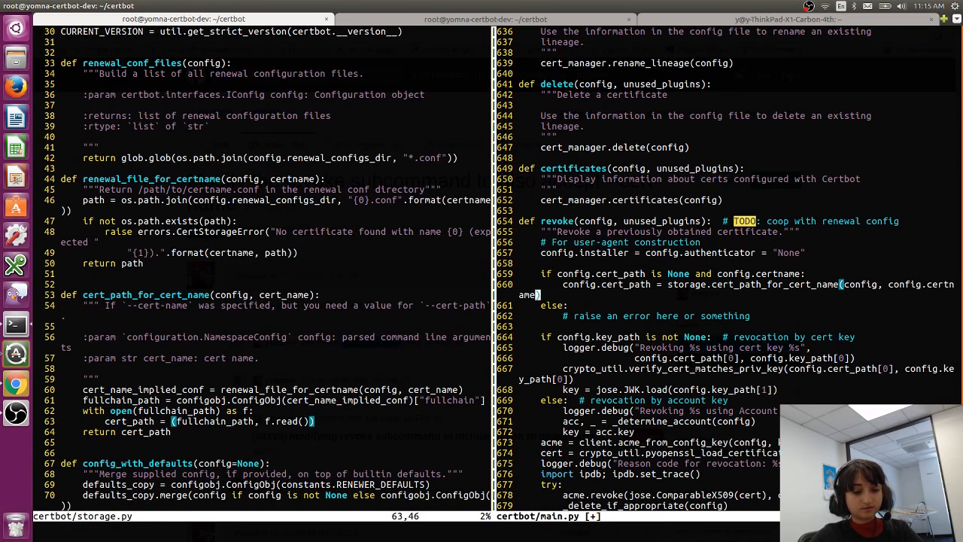
type(":set mouse=a")
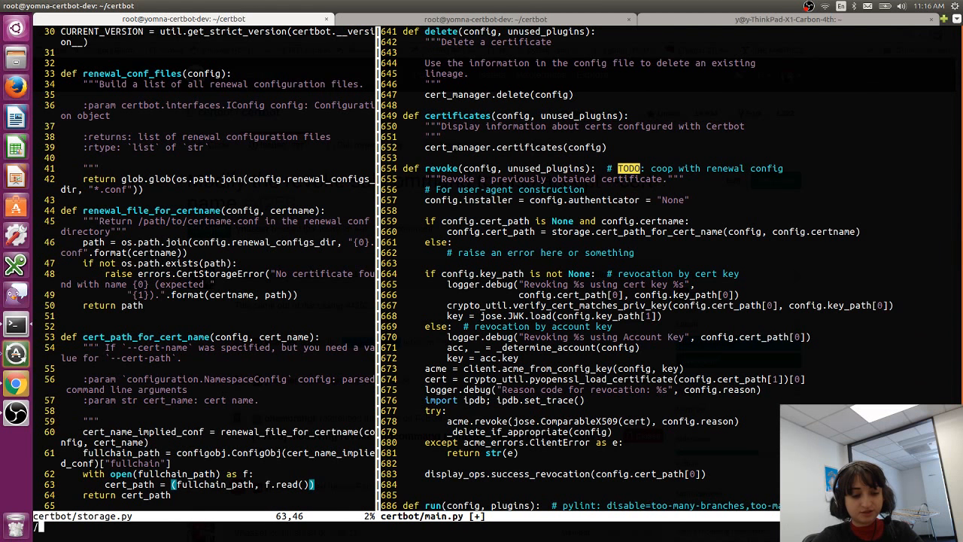
Step: Search main.py for existing reporter usage to copy the getUtility pattern
type("/reporter")
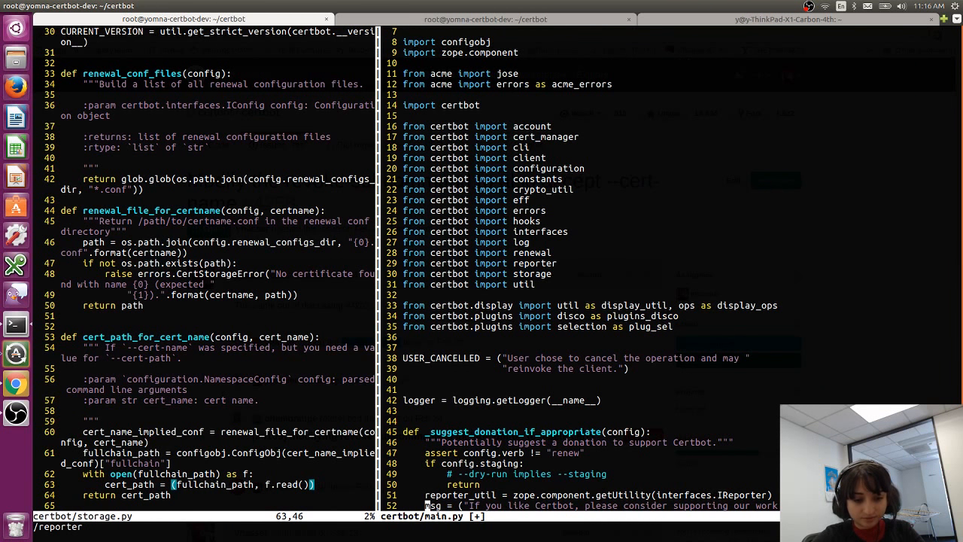
scroll("down", 3)
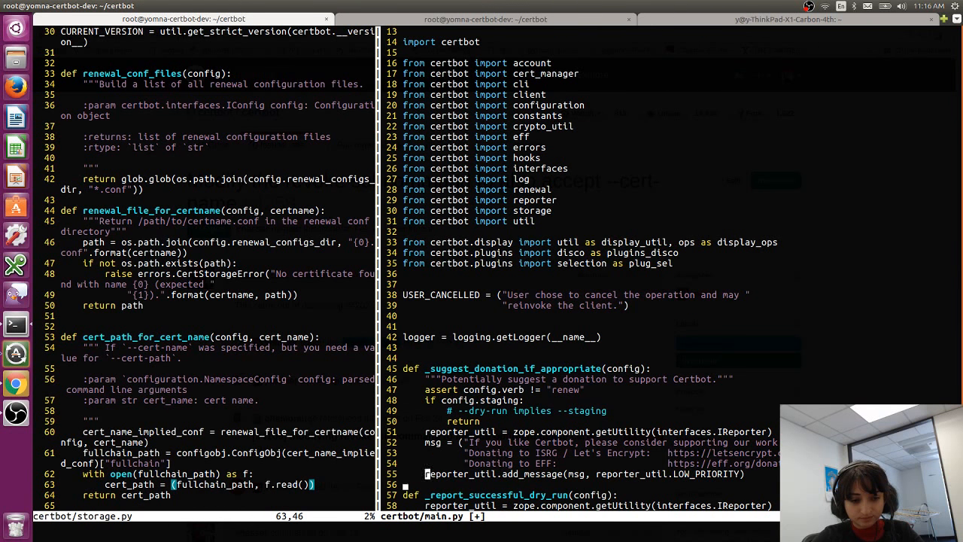
key("V")
type("reporter")
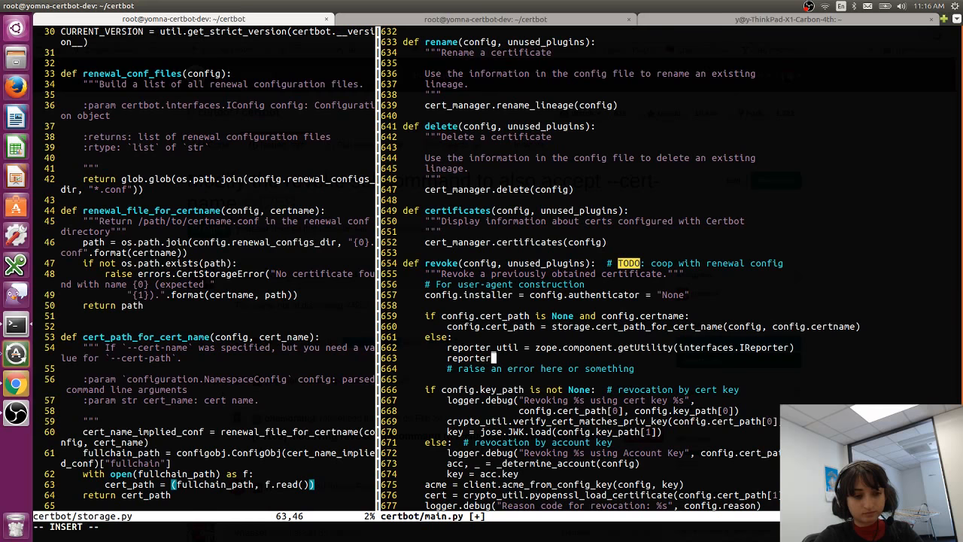
Step: In revoke's else, get reporter_util via IReporter and begin a reporter_util.add_message( call
type("_util.")
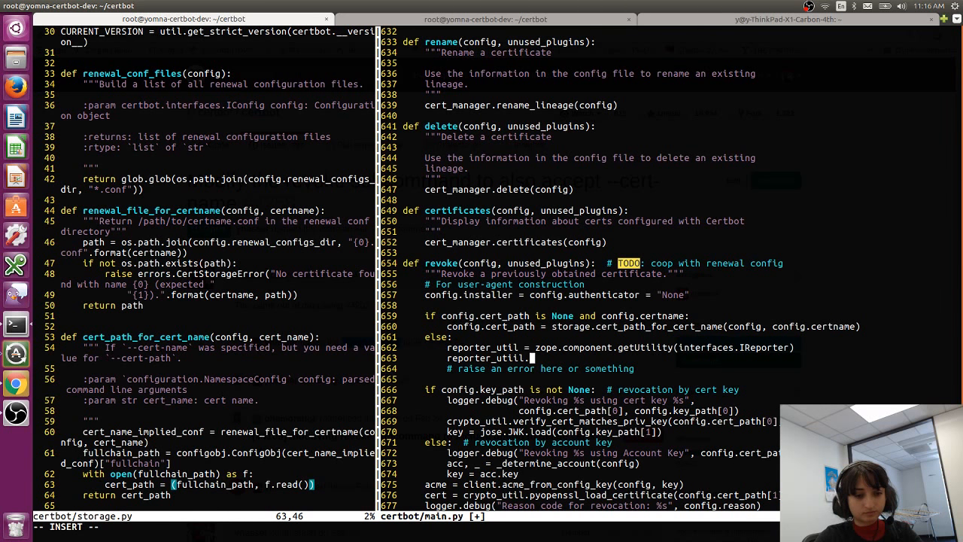
key("BackSpace")
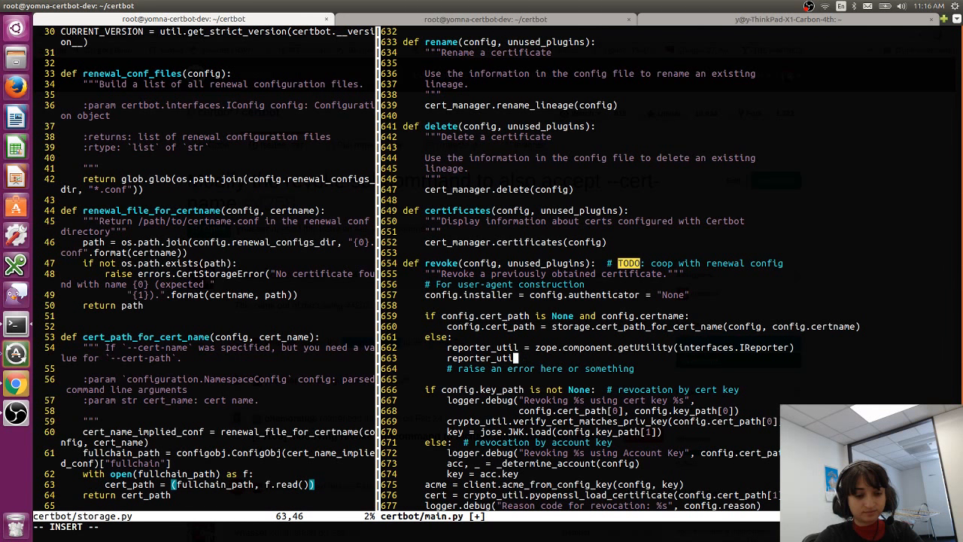
type(".add")
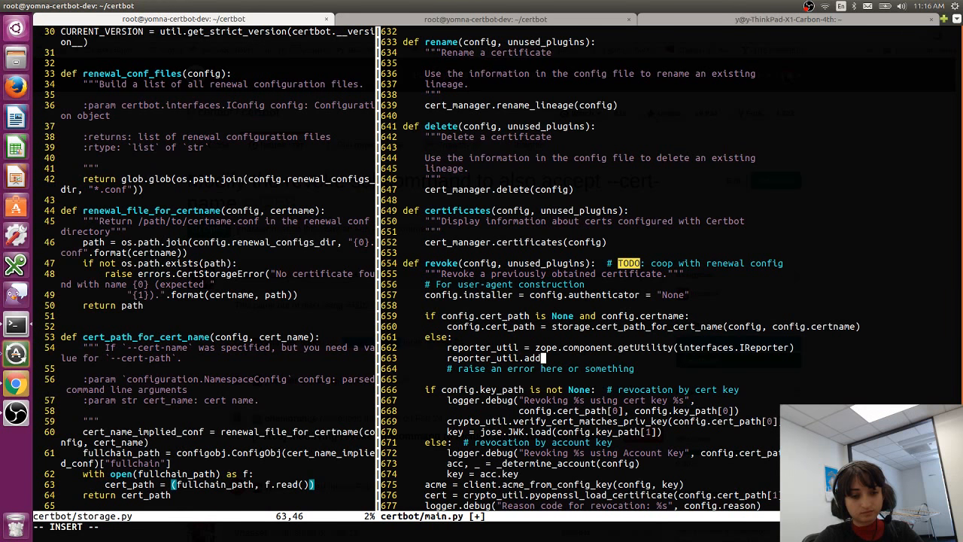
type("_message(\"Error")
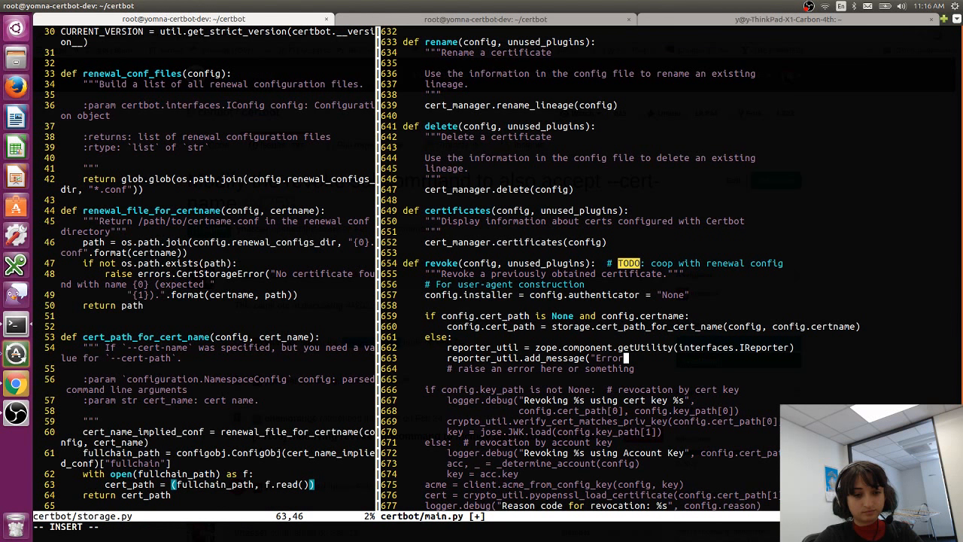
Step: Replace the reporter lines with raise errors.Error("Error! One of --cert-path or --cert-name must be specified!") and save
scroll("down", 3)
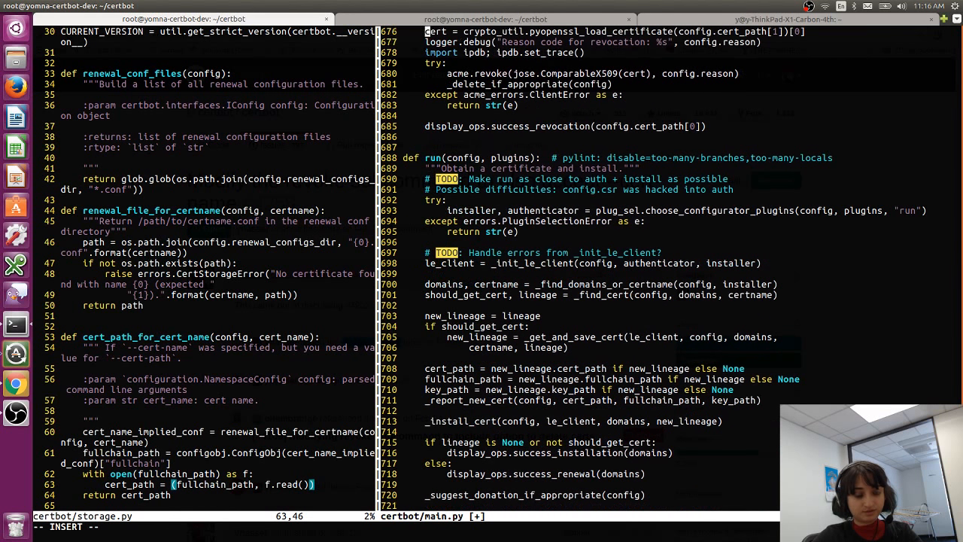
scroll("down", 3)
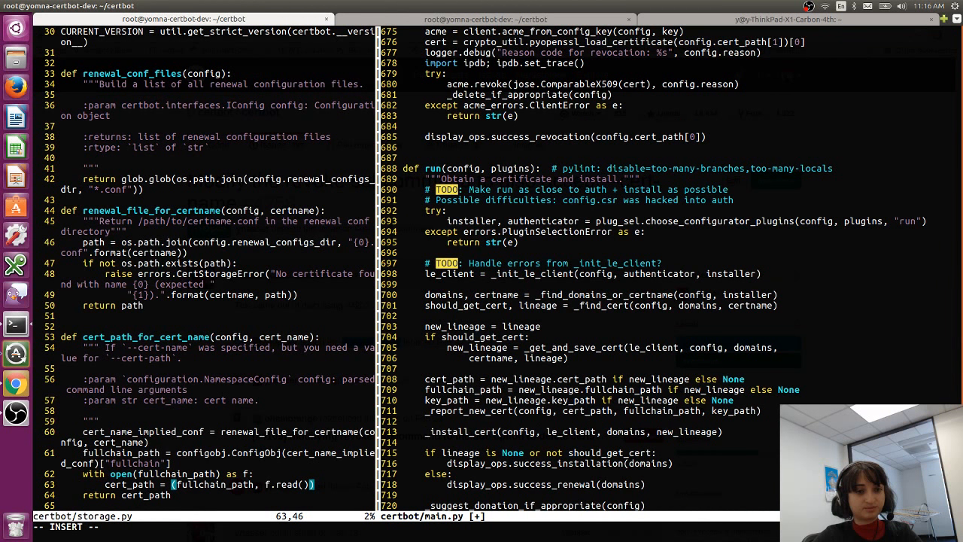
scroll("down", 3)
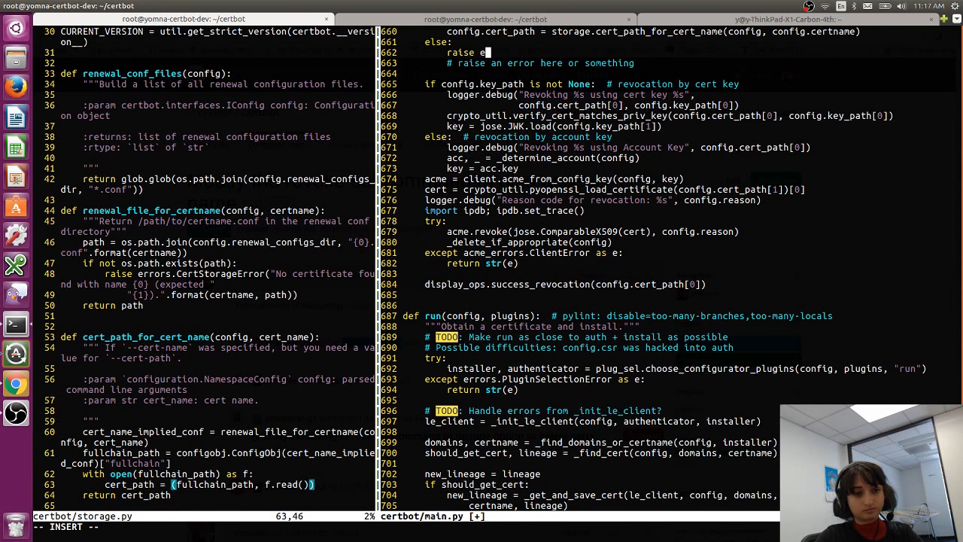
type("rrors.Error(\"")
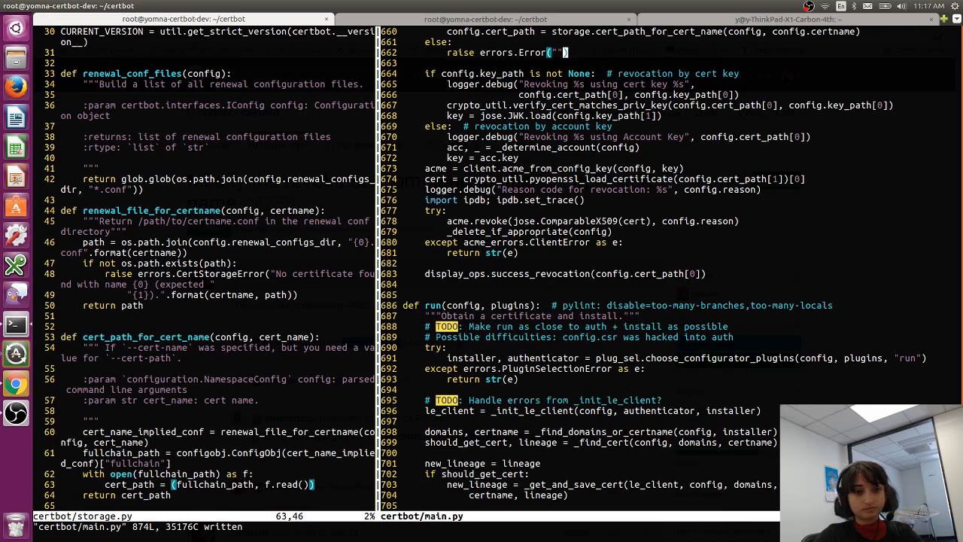
type("Error")
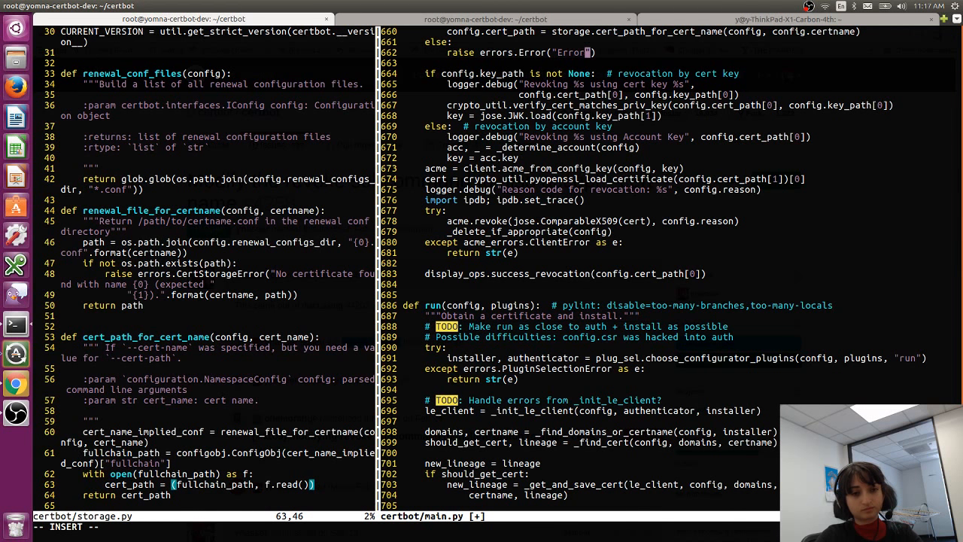
type("One of --cert-path or --cert-name")
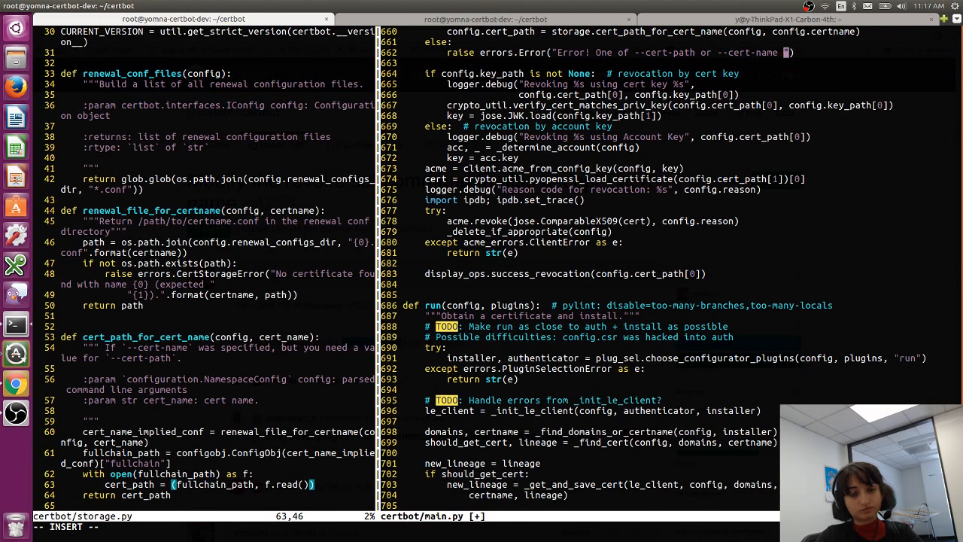
type("must be specified")
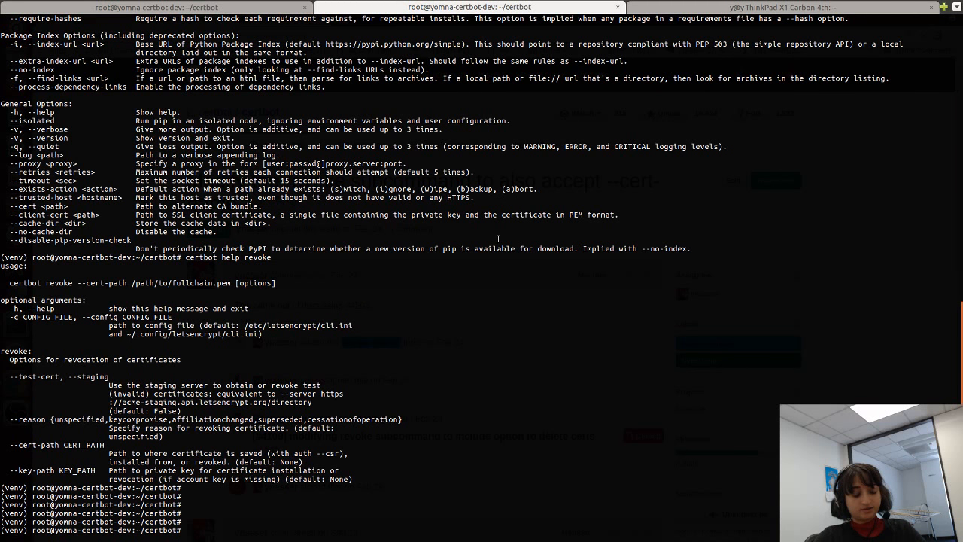
Step: Run certbot help revoke and start a certbot revoke --cert-path command
type("certbot re")
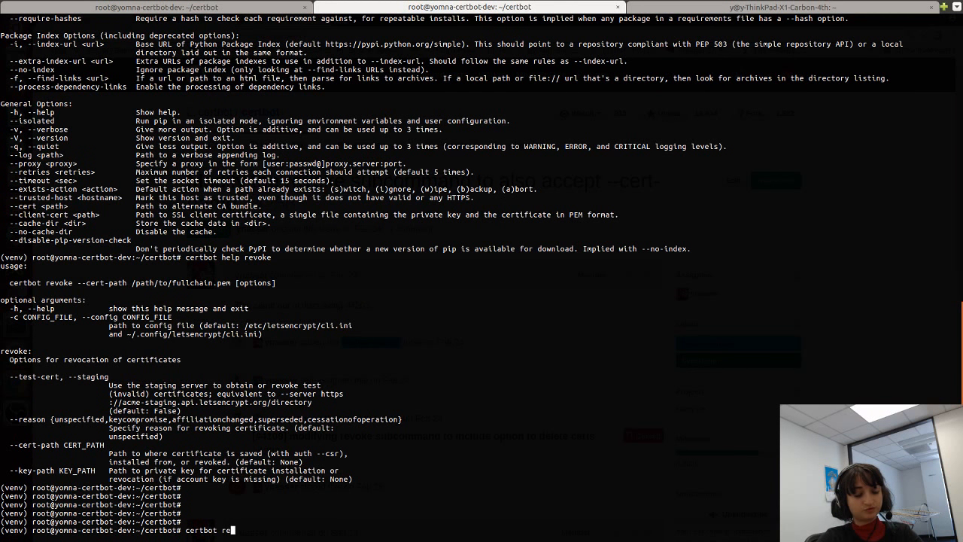
type("certbo")
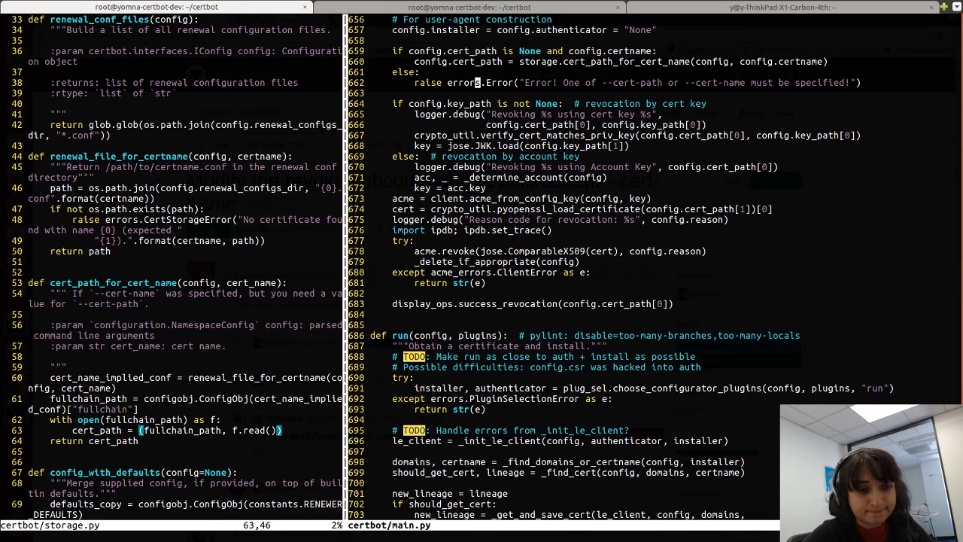
Step: Rewrite revoke's else branch as a check on not config.cert_path before raising the error
key("i")
type(" if")
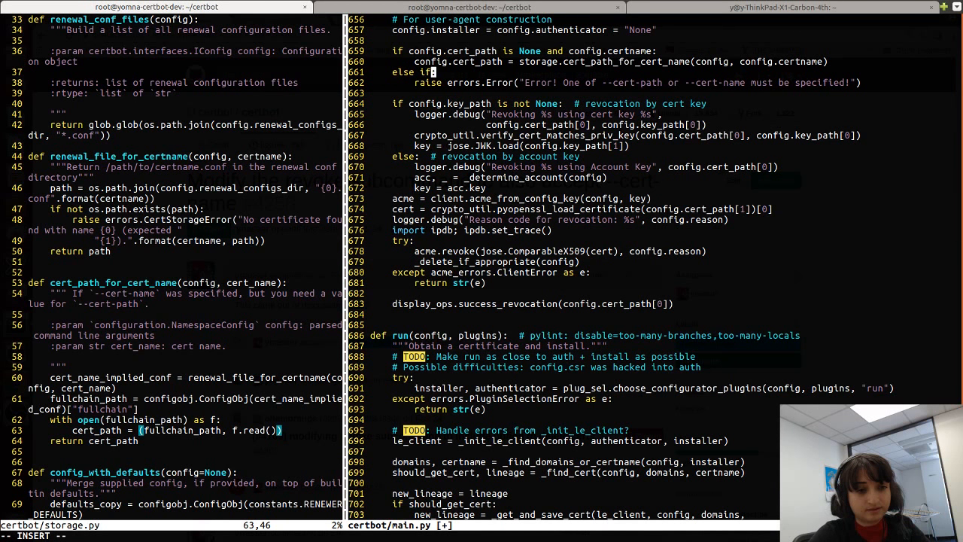
type("not config.cert")
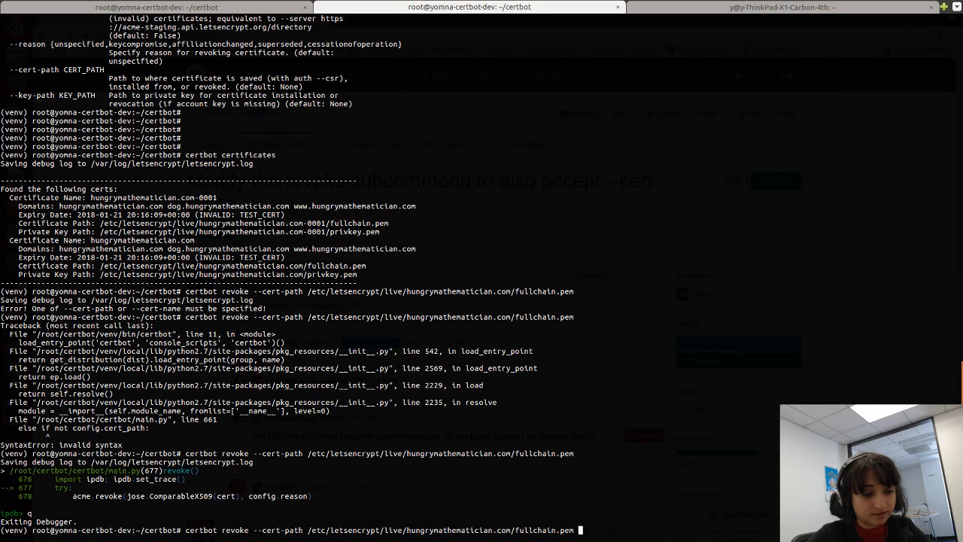
Step: Rerun revoke with the /etc/letsencrypt/live/... path, then begin a --cert-name variant
type("/etc/letsencrypt/live/hung")
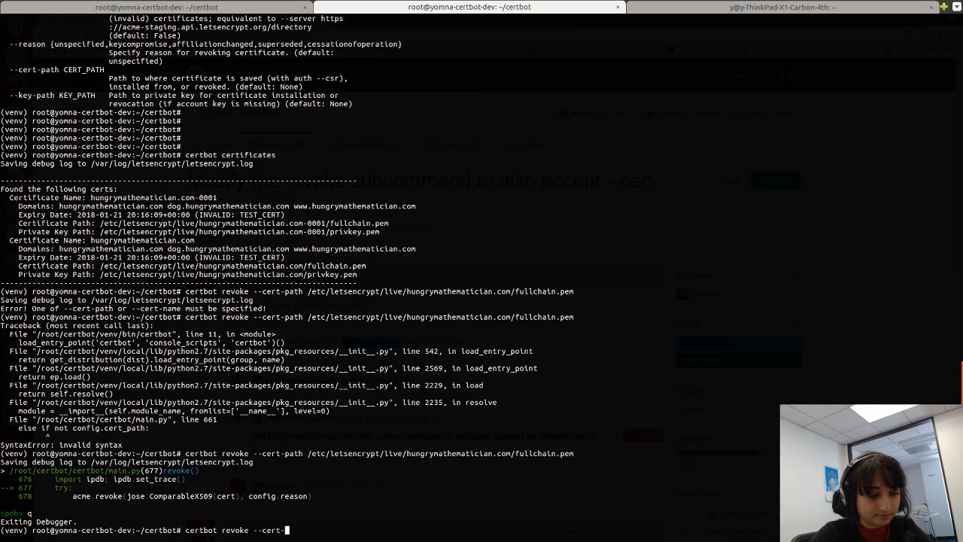
type("name")
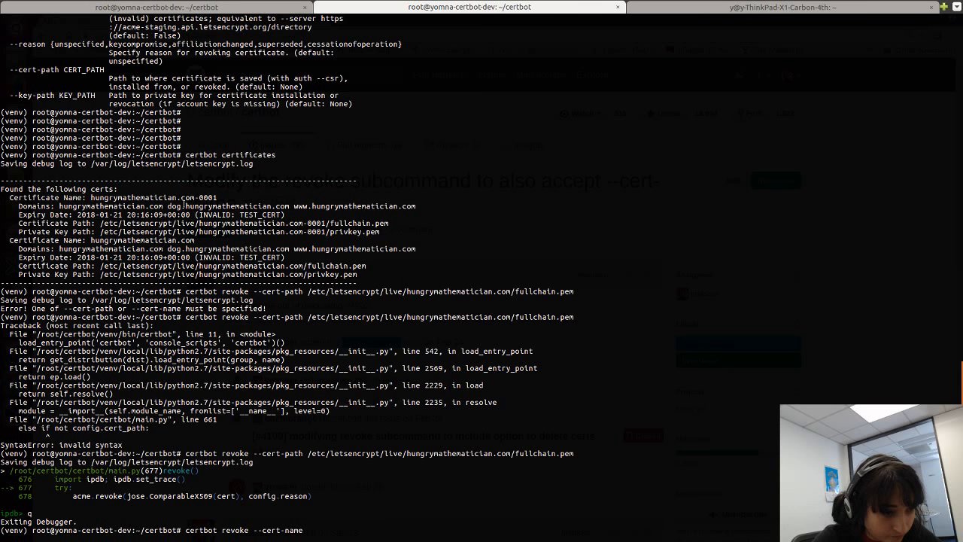
Step: Paste the listed certificate name after --cert-name and run the revoke command
double_click(154, 197)
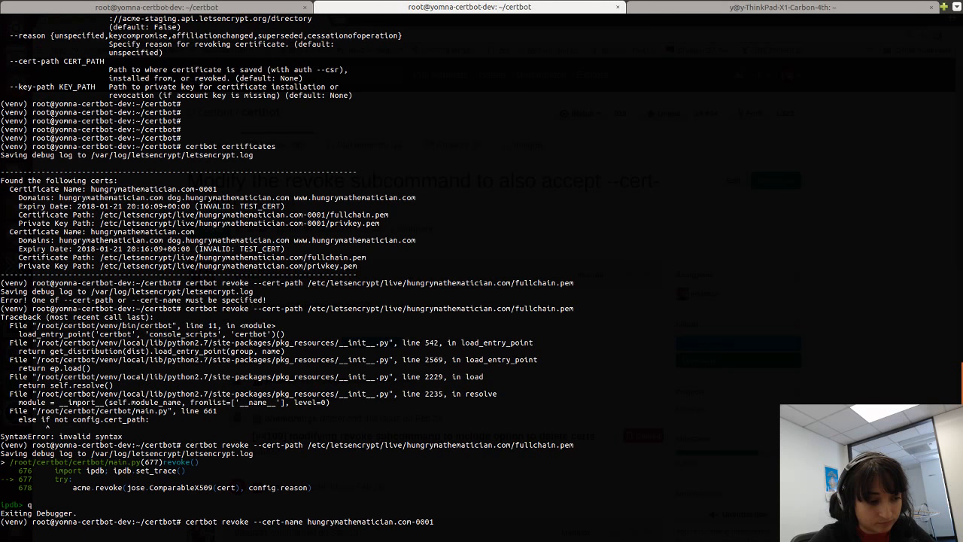
key("Return")
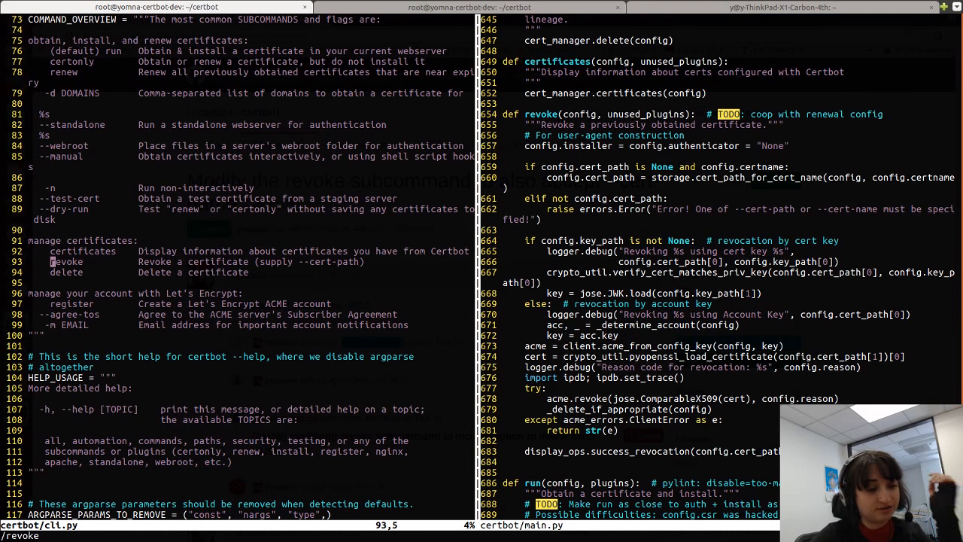
Step: Add --cert-name before [options] in cli.py's revoke usage string
scroll("down", 3)
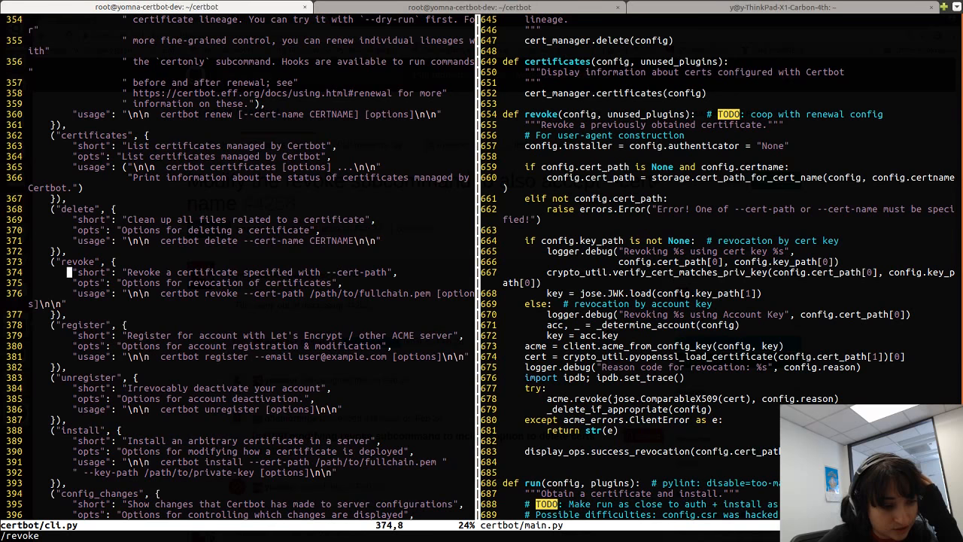
mouse_move(272, 283)
type("--cert-")
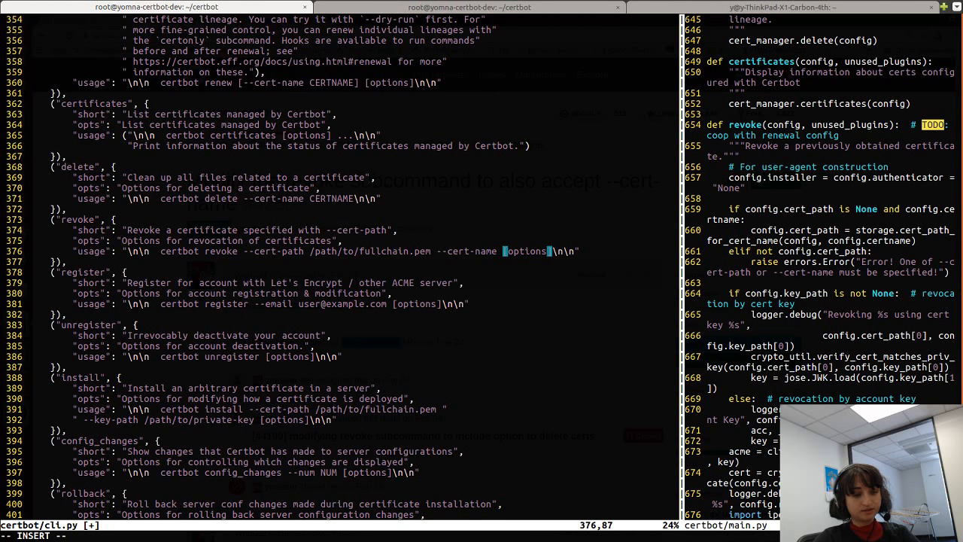
type("name")
left_click(340, 536)
type("/revoke")
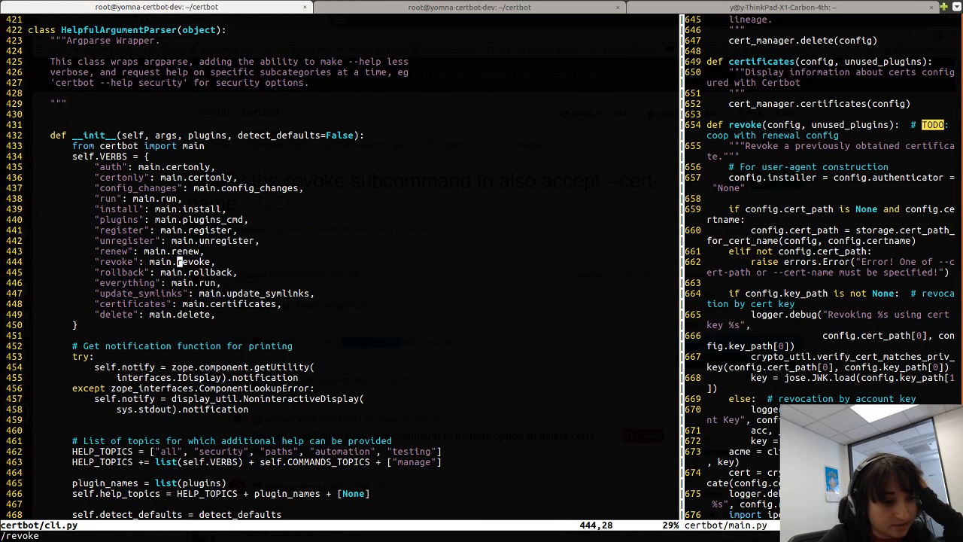
scroll("down", 3)
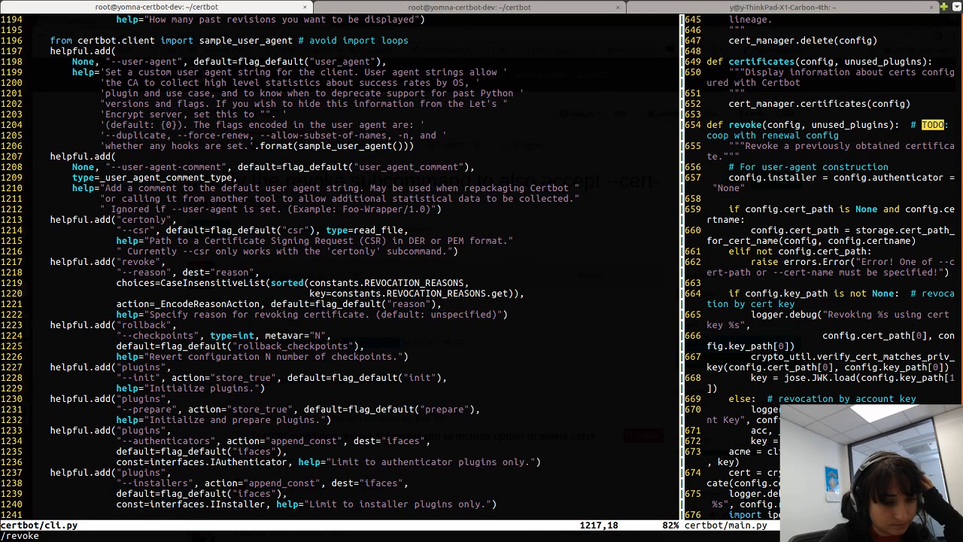
scroll("down", 3)
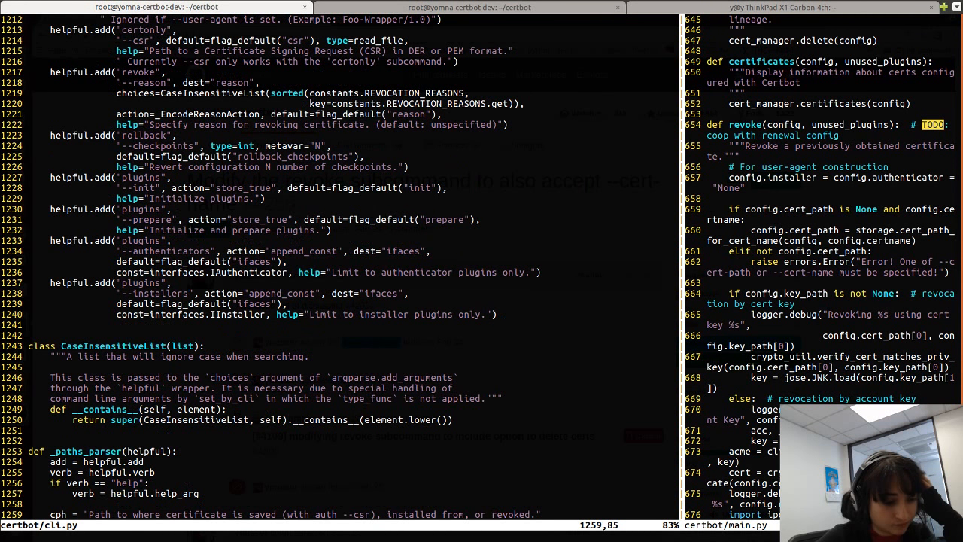
scroll("down", 3)
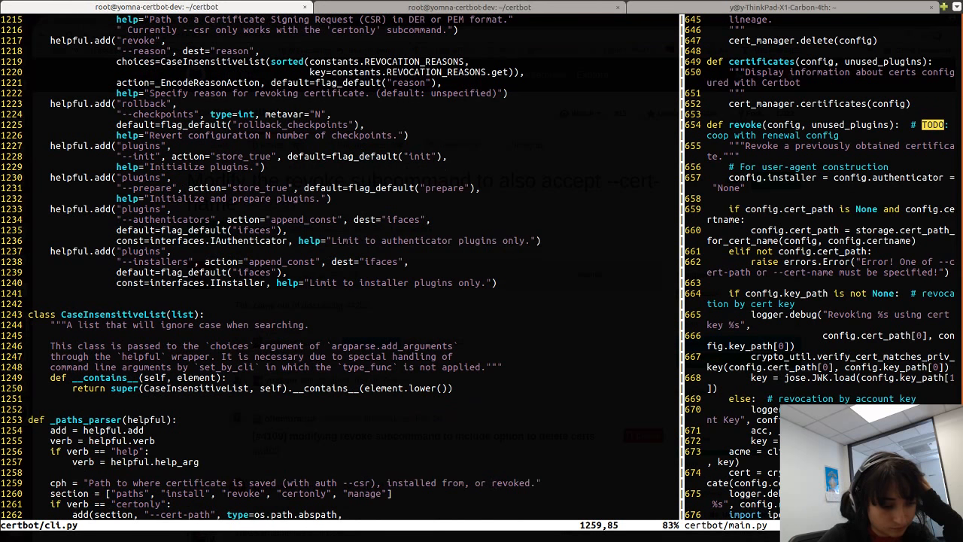
scroll("down", 3)
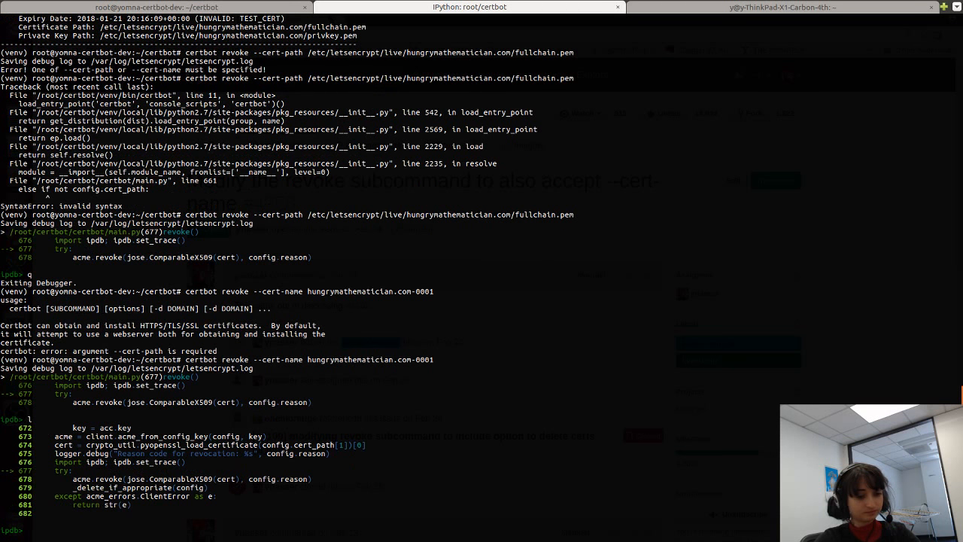
Step: Inspect config.cert attributes at the ipdb prompt paused inside revoke
type("config.cert_path is None and config.certname:")
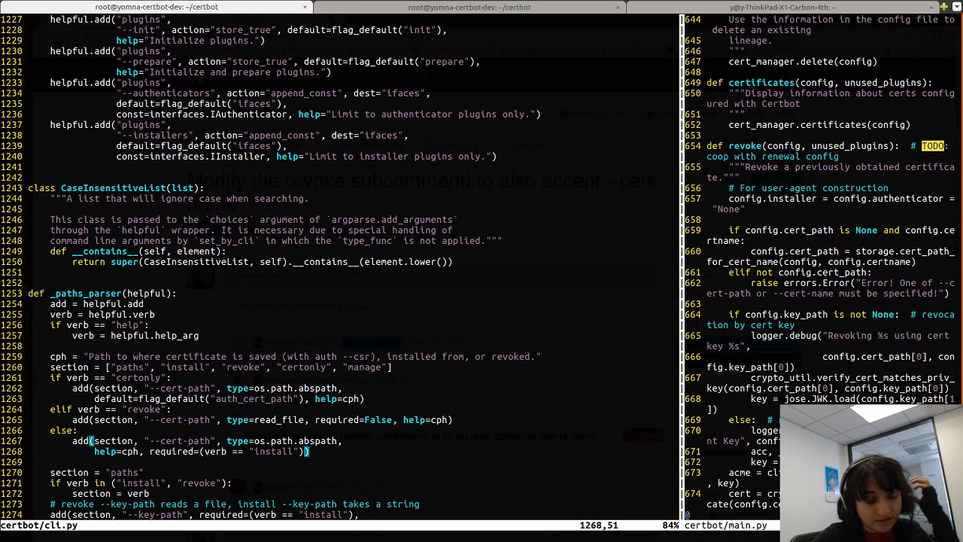
Step: Set required=False on the revoke --cert-path add() call in _paths_parser
scroll("down", 3)
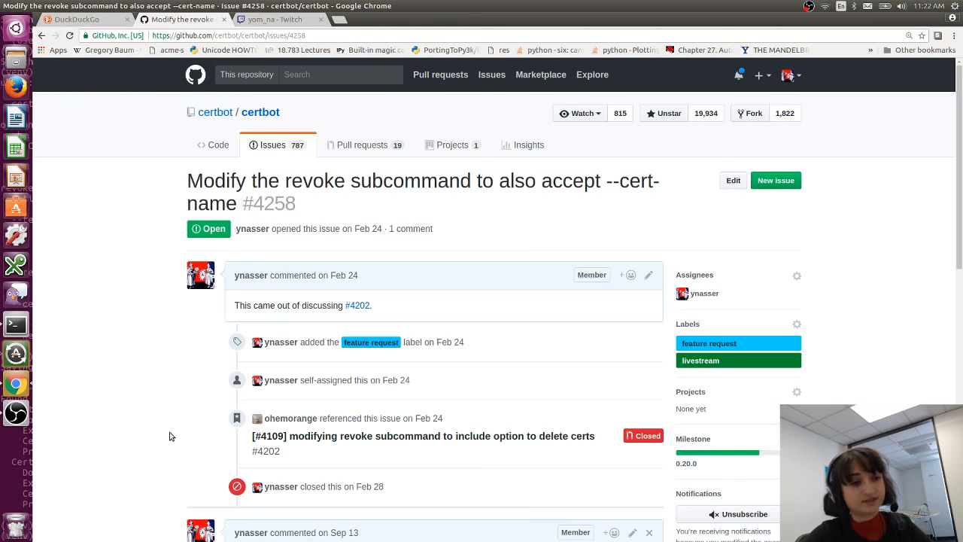
Step: Return to GitHub issue #4258 and its boulder-integration test comment for --cert-name
left_click(83, 18)
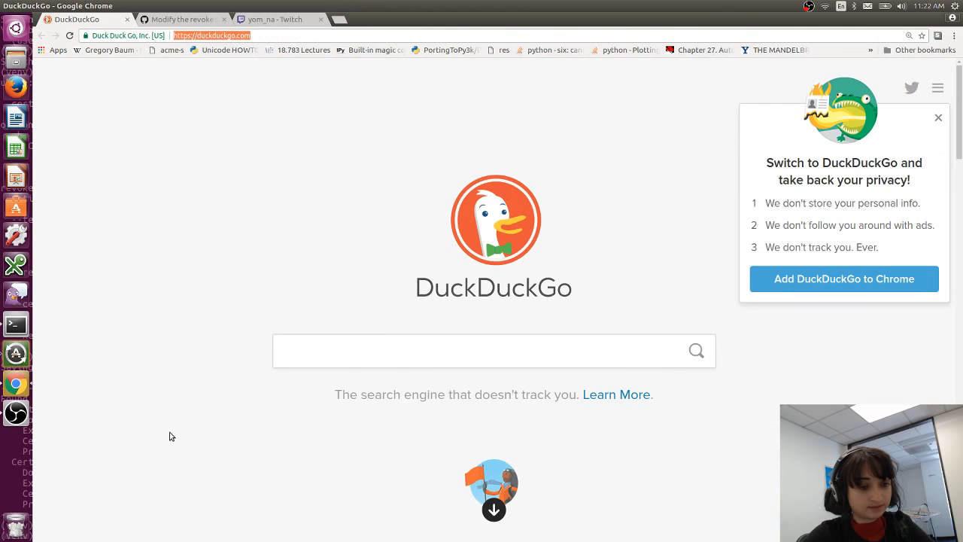
left_click(181, 18)
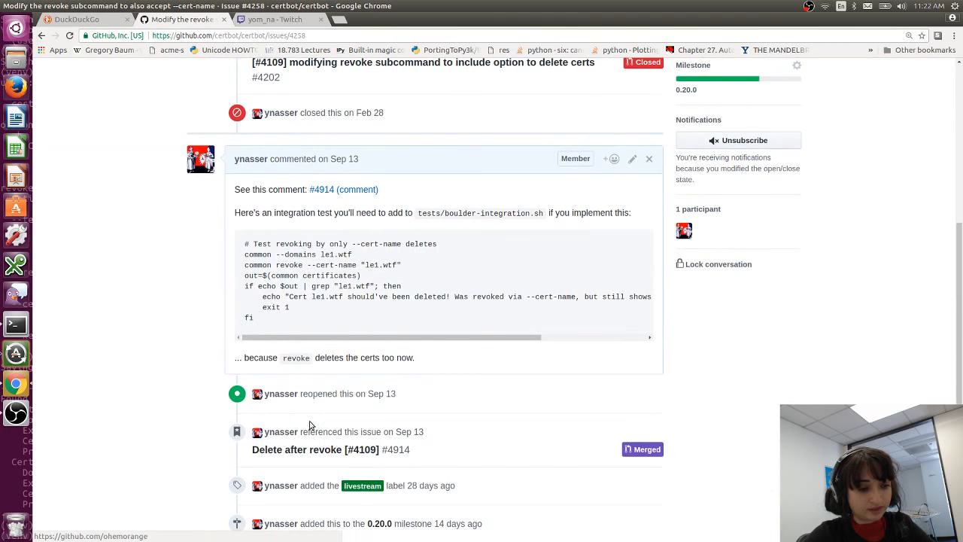
mouse_move(338, 229)
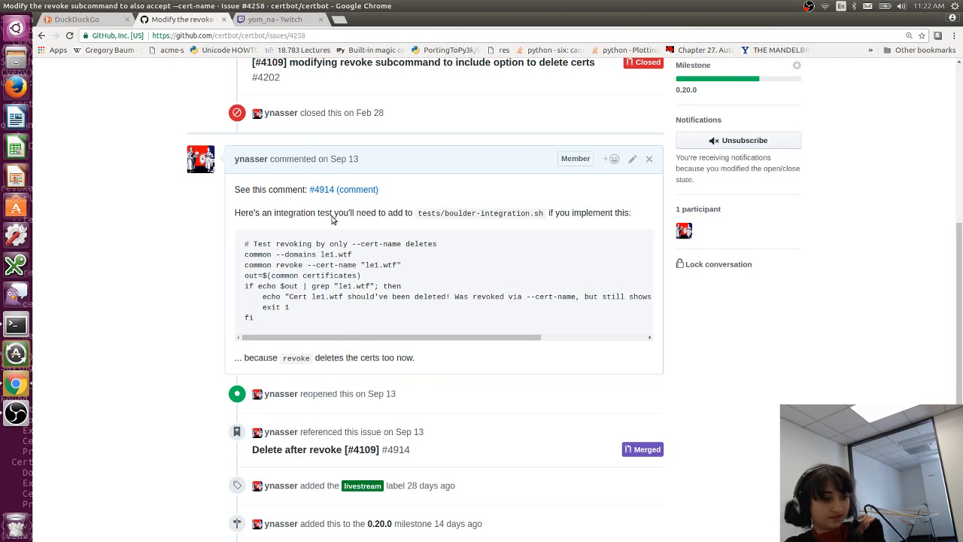
mouse_move(483, 205)
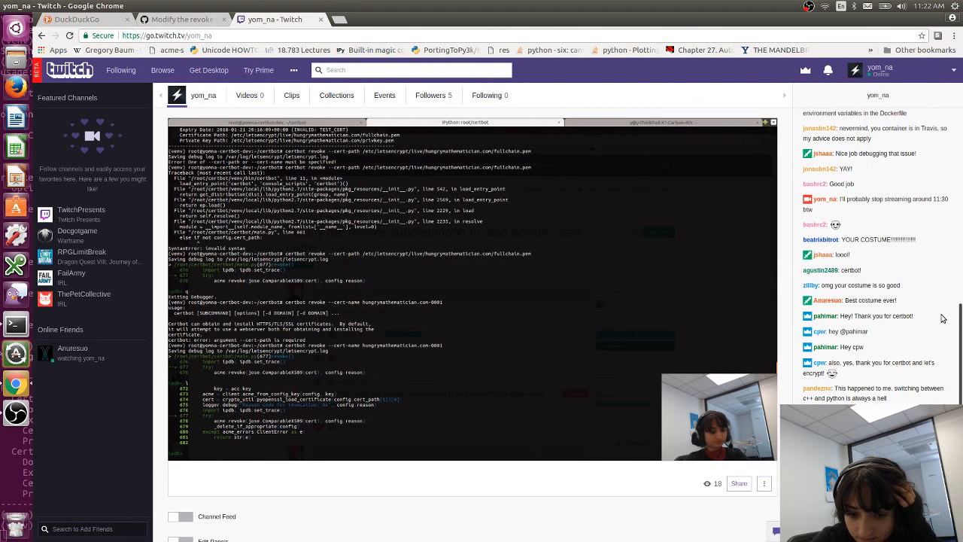
type("config.cert_path is None and config.certname:")
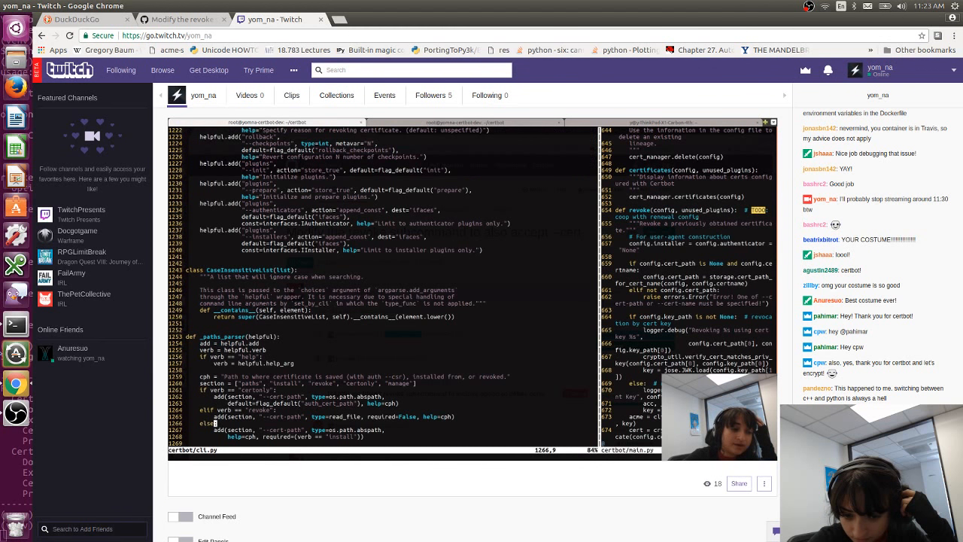
mouse_move(906, 383)
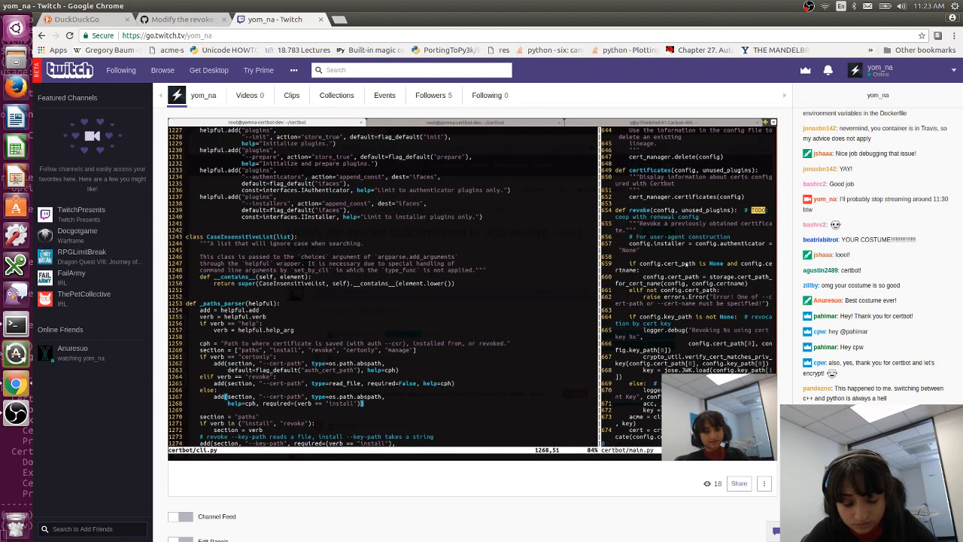
scroll("down", 3)
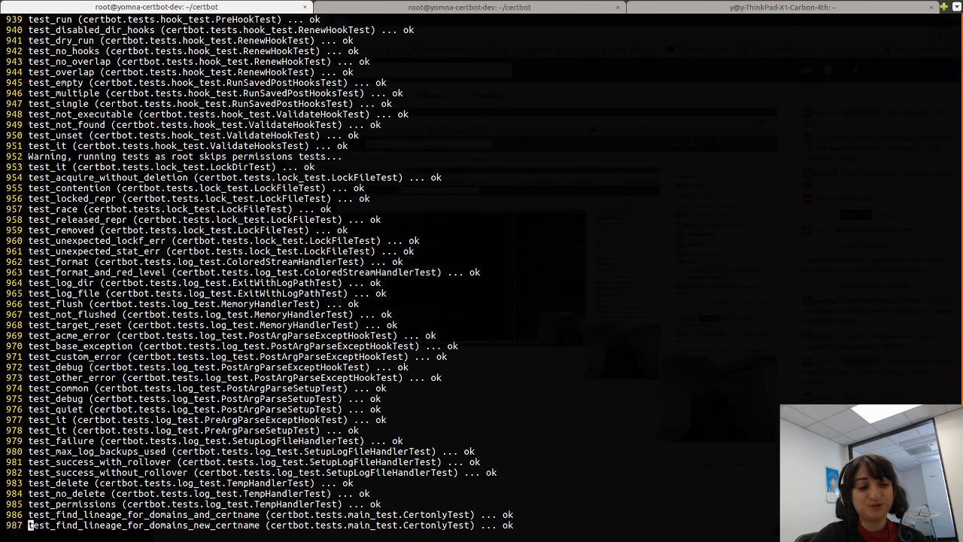
Step: Add --cert-name example.com to the revoke usage example in cli.py
scroll("up", 3)
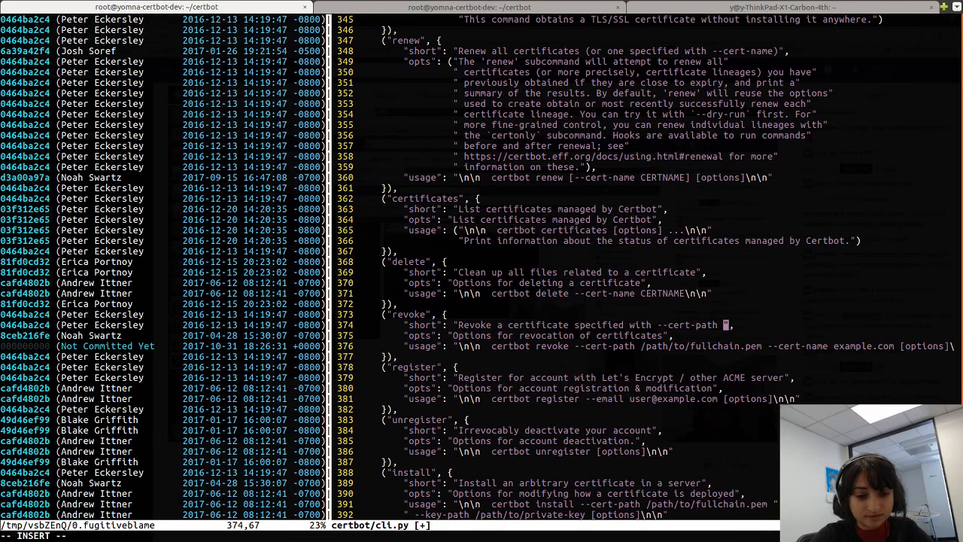
Step: Insert 'or --cert-name' after --cert-path in the revoke short description
type("or --cert-name")
left_click(481, 536)
type("/revoke")
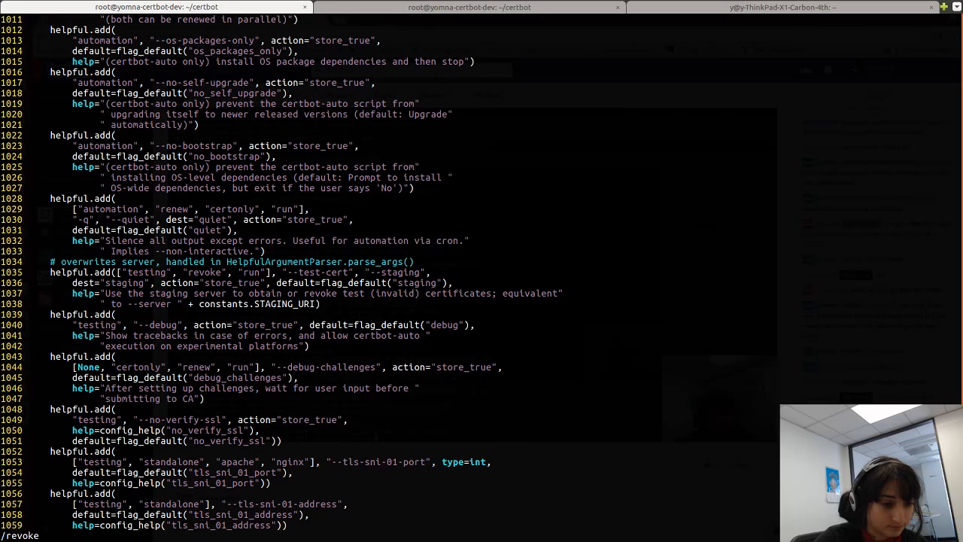
scroll("down", 3)
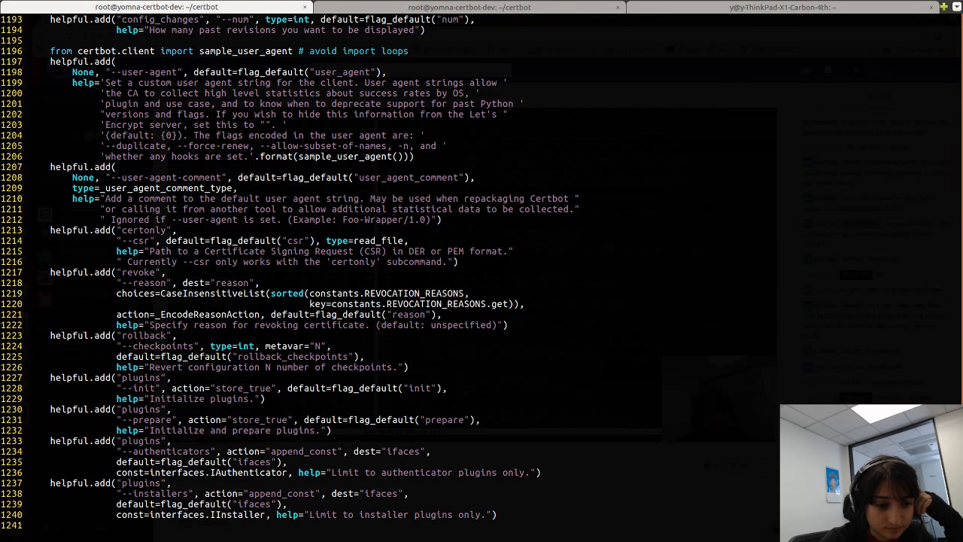
scroll("down", 3)
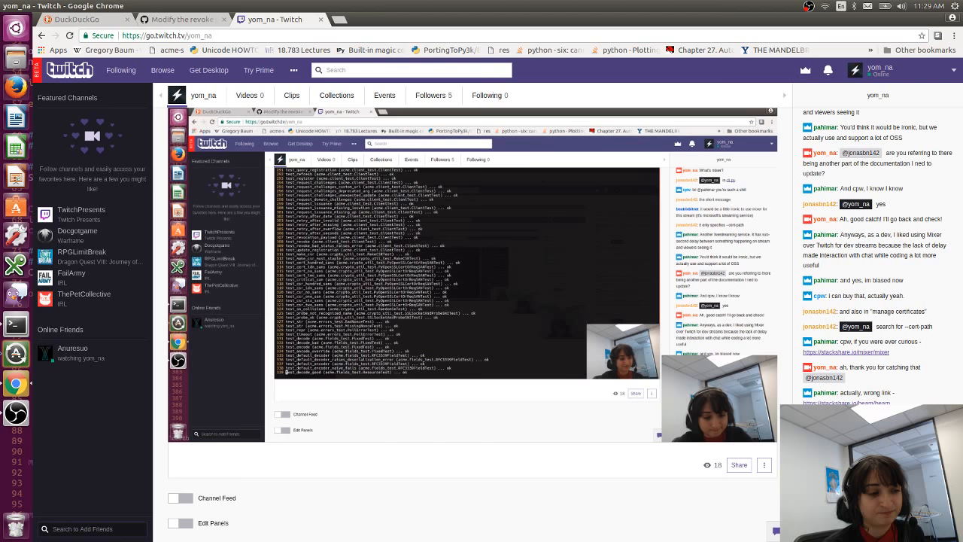
left_click(181, 18)
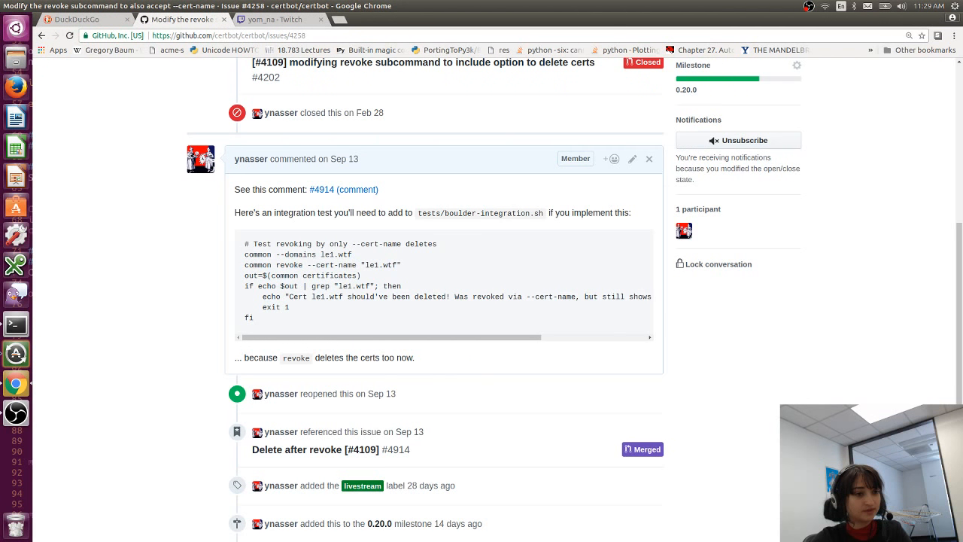
left_click(271, 18)
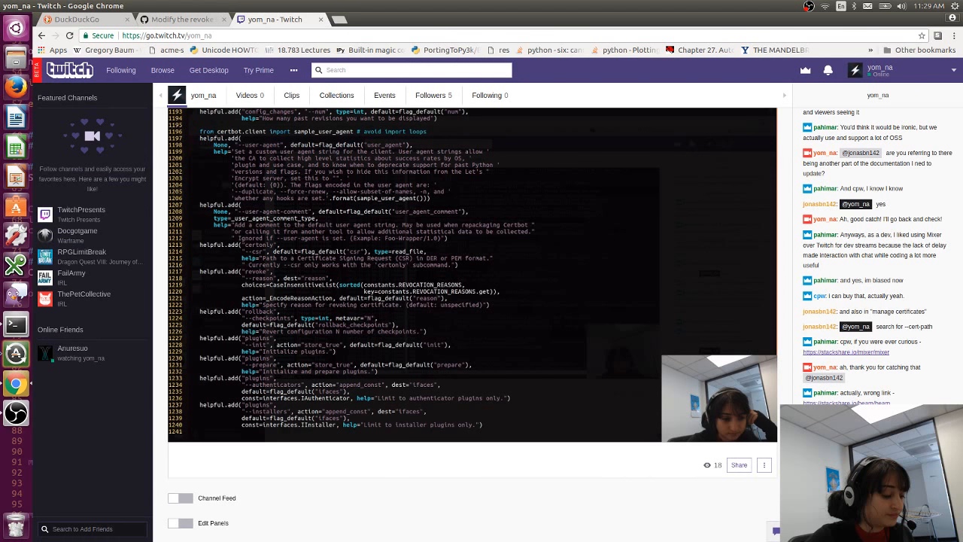